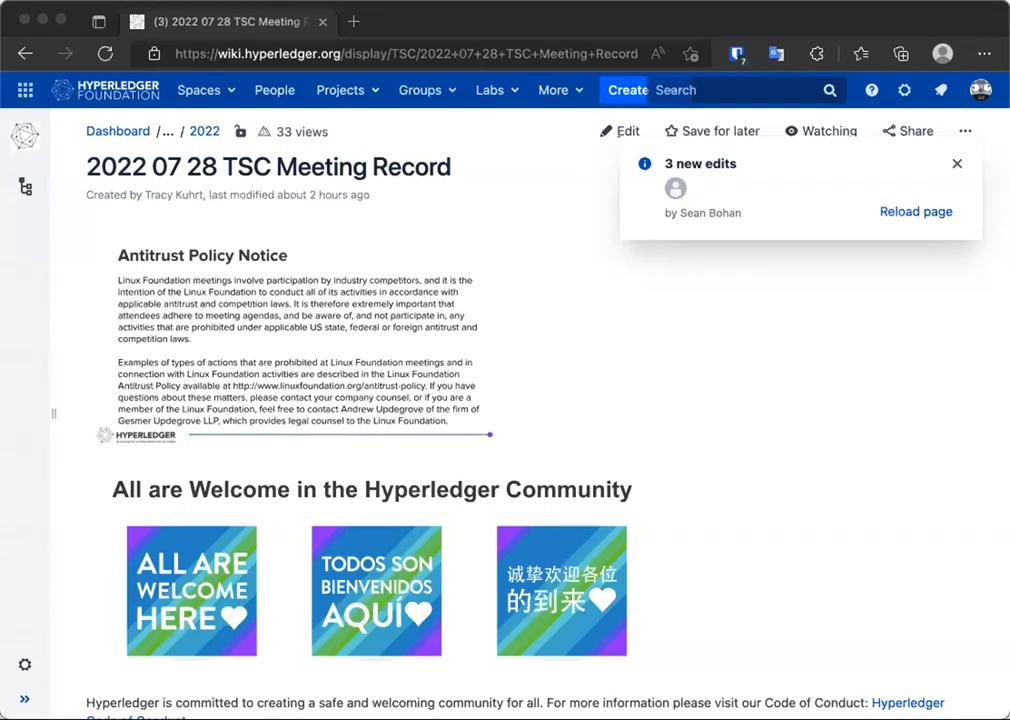
pyautogui.moveTo(744, 284)
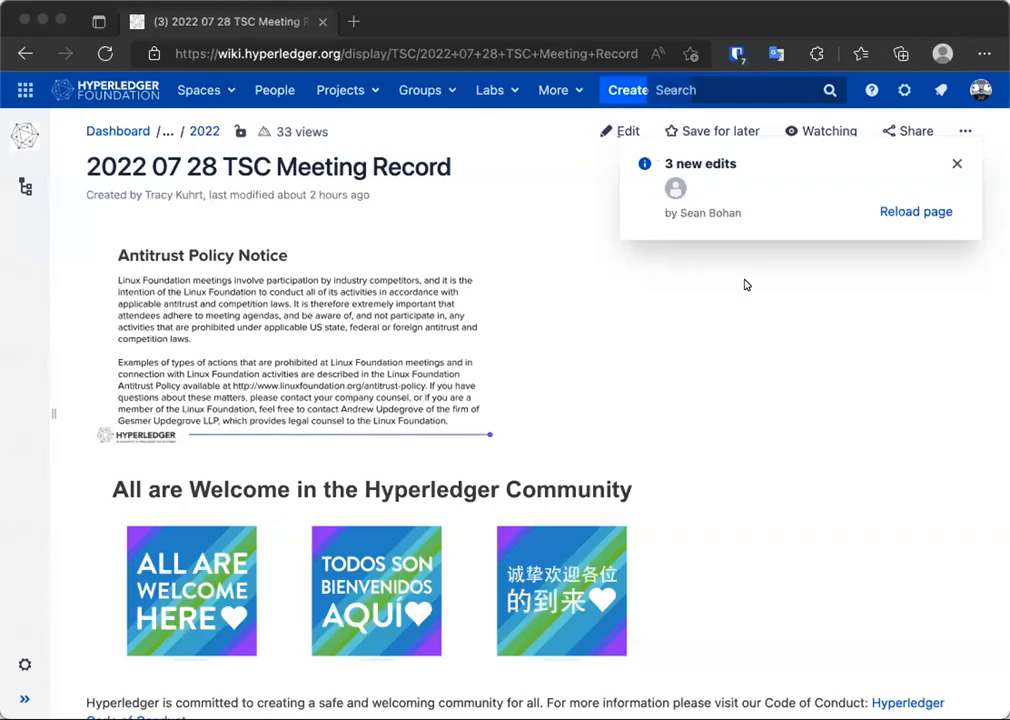
pyautogui.moveTo(830, 378)
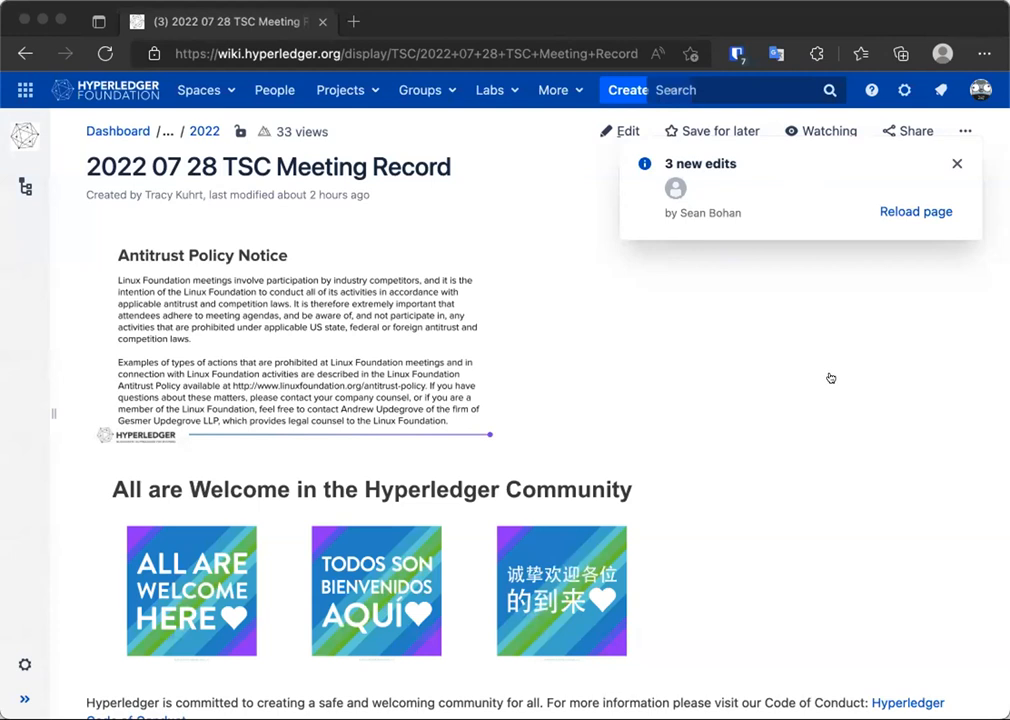
pyautogui.moveTo(766, 376)
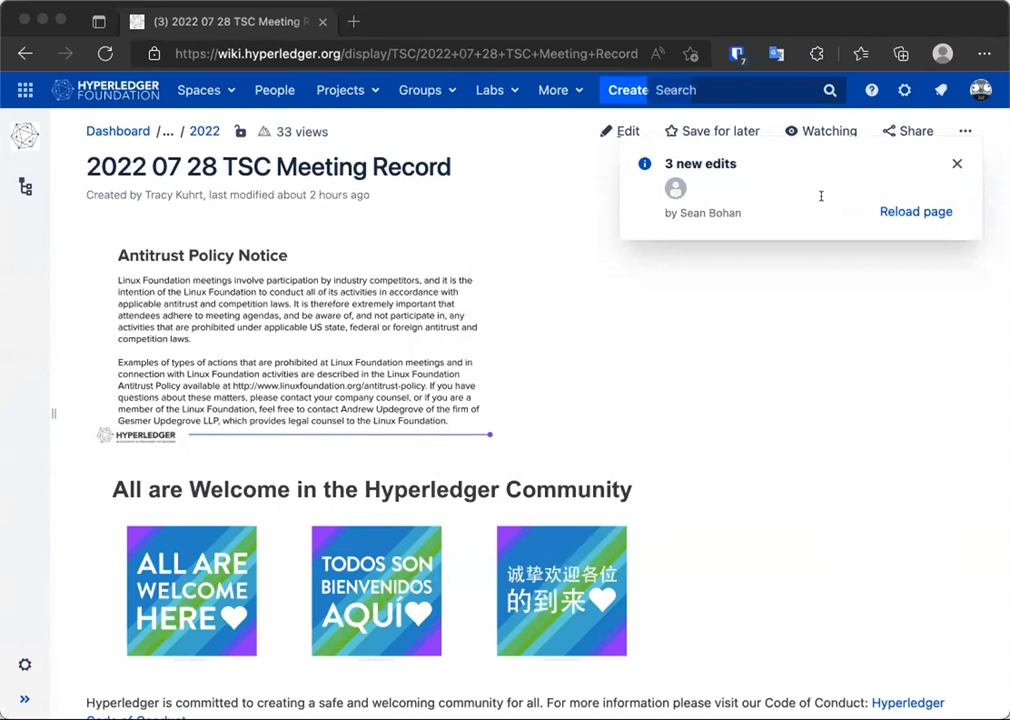
pyautogui.moveTo(834, 596)
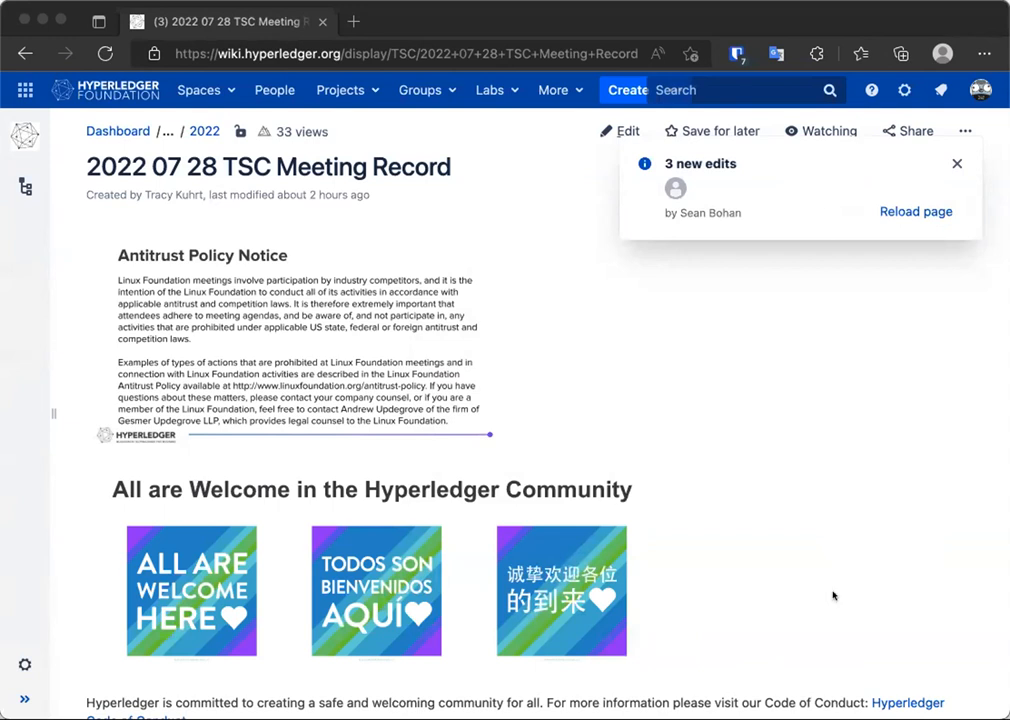
pyautogui.moveTo(764, 666)
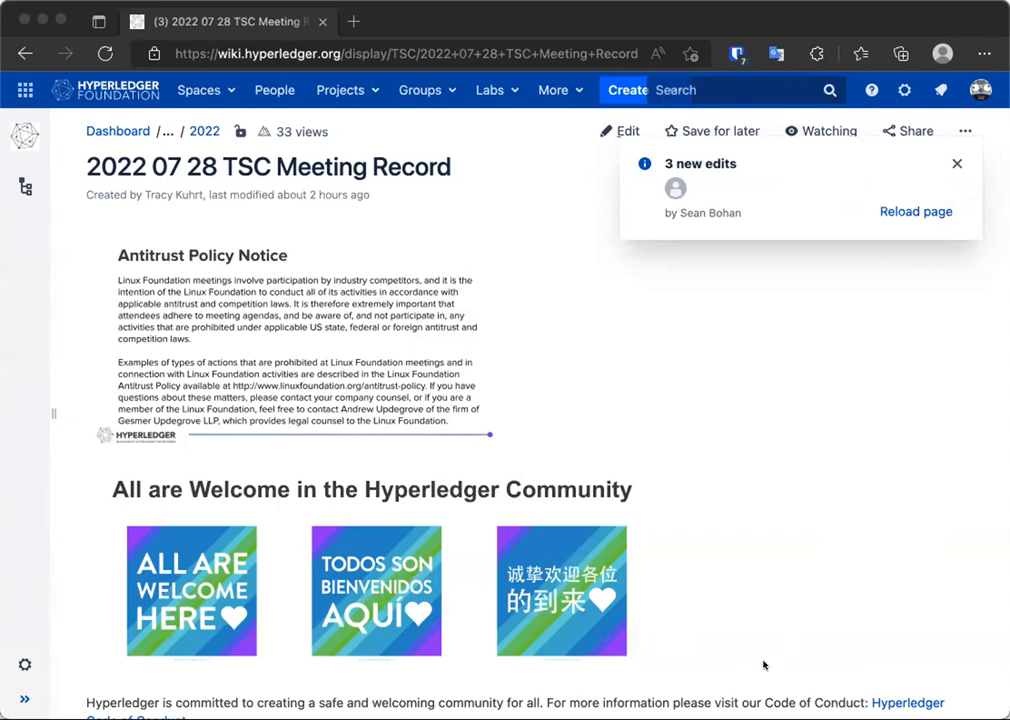
pyautogui.moveTo(764, 564)
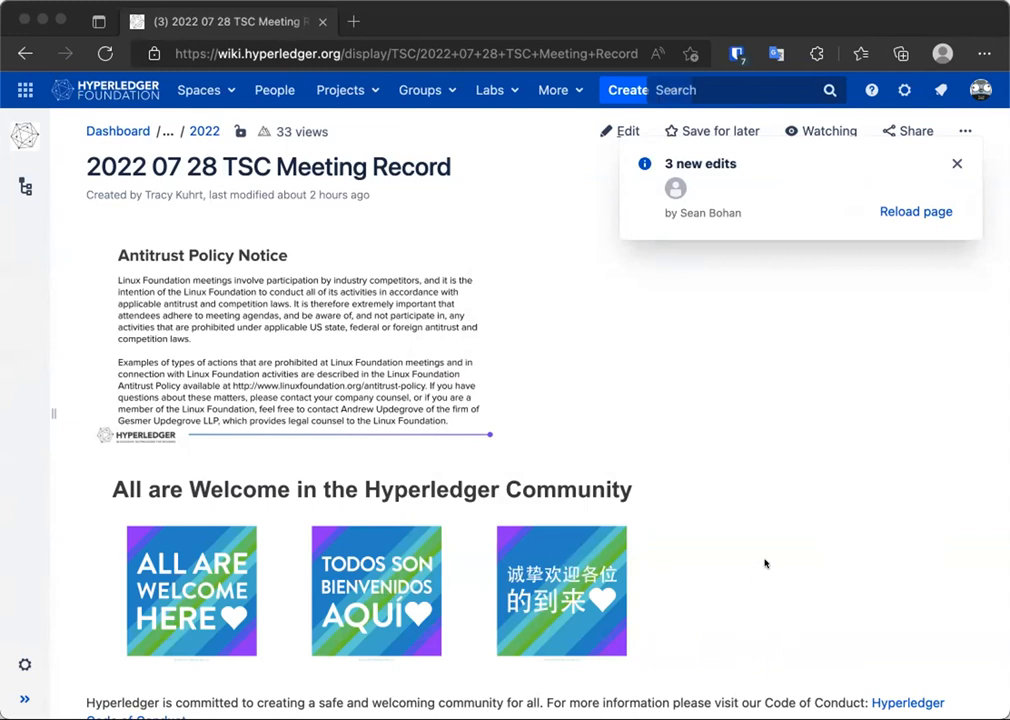
pyautogui.moveTo(762, 552)
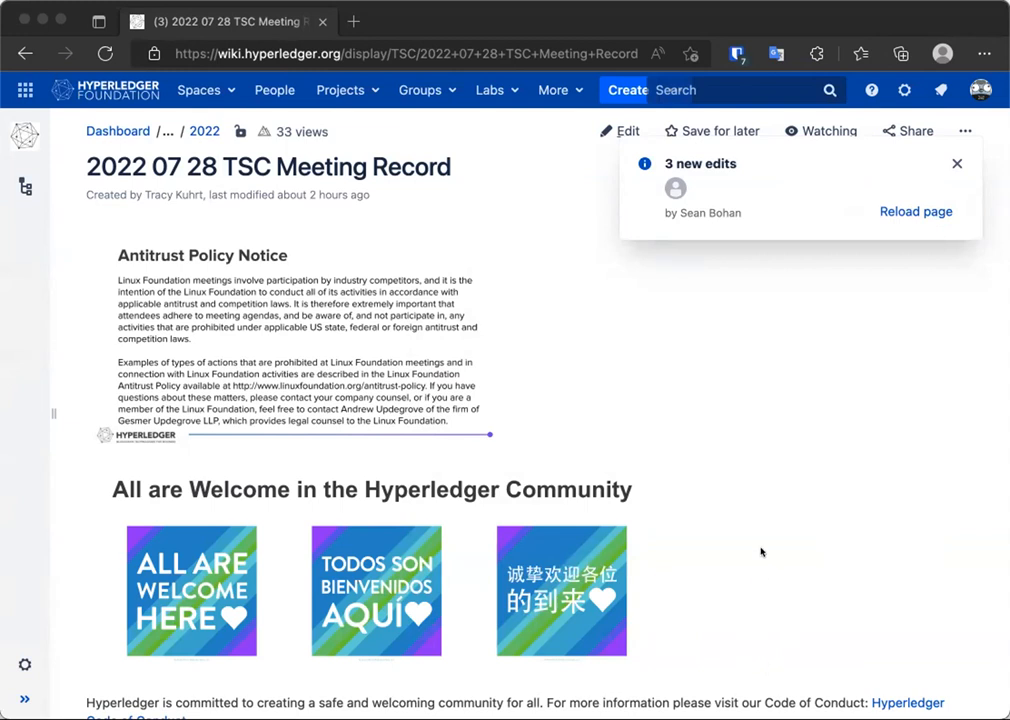
# Step: Scroll the meeting record down to its report and discussion sections and dismiss the new-edits notice
pyautogui.click(740, 88)
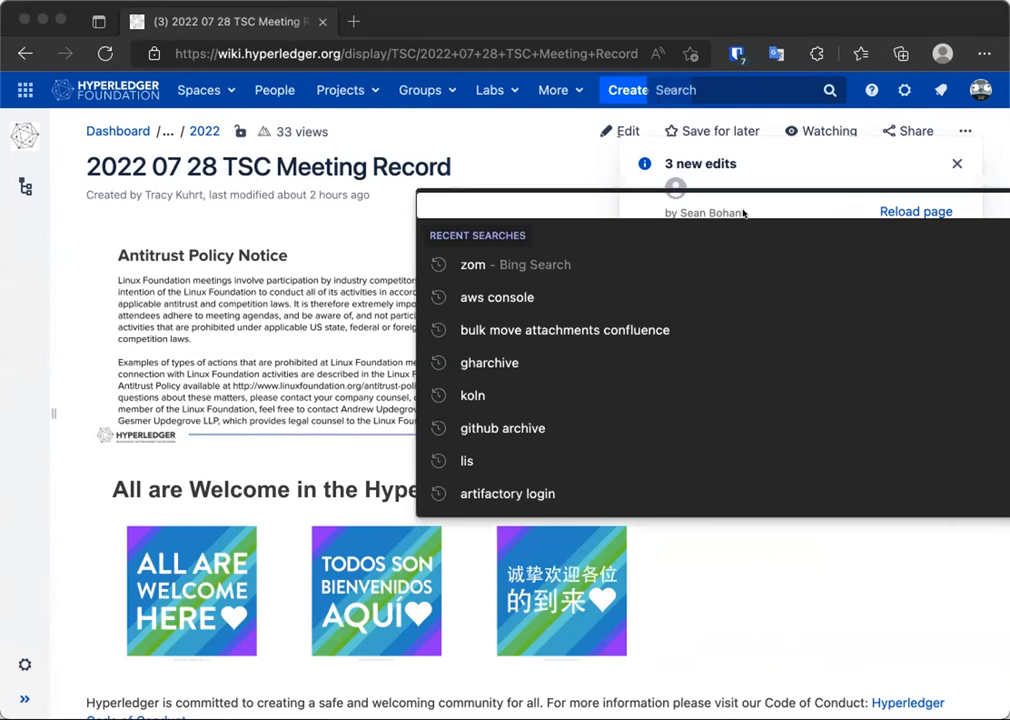
pyautogui.moveTo(514, 174)
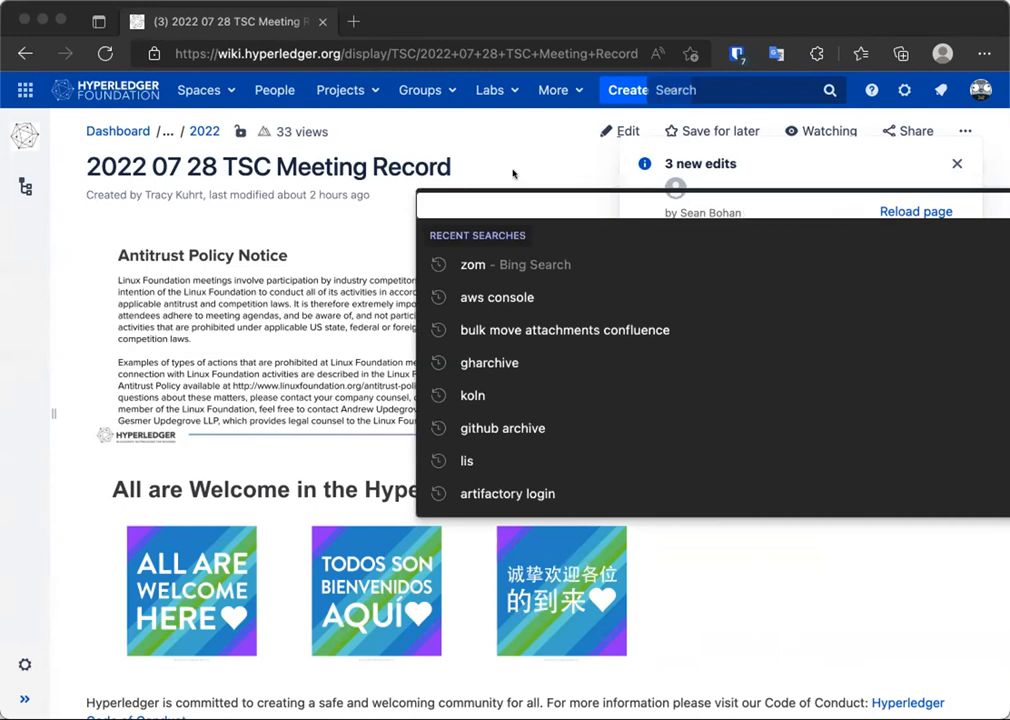
pyautogui.click(512, 172)
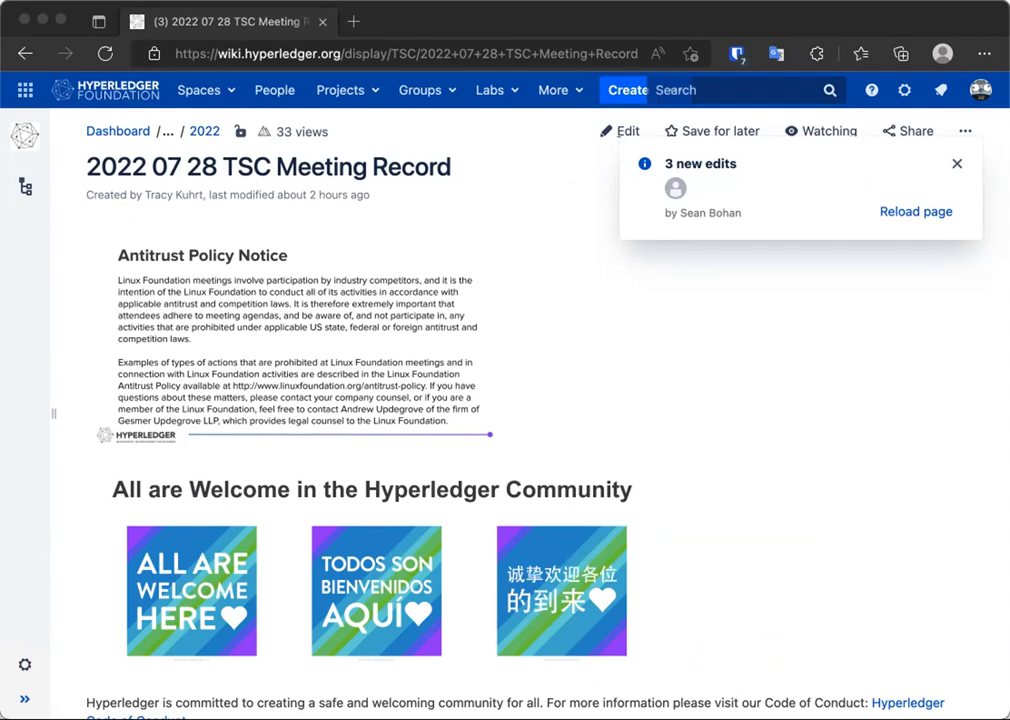
pyautogui.moveTo(828, 408)
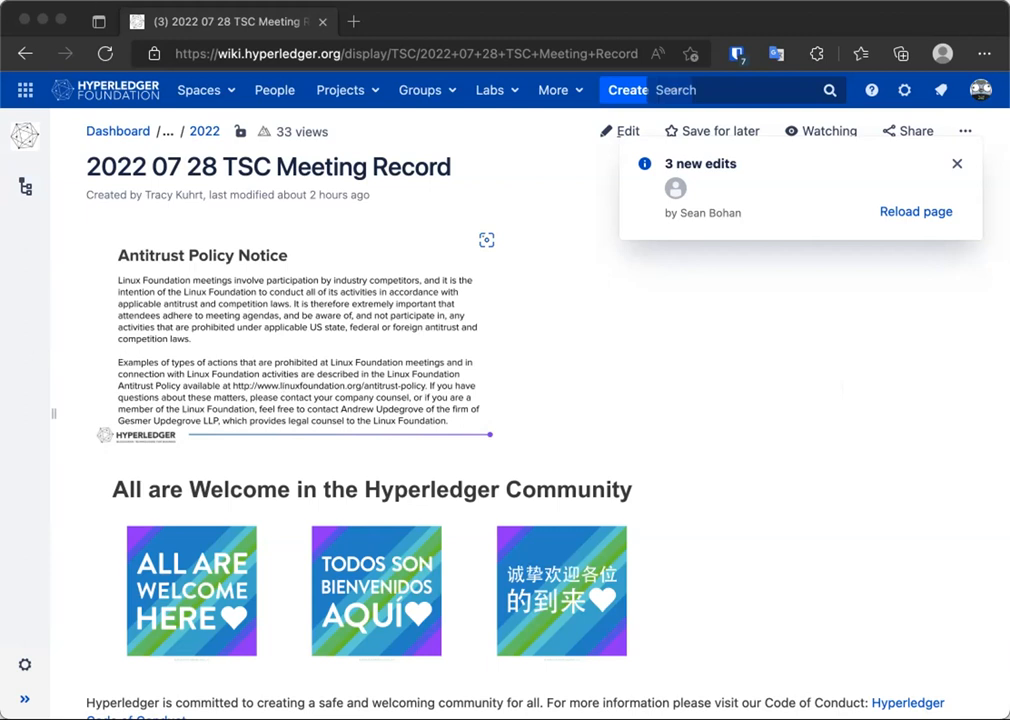
pyautogui.moveTo(140, 228)
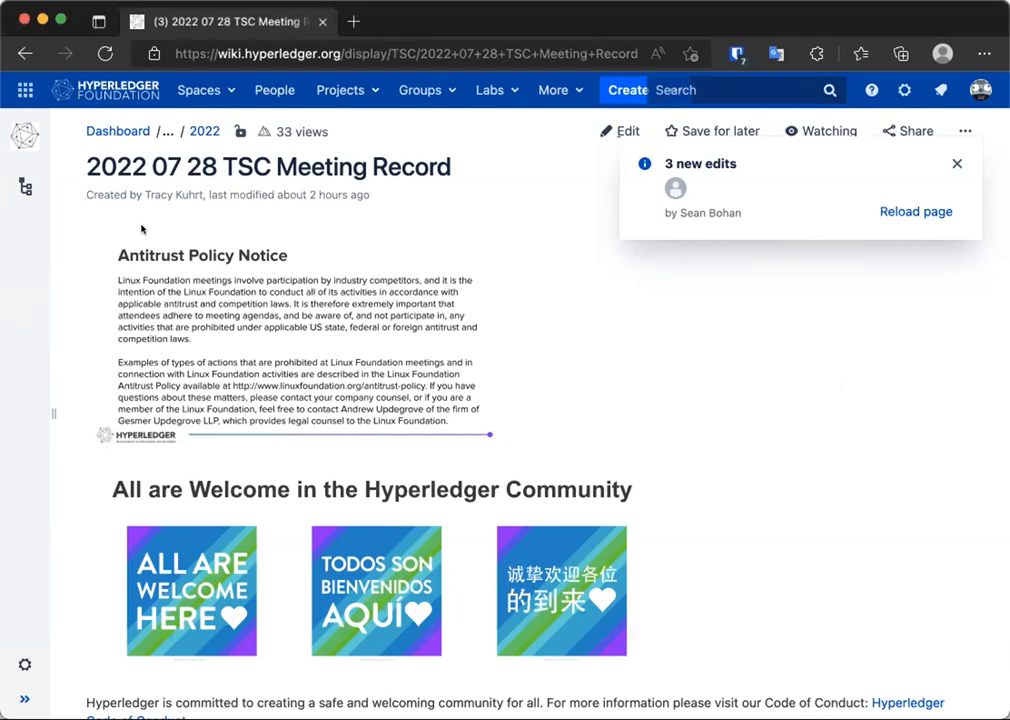
pyautogui.scroll(-3)
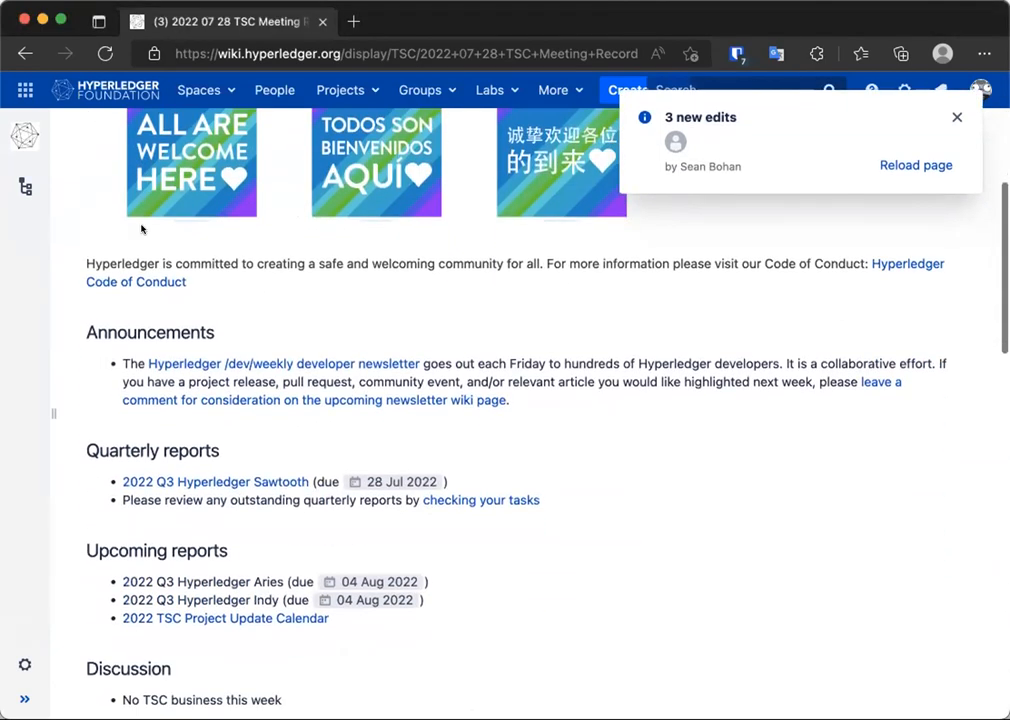
pyautogui.scroll(-3)
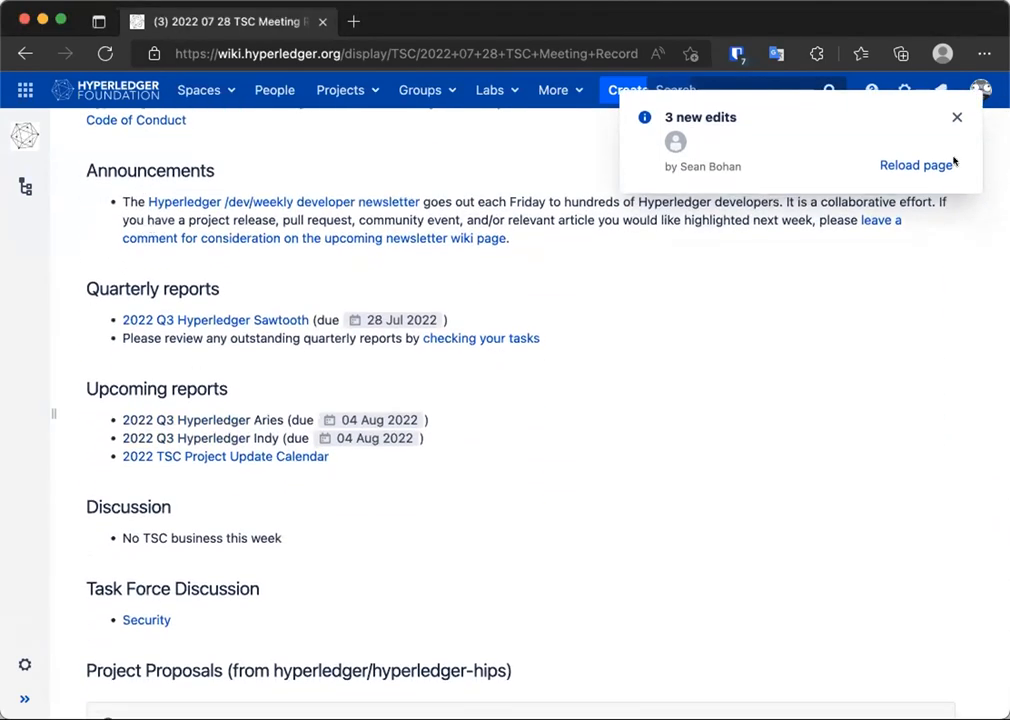
pyautogui.click(956, 116)
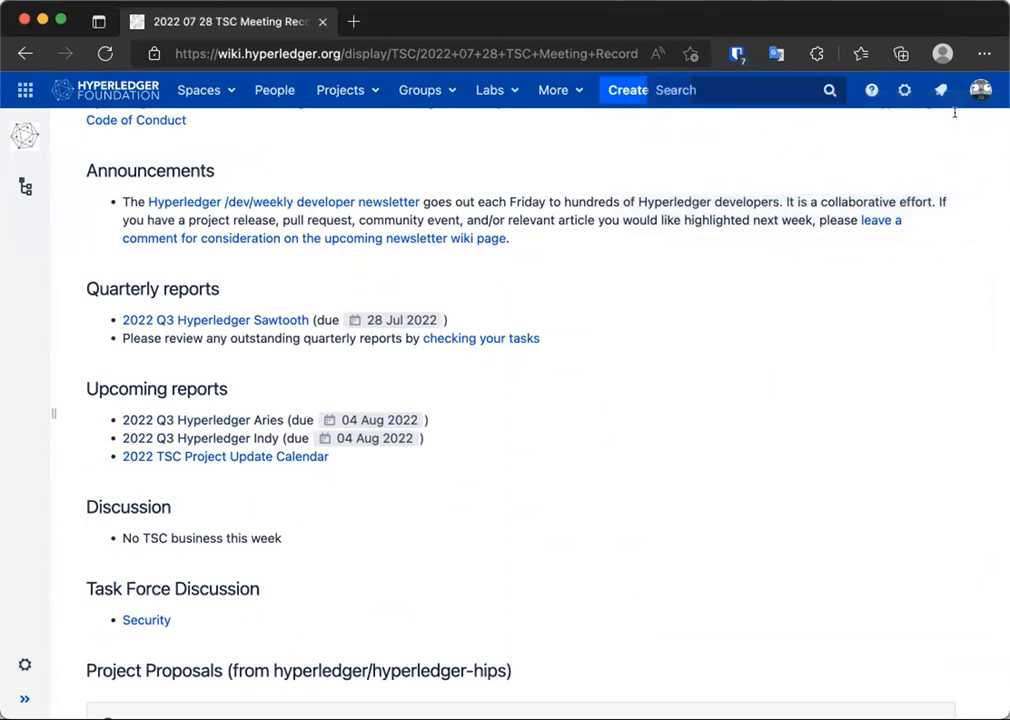
pyautogui.moveTo(956, 116)
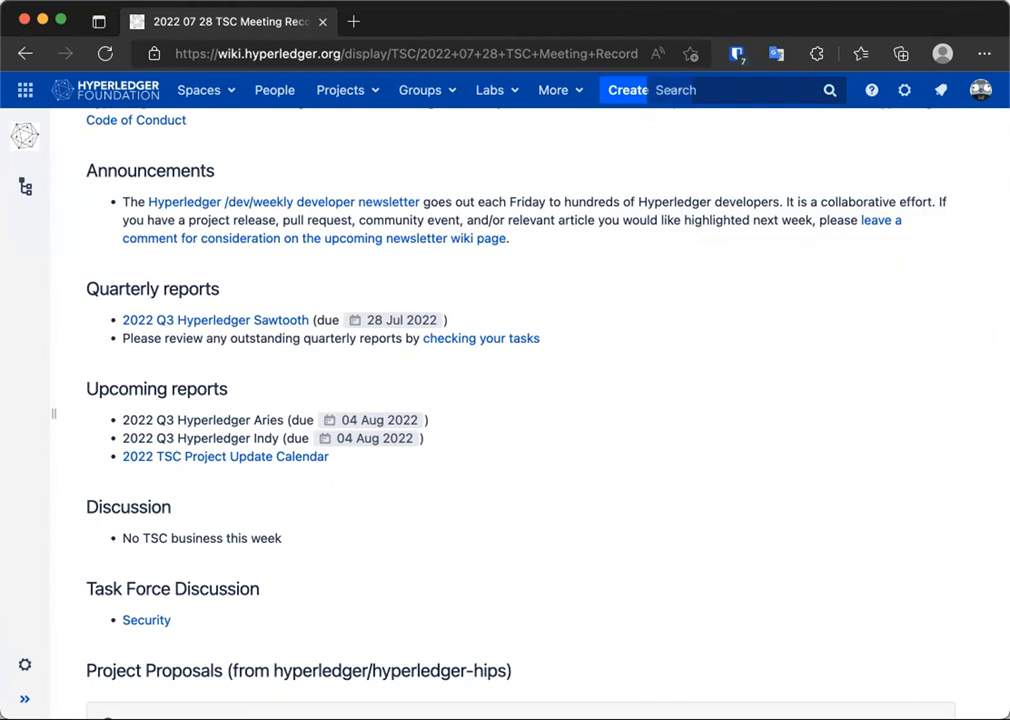
pyautogui.moveTo(980, 204)
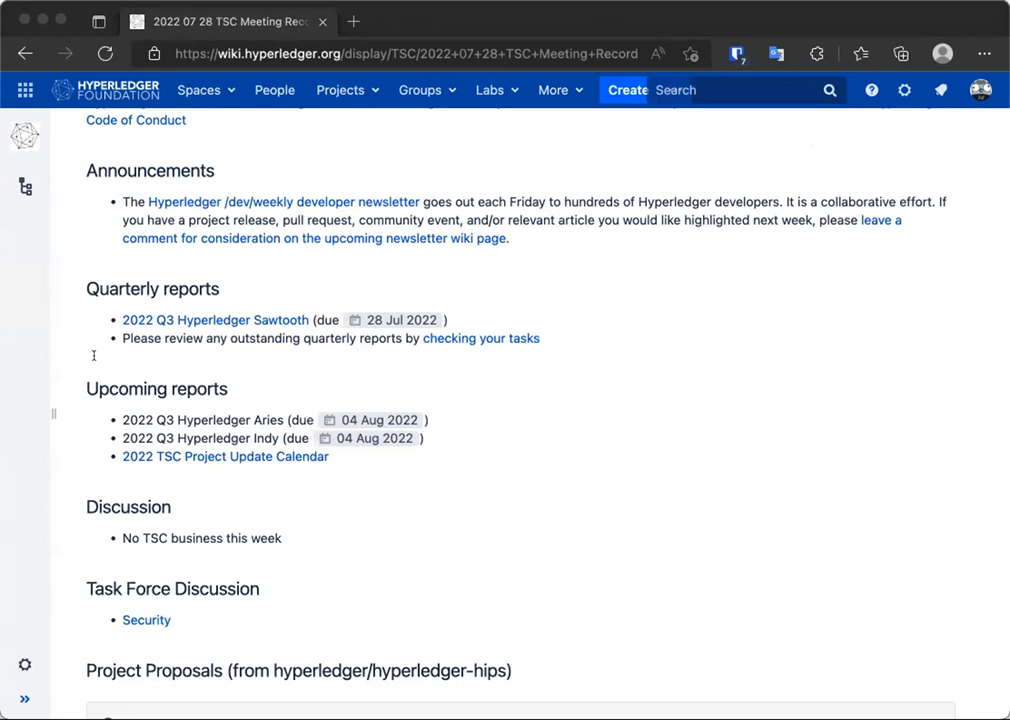
pyautogui.moveTo(204, 400)
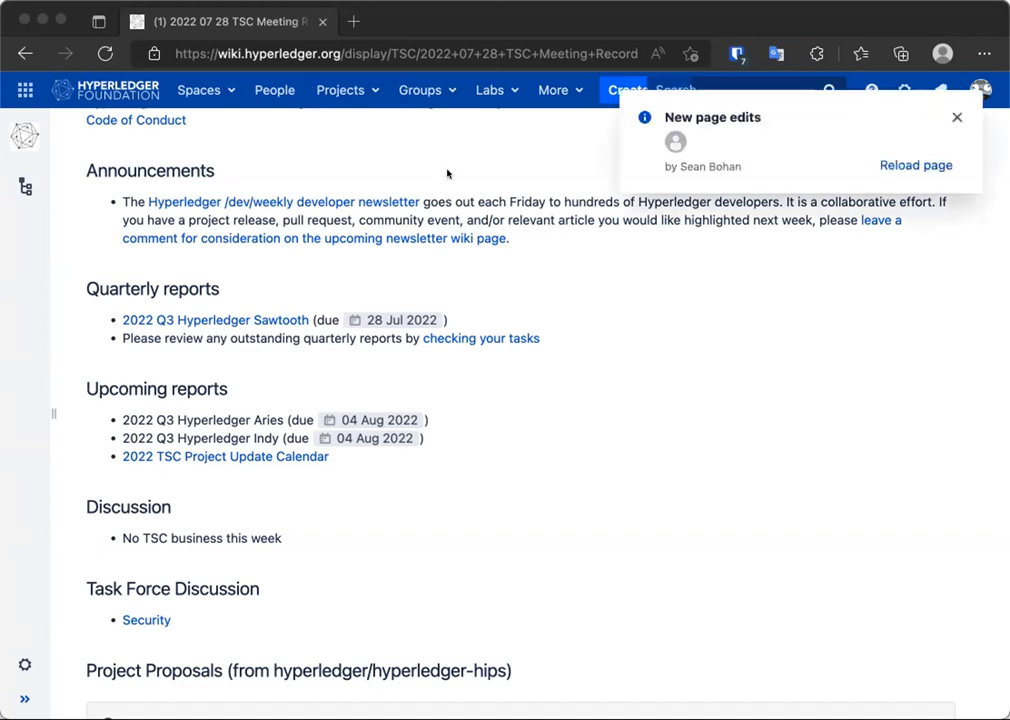
pyautogui.moveTo(452, 348)
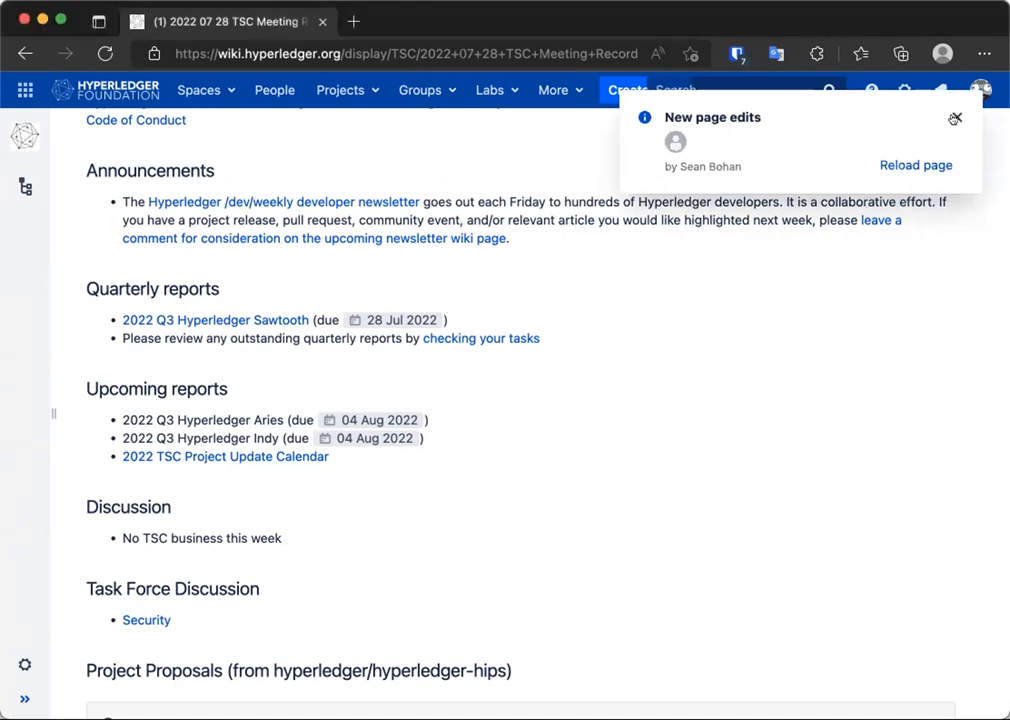
# Step: Dismiss the new page edits notice and scroll toward the Project Proposals section
pyautogui.click(956, 118)
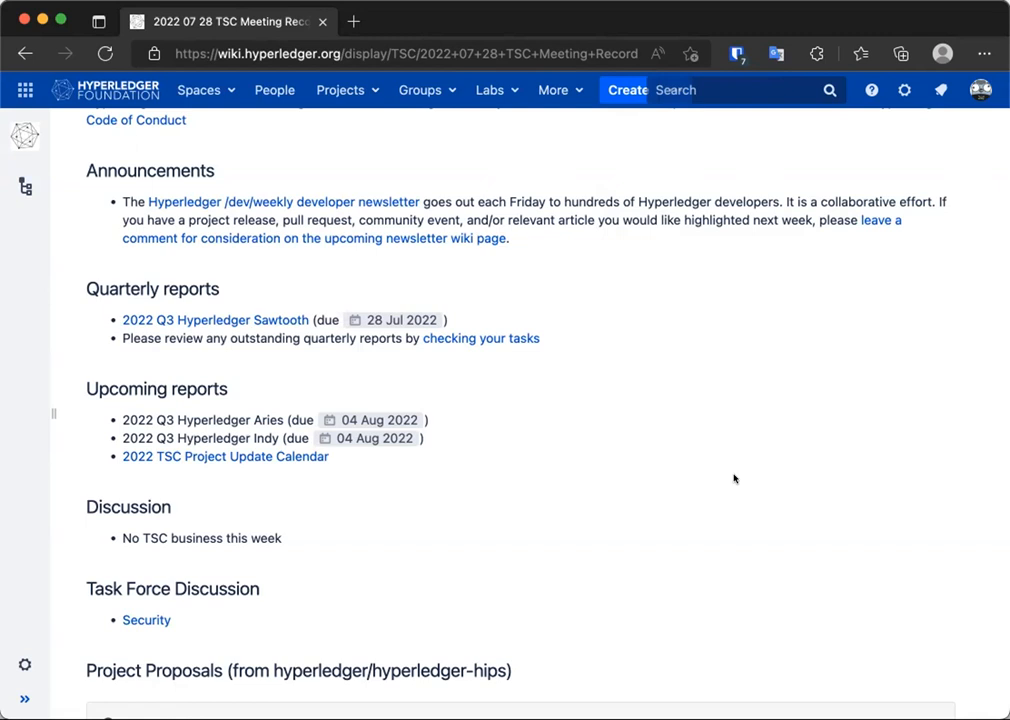
pyautogui.scroll(-3)
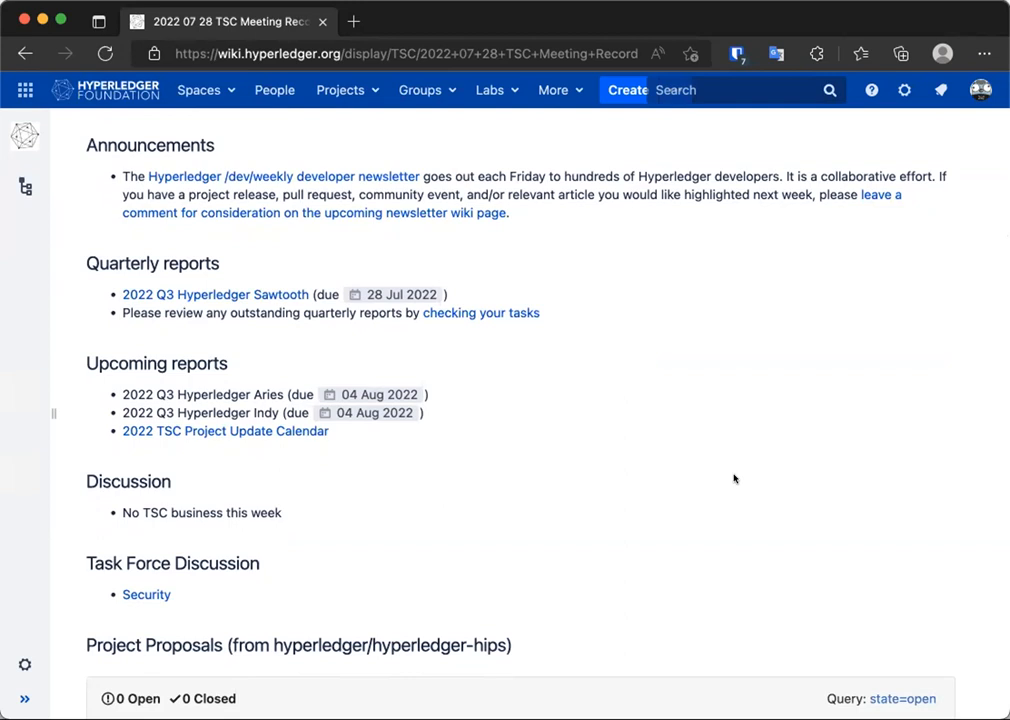
# Step: Scroll down until the Backlog section appears below the empty Project Proposals list
pyautogui.scroll(-3)
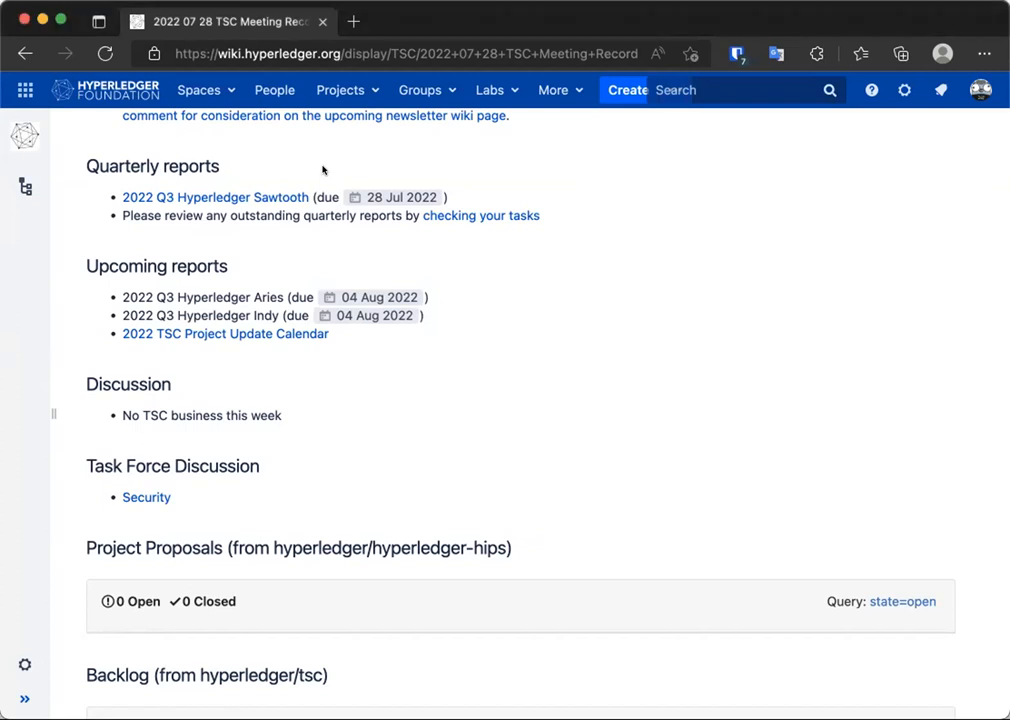
pyautogui.moveTo(708, 452)
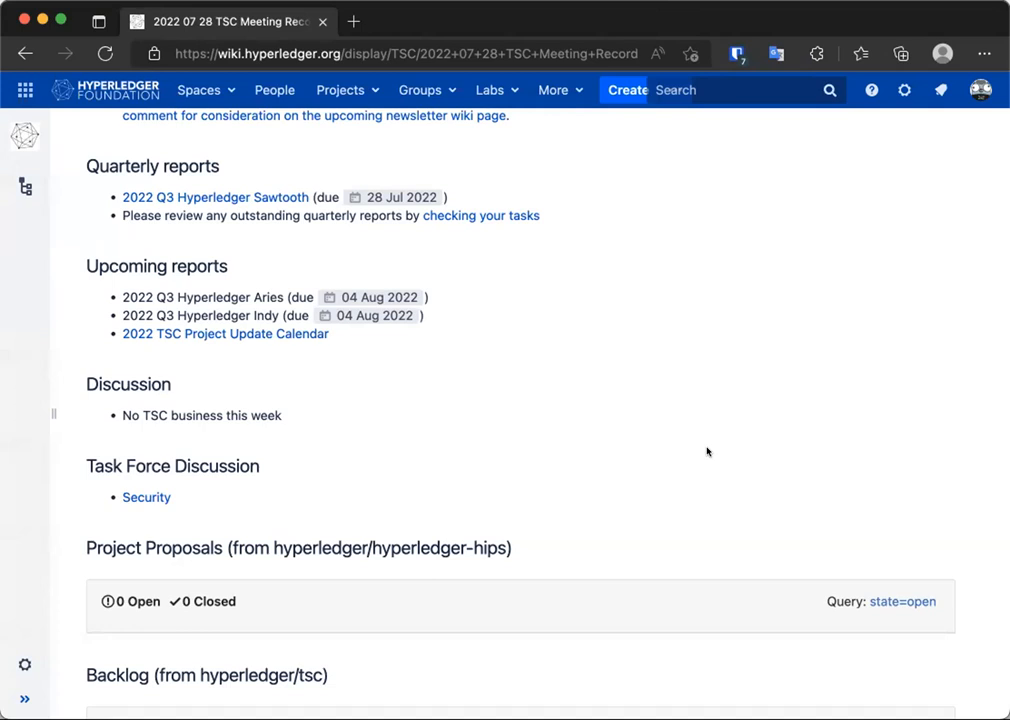
pyautogui.moveTo(776, 504)
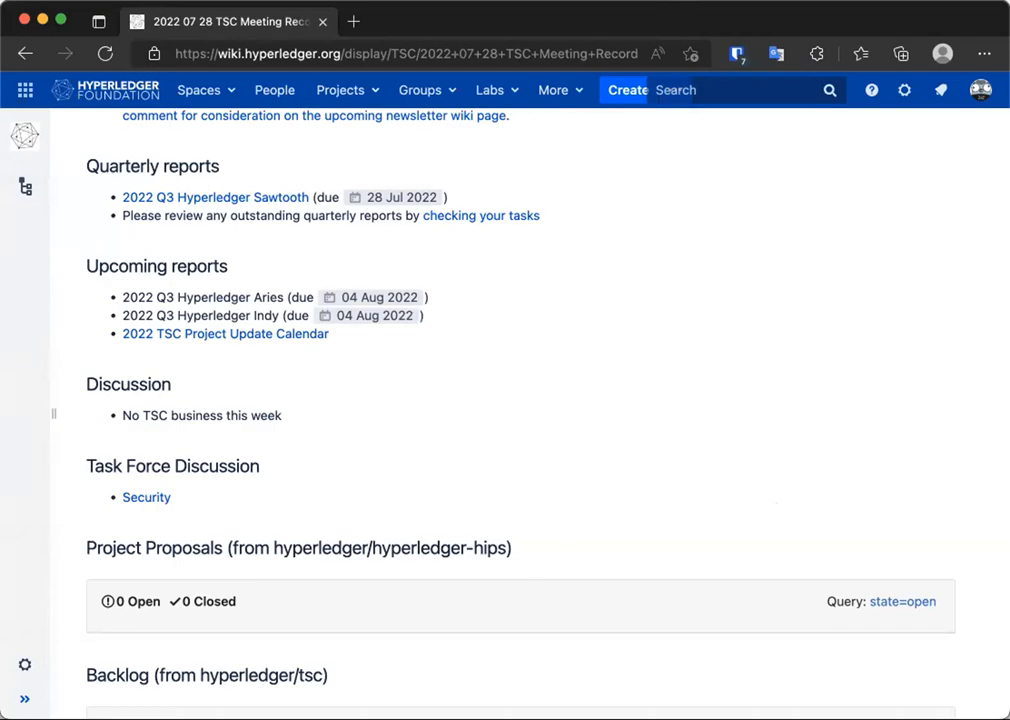
pyautogui.click(146, 496)
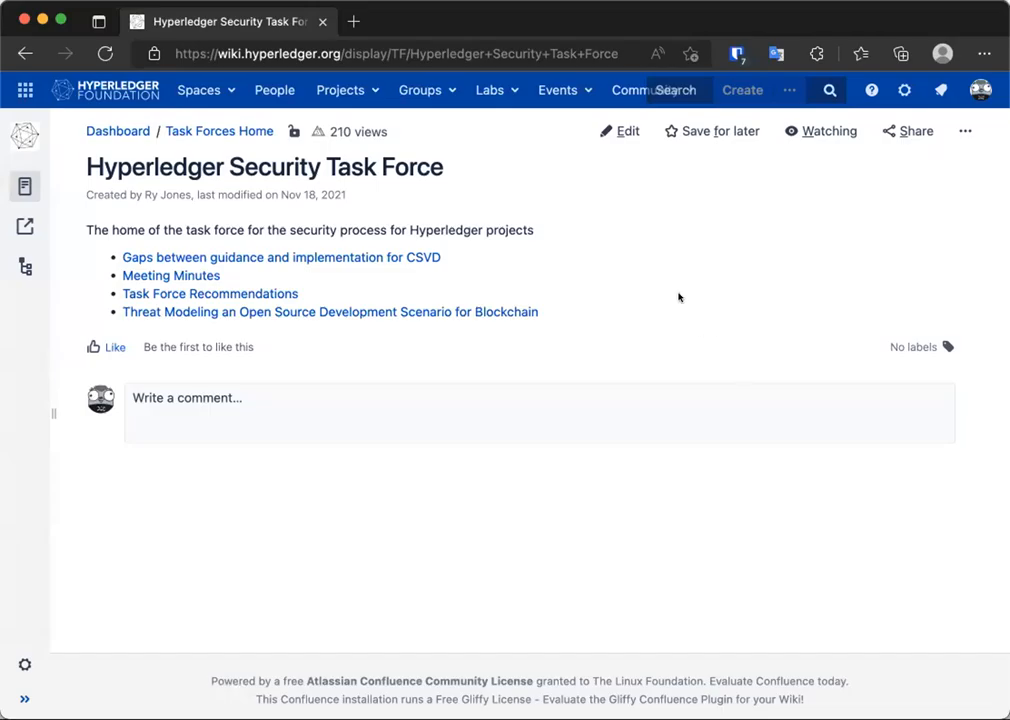
pyautogui.moveTo(240, 292)
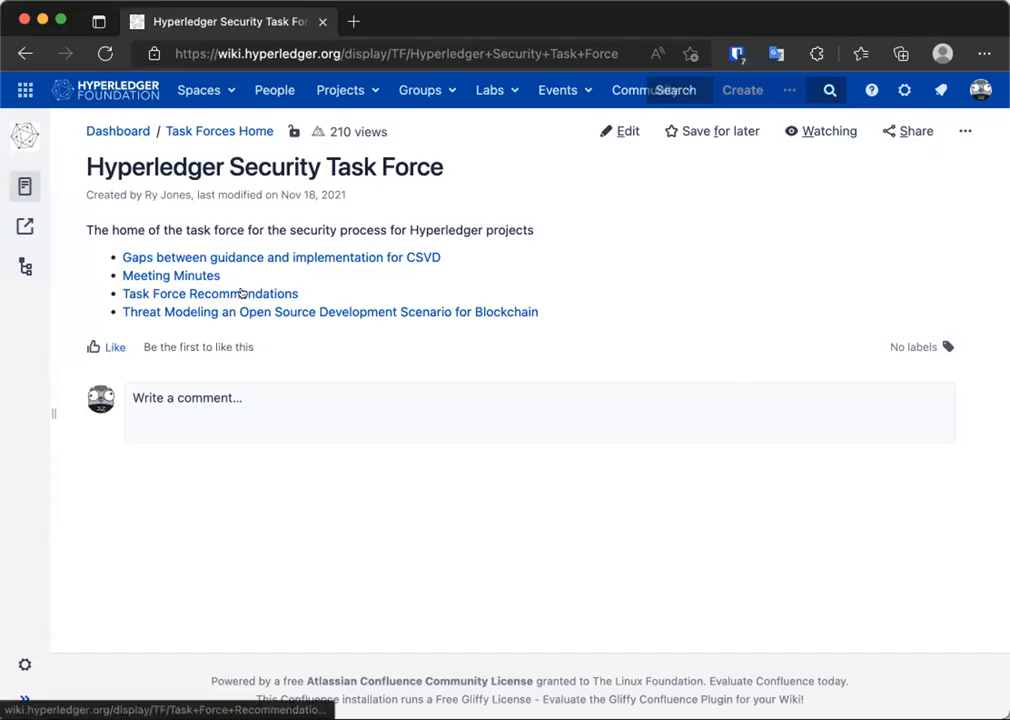
# Step: Go to the Task Force Recommendations page and scroll past Gaps & Opportunities to the Ideas section
pyautogui.click(210, 292)
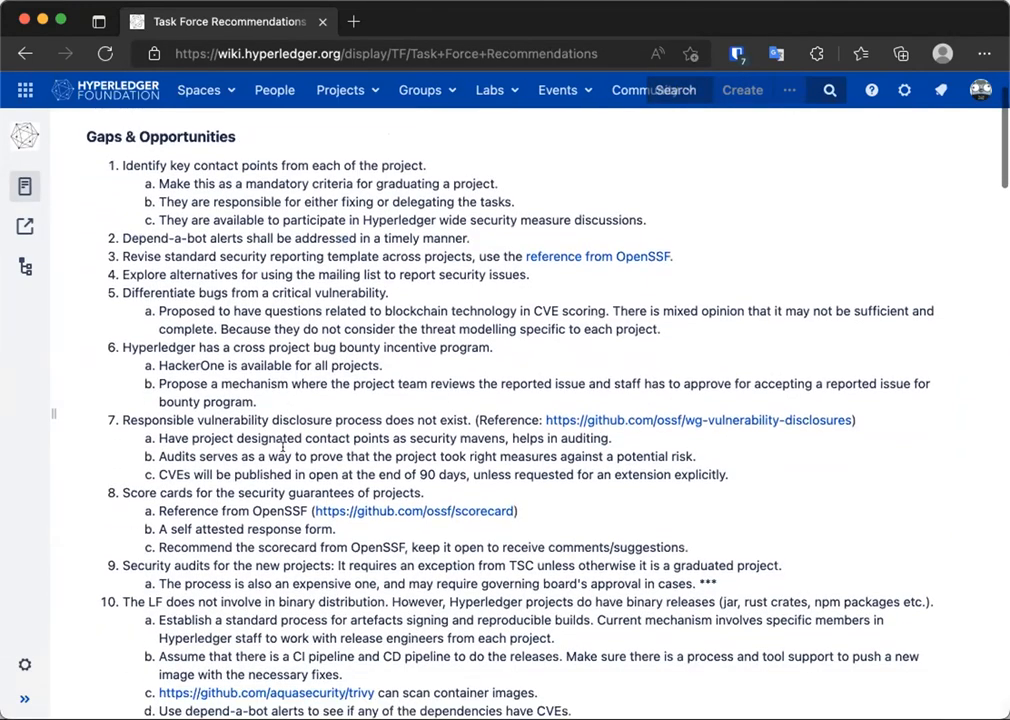
pyautogui.scroll(-3)
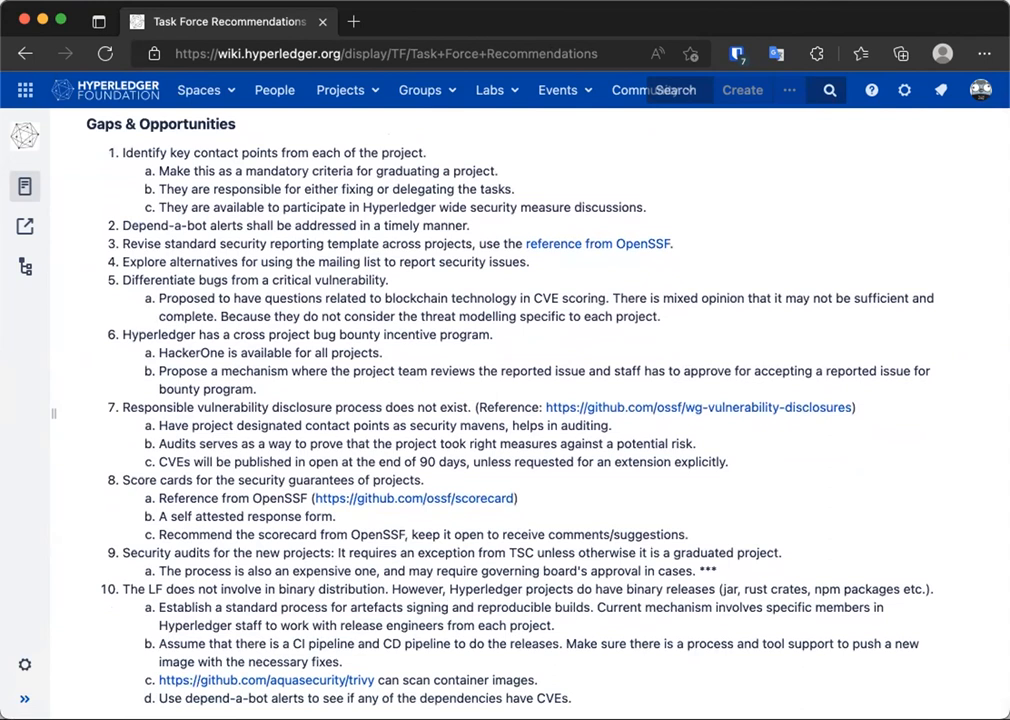
pyautogui.moveTo(512, 70)
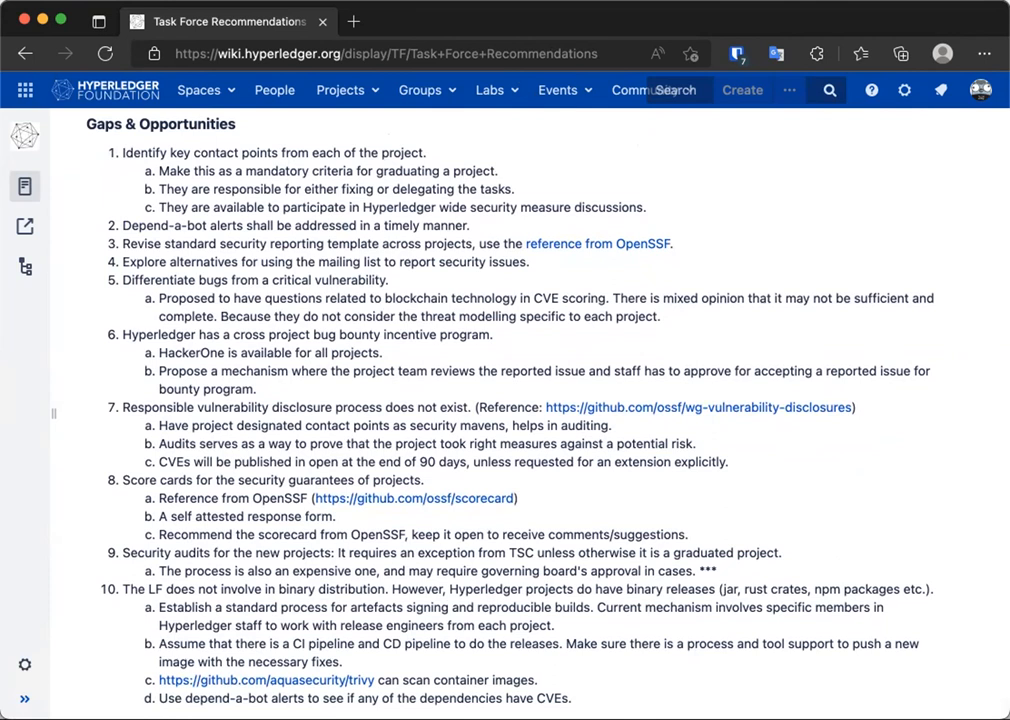
pyautogui.moveTo(74, 228)
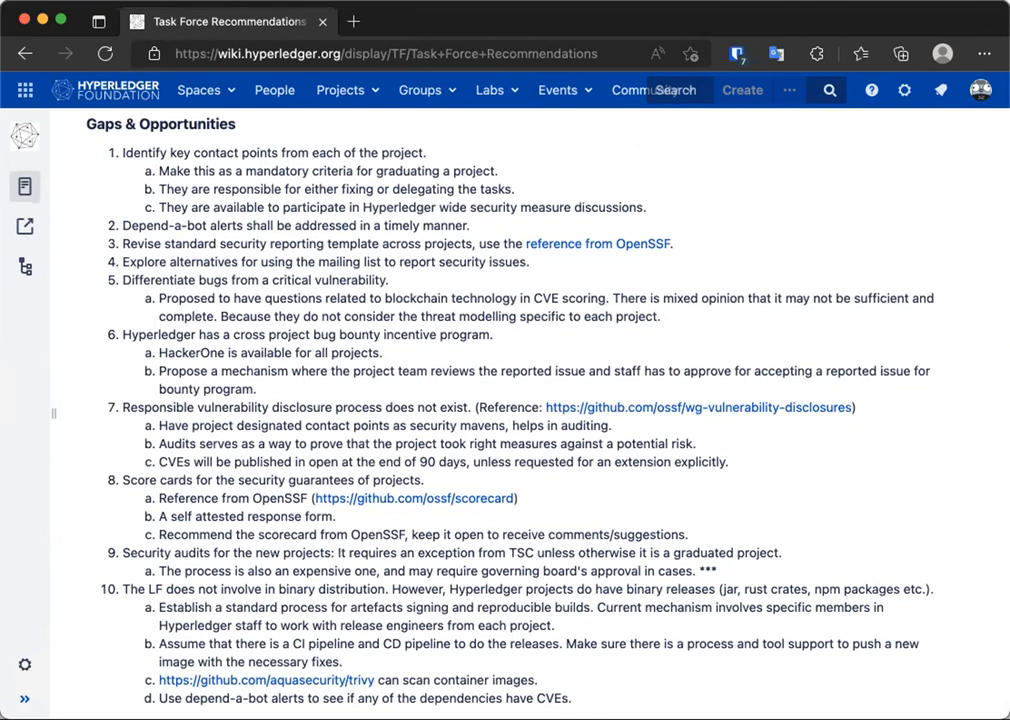
pyautogui.moveTo(244, 124)
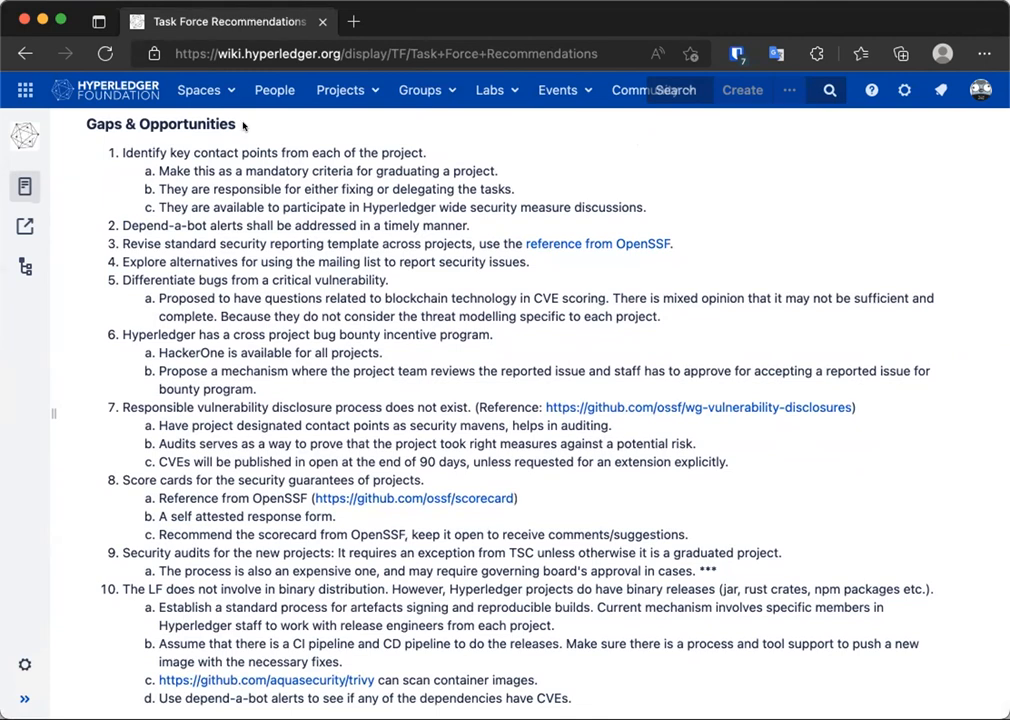
pyautogui.scroll(-3)
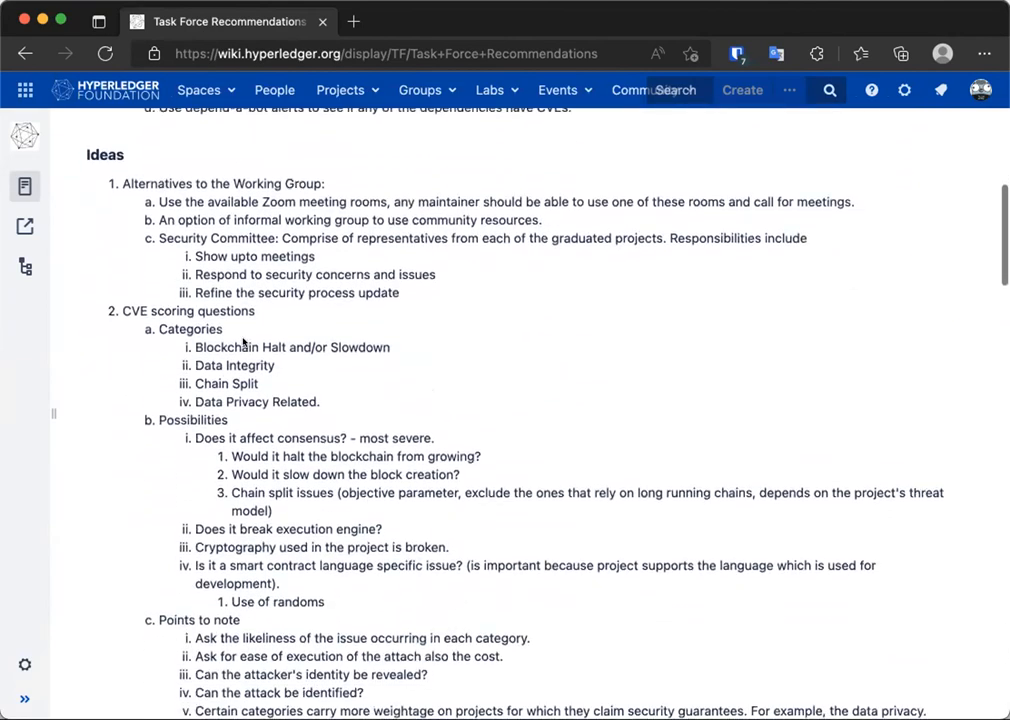
# Step: Scroll through Tasks and Concrete Proposals on CVE badges down to the 10 comments
pyautogui.scroll(-3)
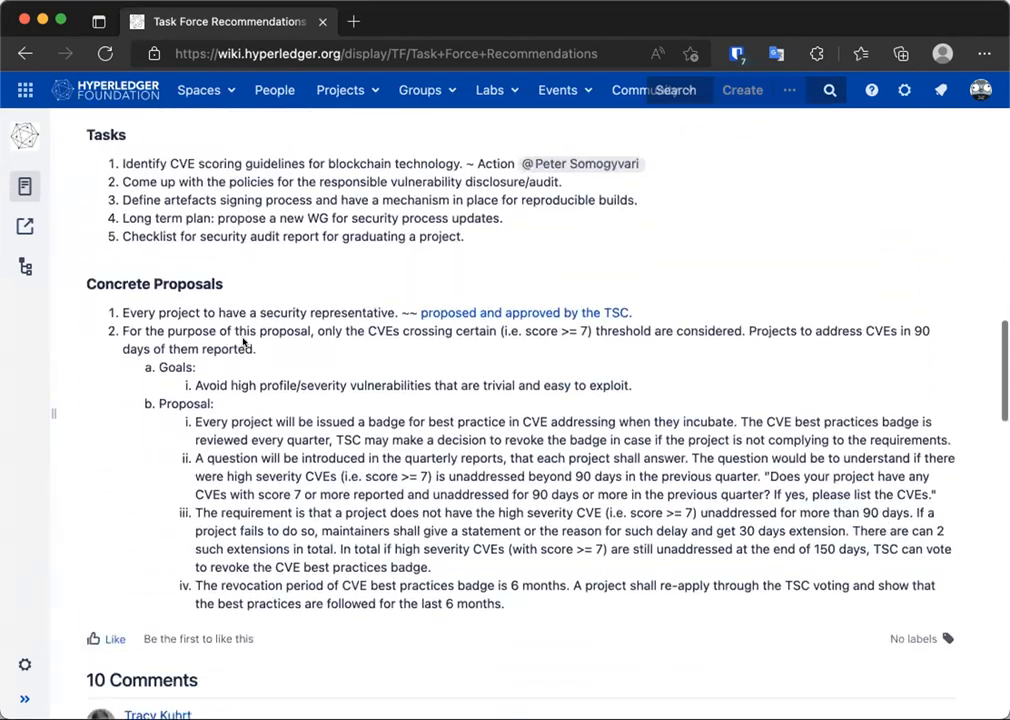
pyautogui.scroll(-3)
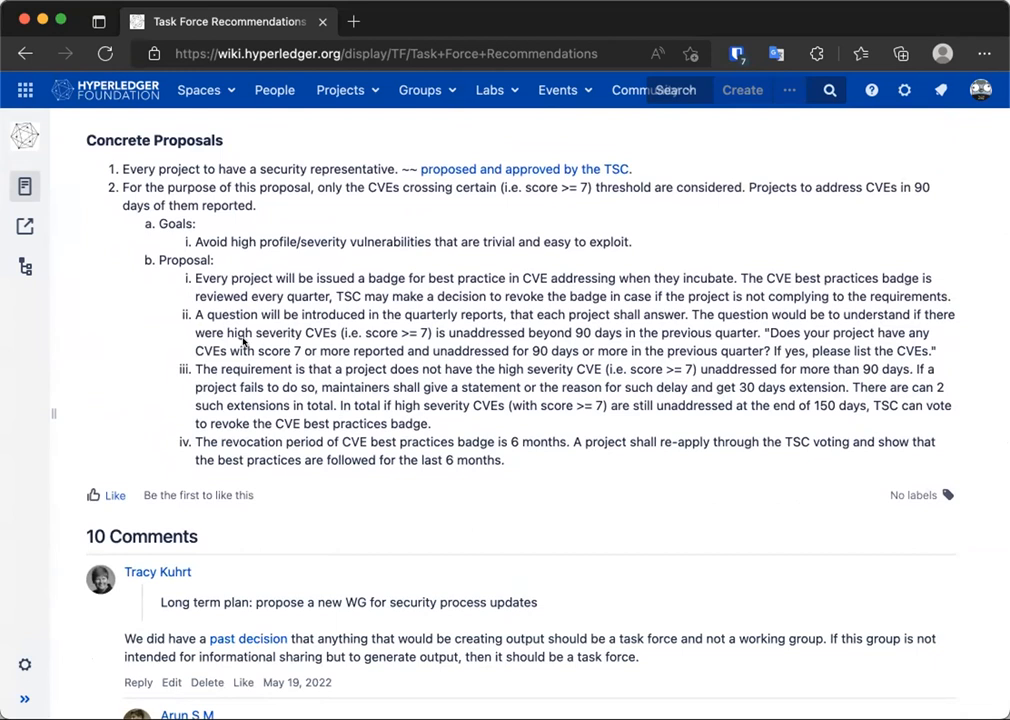
pyautogui.scroll(-3)
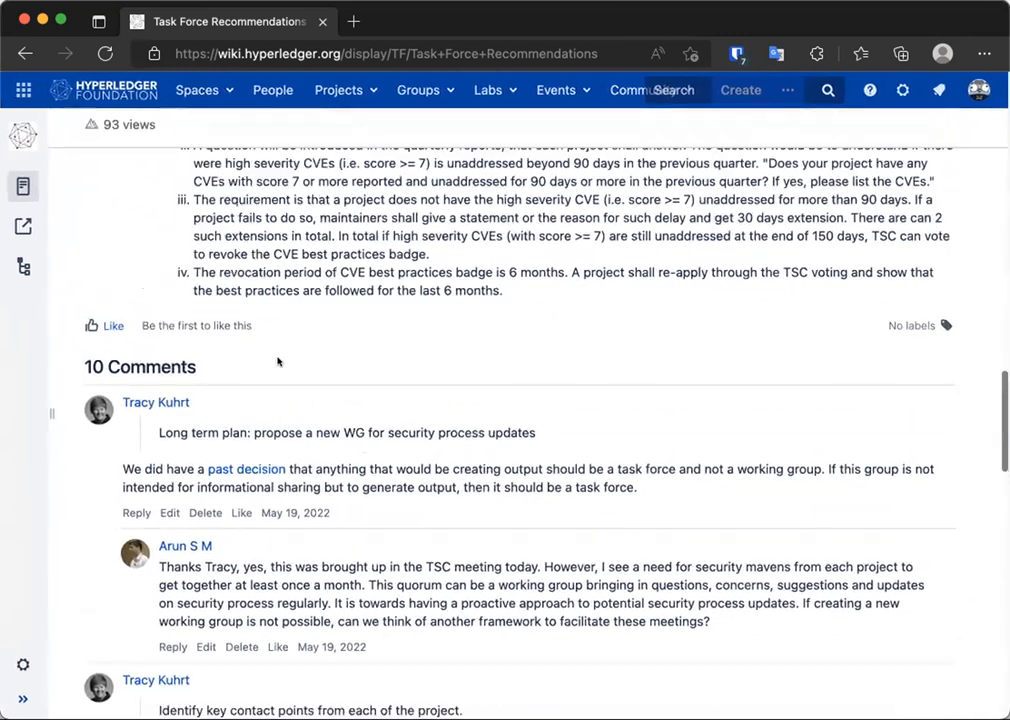
pyautogui.scroll(3)
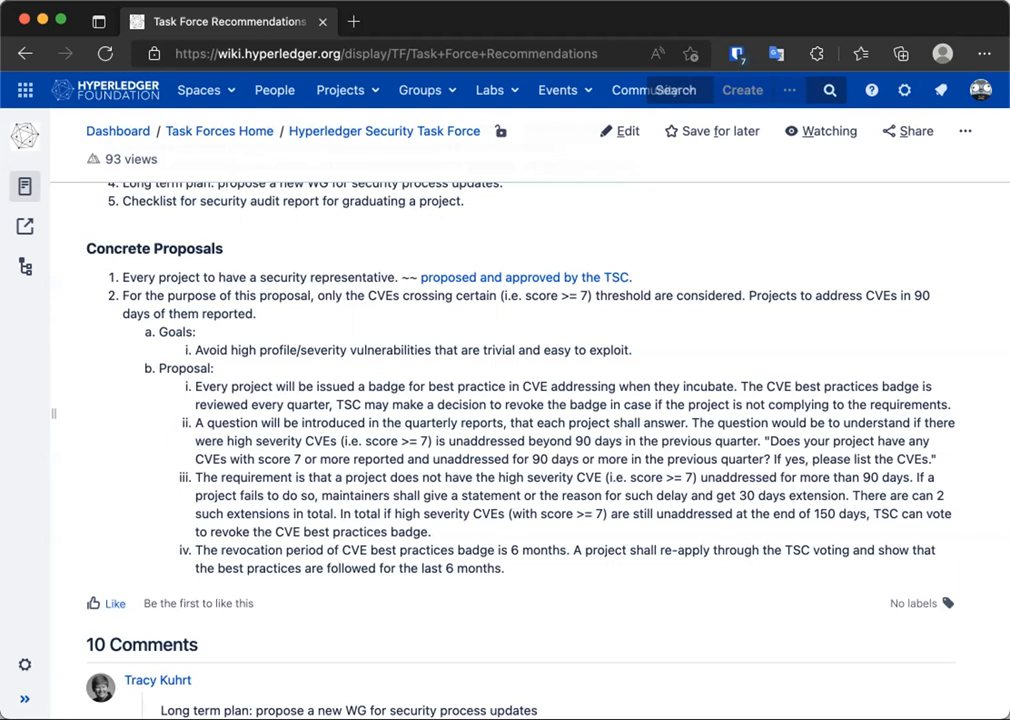
pyautogui.moveTo(96, 512)
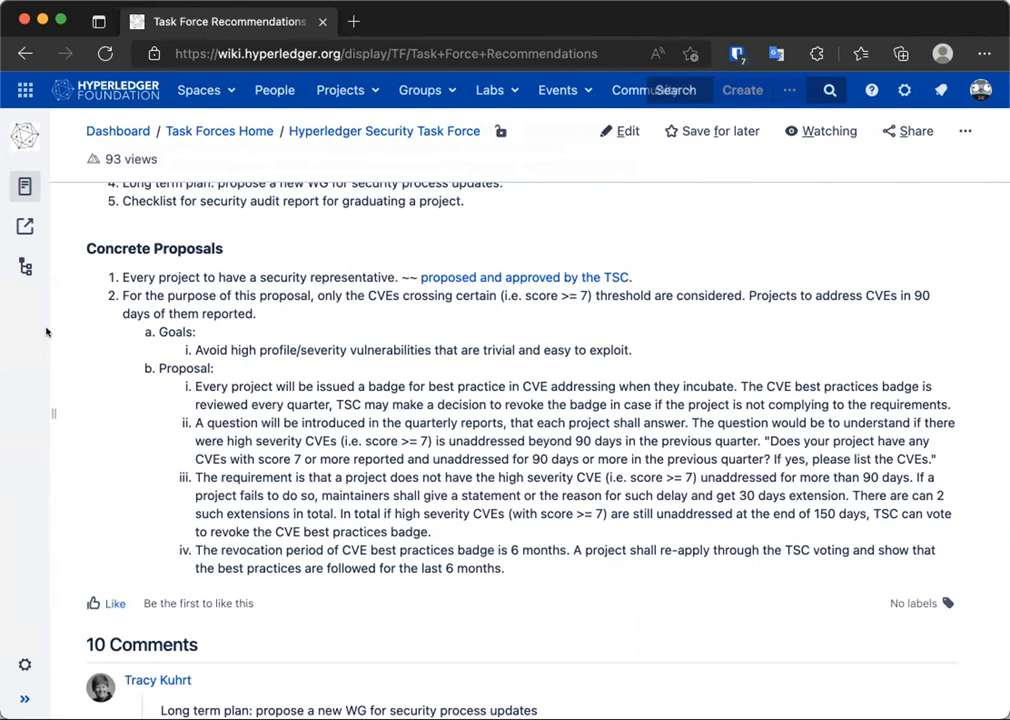
pyautogui.moveTo(48, 332)
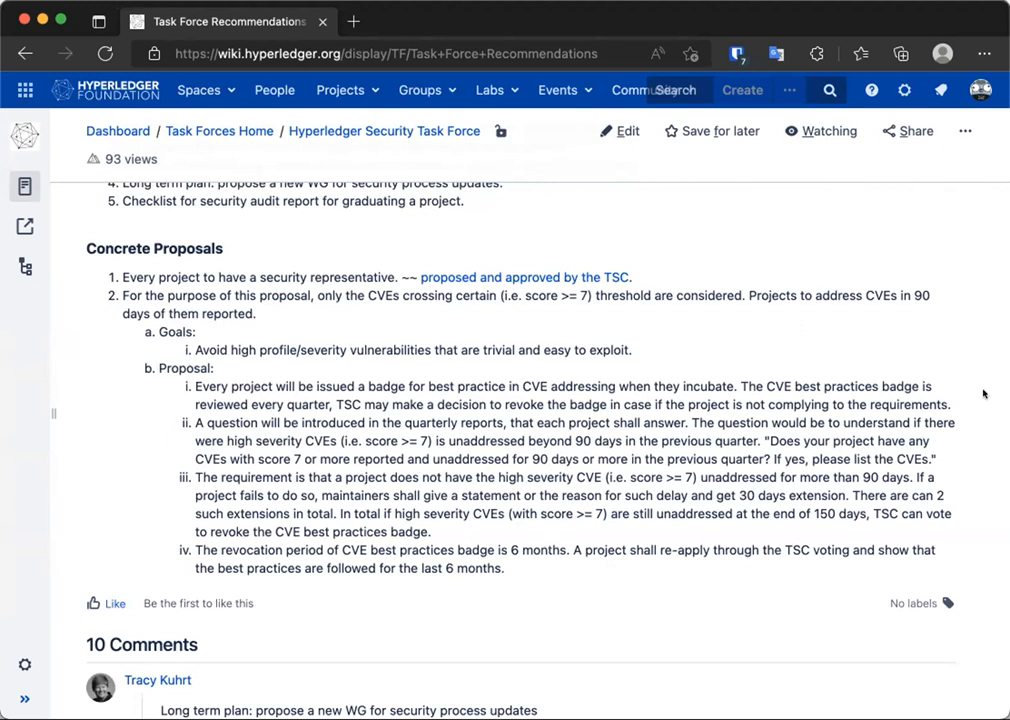
pyautogui.moveTo(854, 336)
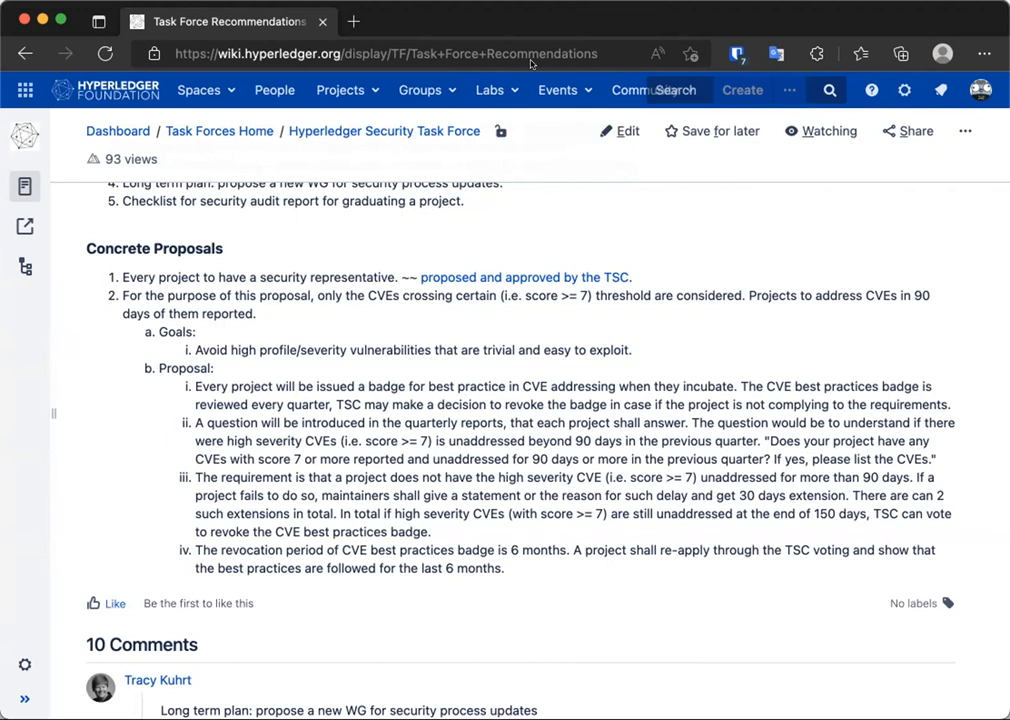
pyautogui.moveTo(532, 64)
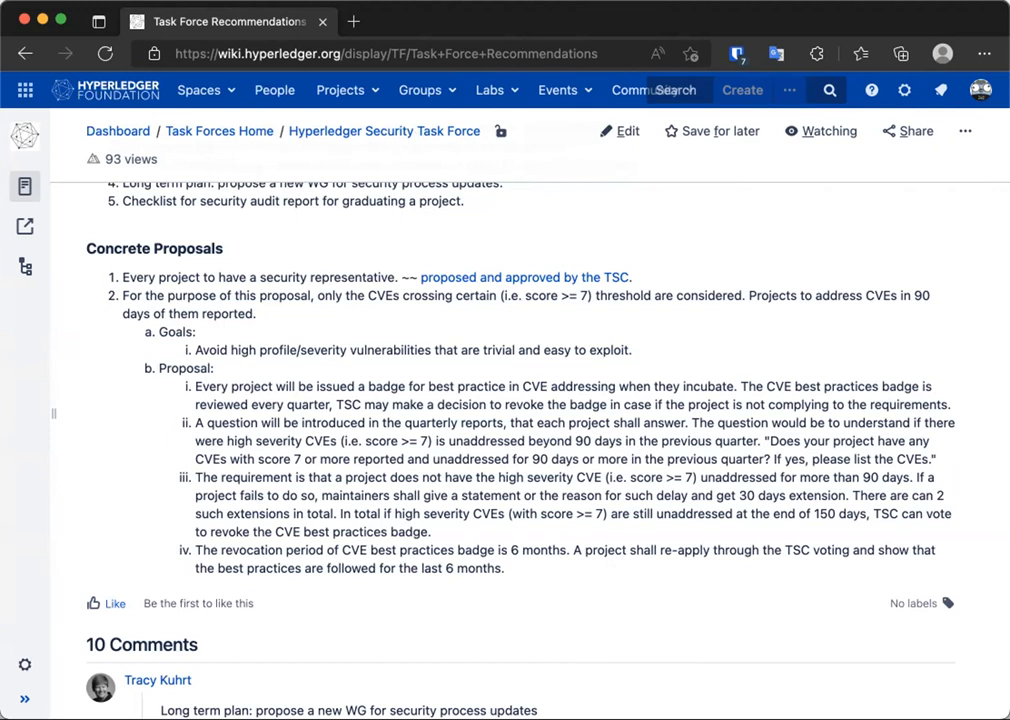
pyautogui.moveTo(758, 588)
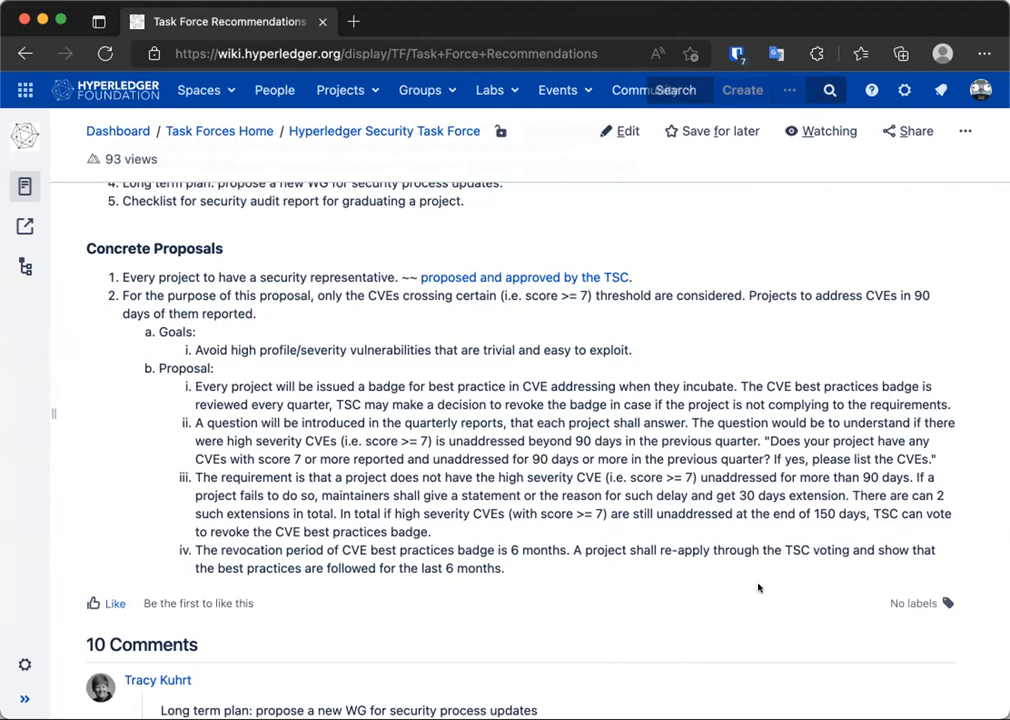
pyautogui.moveTo(758, 588)
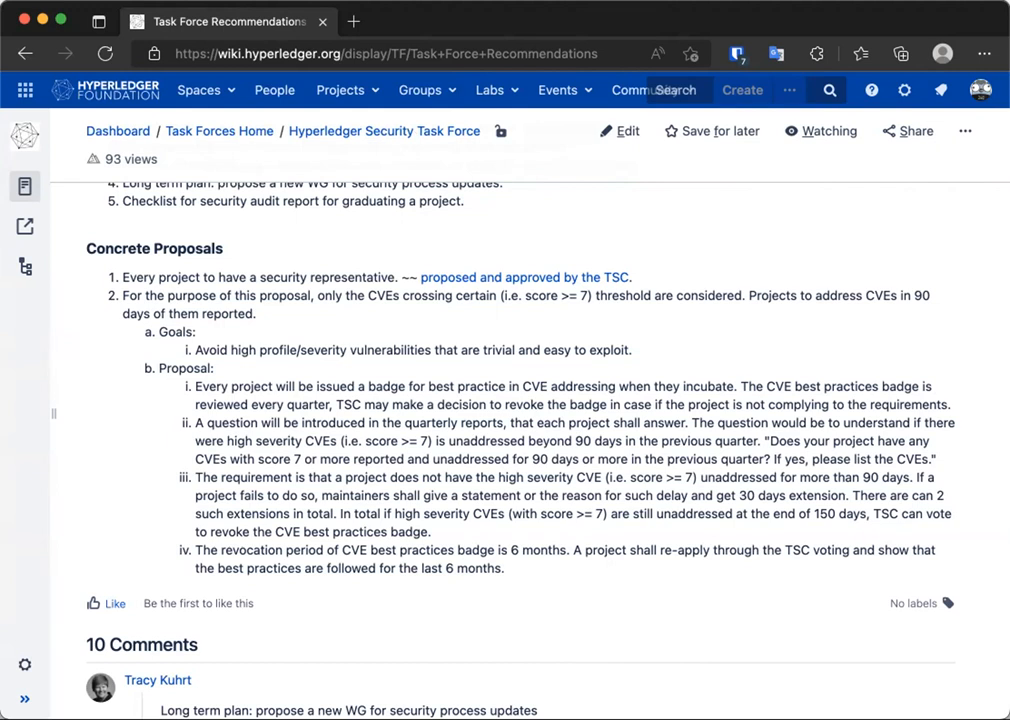
pyautogui.moveTo(876, 510)
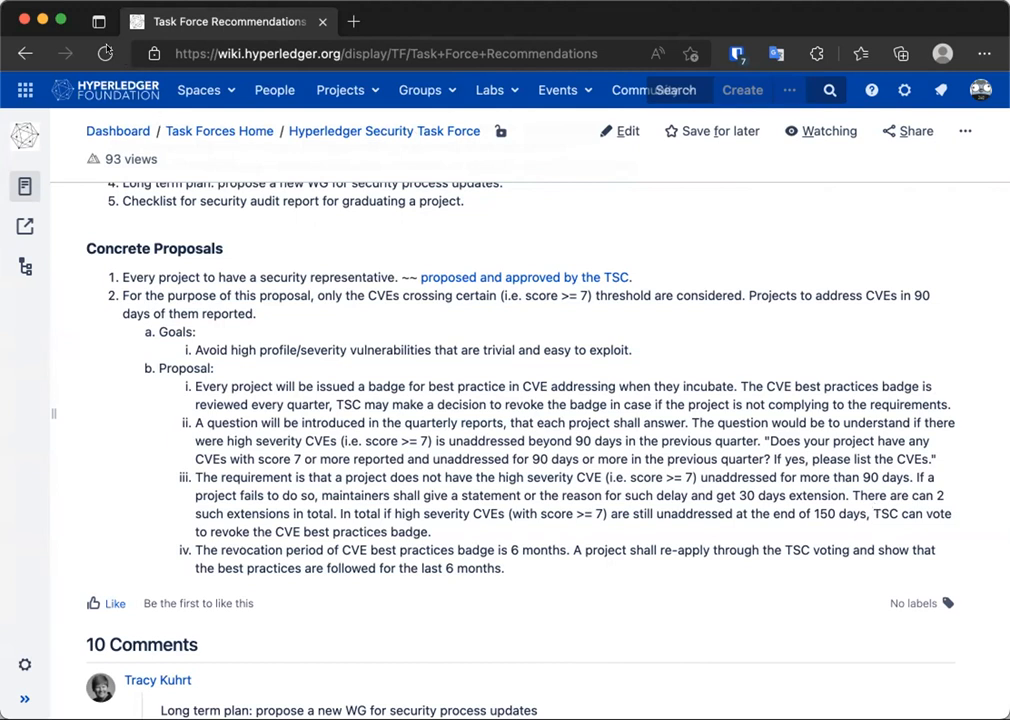
pyautogui.moveTo(108, 48)
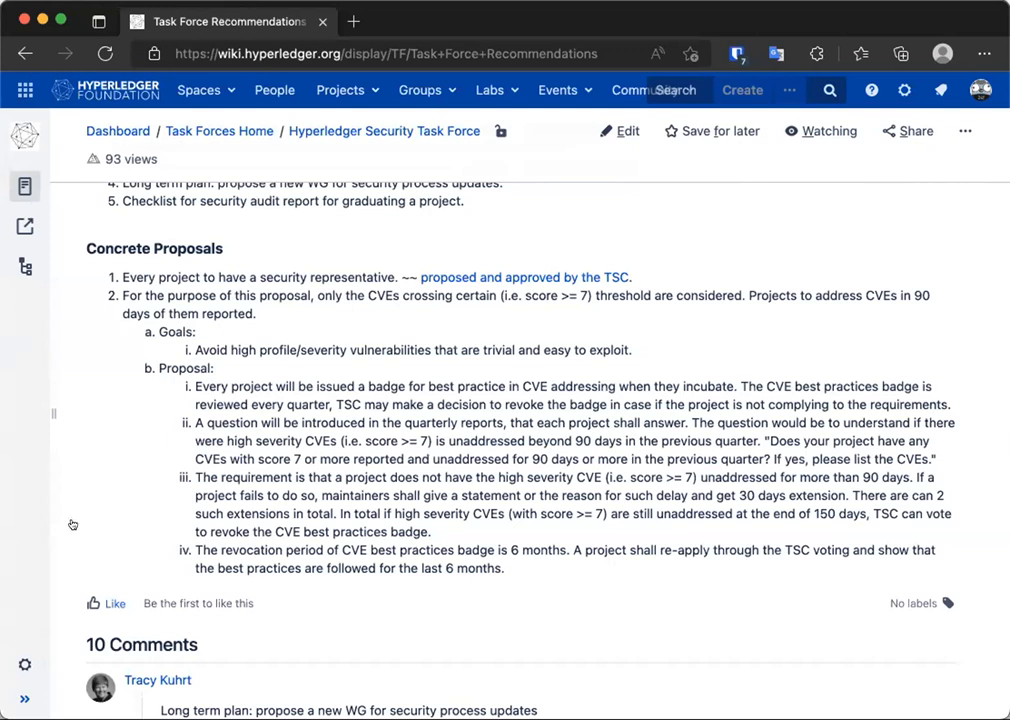
pyautogui.moveTo(16, 328)
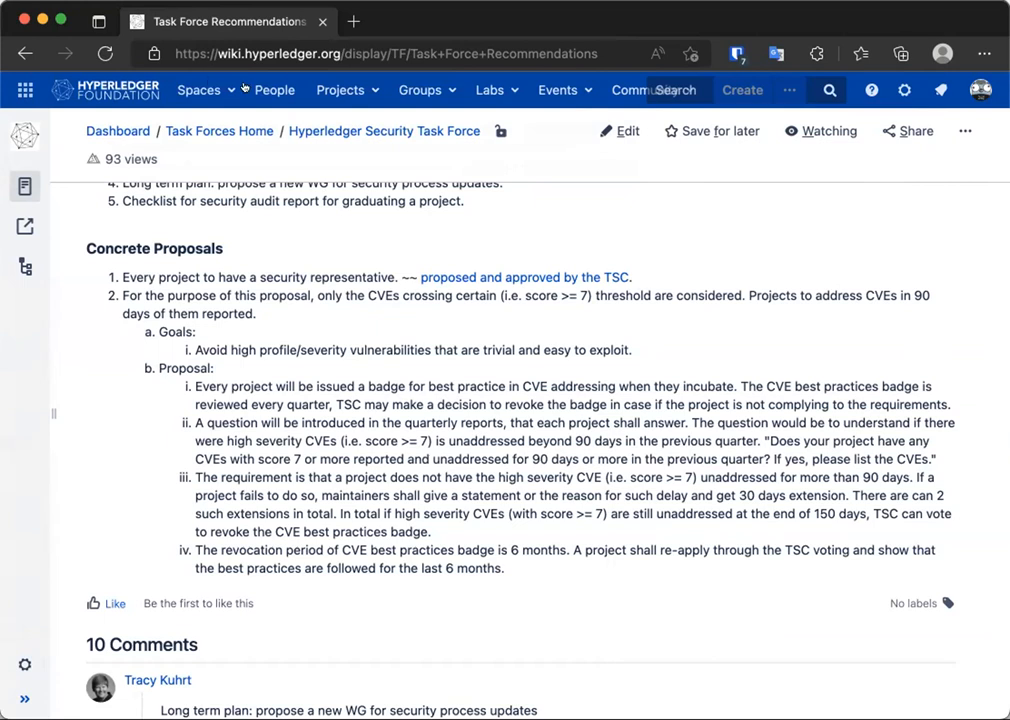
pyautogui.moveTo(534, 114)
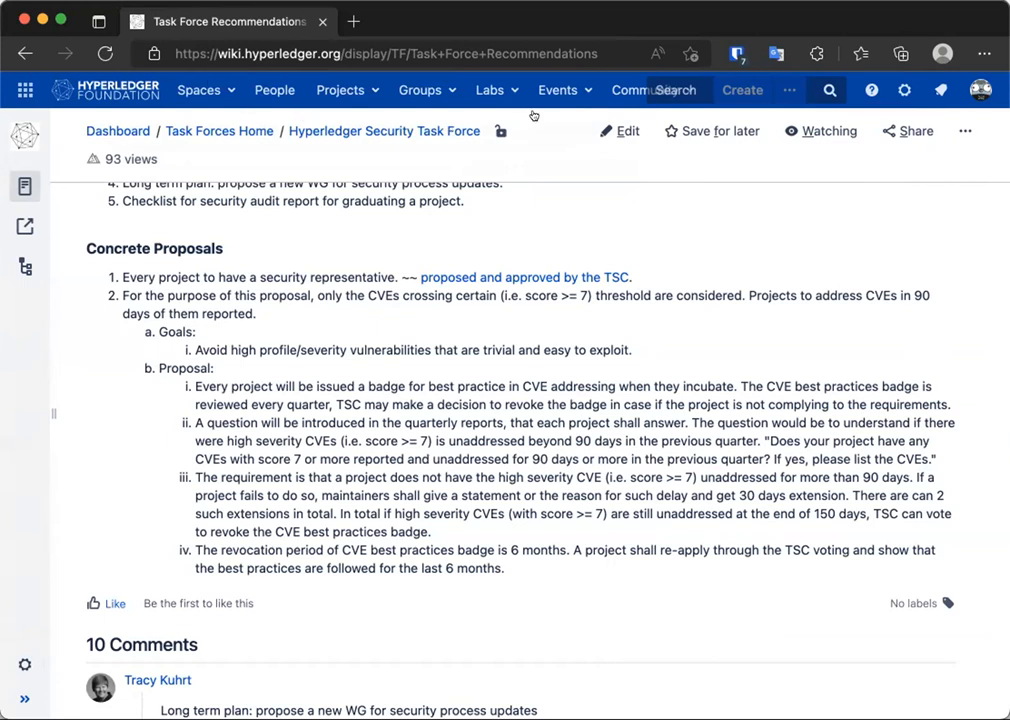
pyautogui.moveTo(548, 100)
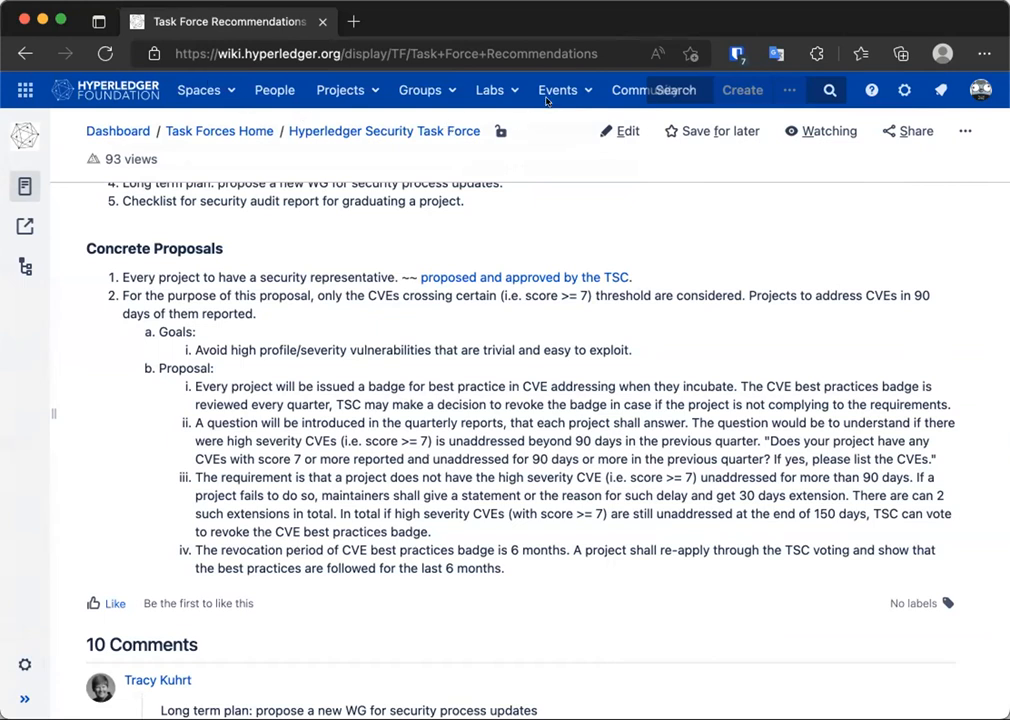
pyautogui.moveTo(598, 72)
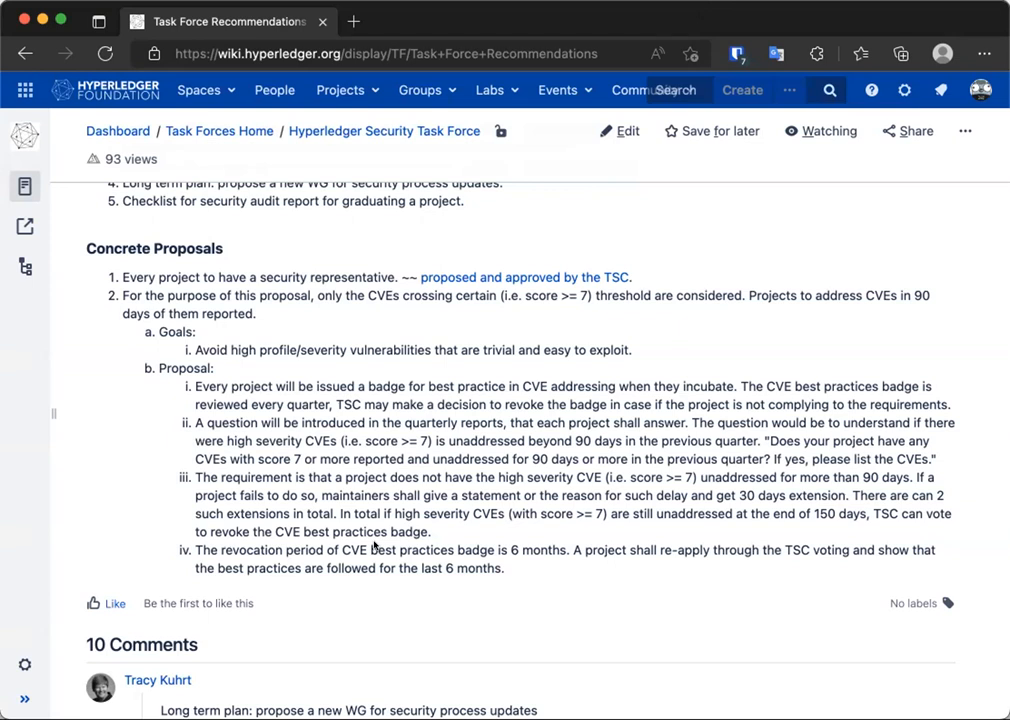
pyautogui.moveTo(484, 464)
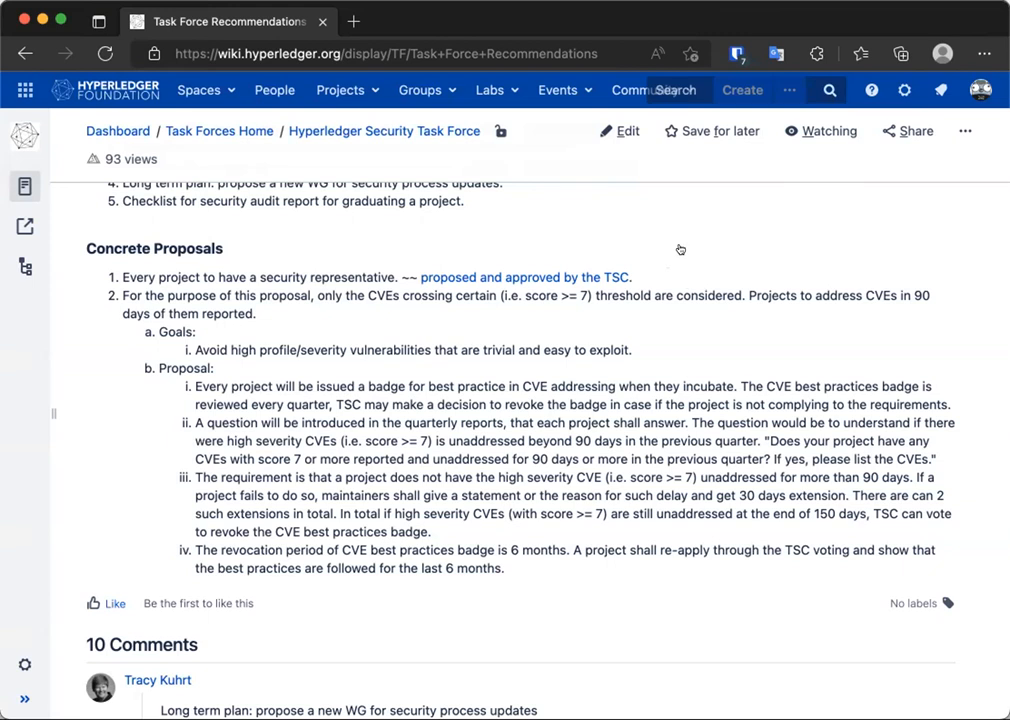
pyautogui.moveTo(632, 256)
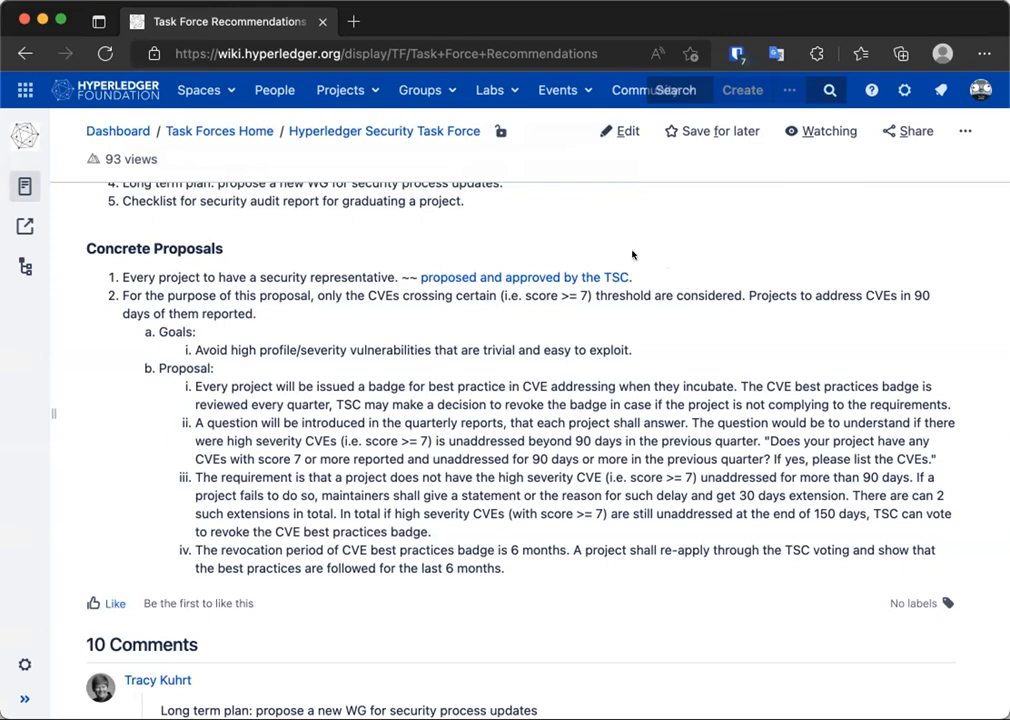
pyautogui.moveTo(316, 420)
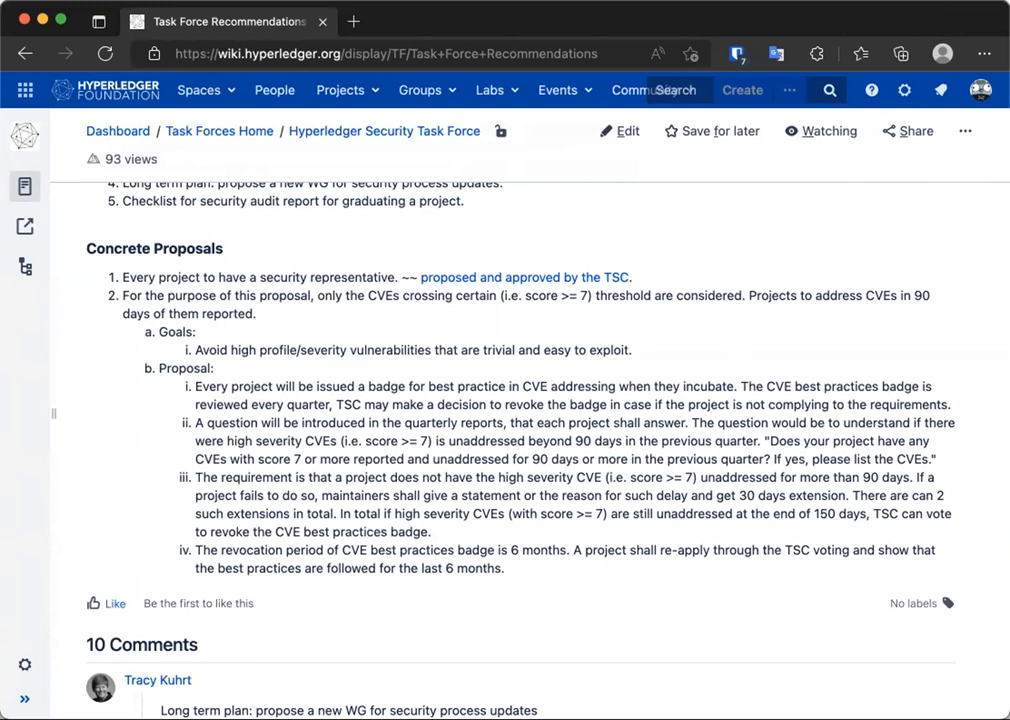
pyautogui.moveTo(388, 498)
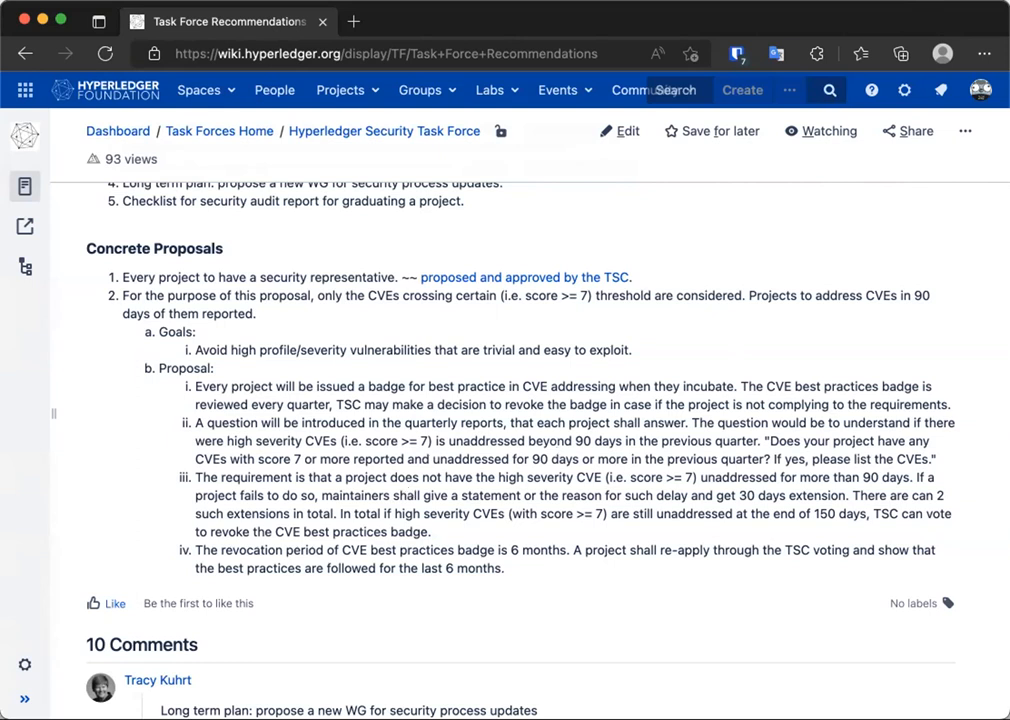
pyautogui.moveTo(524, 112)
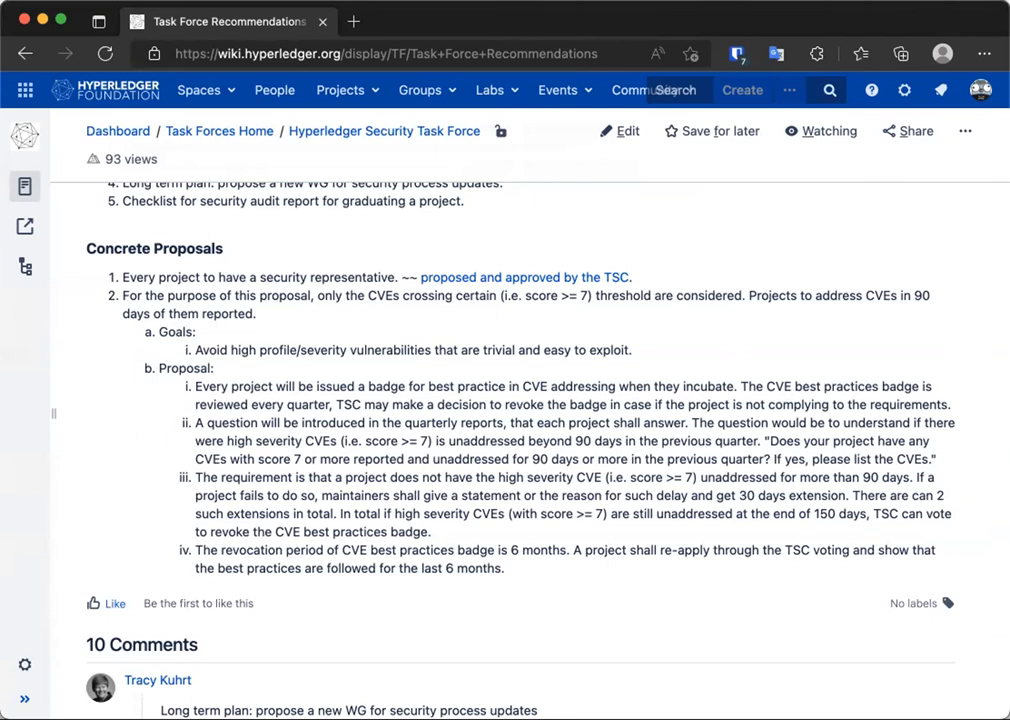
pyautogui.moveTo(366, 244)
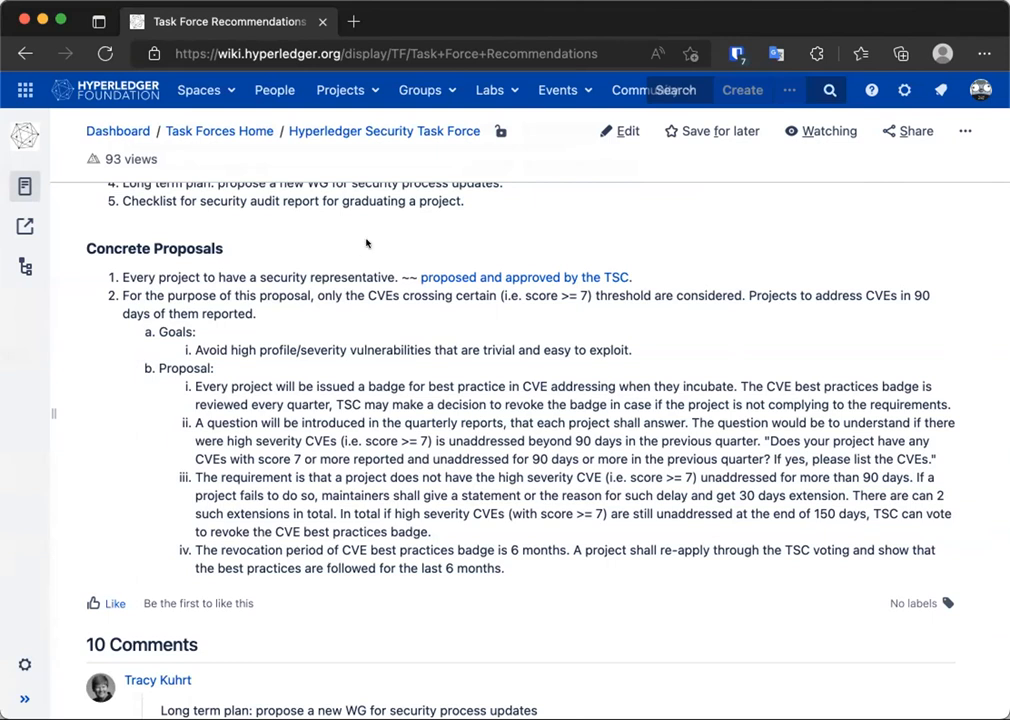
pyautogui.moveTo(358, 260)
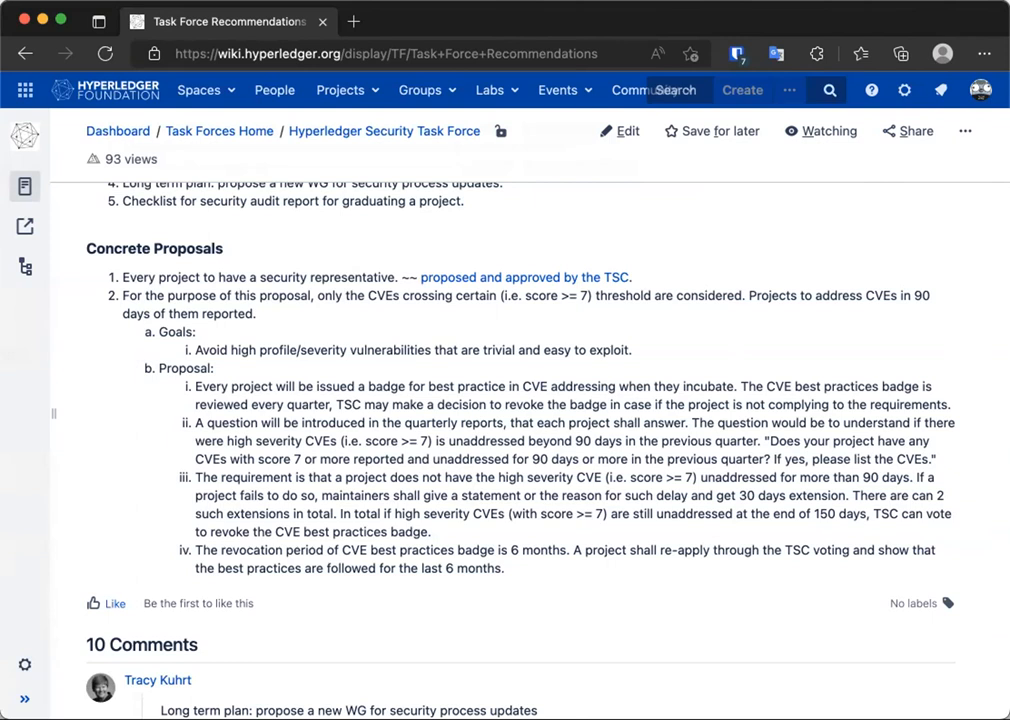
pyautogui.moveTo(308, 132)
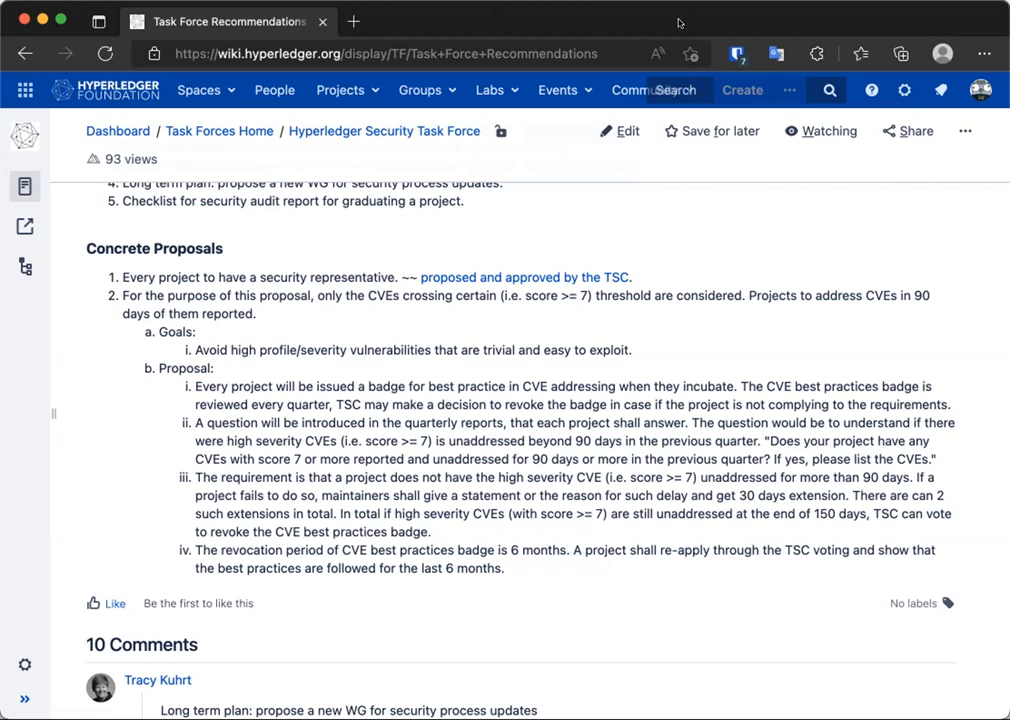
pyautogui.moveTo(572, 252)
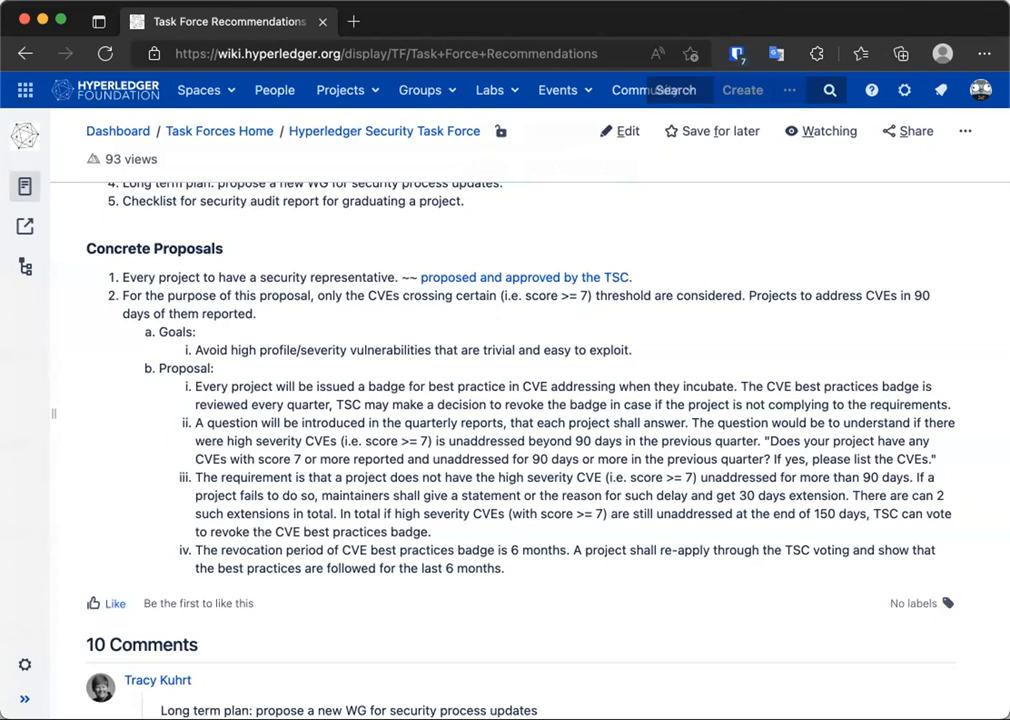
pyautogui.moveTo(878, 22)
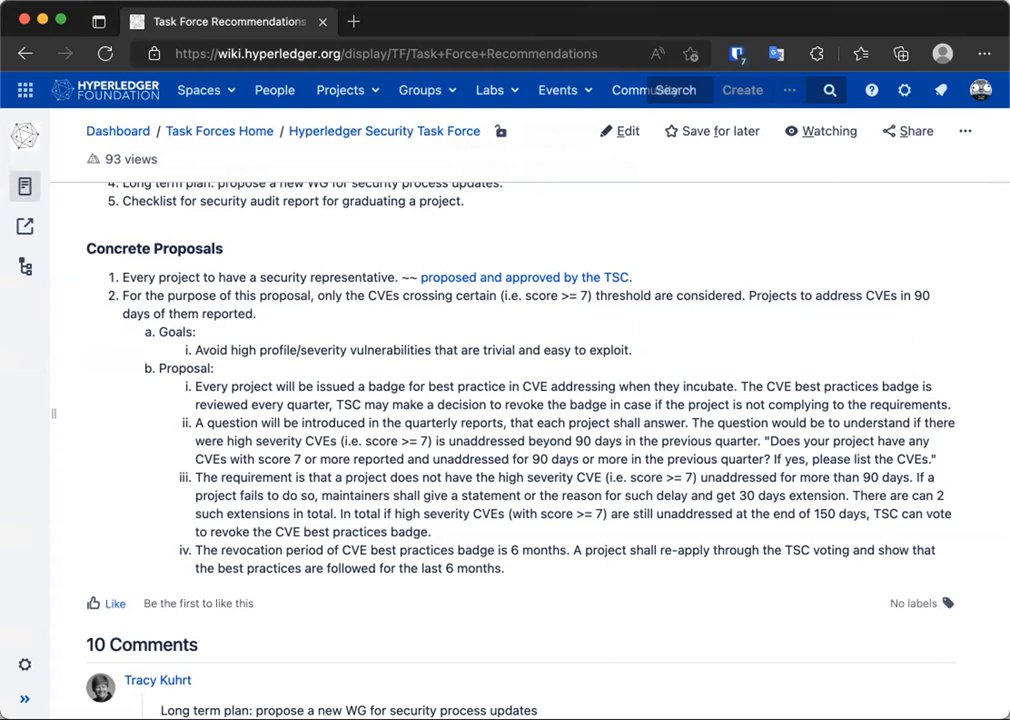
pyautogui.moveTo(32, 378)
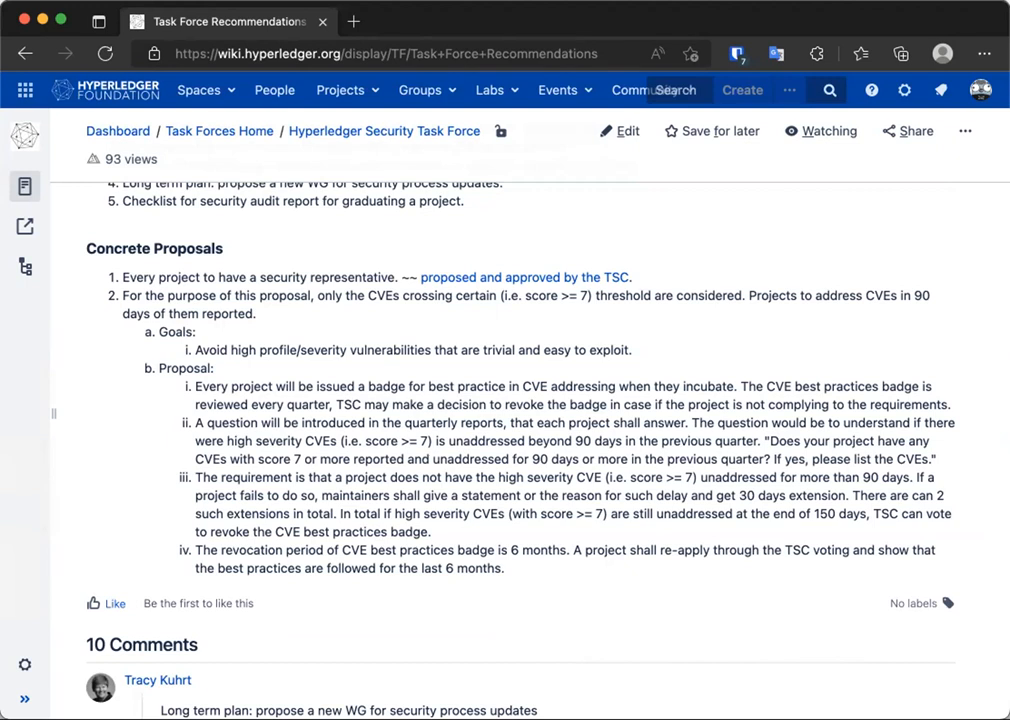
pyautogui.moveTo(496, 252)
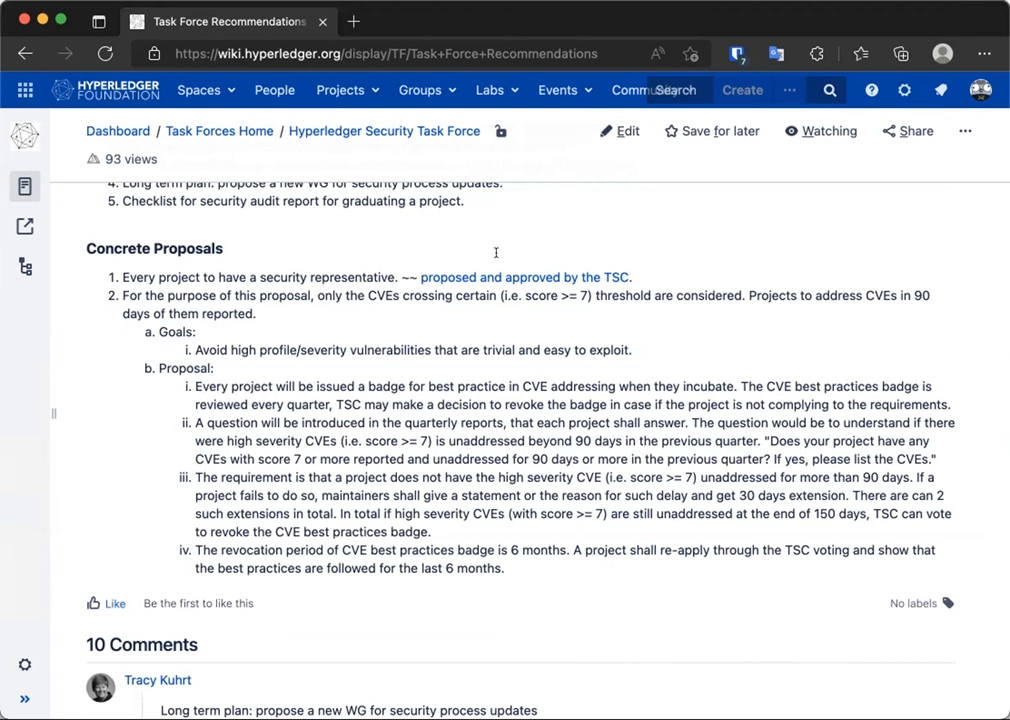
pyautogui.moveTo(568, 188)
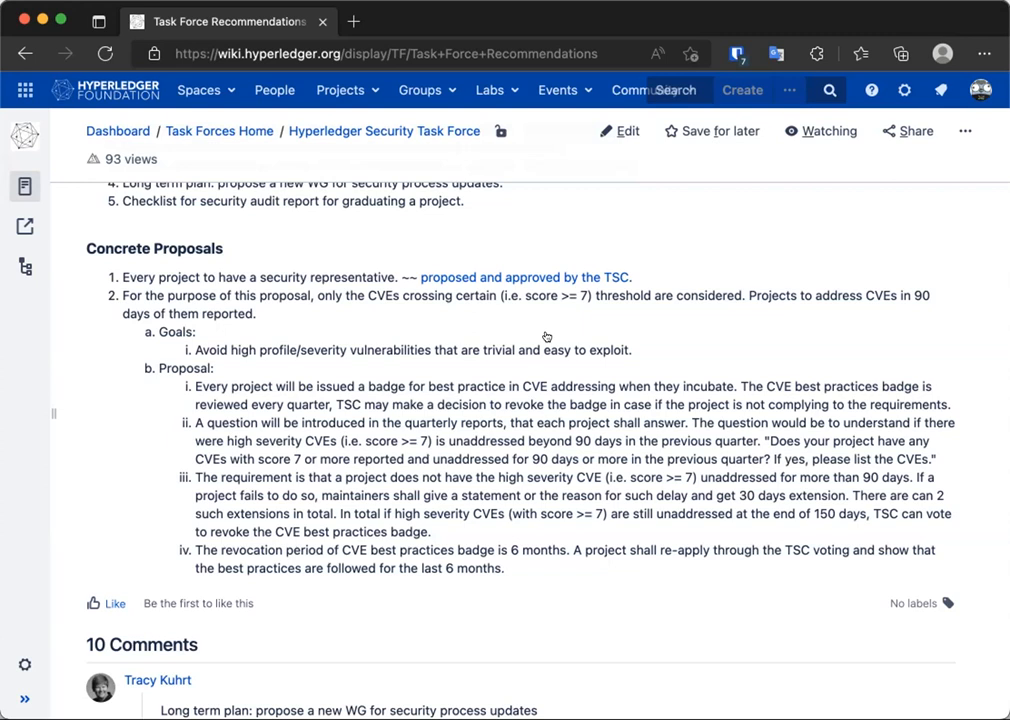
pyautogui.moveTo(548, 336)
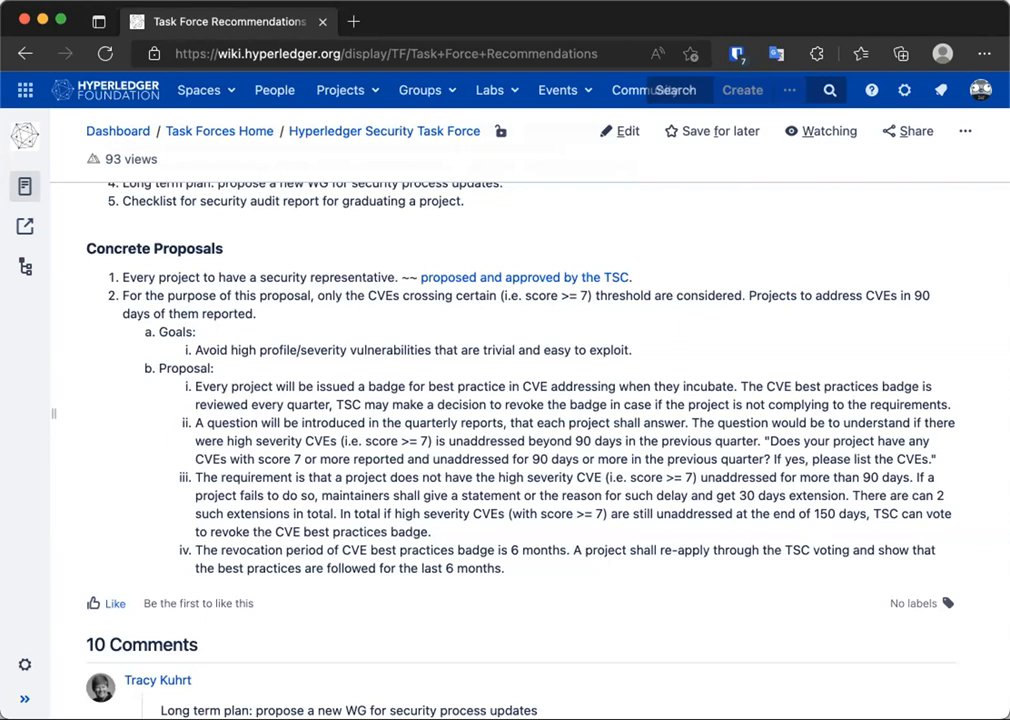
pyautogui.moveTo(448, 632)
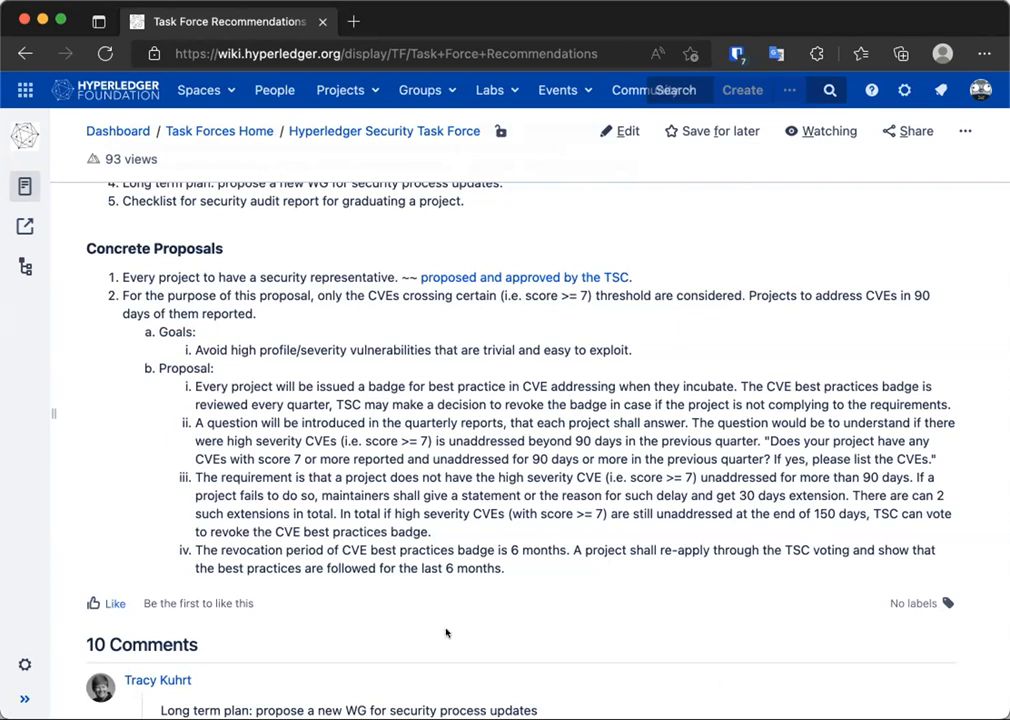
pyautogui.moveTo(758, 550)
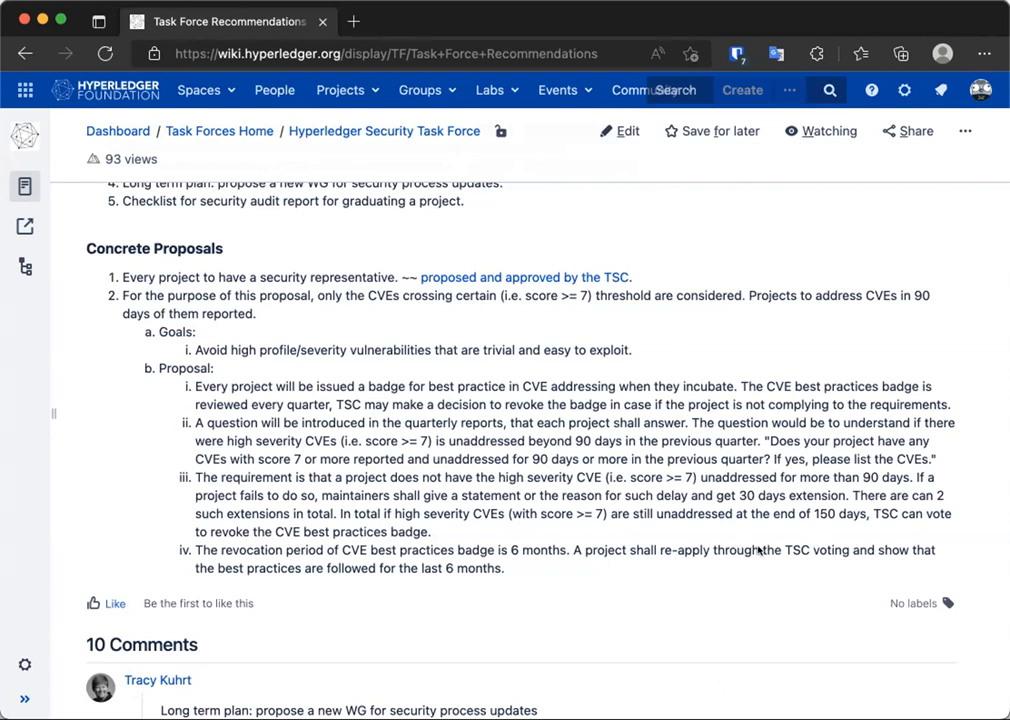
pyautogui.moveTo(750, 592)
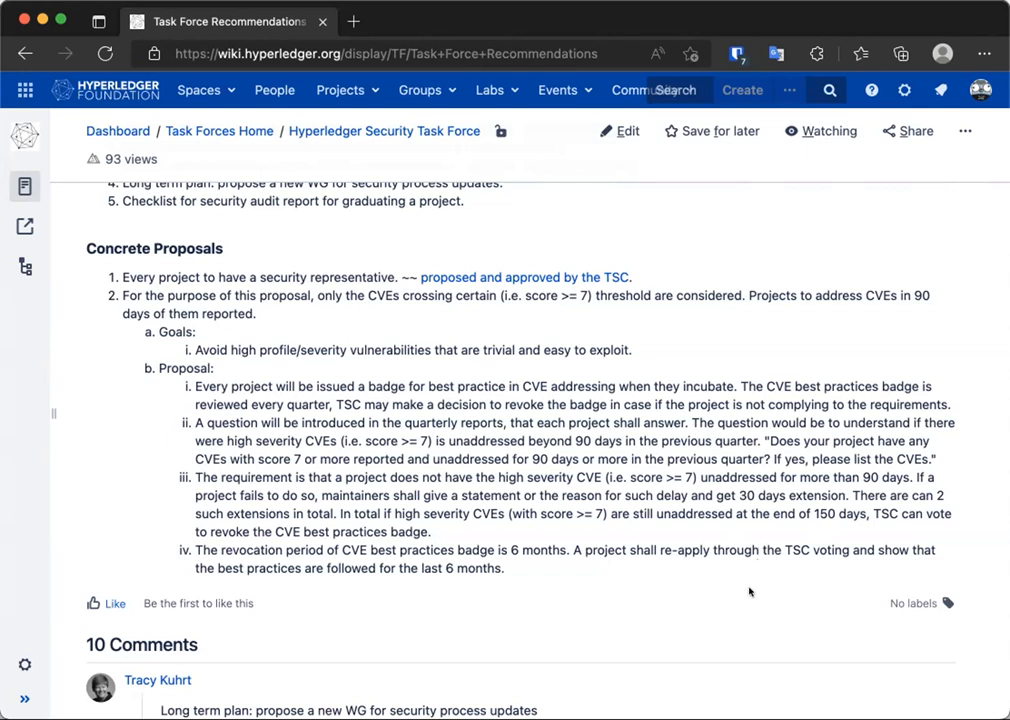
pyautogui.moveTo(752, 624)
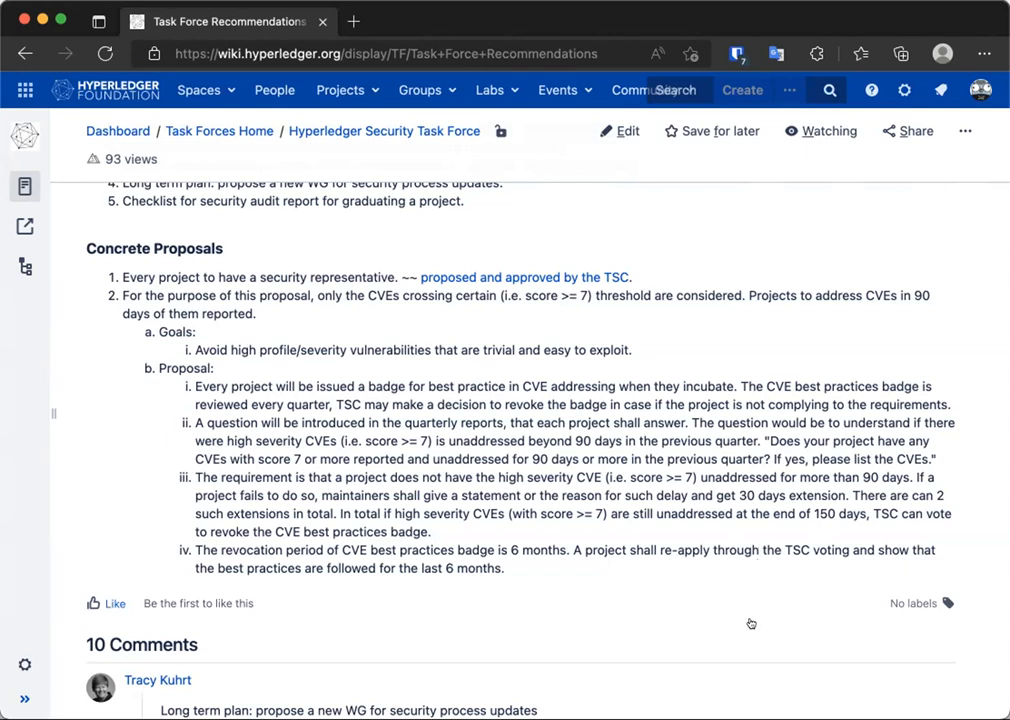
pyautogui.moveTo(708, 536)
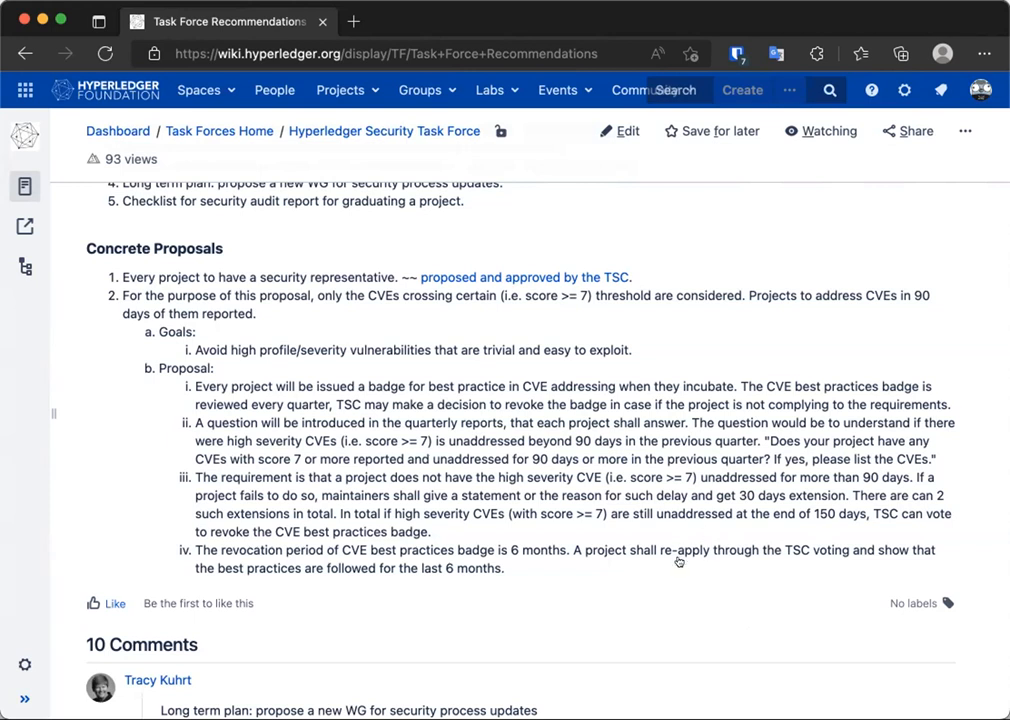
pyautogui.moveTo(266, 36)
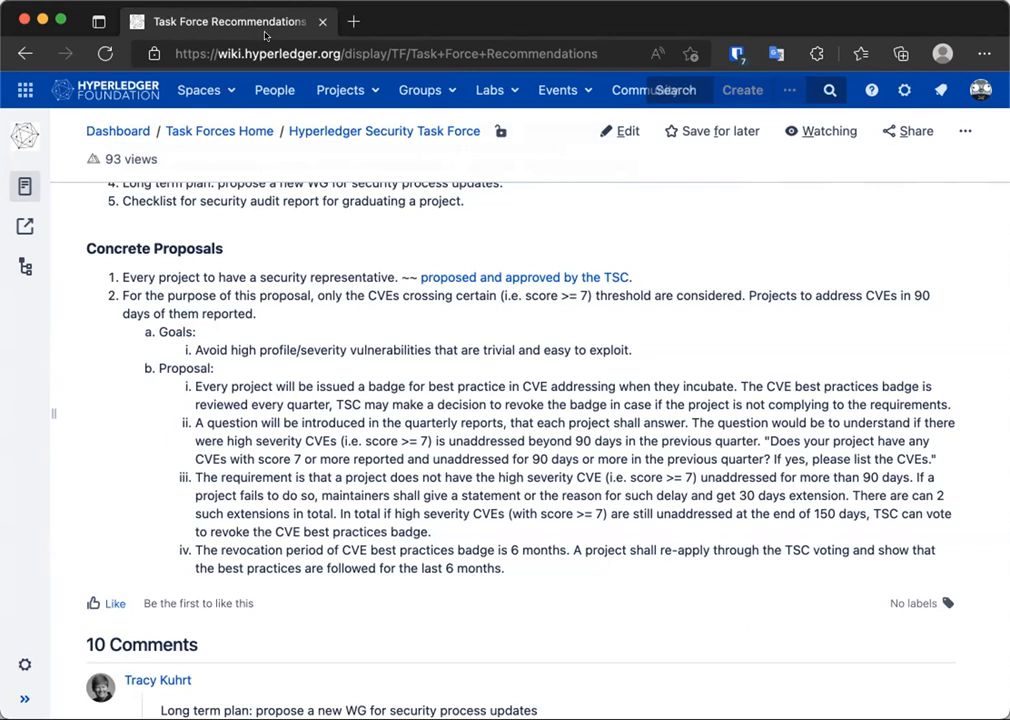
pyautogui.moveTo(302, 314)
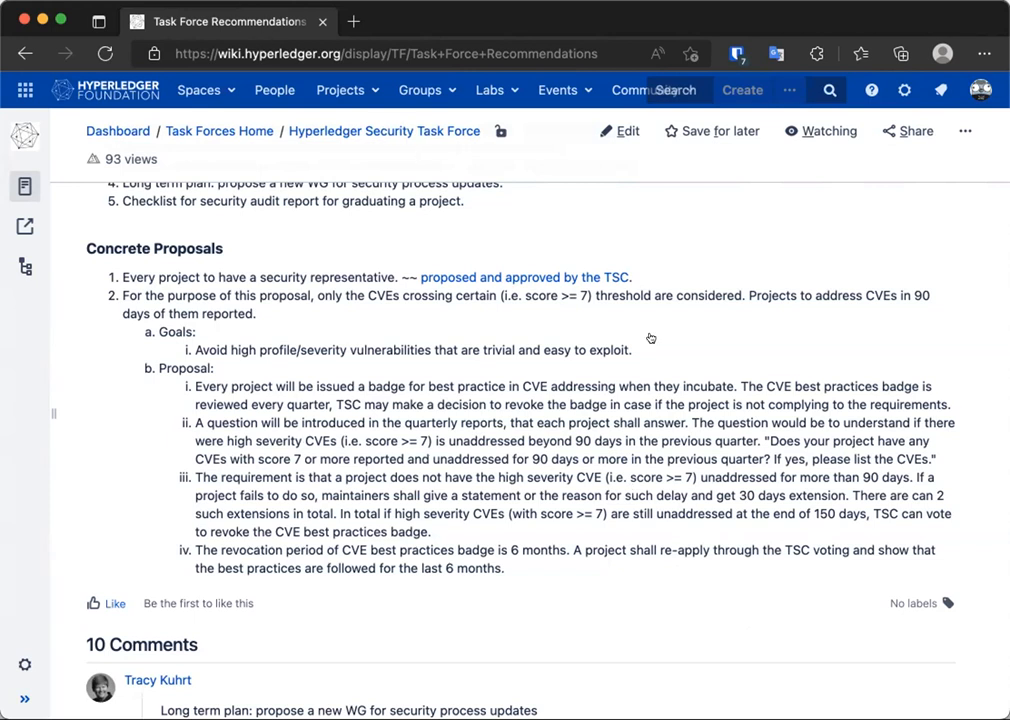
pyautogui.moveTo(648, 344)
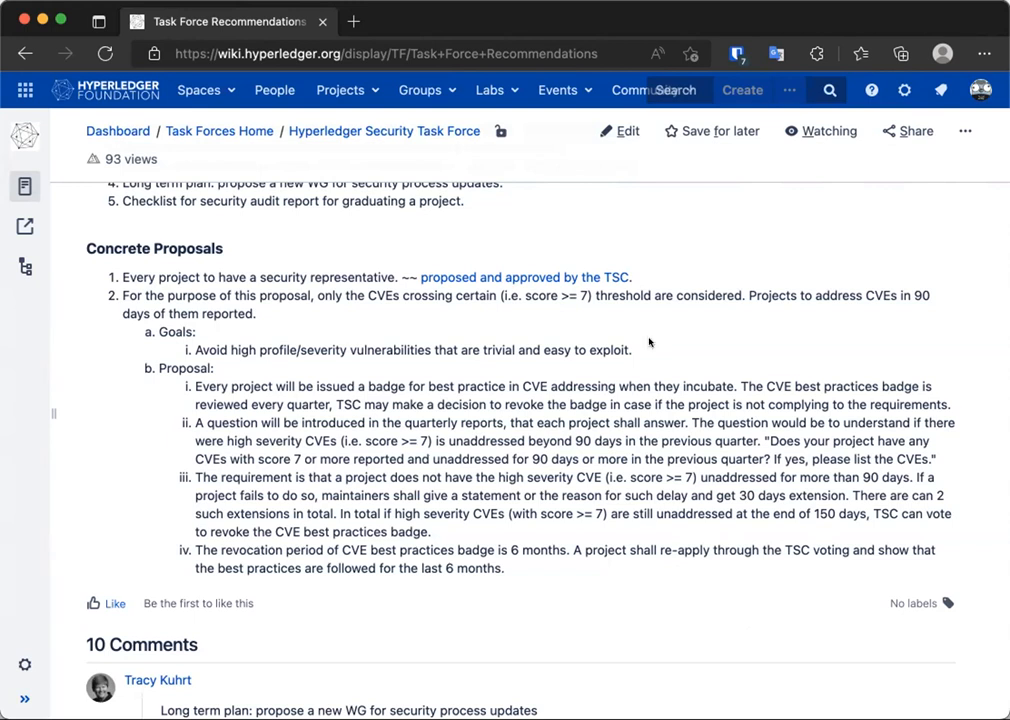
pyautogui.moveTo(586, 408)
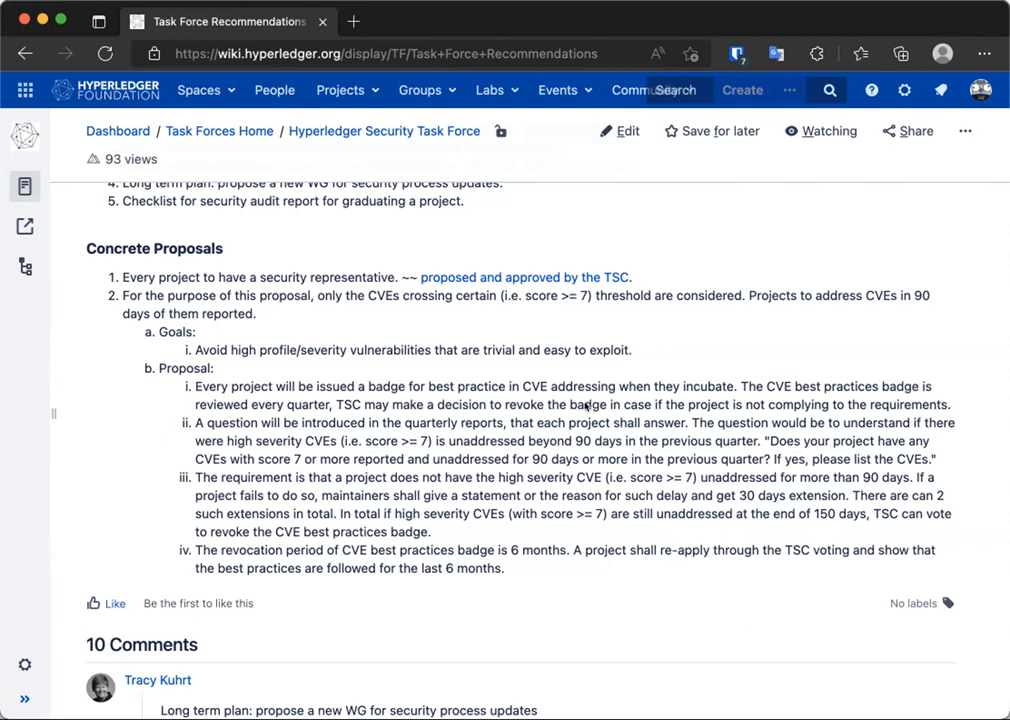
pyautogui.moveTo(508, 492)
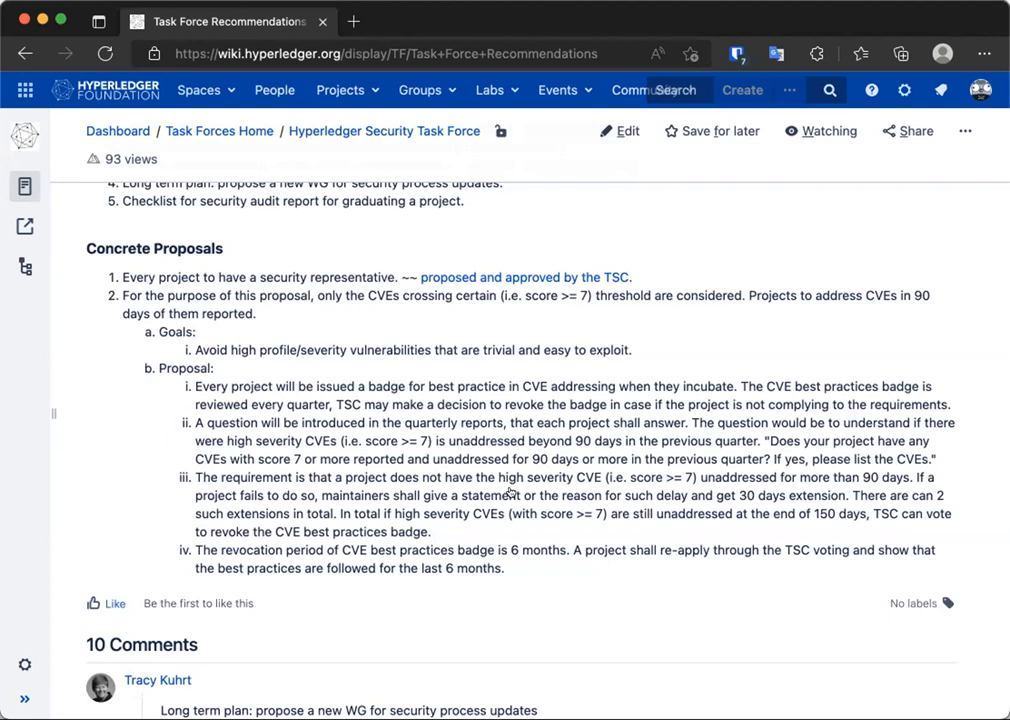
pyautogui.moveTo(588, 620)
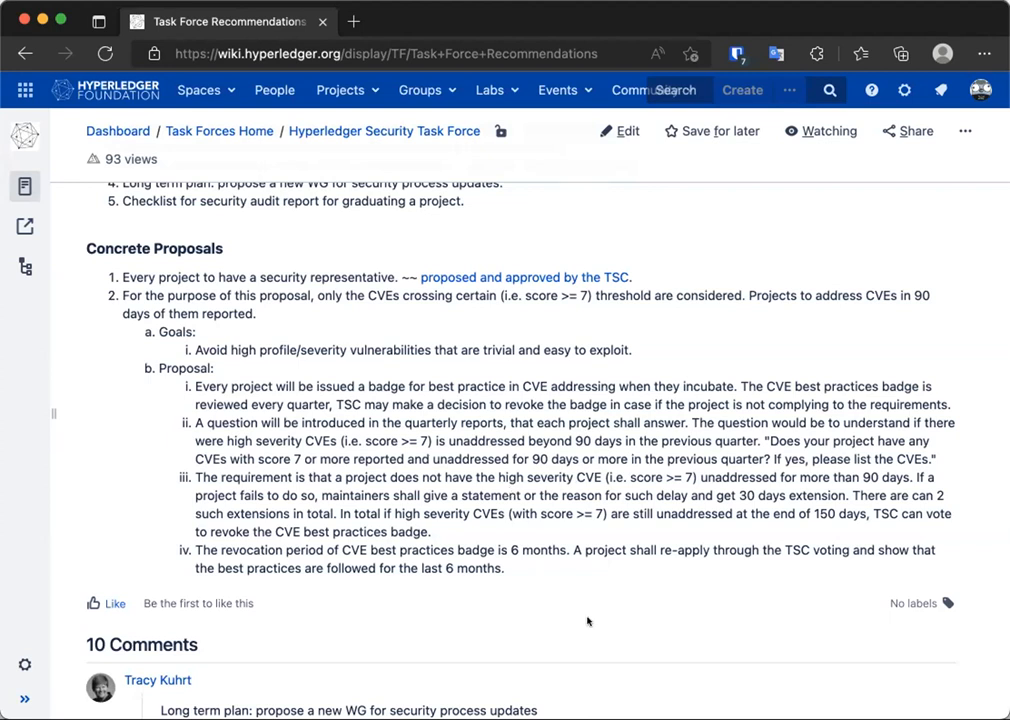
pyautogui.moveTo(508, 626)
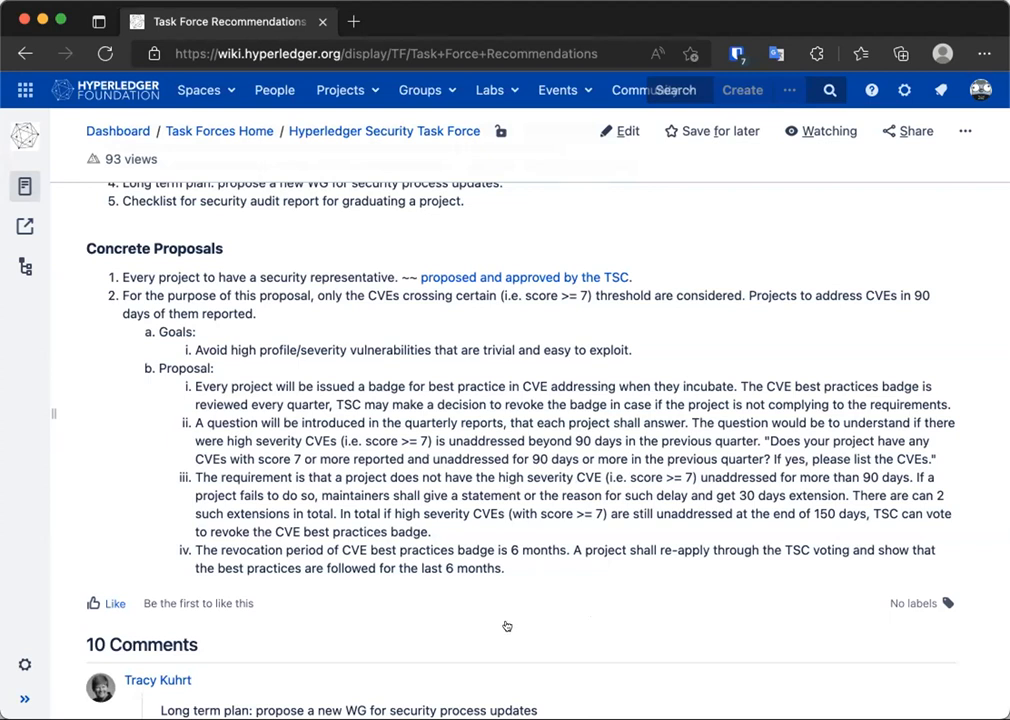
pyautogui.moveTo(608, 548)
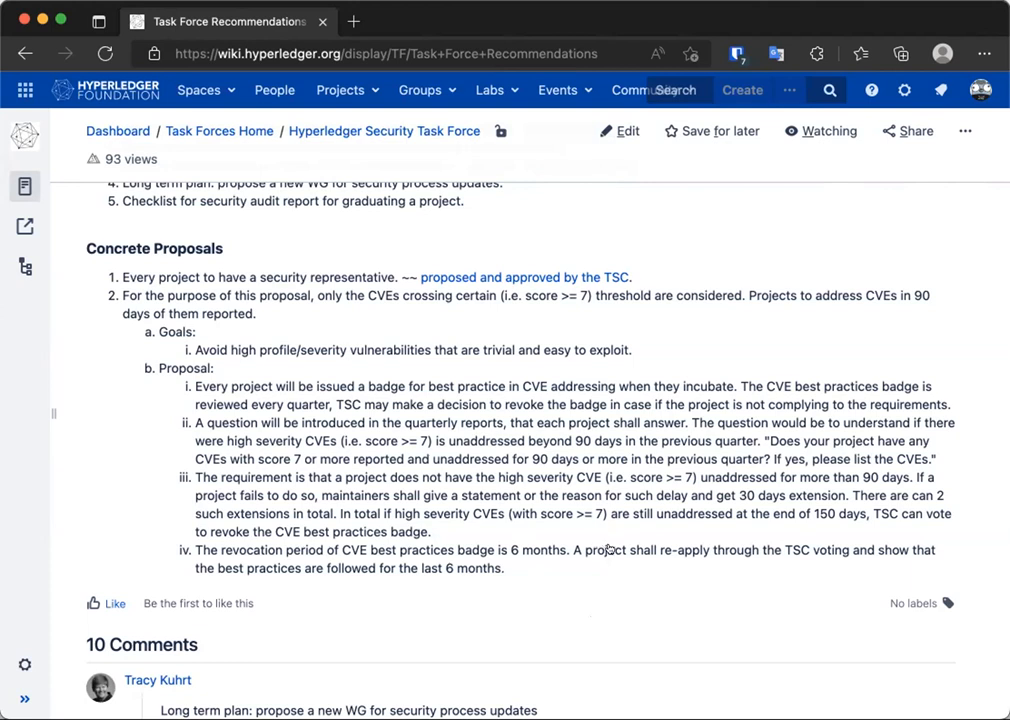
pyautogui.moveTo(692, 620)
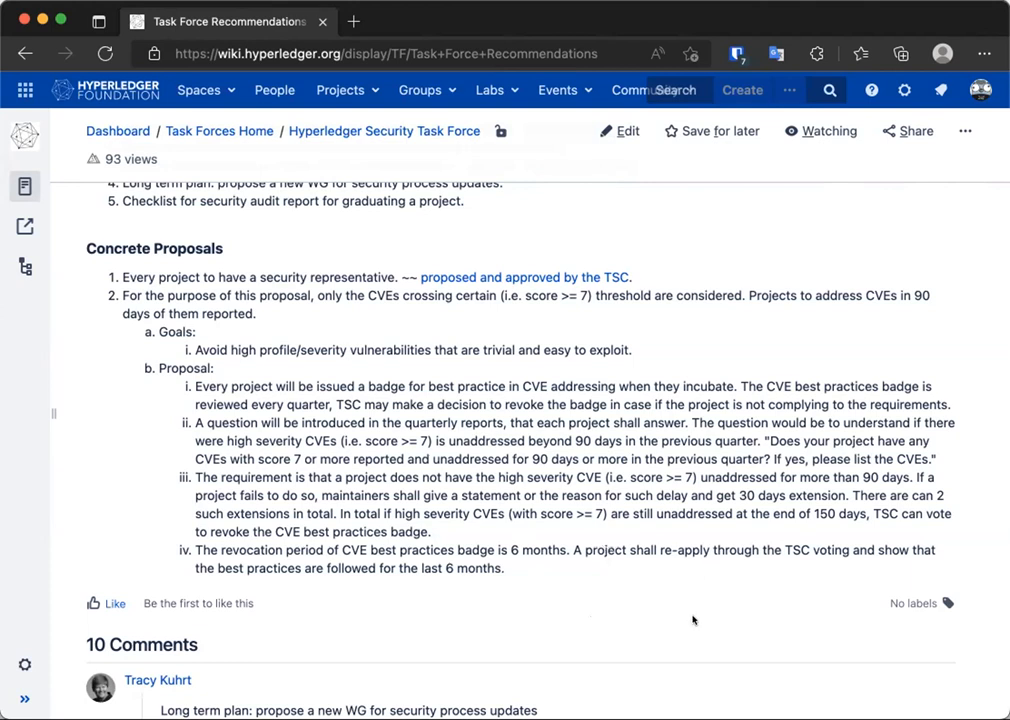
pyautogui.moveTo(672, 458)
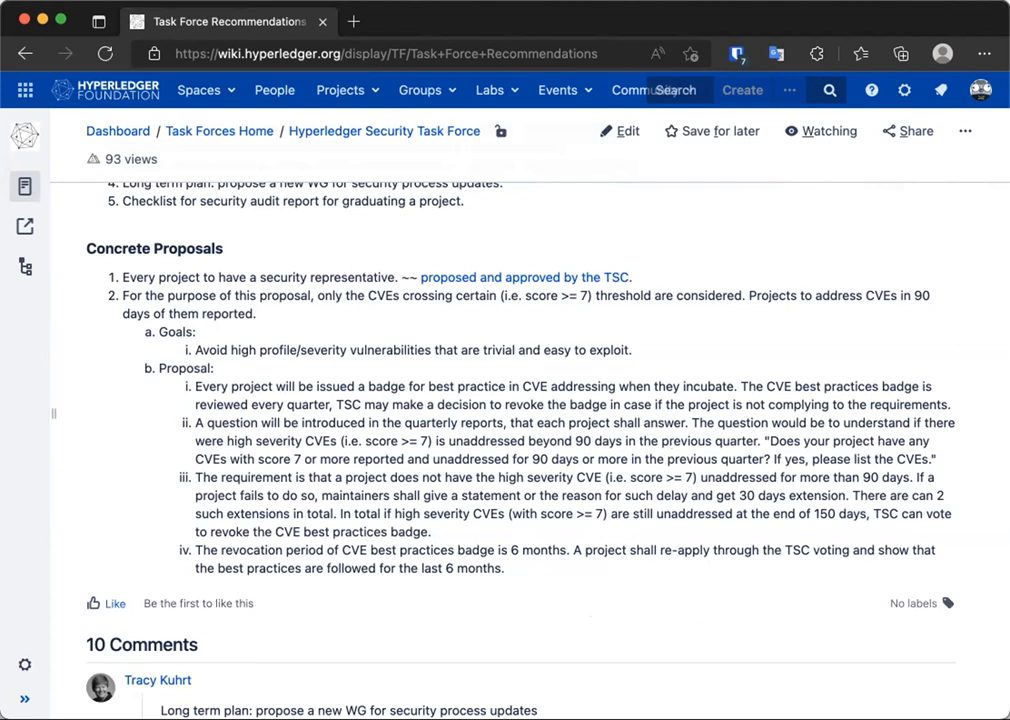
pyautogui.moveTo(864, 402)
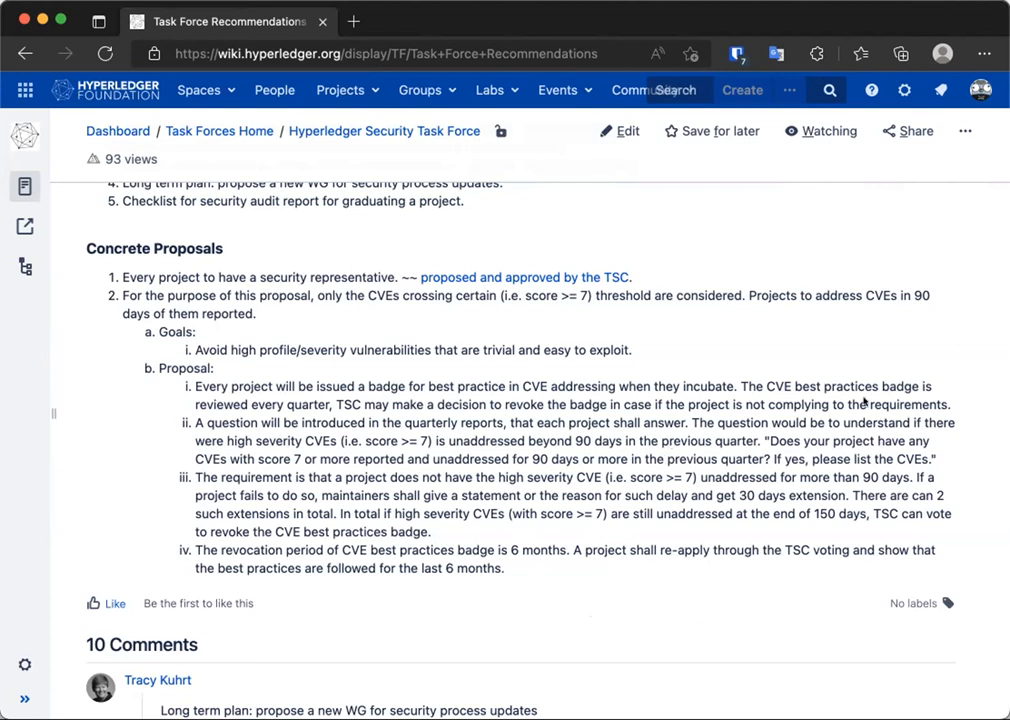
pyautogui.moveTo(418, 100)
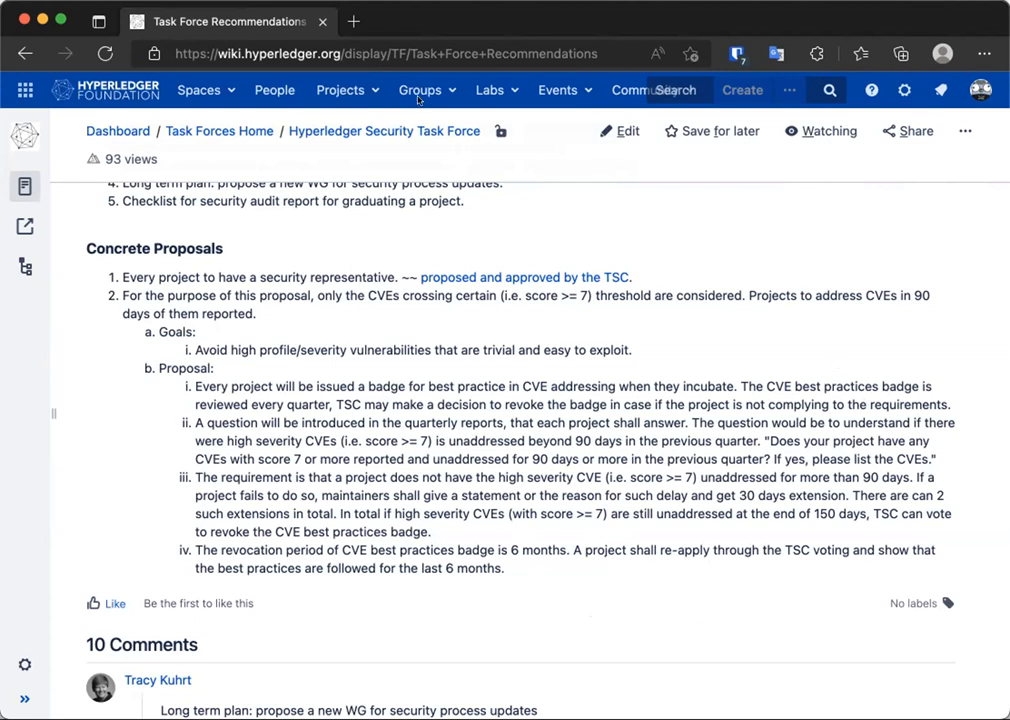
pyautogui.moveTo(644, 140)
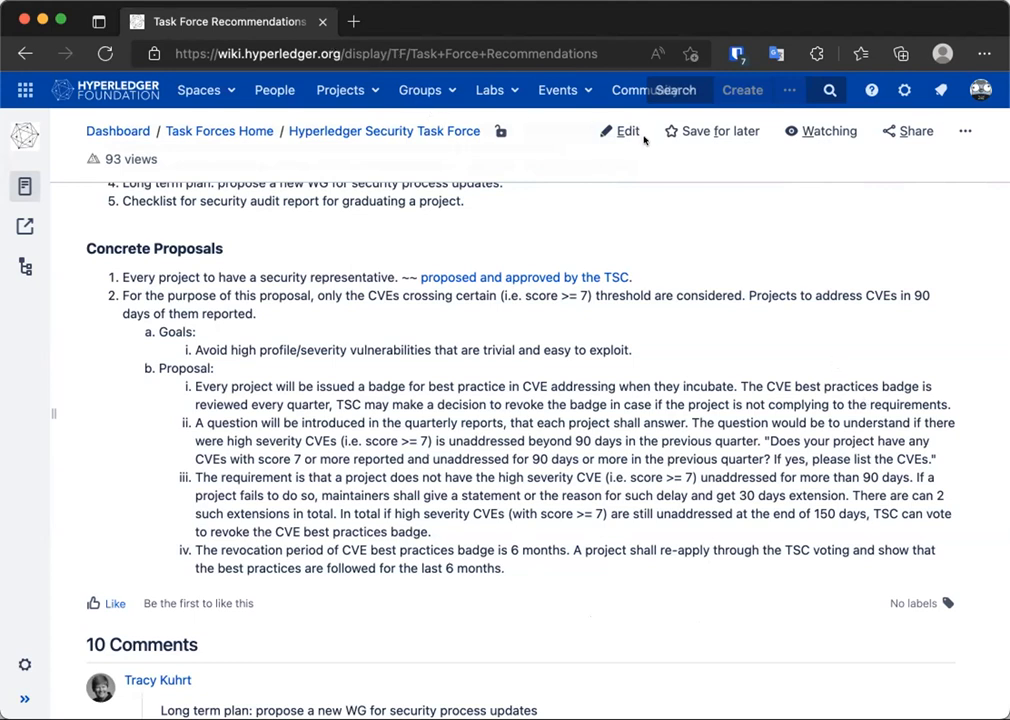
pyautogui.moveTo(644, 140)
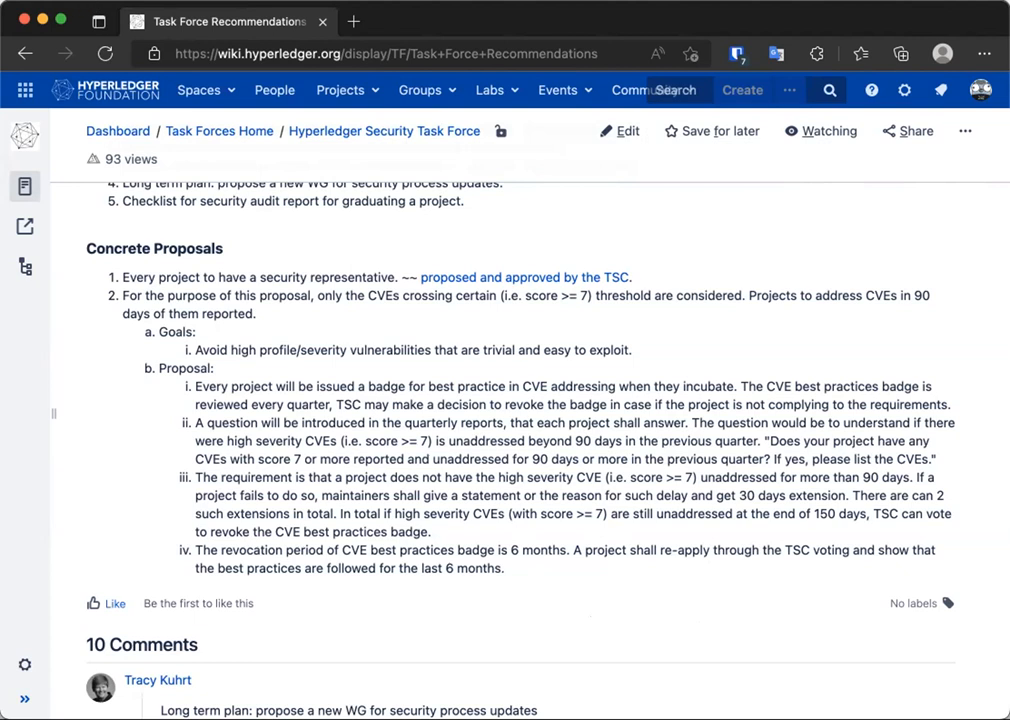
pyautogui.moveTo(286, 166)
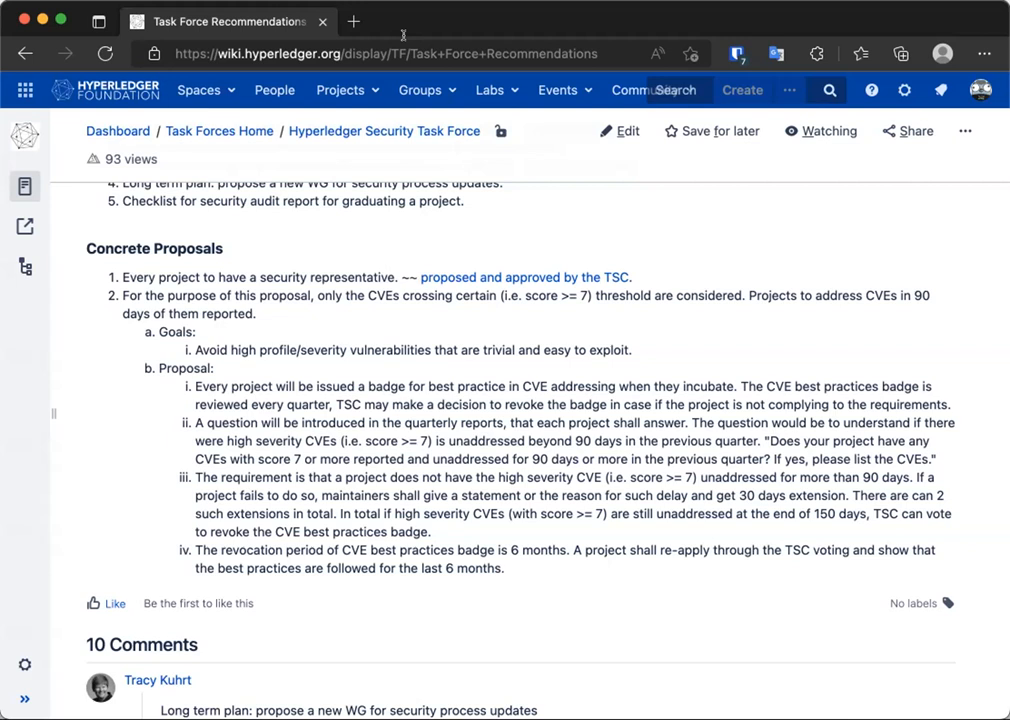
pyautogui.moveTo(404, 60)
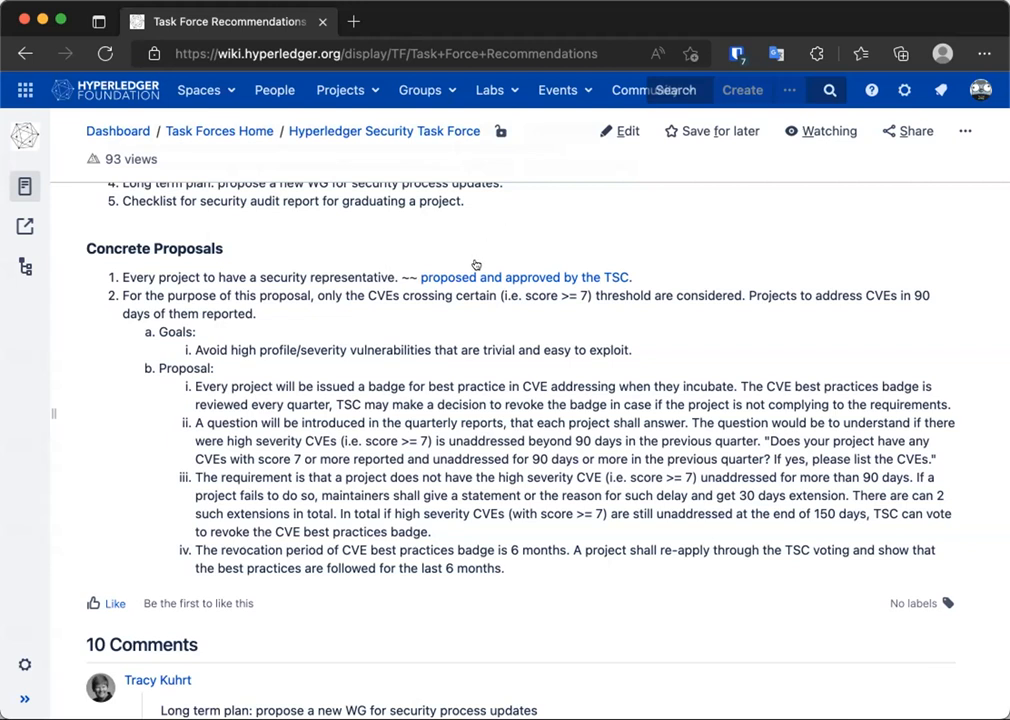
pyautogui.moveTo(978, 196)
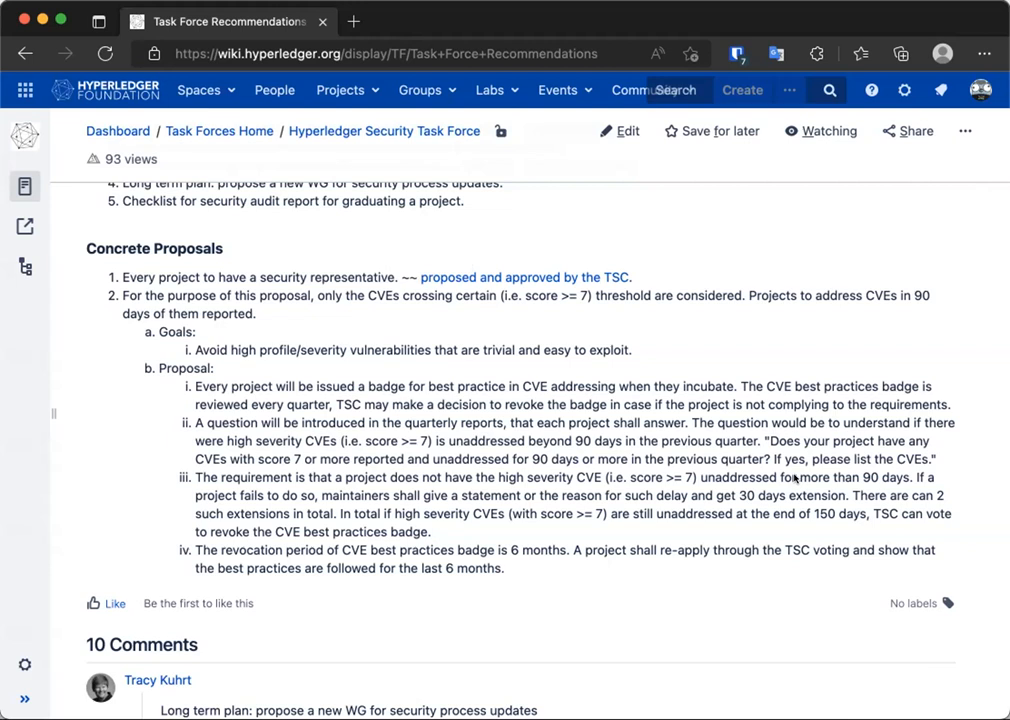
pyautogui.moveTo(788, 494)
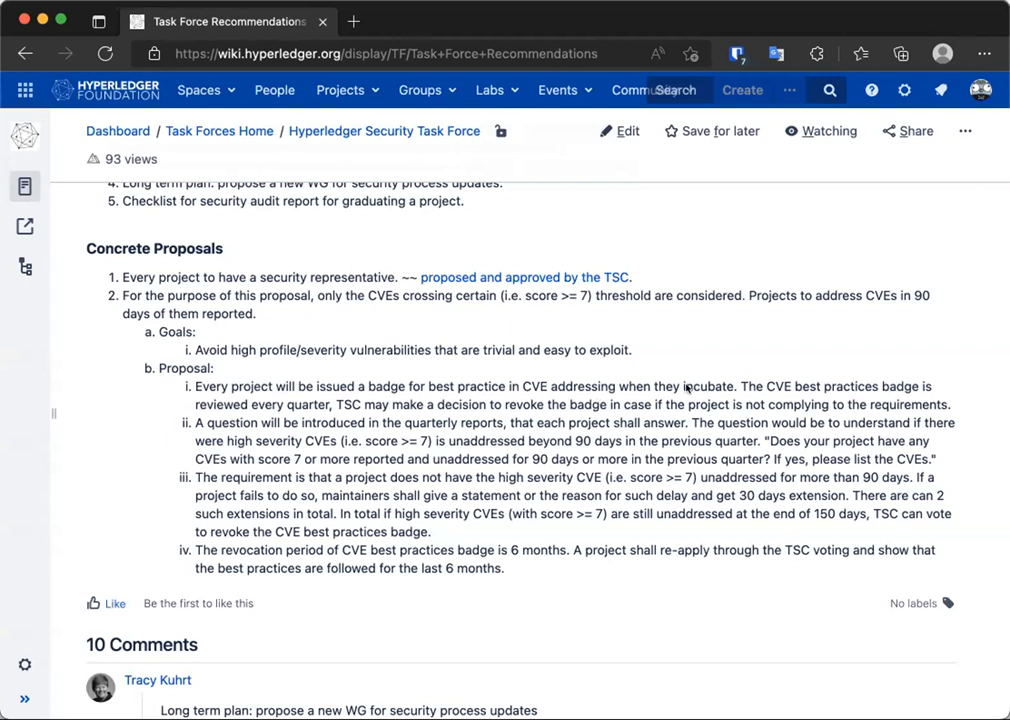
pyautogui.moveTo(744, 400)
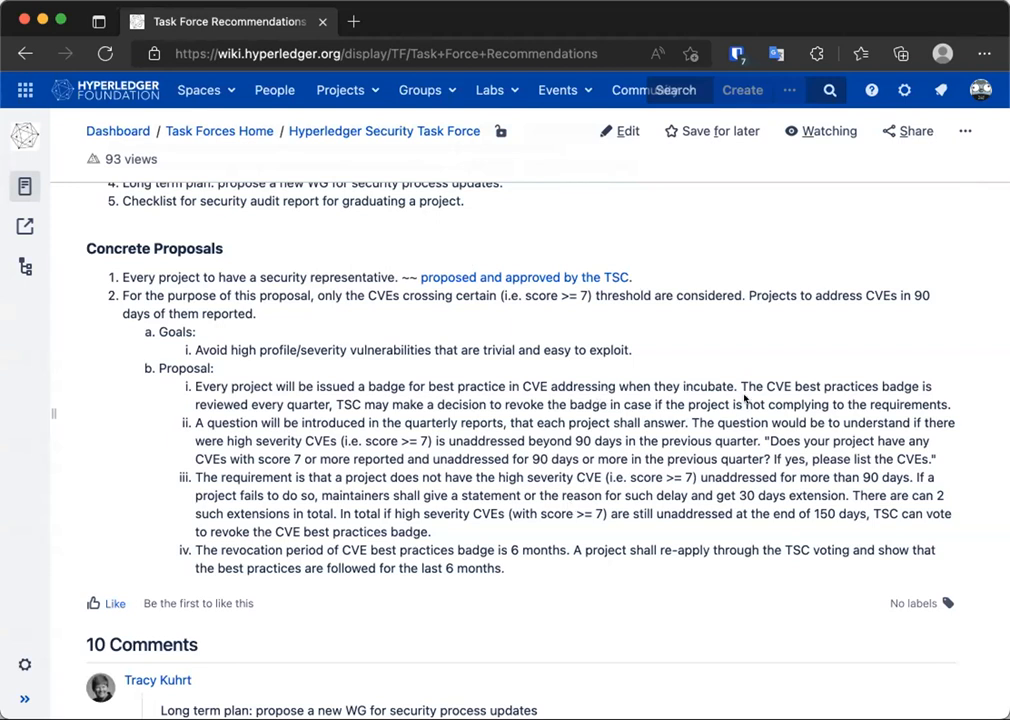
pyautogui.moveTo(692, 628)
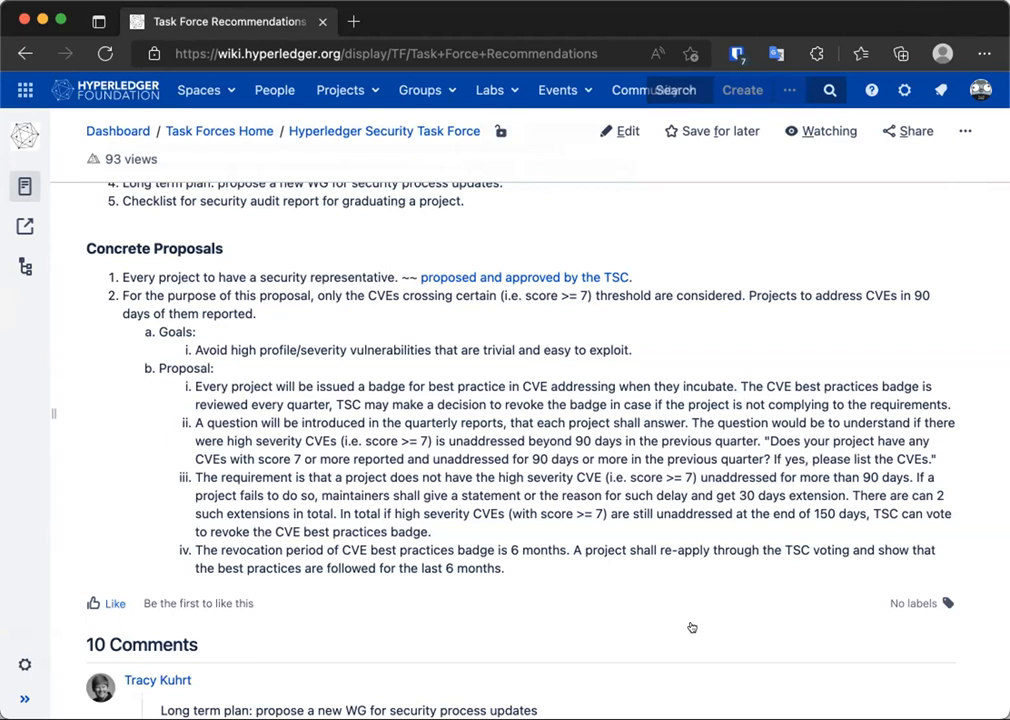
pyautogui.moveTo(868, 620)
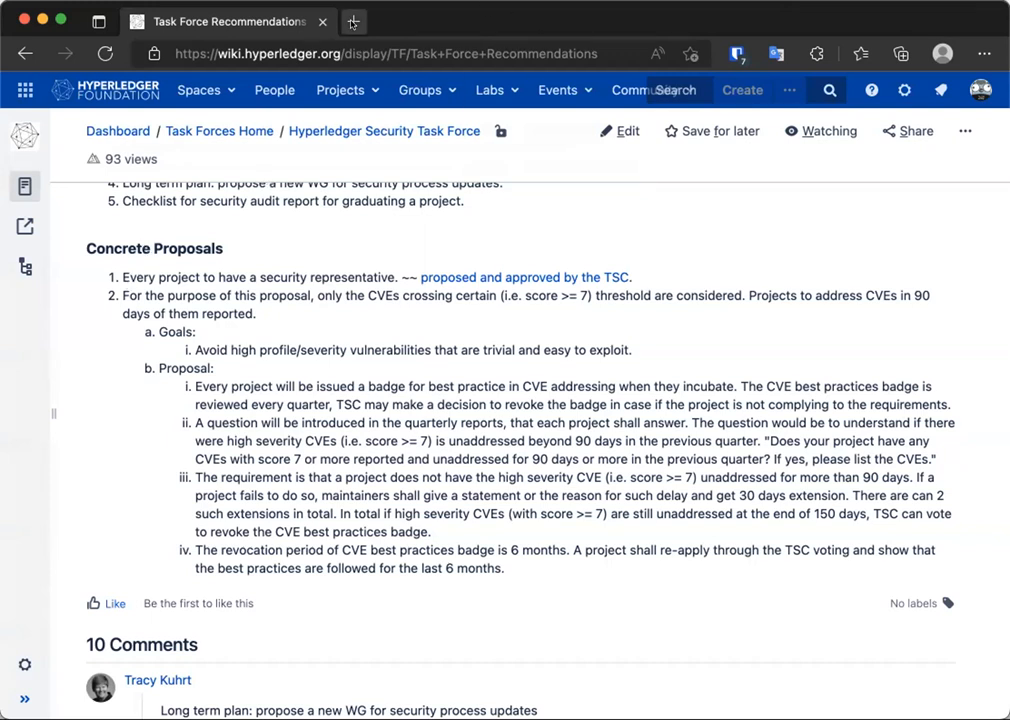
pyautogui.click(352, 20)
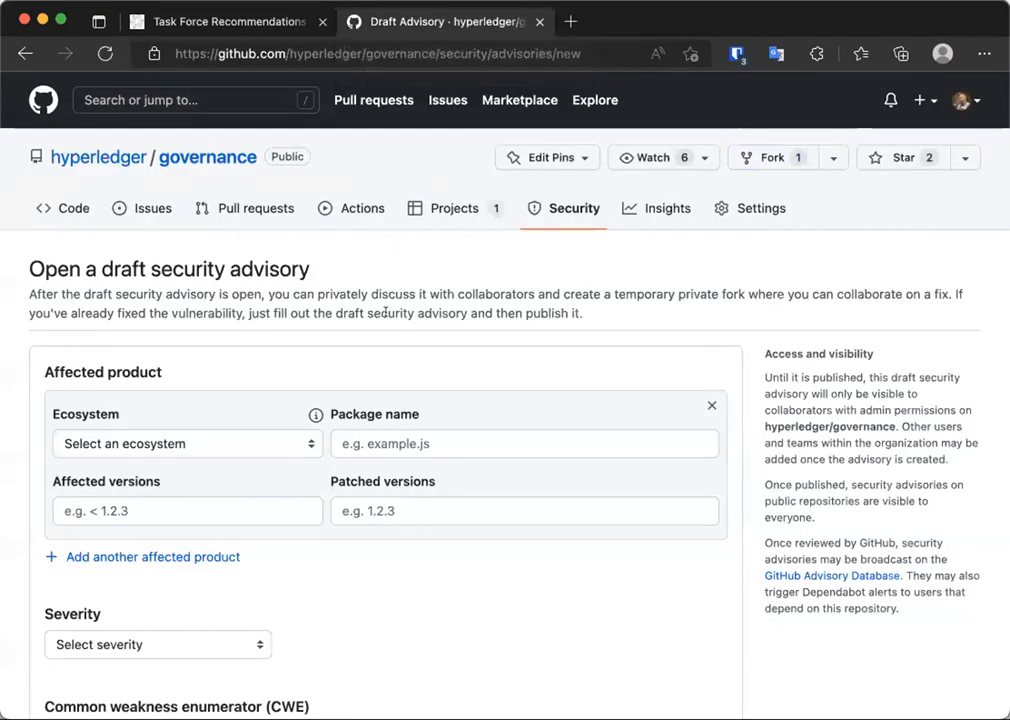
# Step: Set the draft advisory's severity to Moderate from the severity choices
pyautogui.scroll(-3)
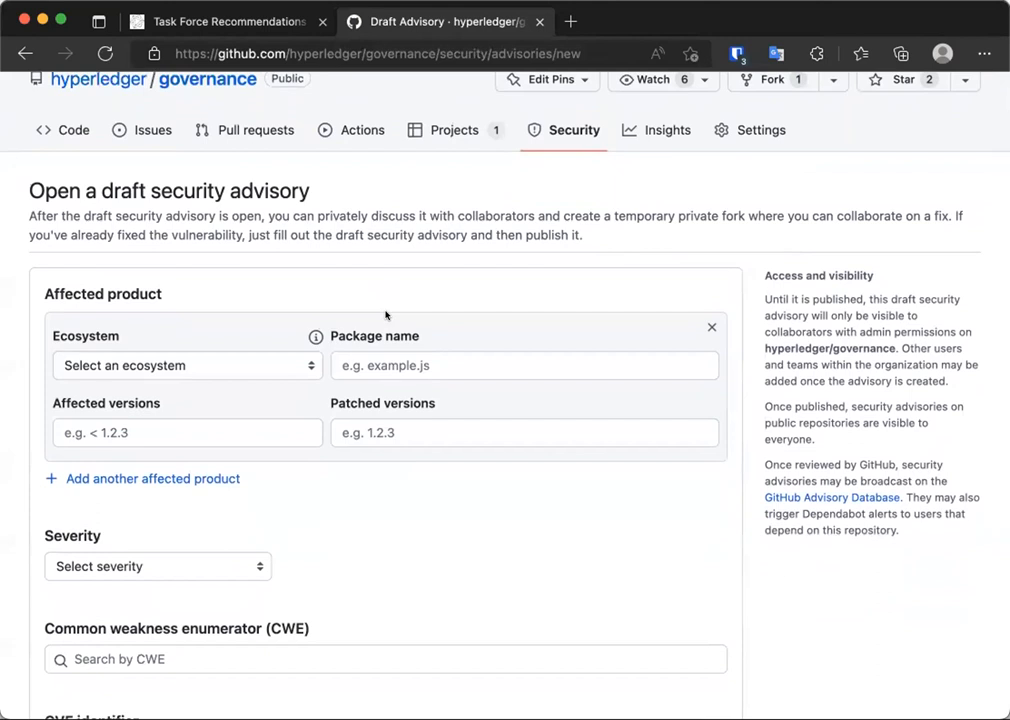
pyautogui.scroll(-3)
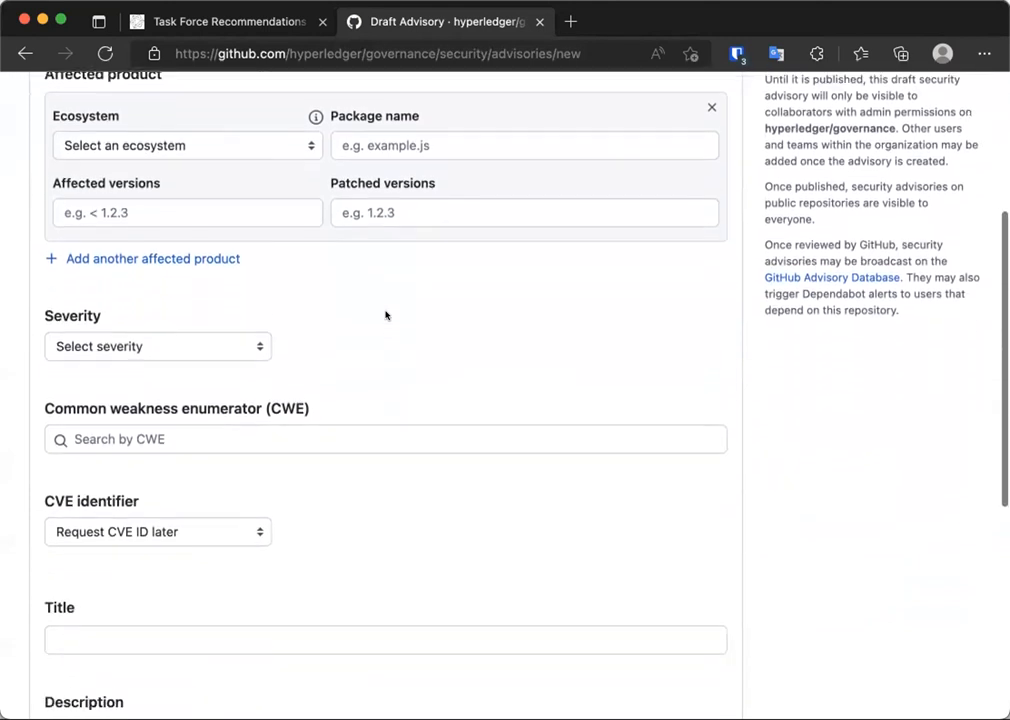
pyautogui.click(156, 346)
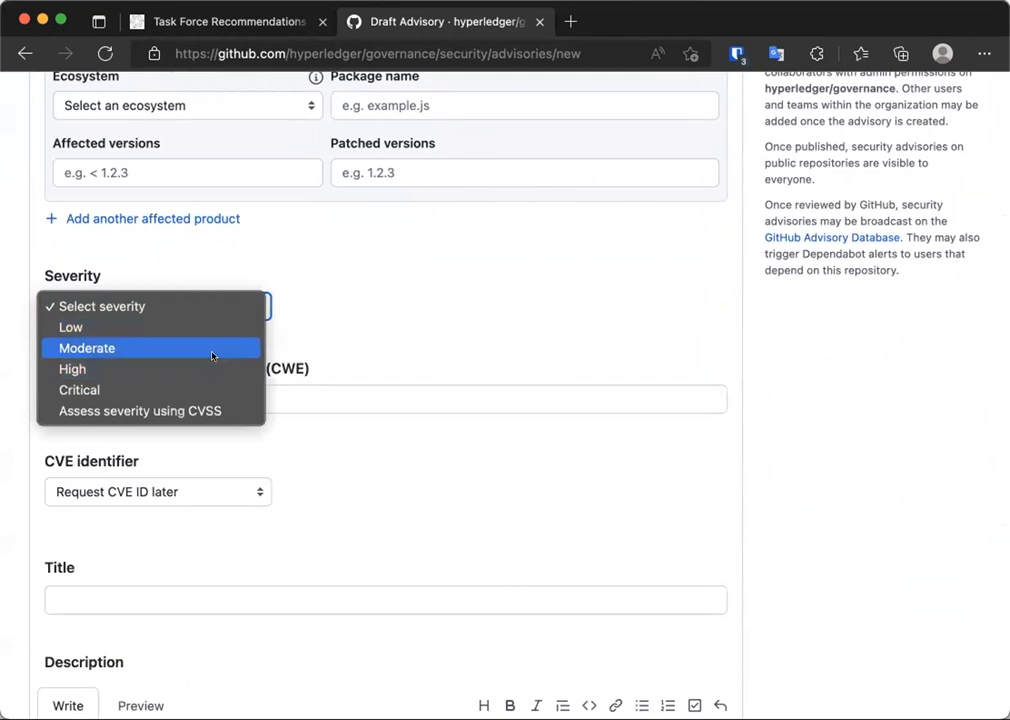
pyautogui.click(88, 348)
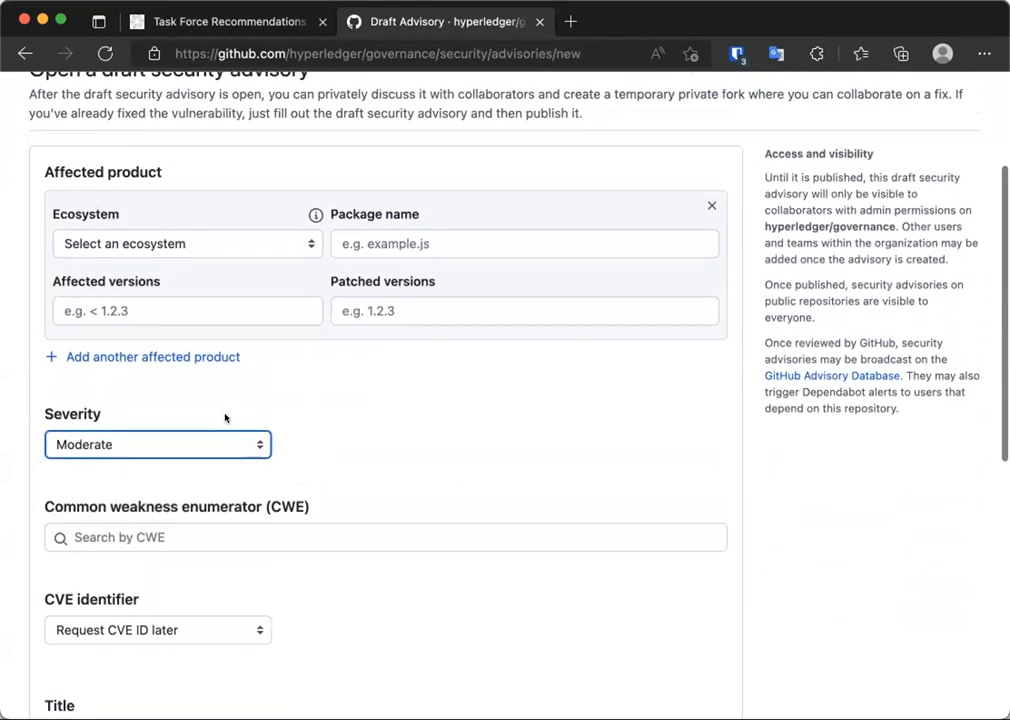
pyautogui.scroll(-3)
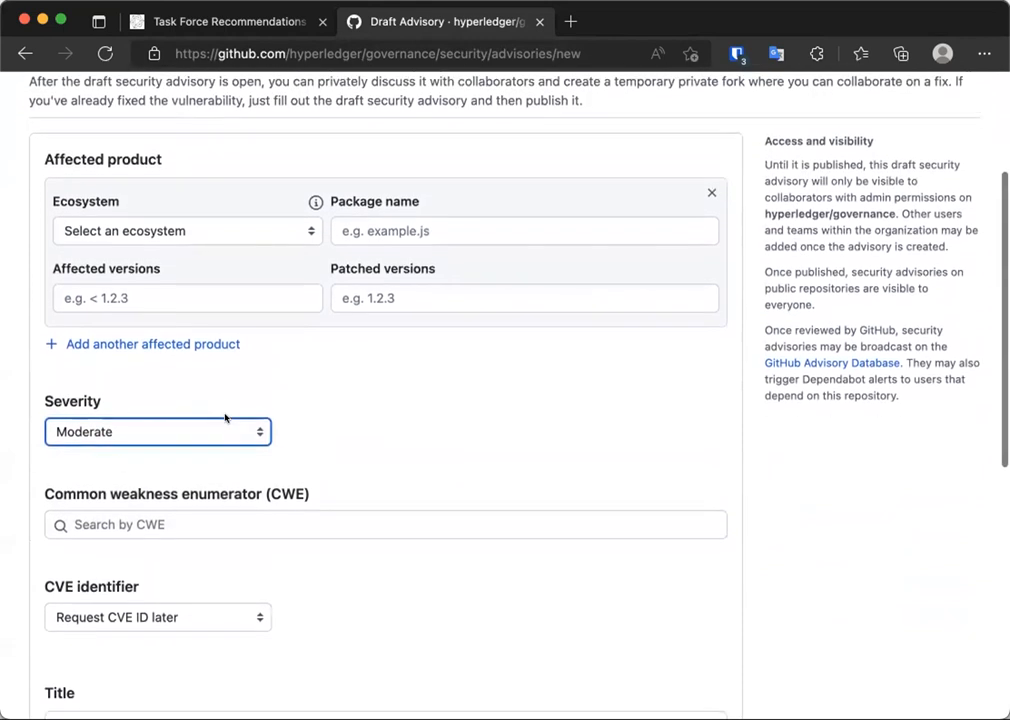
pyautogui.scroll(-3)
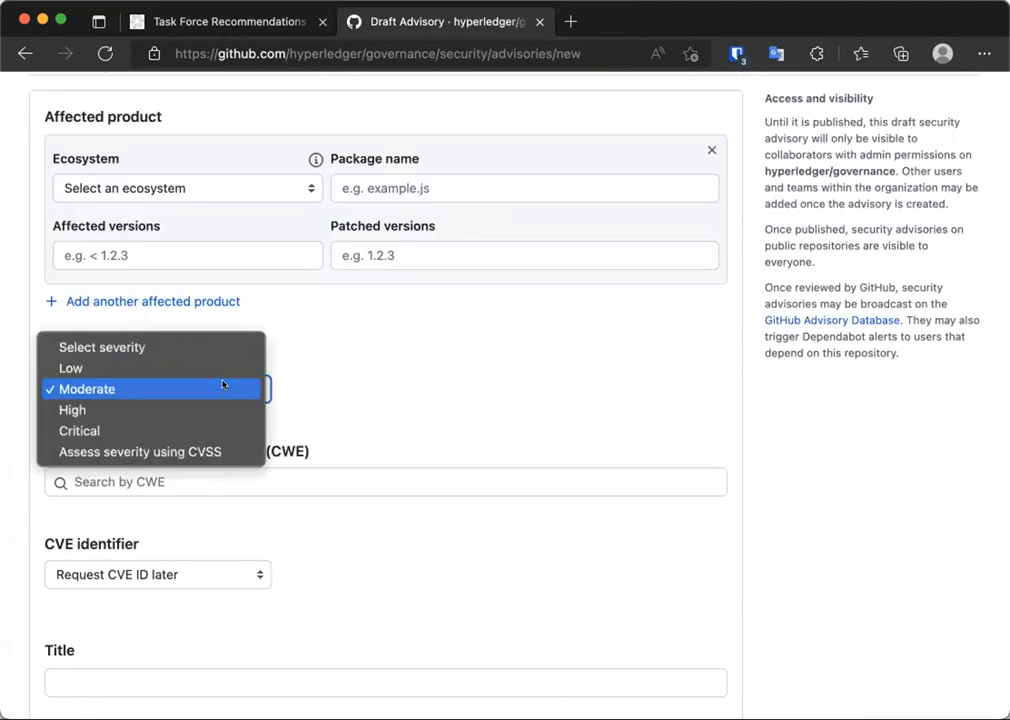
# Step: Switch to CVSS assessment and choose Network, Low complexity, no privileges or interaction, Unchanged scope and Low availability, scoring 8.6
pyautogui.click(140, 452)
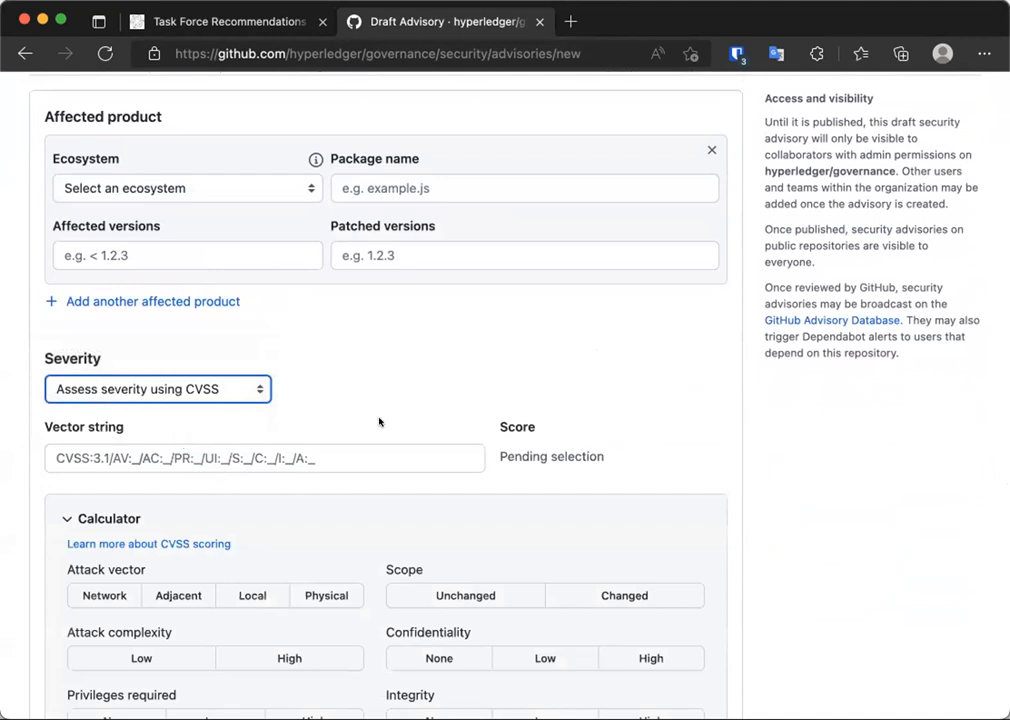
pyautogui.scroll(-3)
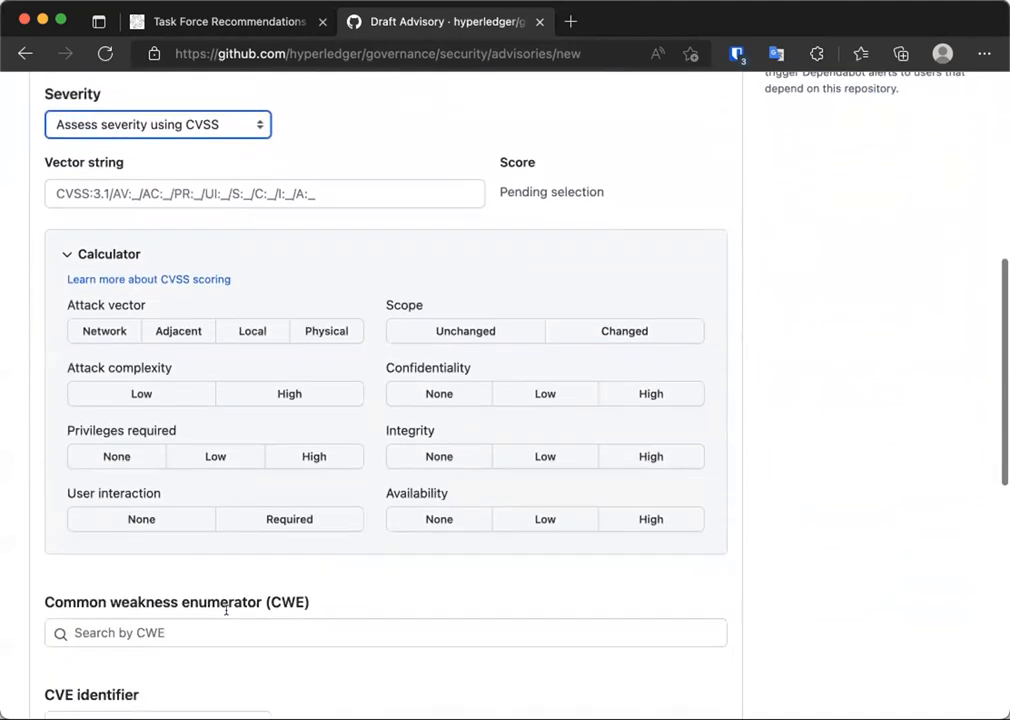
pyautogui.click(104, 332)
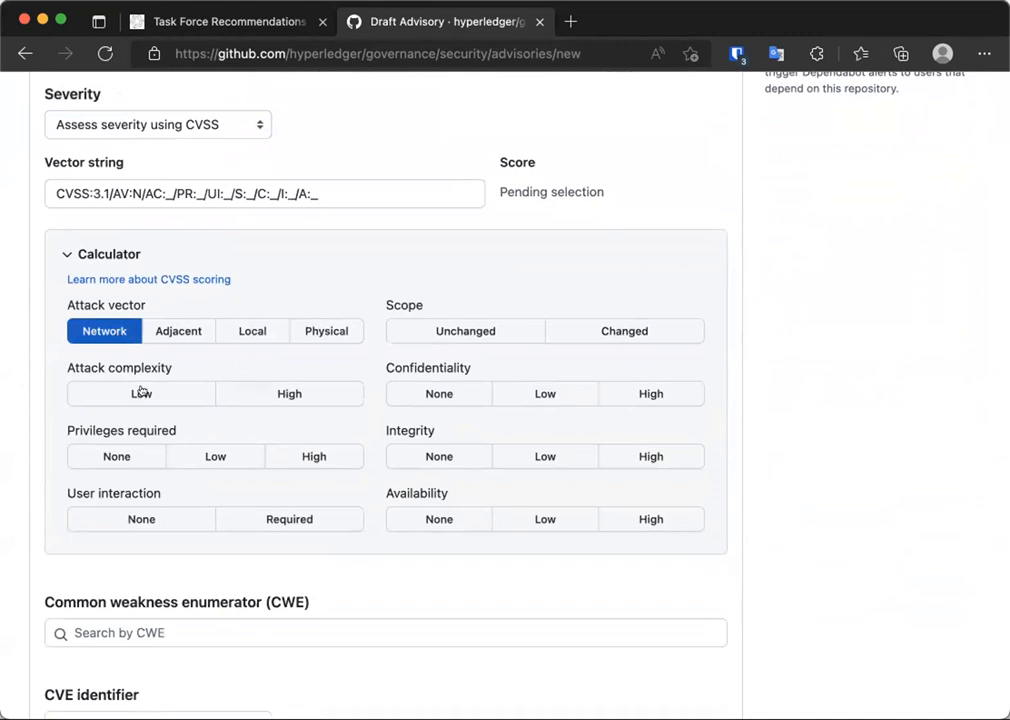
pyautogui.click(116, 456)
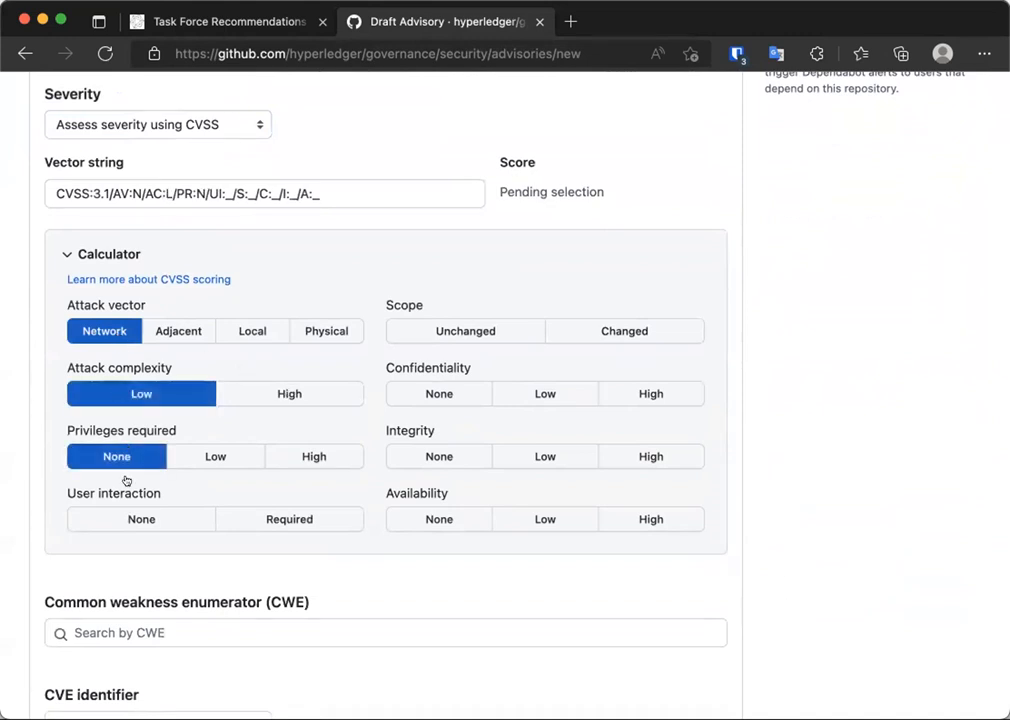
pyautogui.click(140, 520)
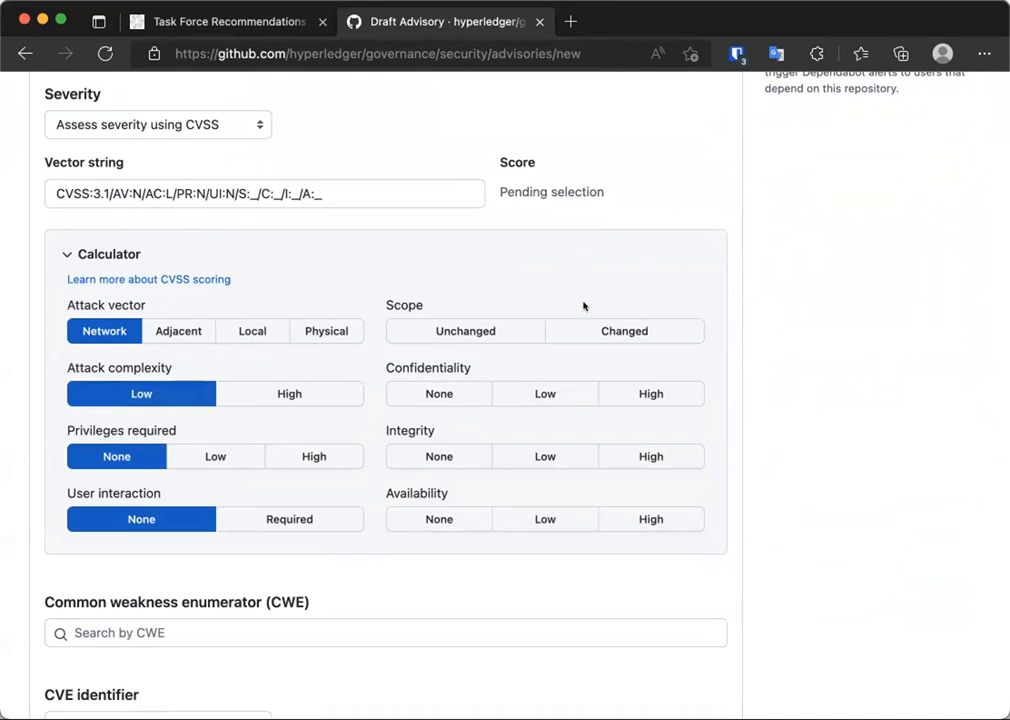
pyautogui.click(464, 332)
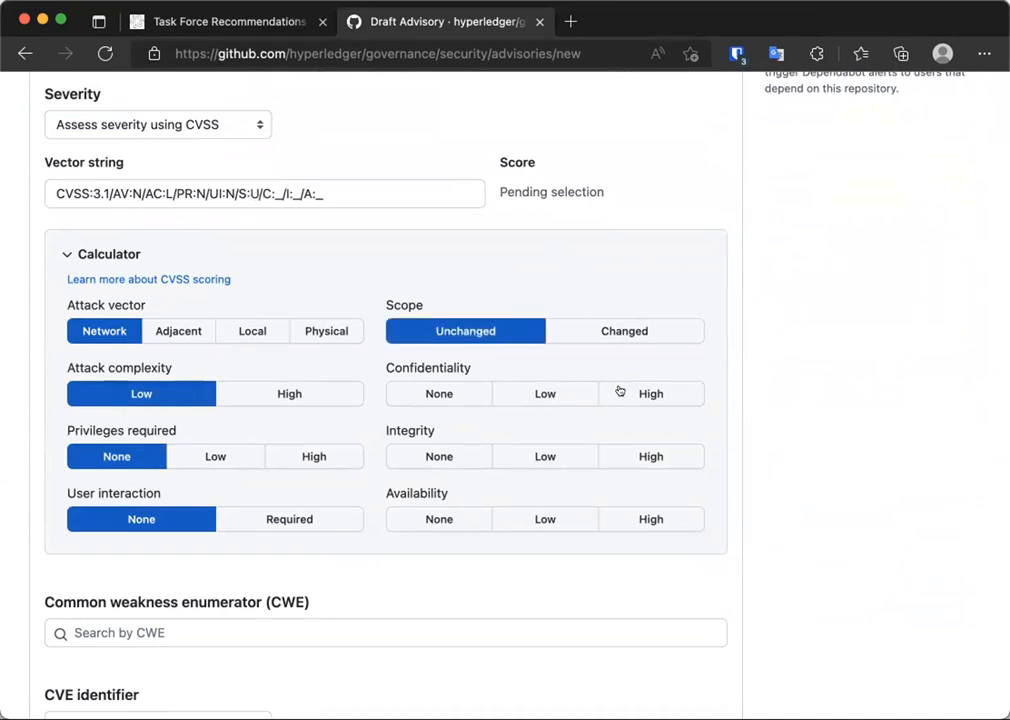
pyautogui.click(652, 392)
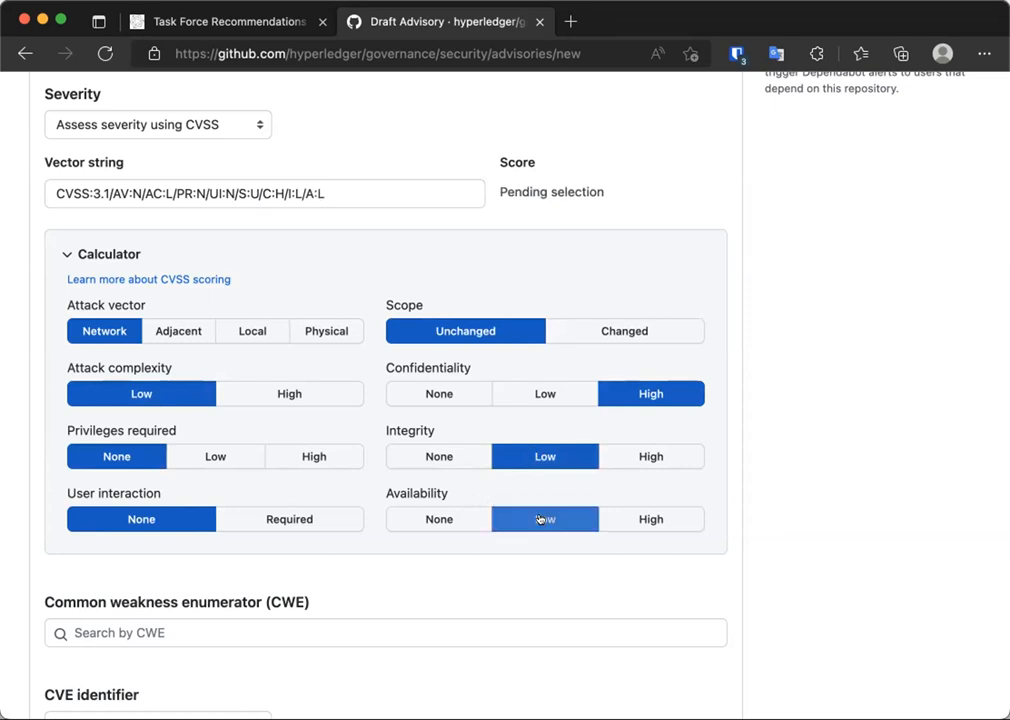
pyautogui.click(544, 520)
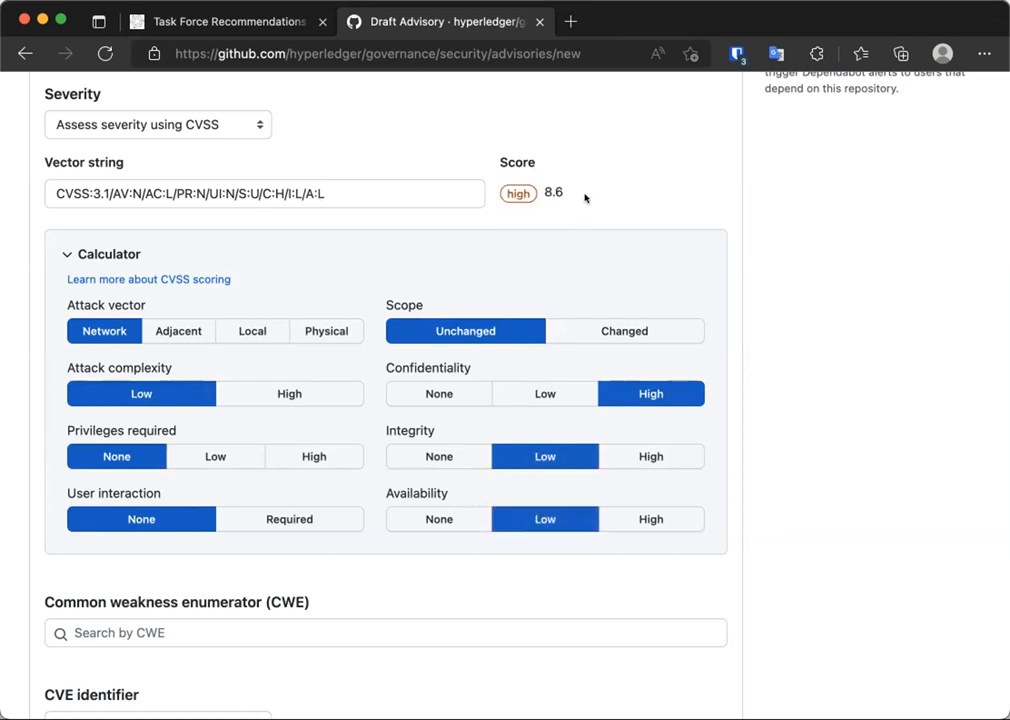
pyautogui.moveTo(680, 200)
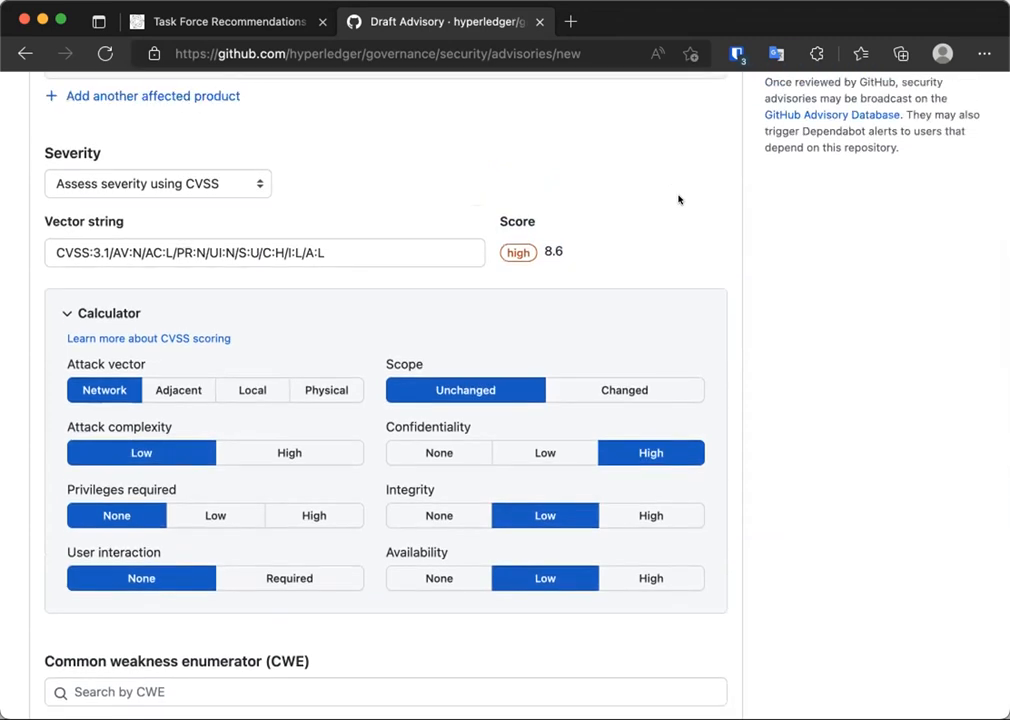
pyautogui.moveTo(852, 276)
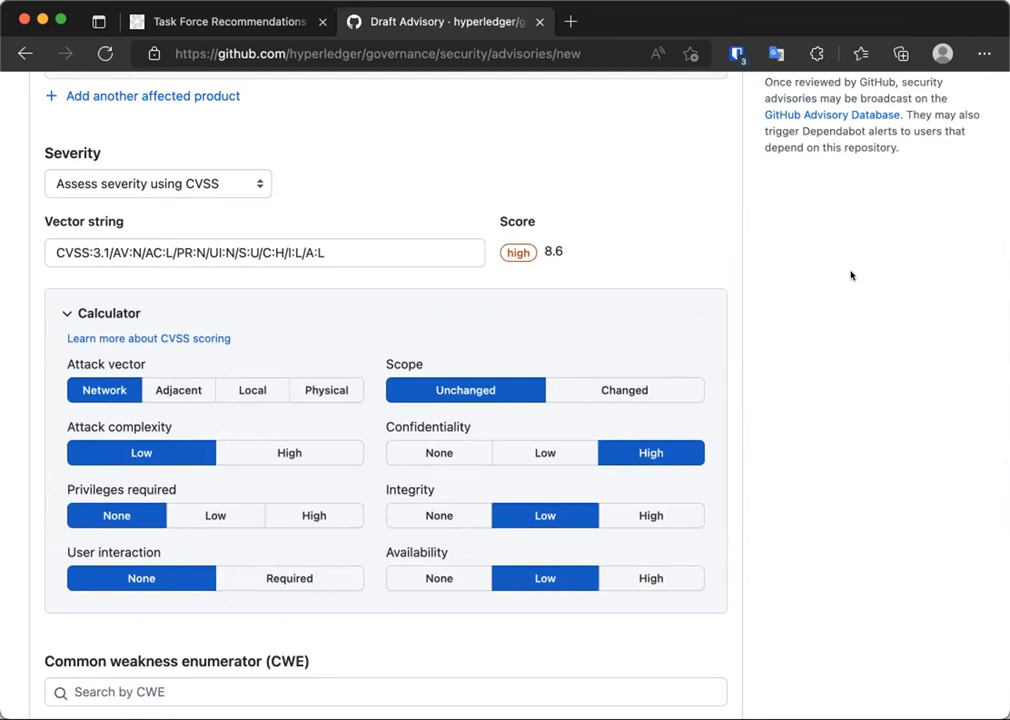
pyautogui.moveTo(904, 460)
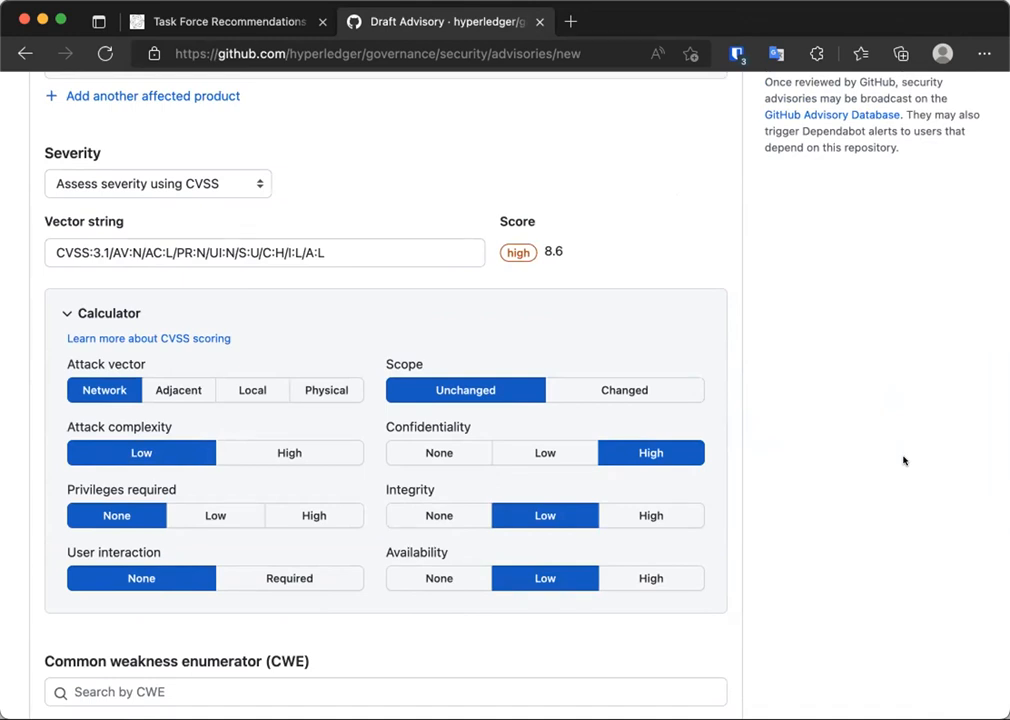
pyautogui.moveTo(896, 460)
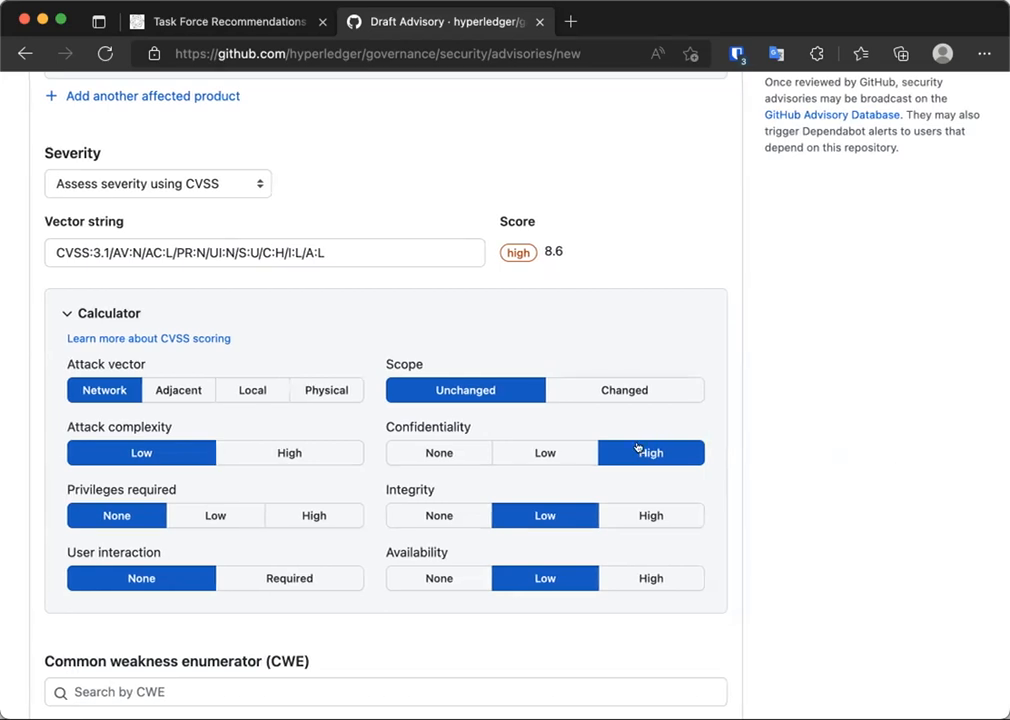
# Step: Change the CVSS impacts to Low confidentiality, None integrity and High availability for an 8.2 score, then return to the wiki
pyautogui.click(544, 452)
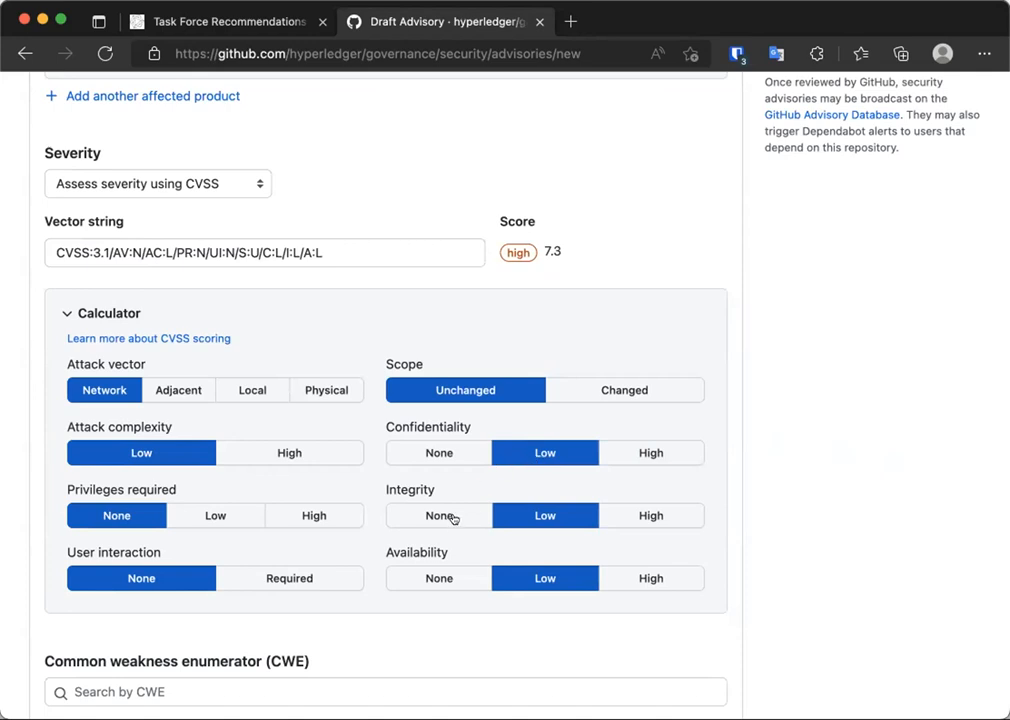
pyautogui.click(436, 516)
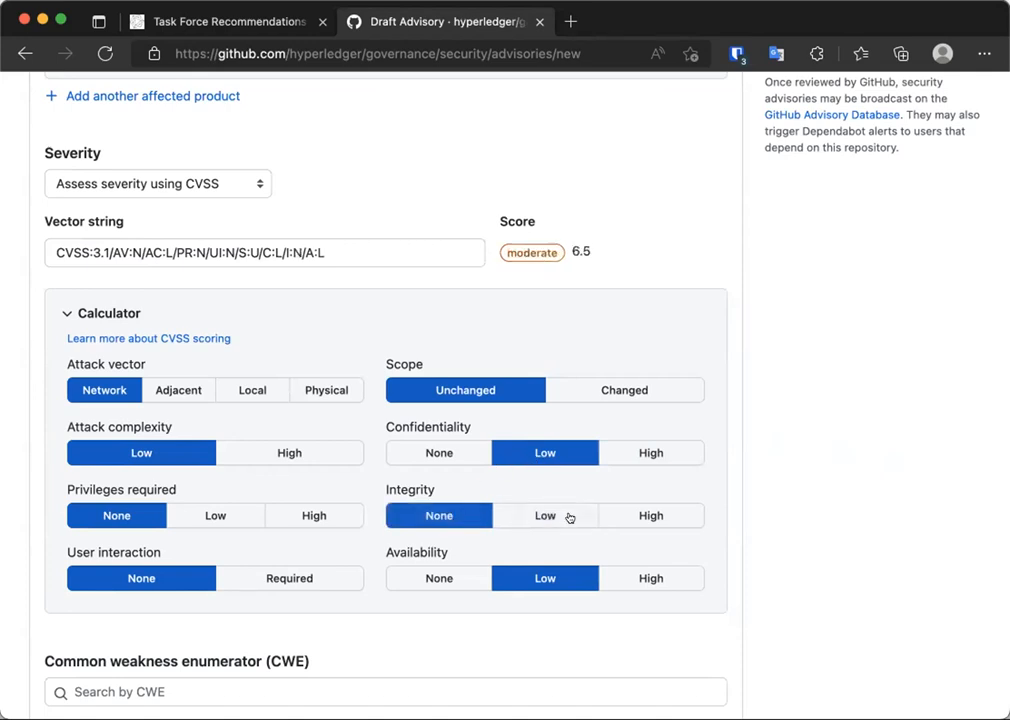
pyautogui.moveTo(634, 566)
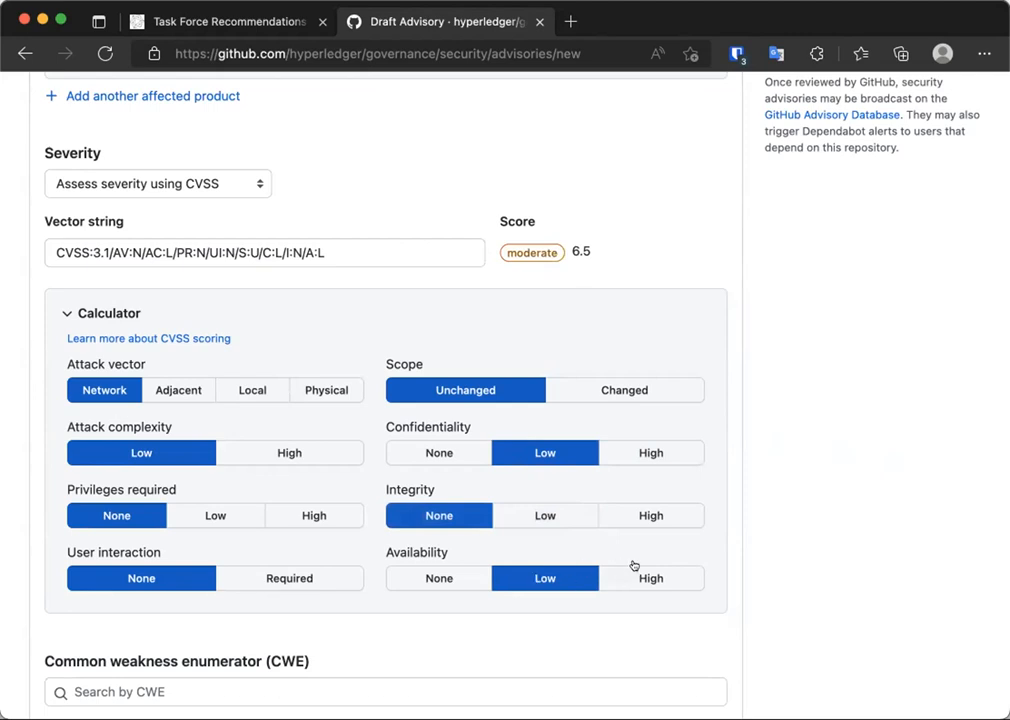
pyautogui.click(652, 578)
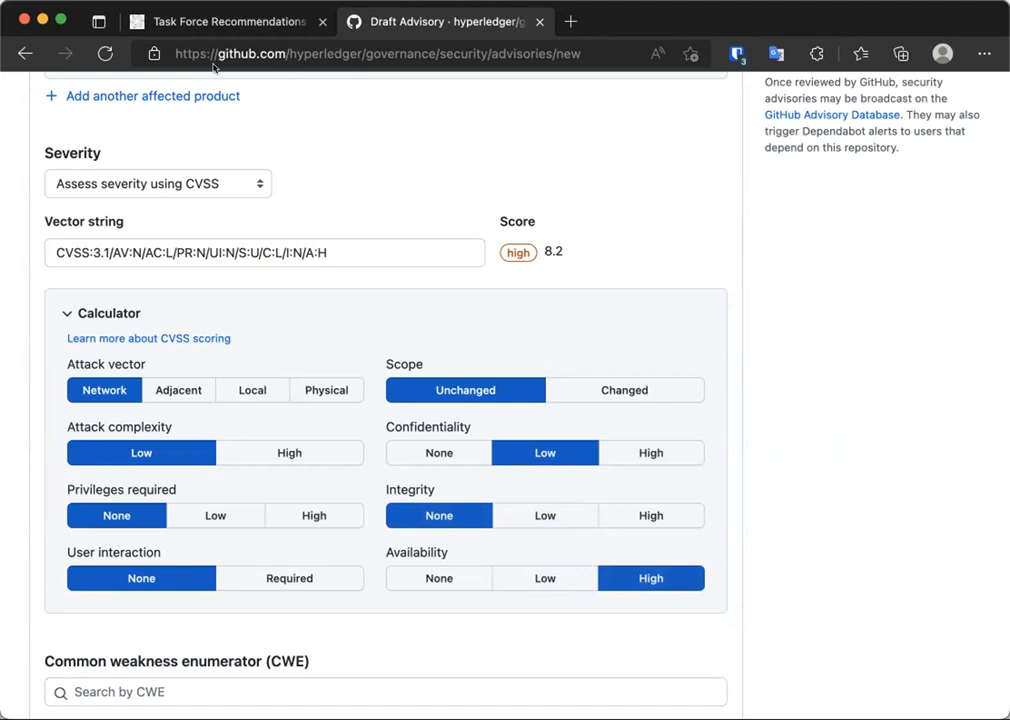
pyautogui.click(228, 20)
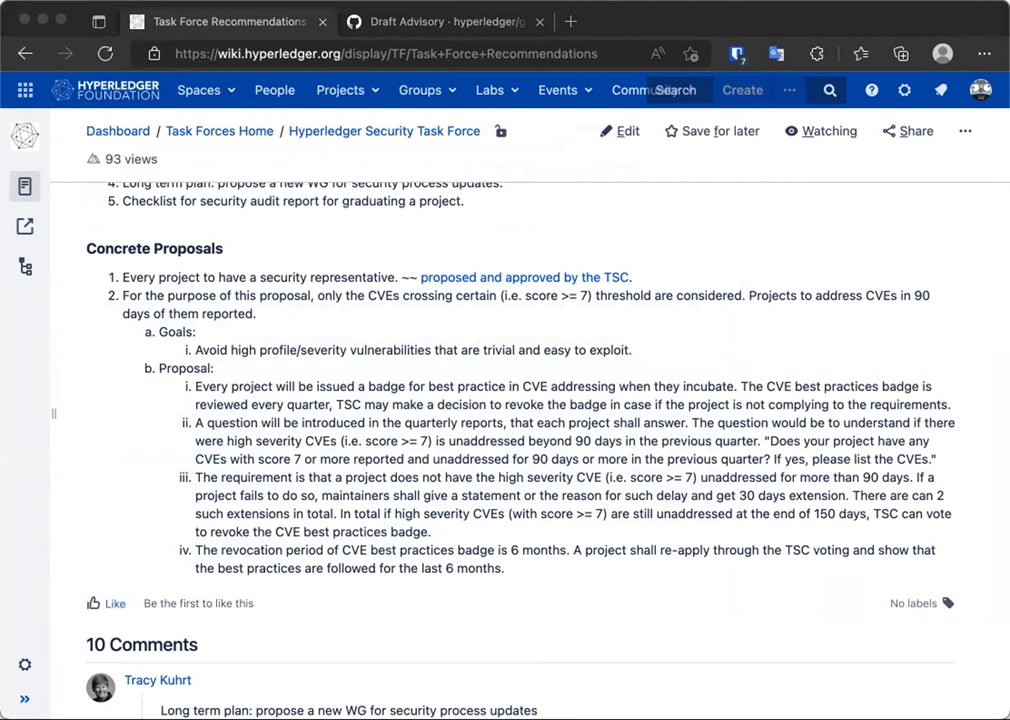
pyautogui.moveTo(86, 524)
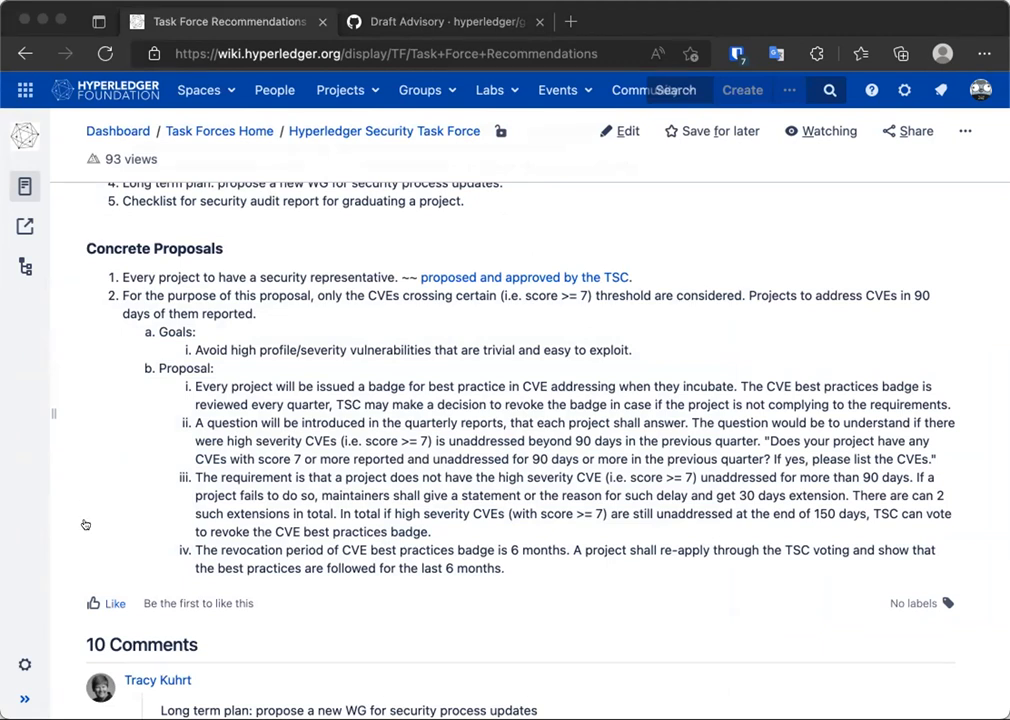
pyautogui.moveTo(88, 524)
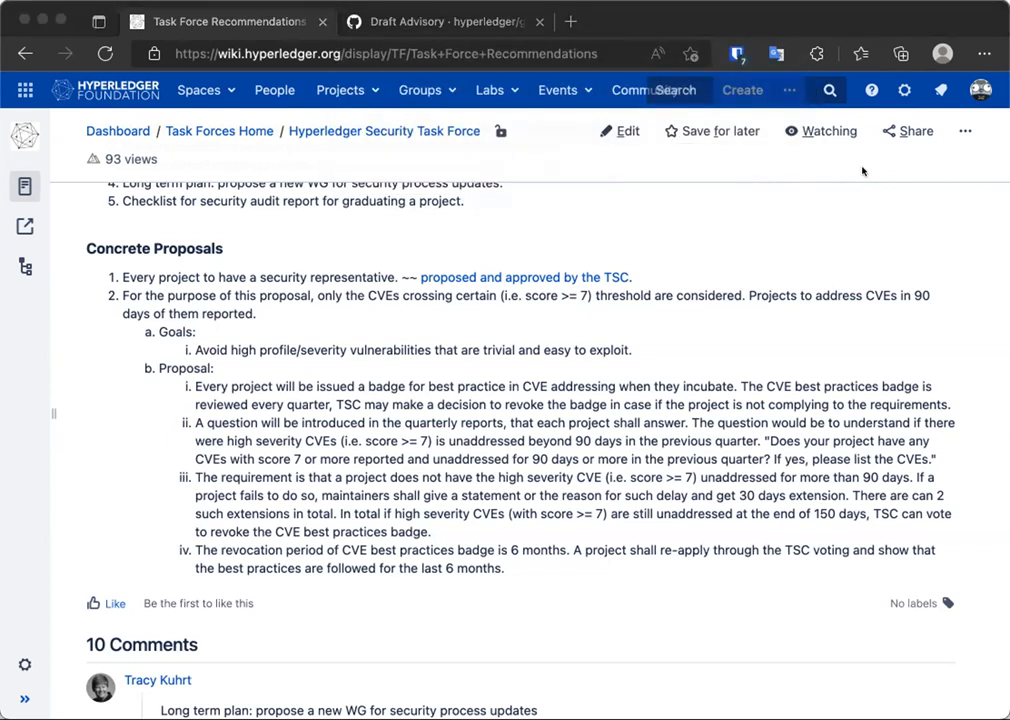
pyautogui.moveTo(852, 174)
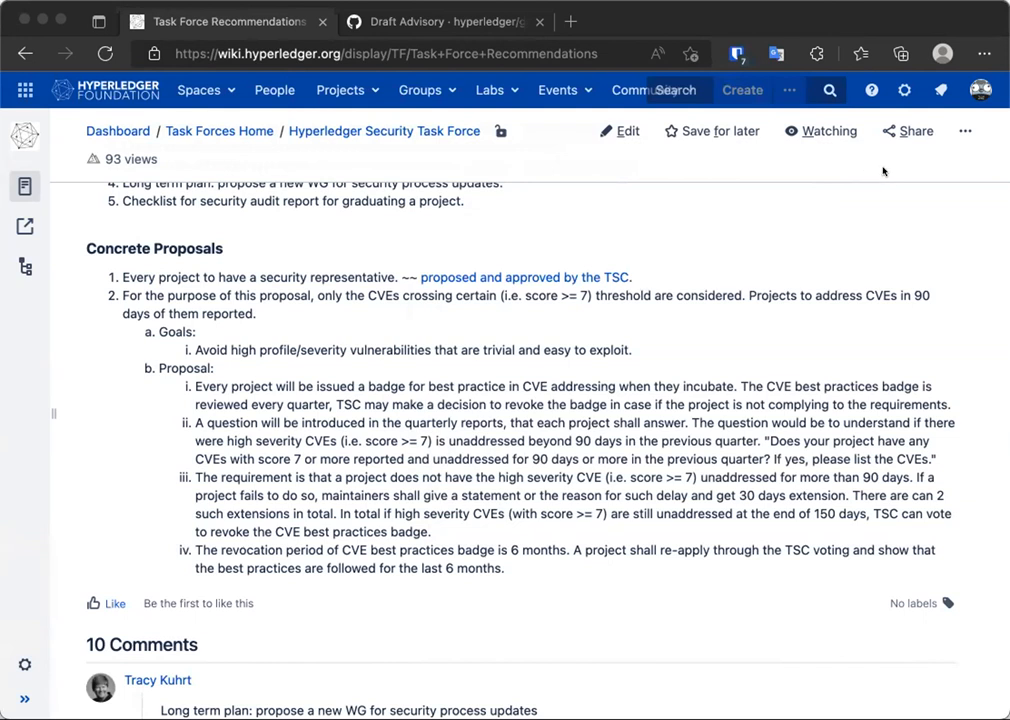
pyautogui.moveTo(876, 480)
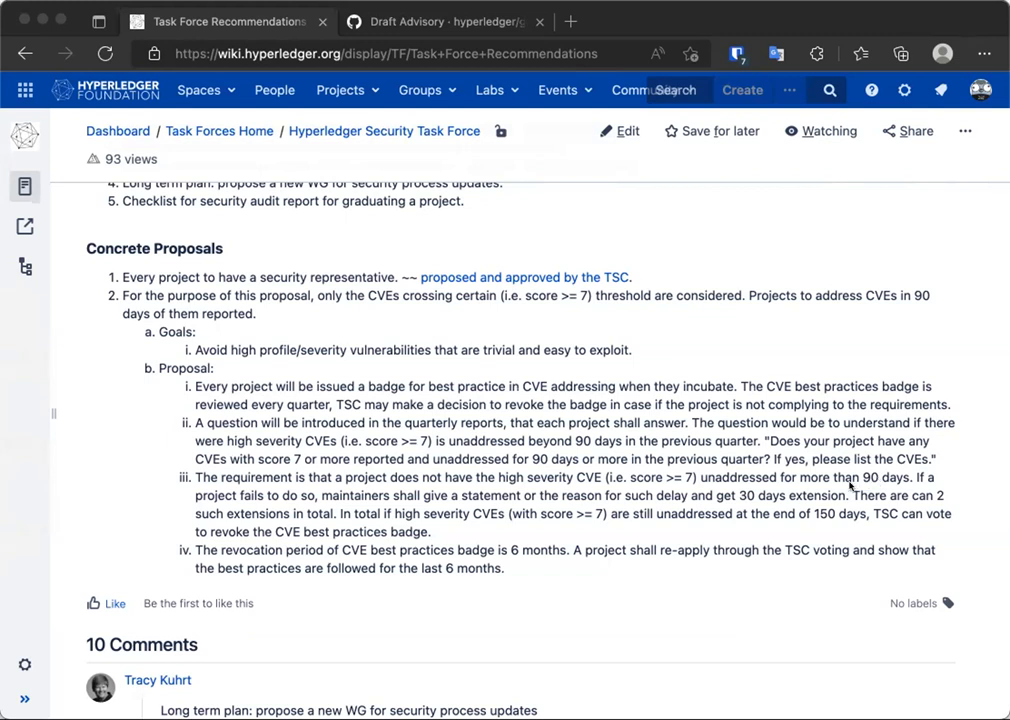
pyautogui.moveTo(852, 488)
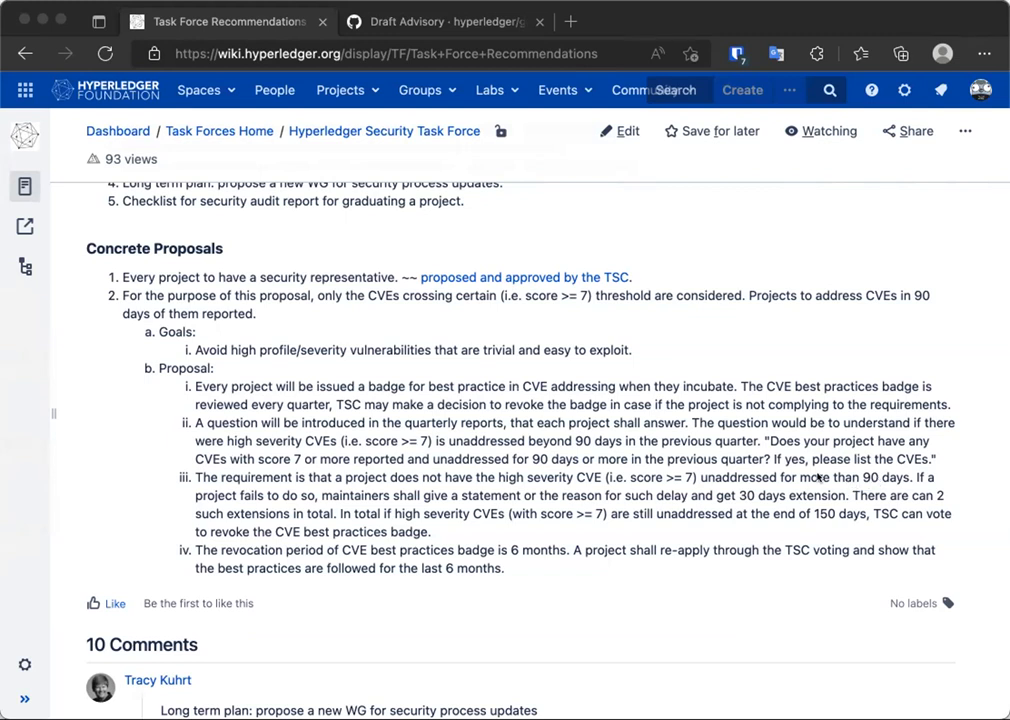
pyautogui.moveTo(924, 436)
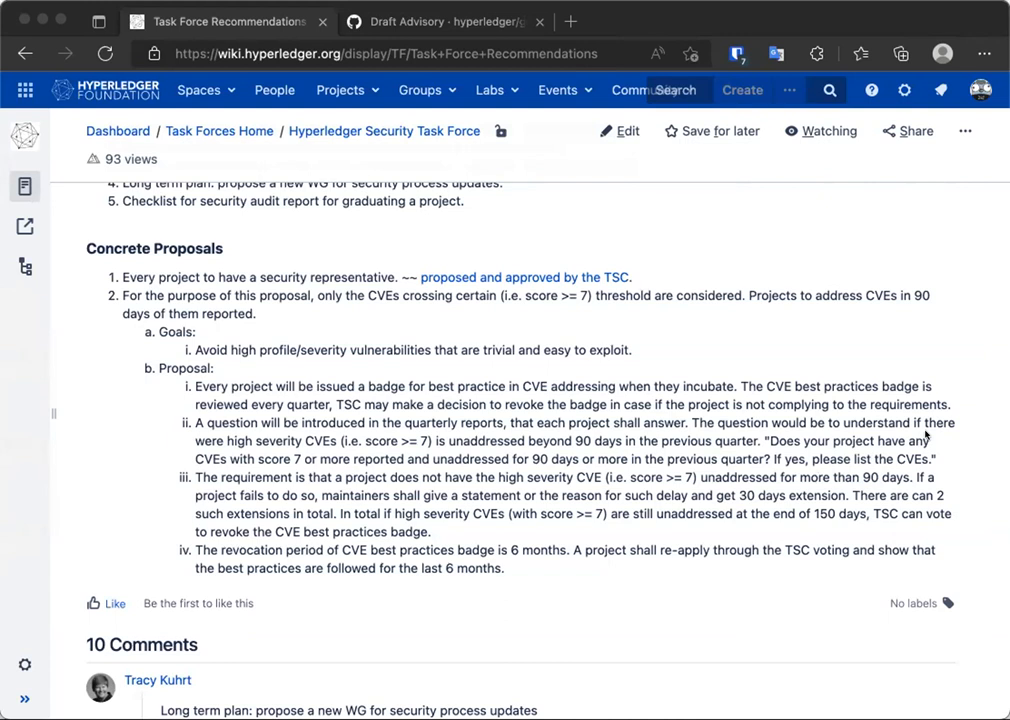
pyautogui.moveTo(926, 434)
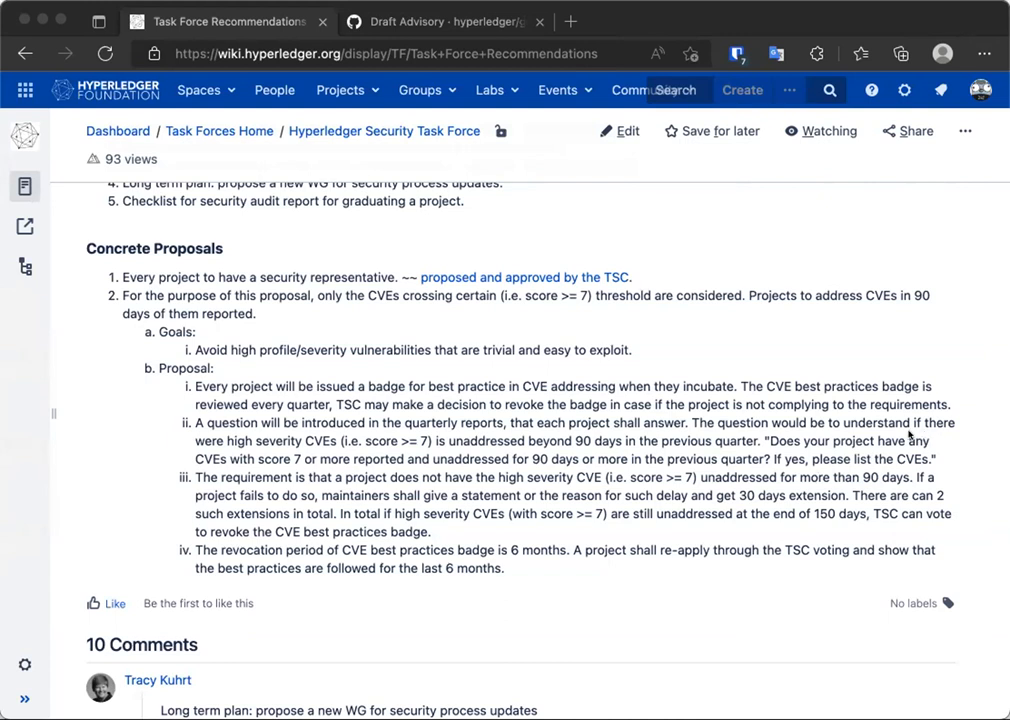
pyautogui.moveTo(516, 588)
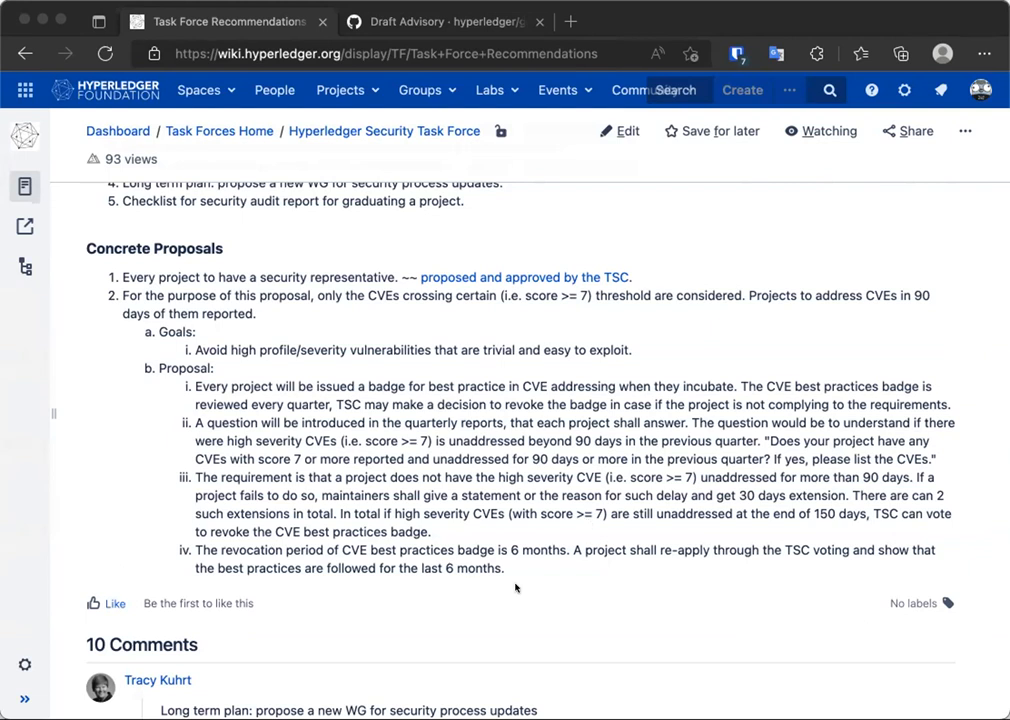
pyautogui.moveTo(440, 584)
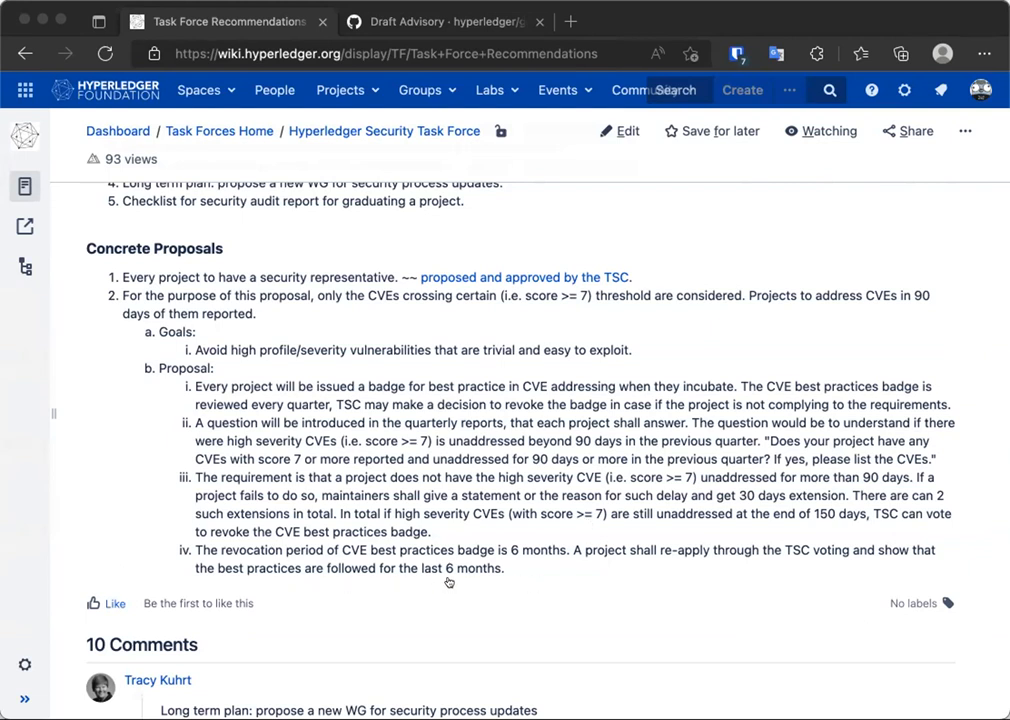
pyautogui.moveTo(836, 620)
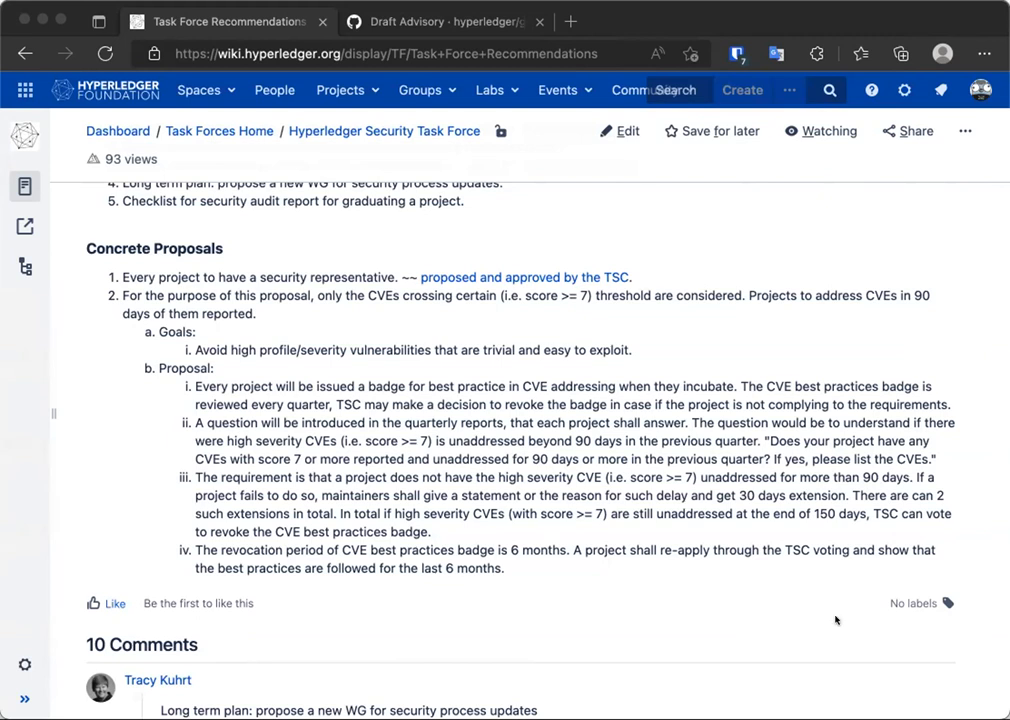
pyautogui.moveTo(840, 244)
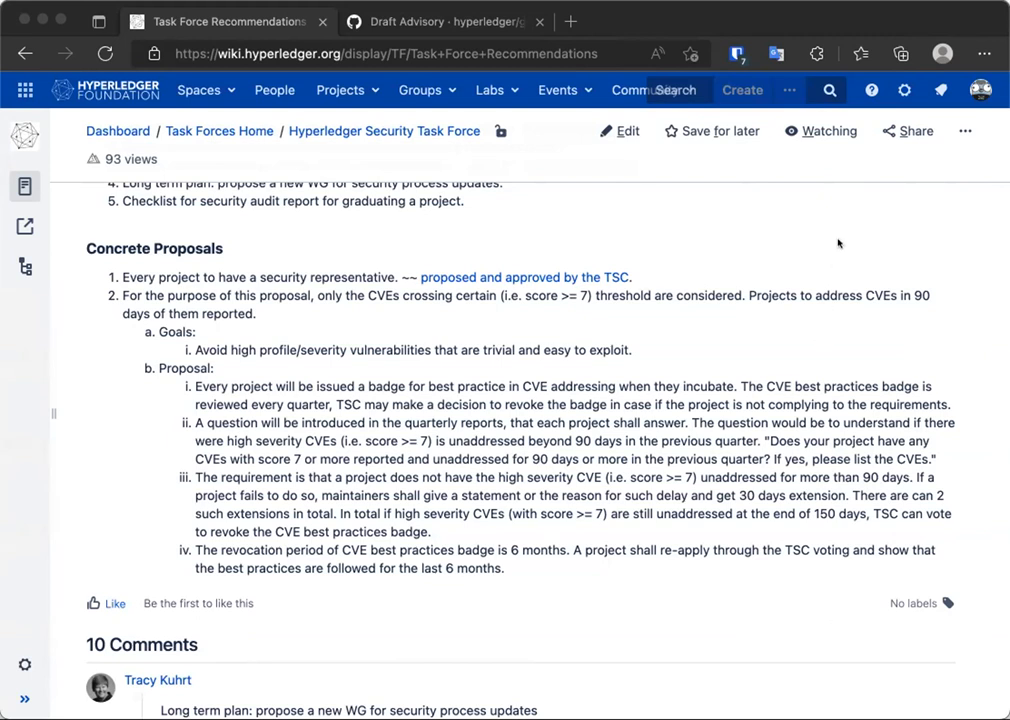
pyautogui.moveTo(848, 204)
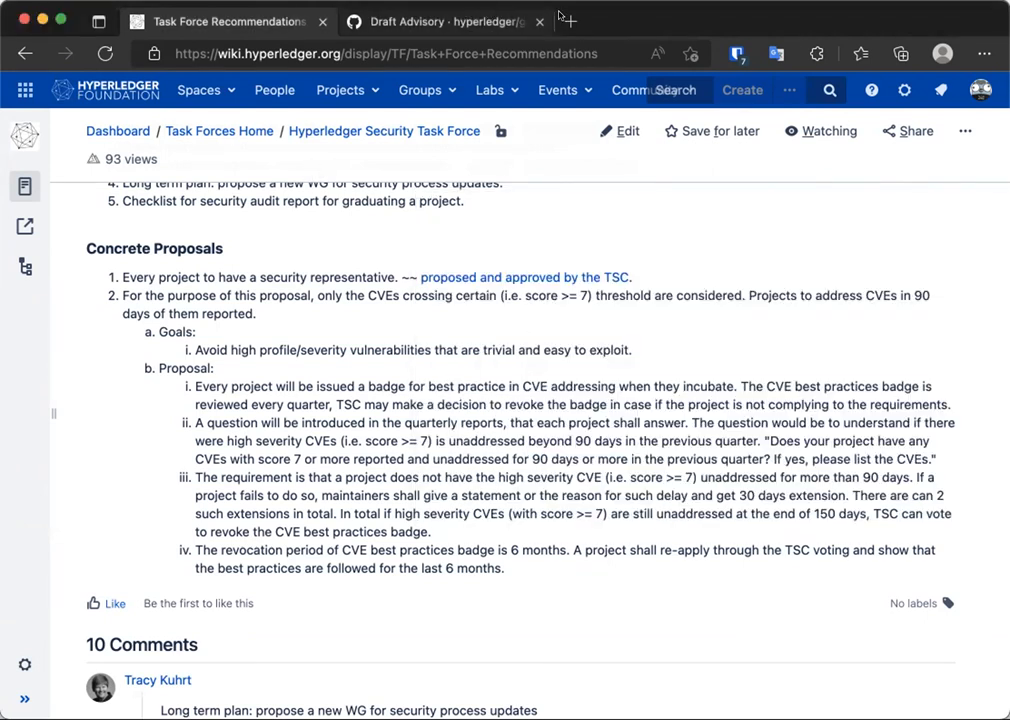
# Step: Bring Hyperledger's HackerOne Hacktivity window of disclosed reports to the front
pyautogui.click(788, 20)
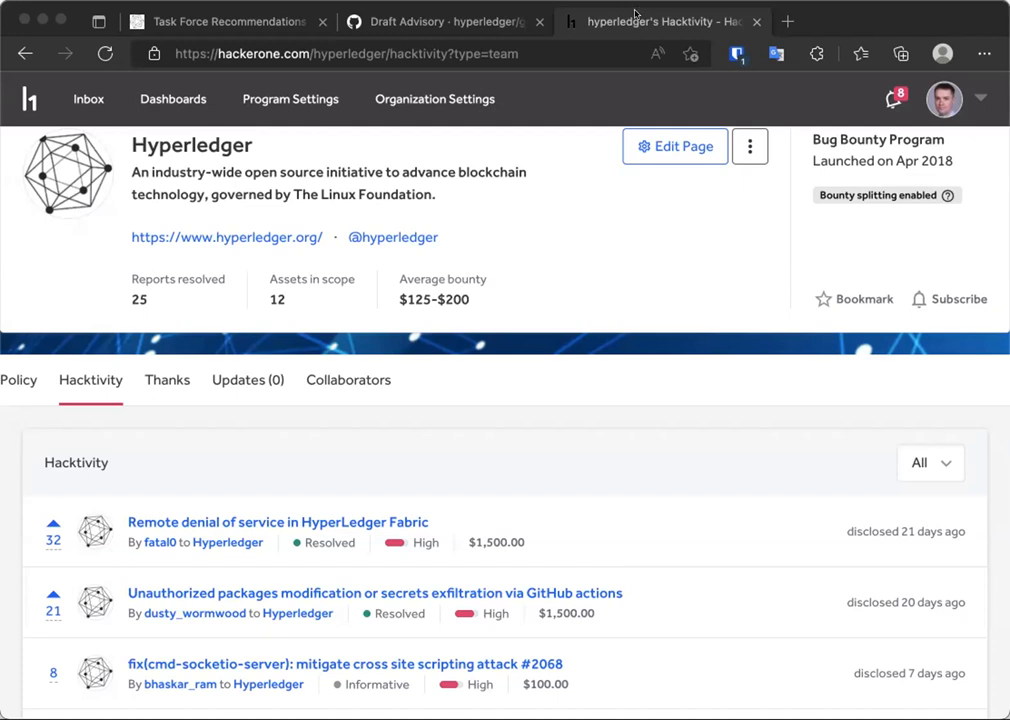
pyautogui.click(344, 54)
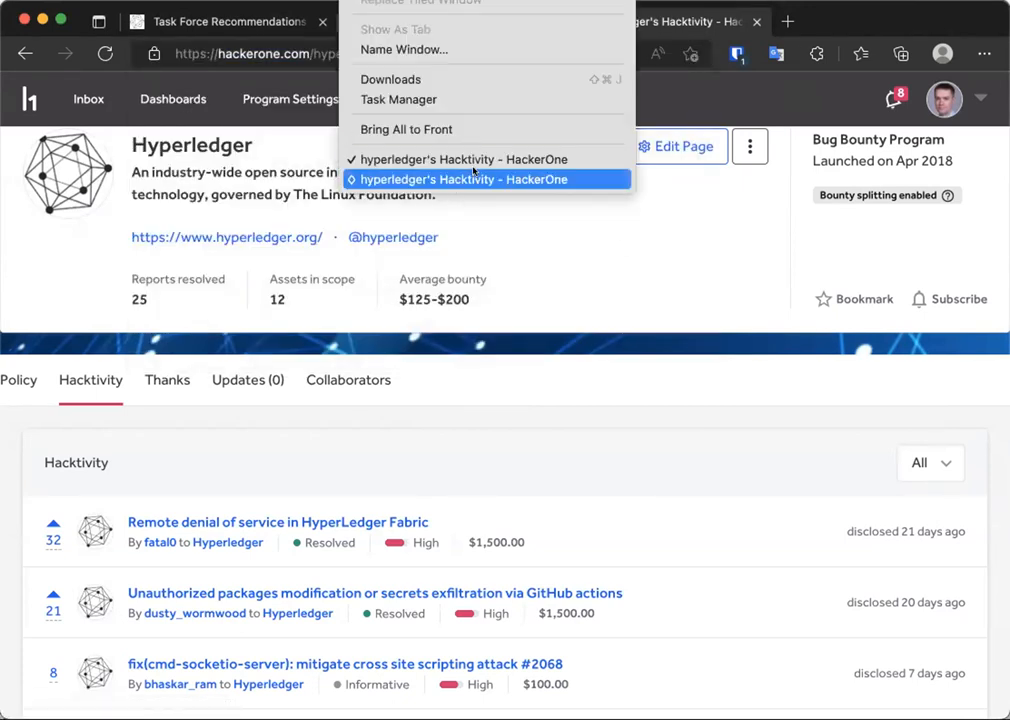
pyautogui.click(460, 180)
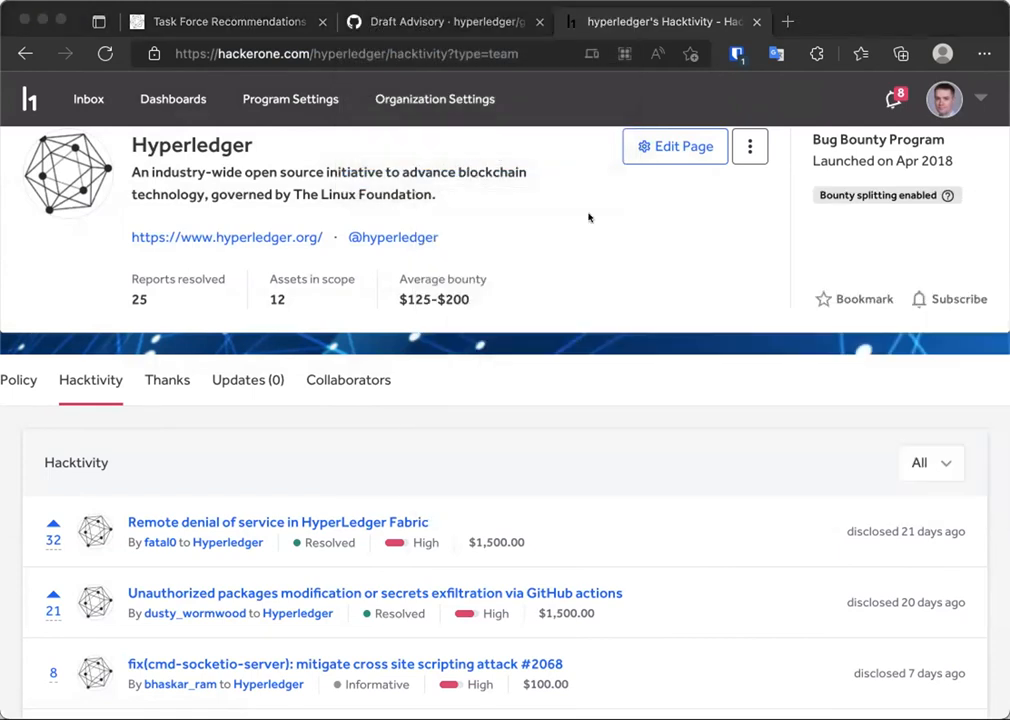
pyautogui.moveTo(588, 218)
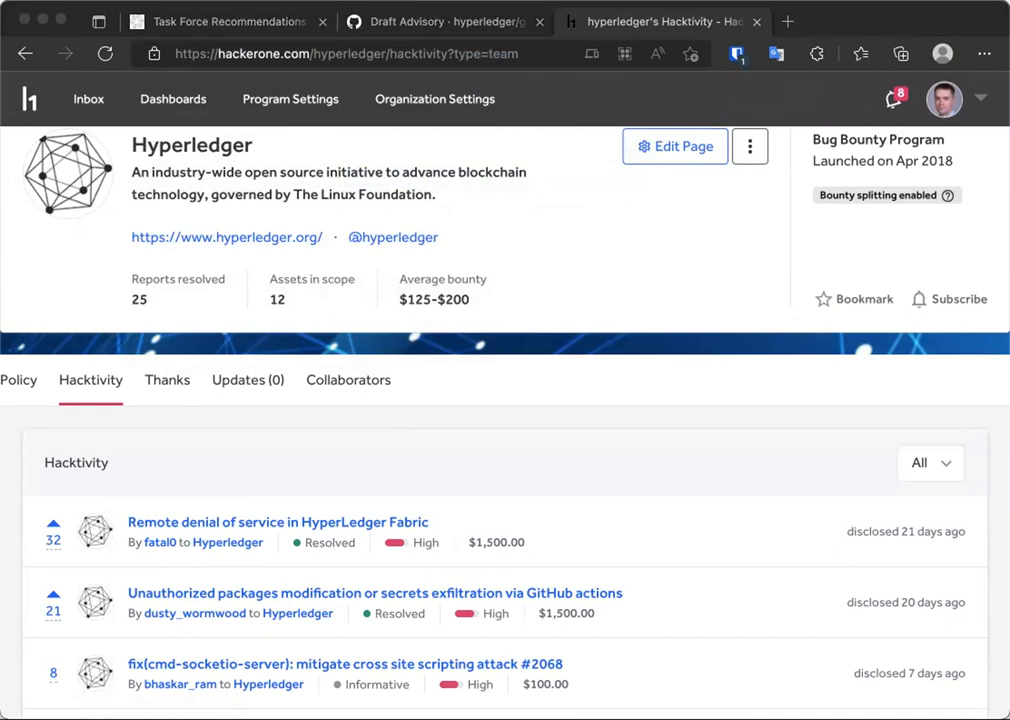
pyautogui.moveTo(938, 584)
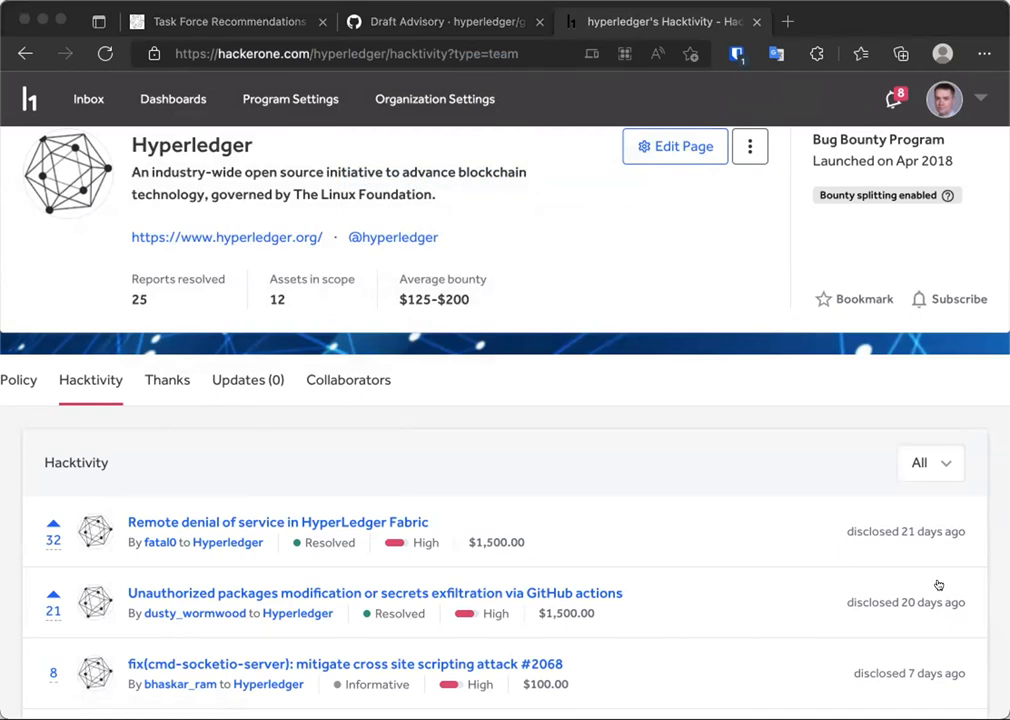
pyautogui.moveTo(958, 436)
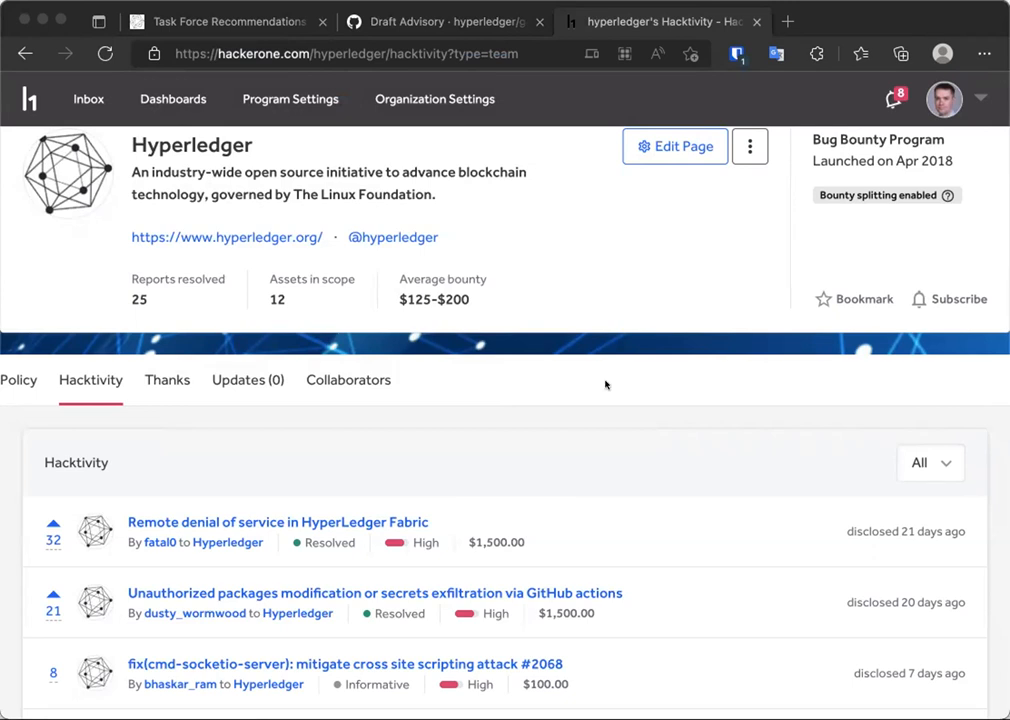
pyautogui.moveTo(584, 292)
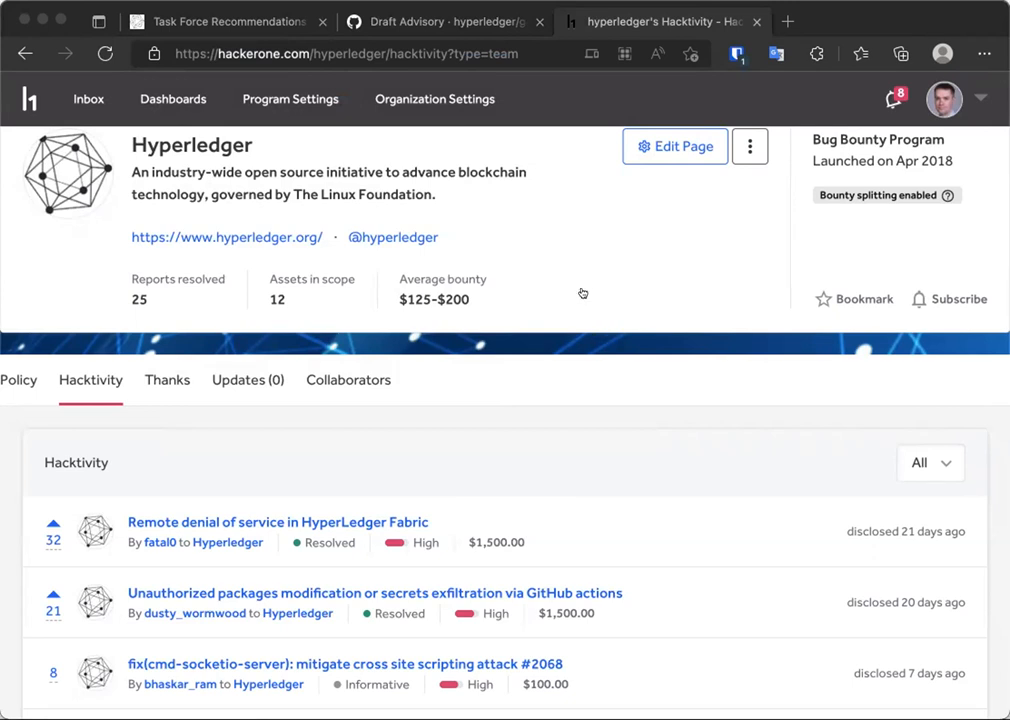
pyautogui.moveTo(528, 436)
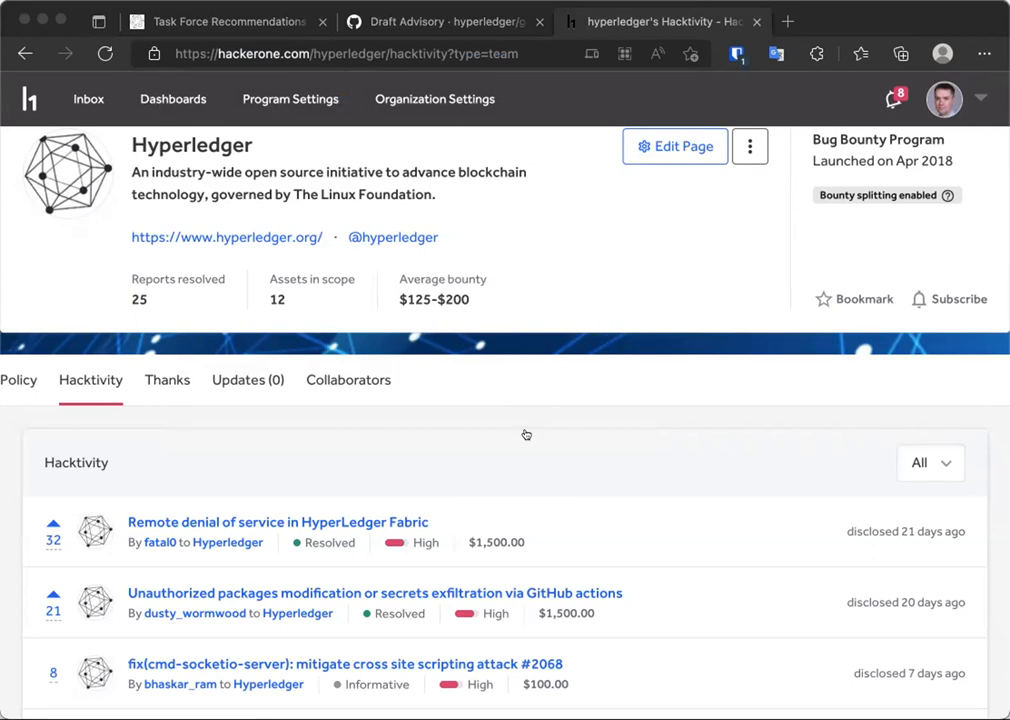
pyautogui.moveTo(692, 510)
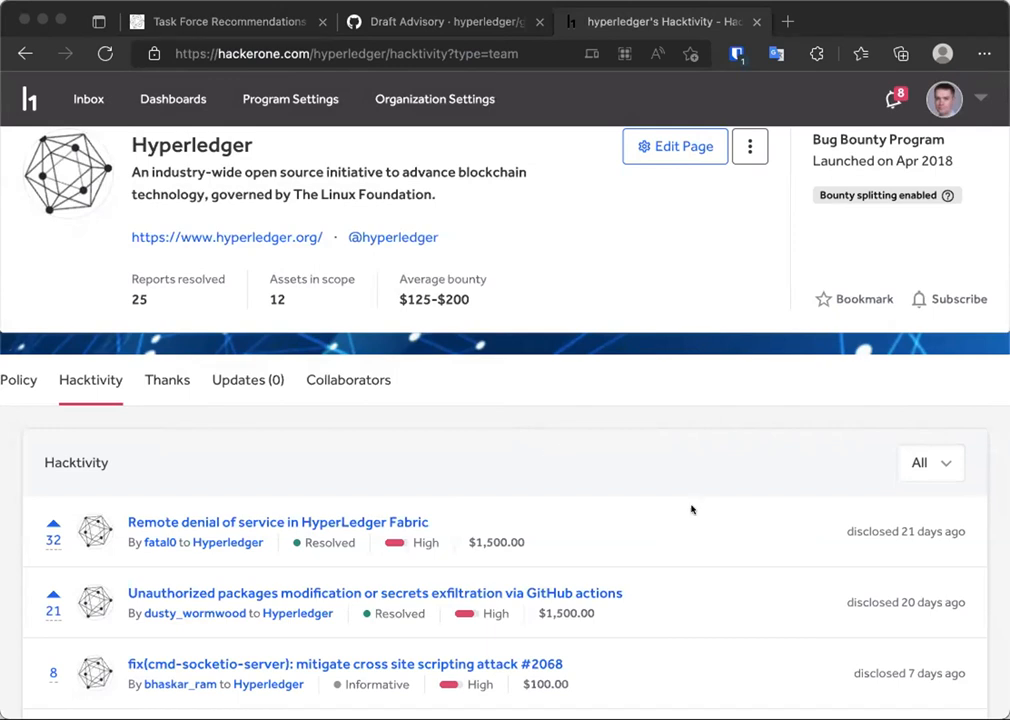
pyautogui.moveTo(708, 612)
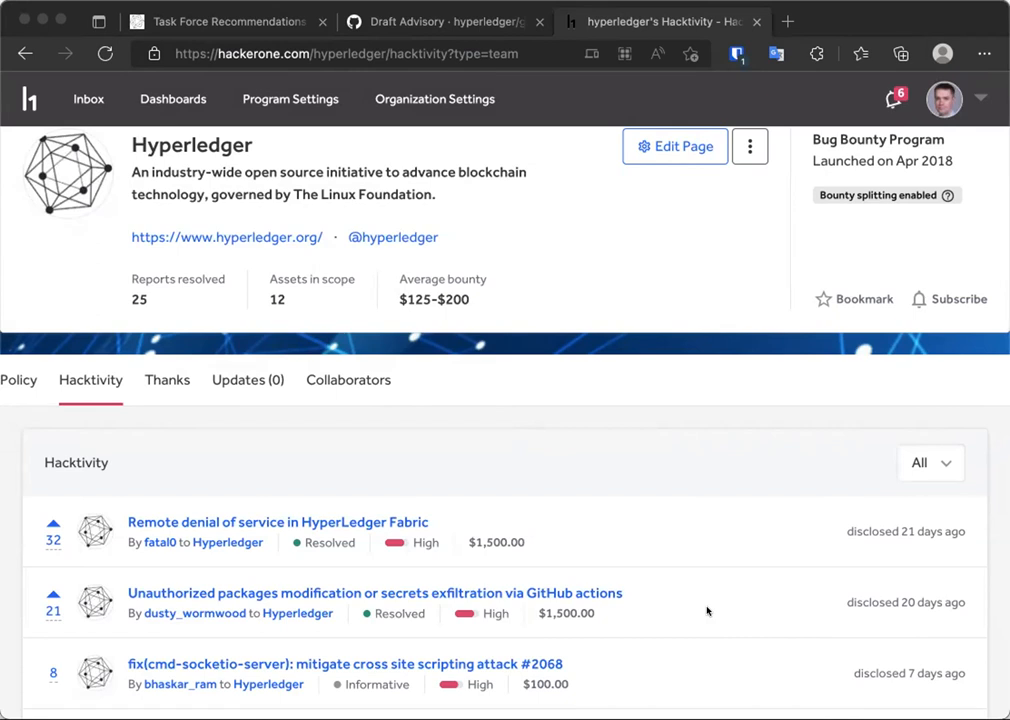
pyautogui.moveTo(810, 680)
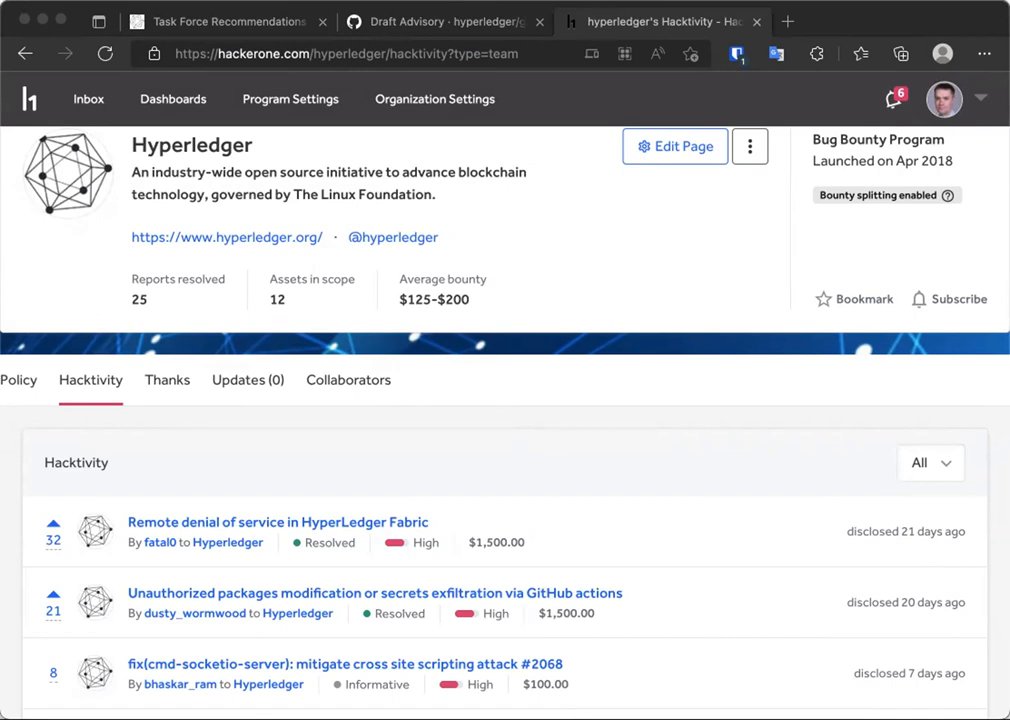
pyautogui.moveTo(892, 704)
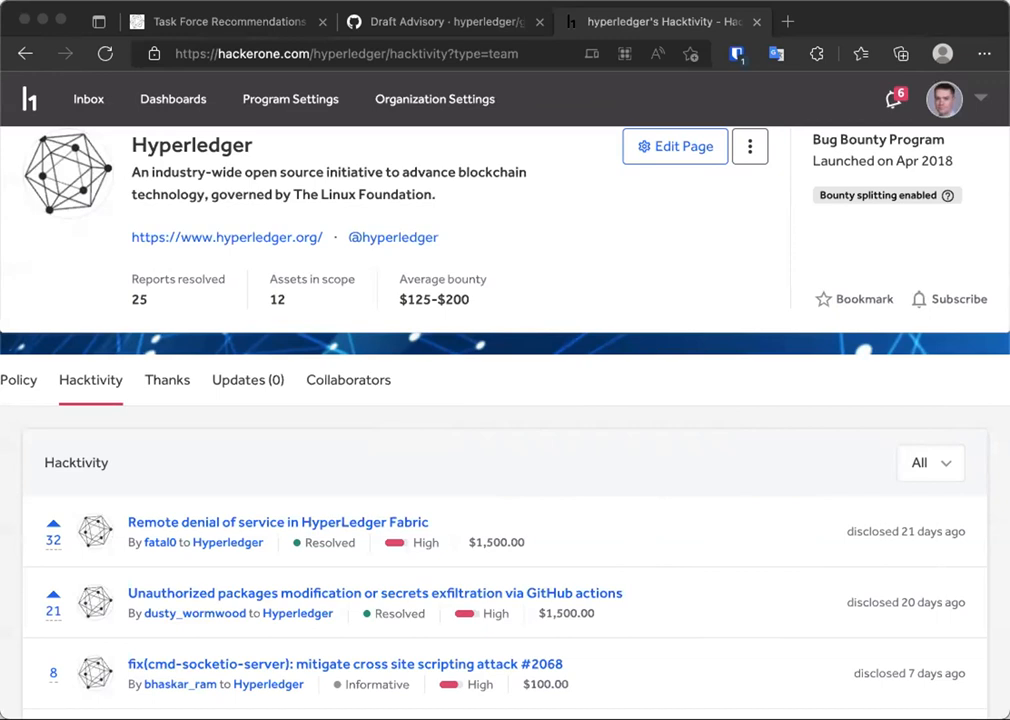
pyautogui.moveTo(638, 304)
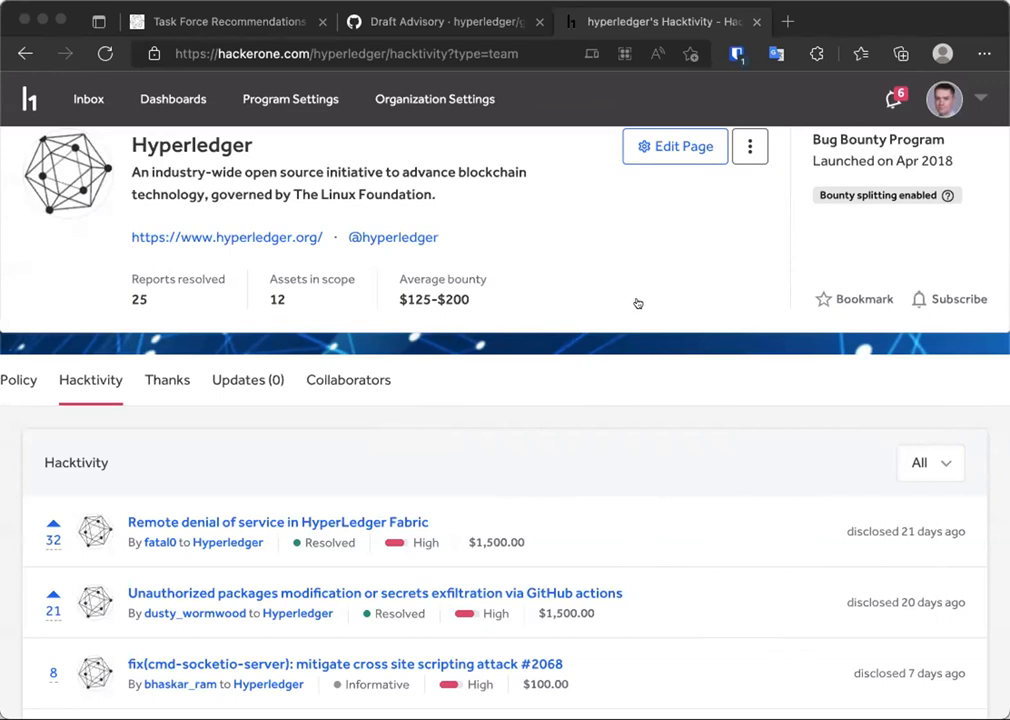
pyautogui.moveTo(568, 304)
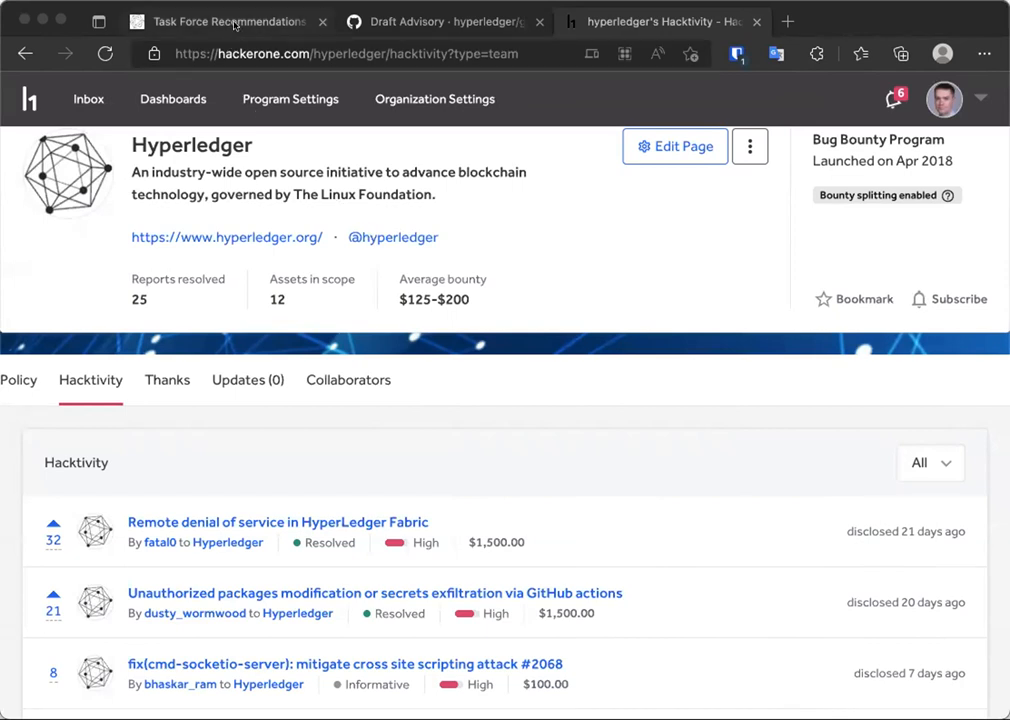
# Step: Return to the Task Force Recommendations tab showing its Concrete Proposals section
pyautogui.click(224, 20)
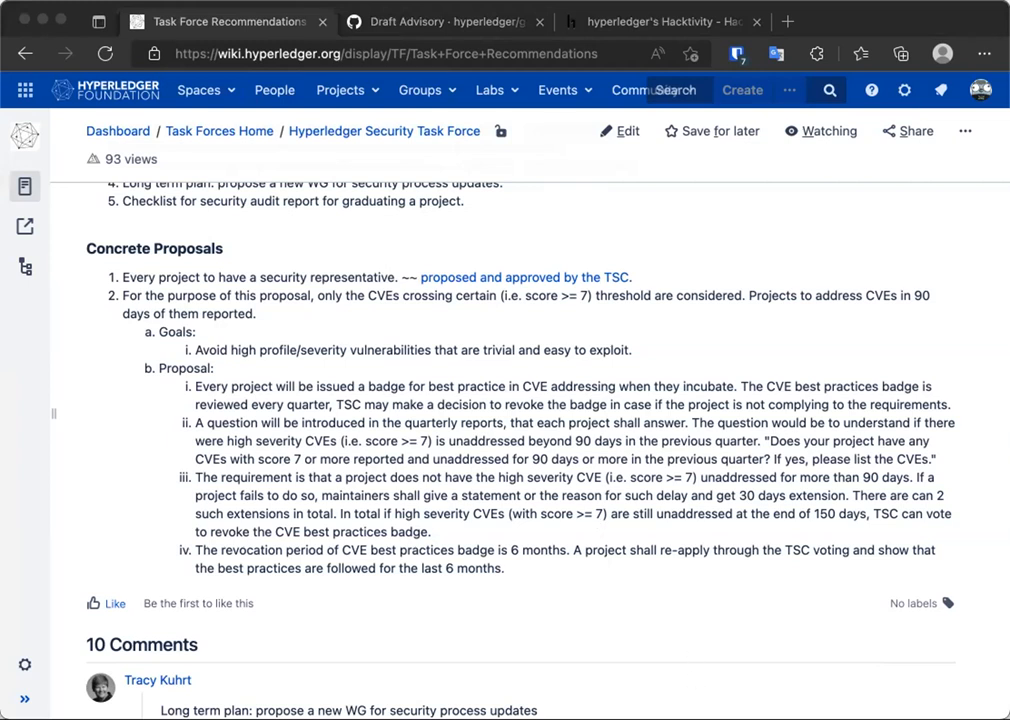
pyautogui.moveTo(496, 552)
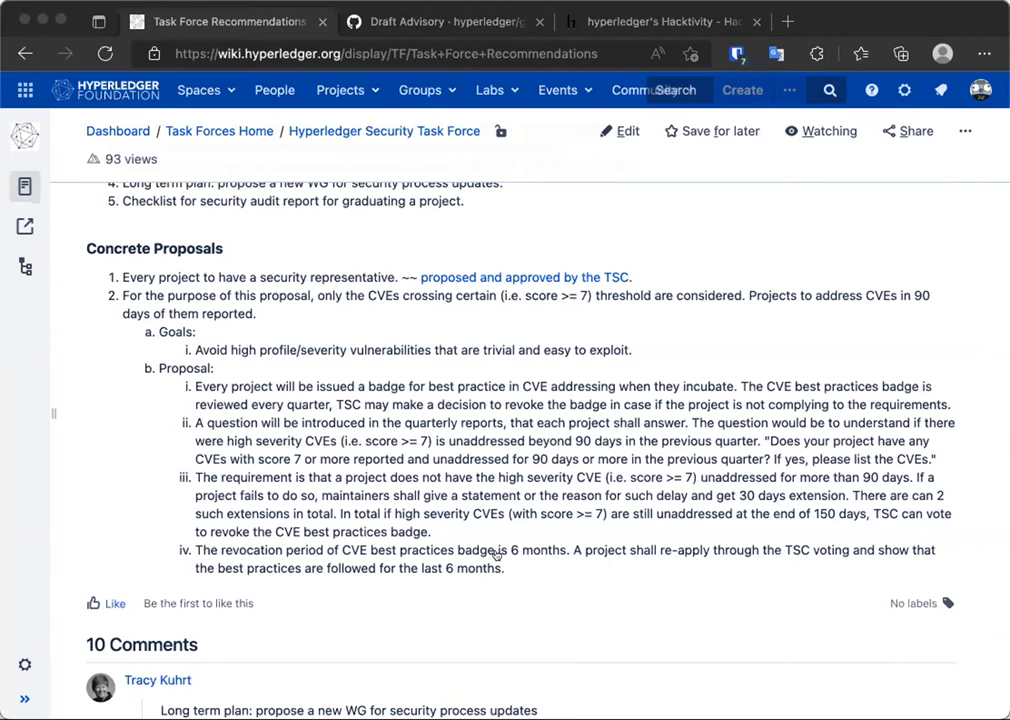
pyautogui.moveTo(520, 524)
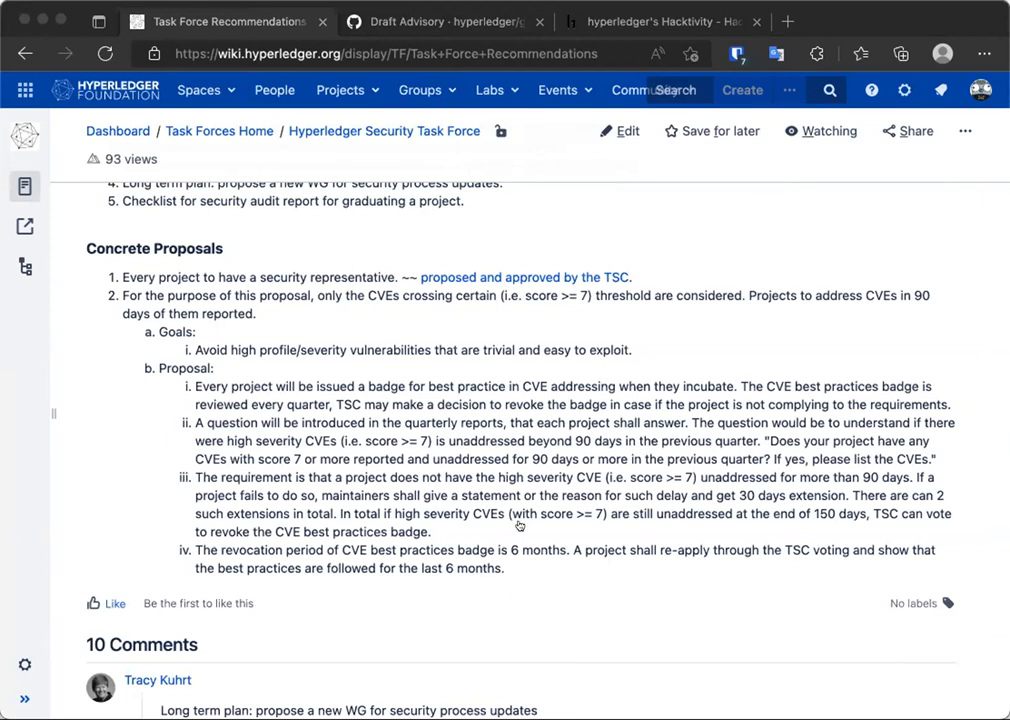
pyautogui.moveTo(736, 576)
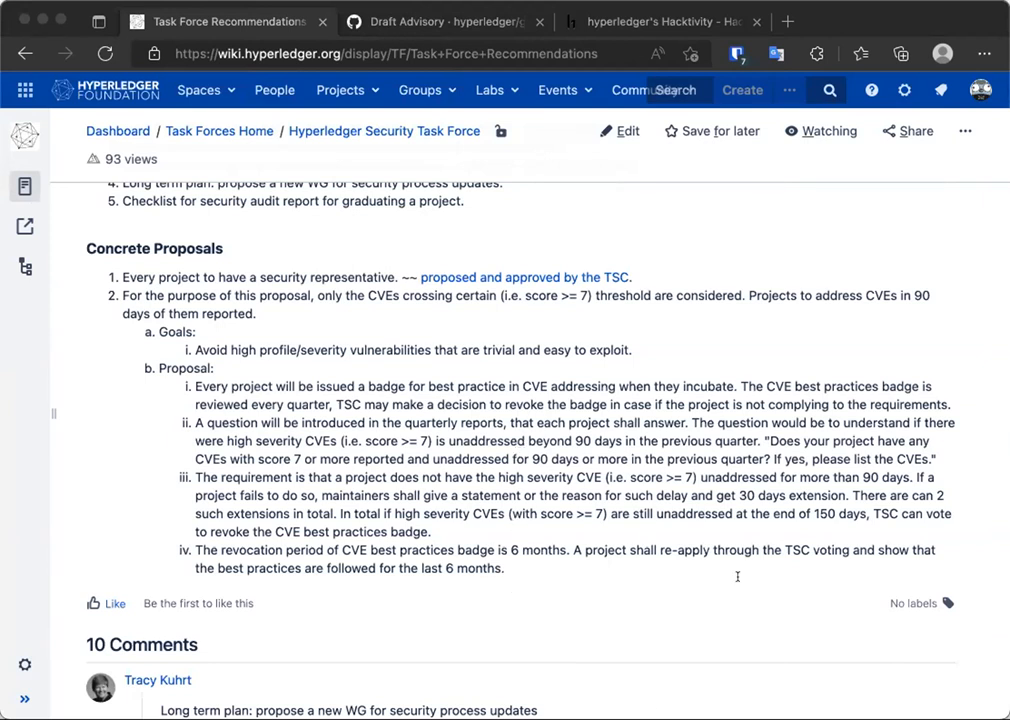
pyautogui.moveTo(844, 636)
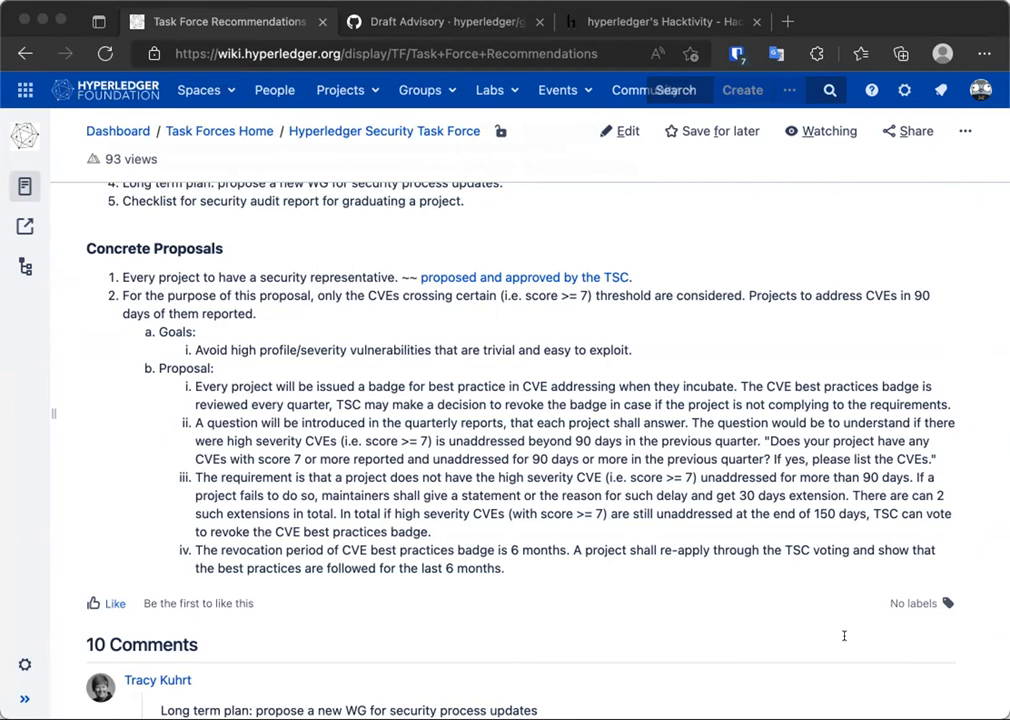
pyautogui.moveTo(576, 512)
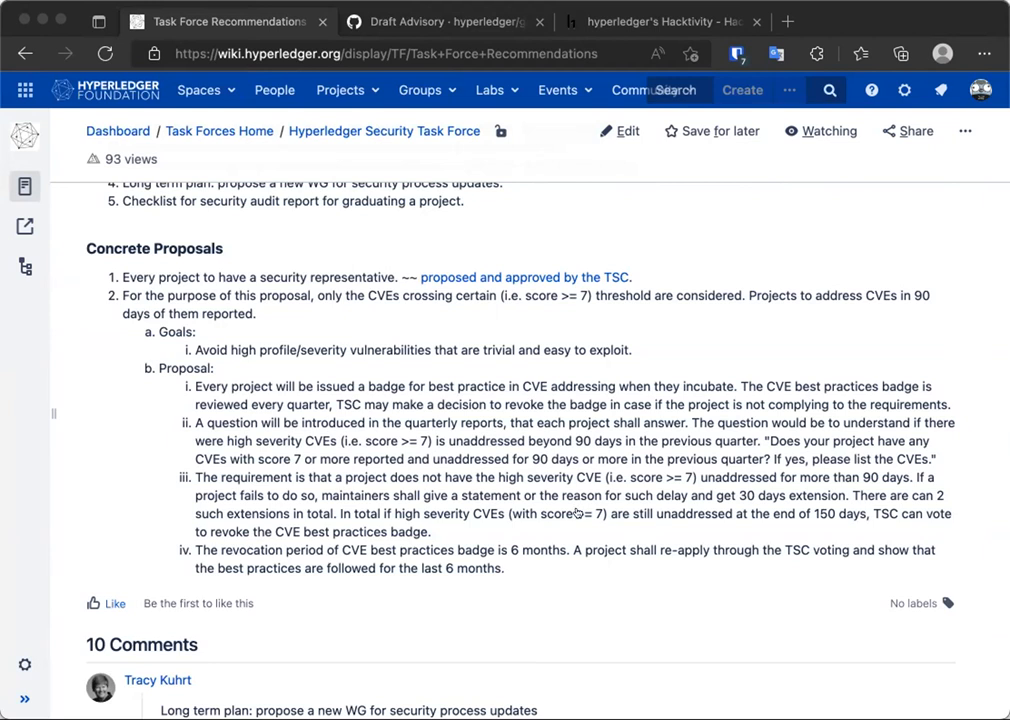
pyautogui.moveTo(520, 468)
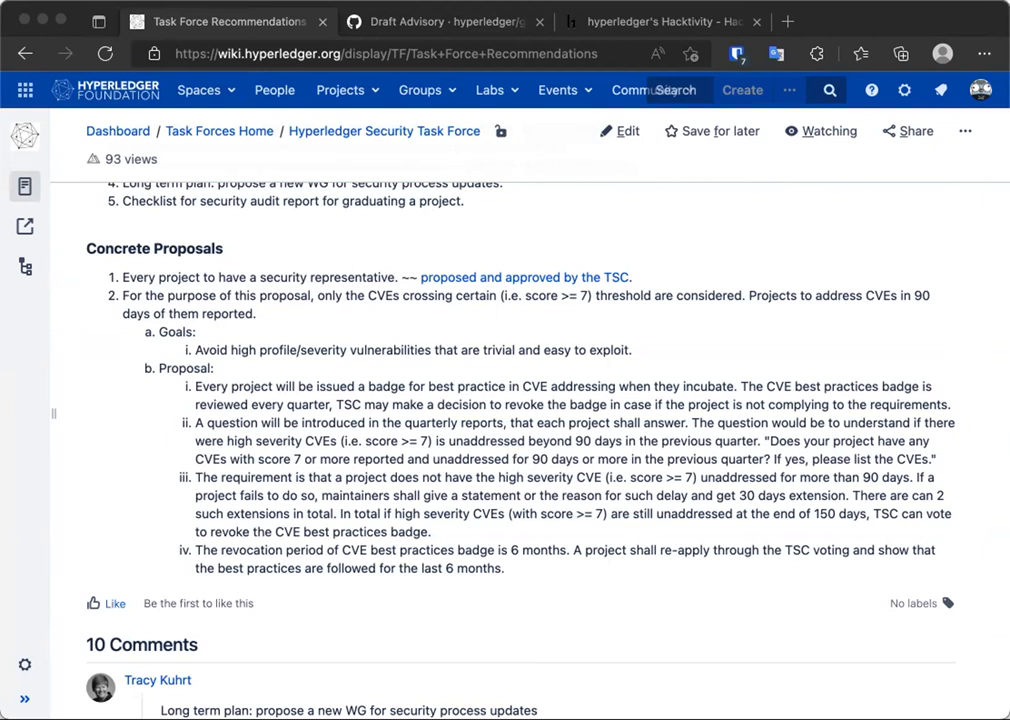
pyautogui.moveTo(762, 504)
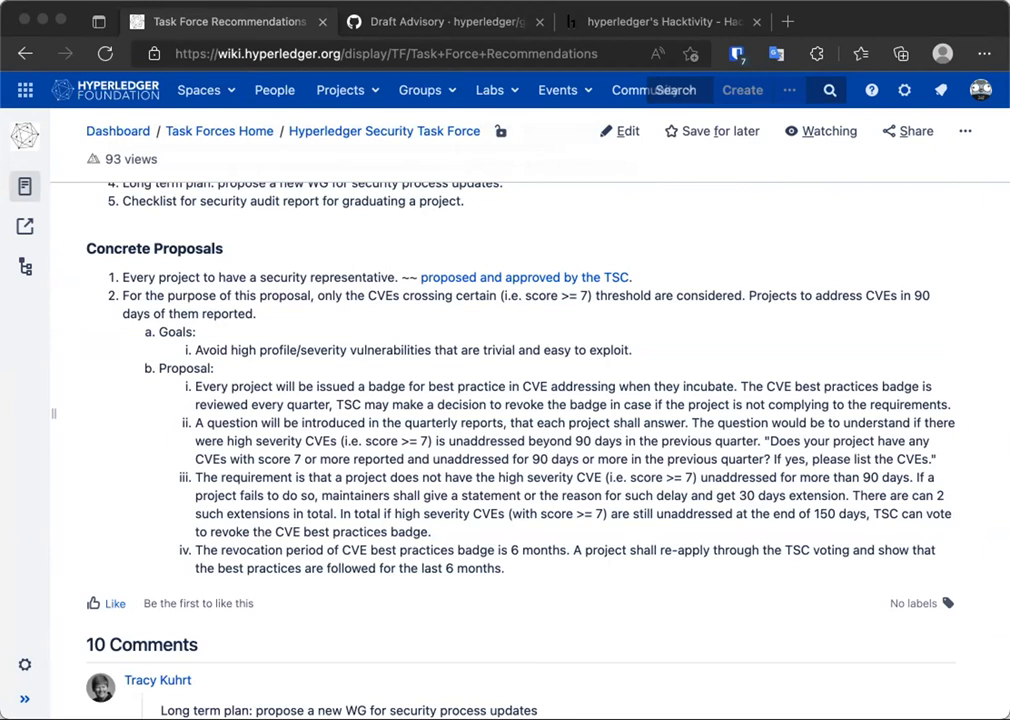
pyautogui.moveTo(620, 536)
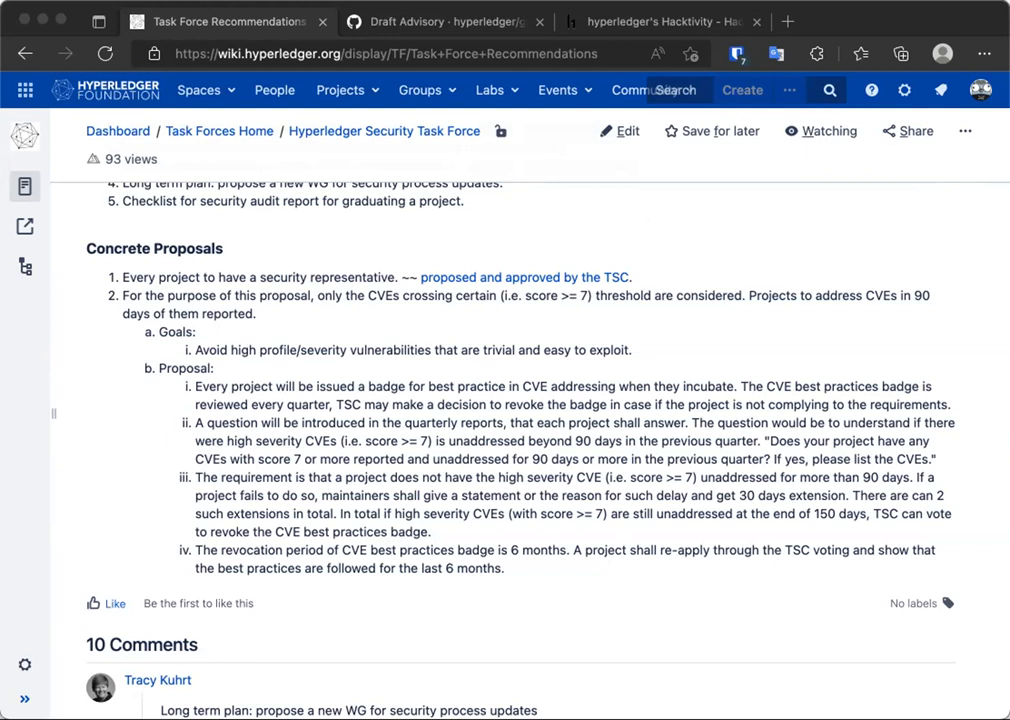
pyautogui.moveTo(954, 518)
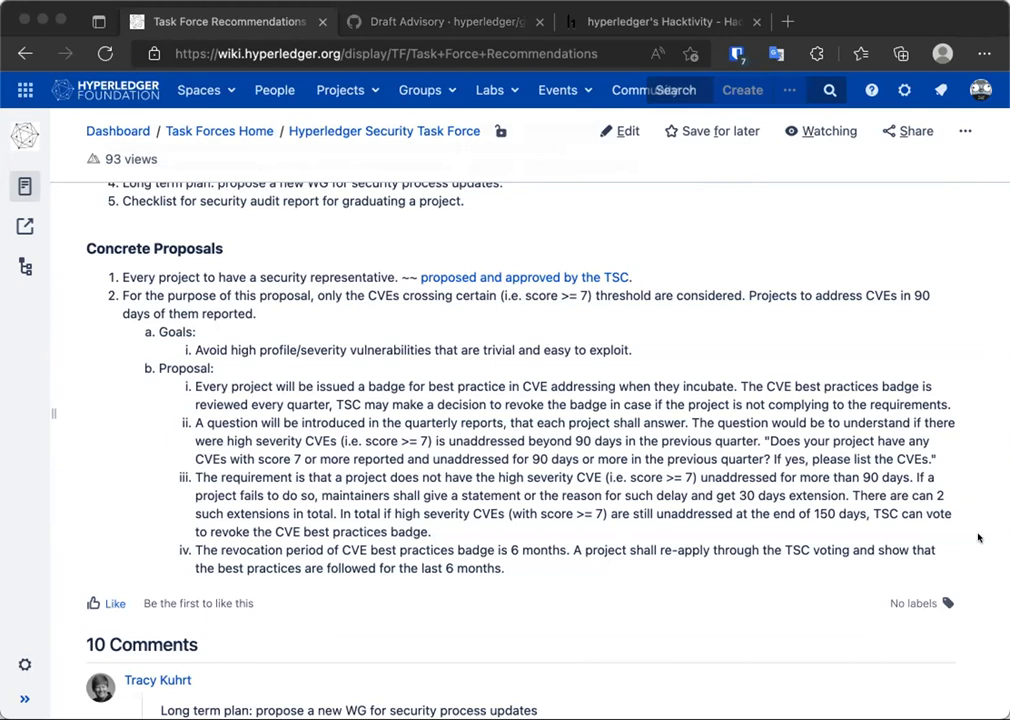
pyautogui.moveTo(980, 538)
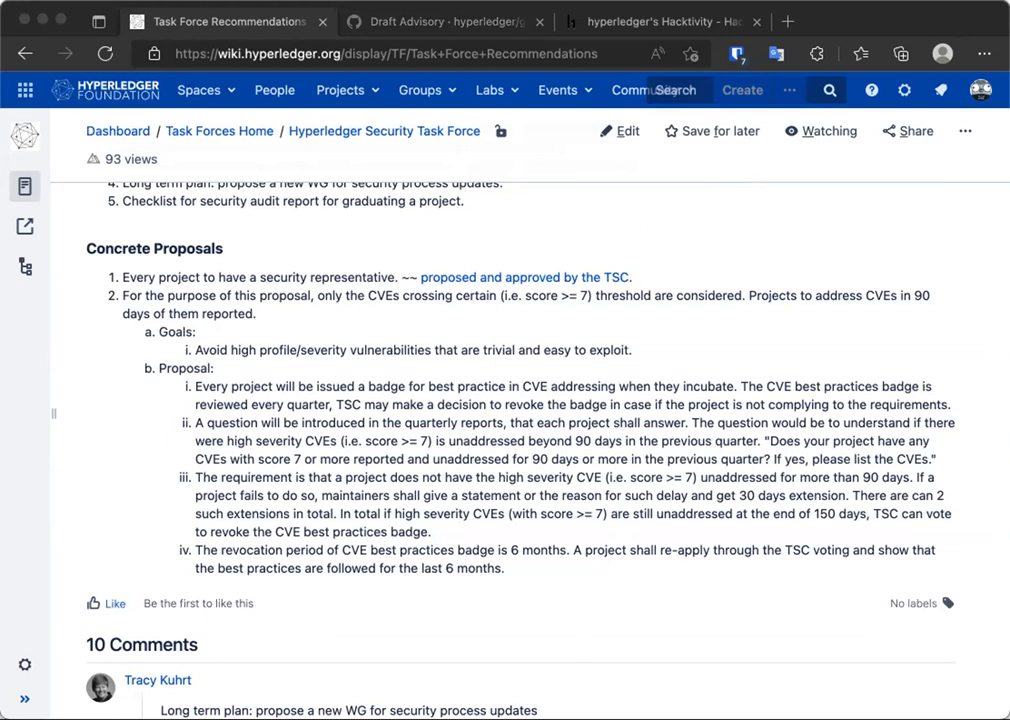
pyautogui.moveTo(506, 584)
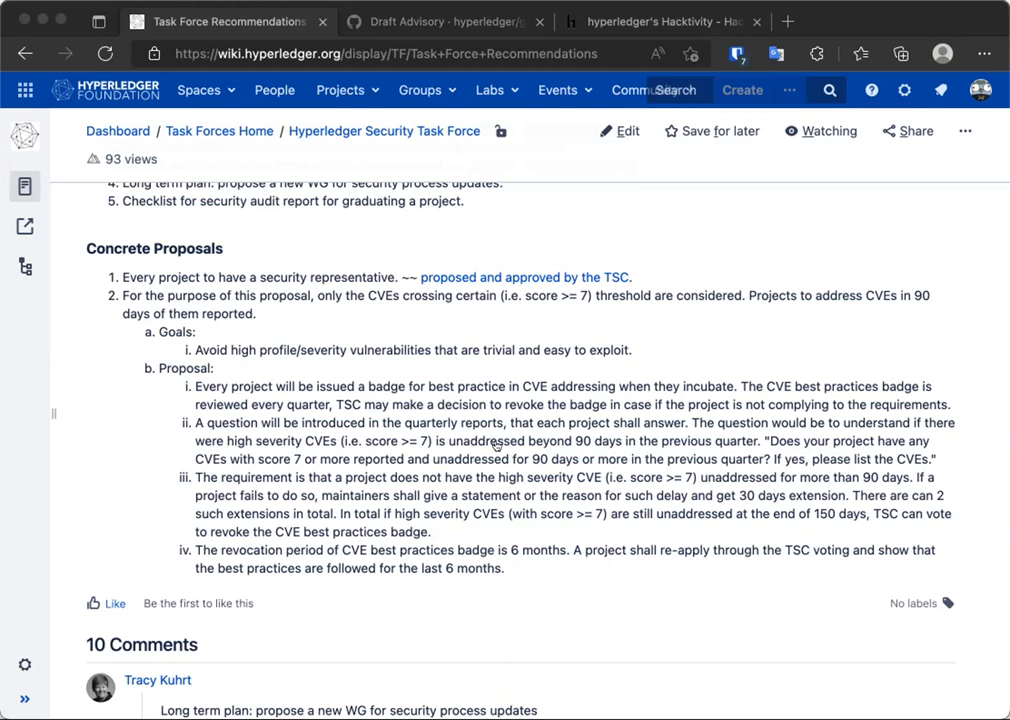
pyautogui.moveTo(788, 188)
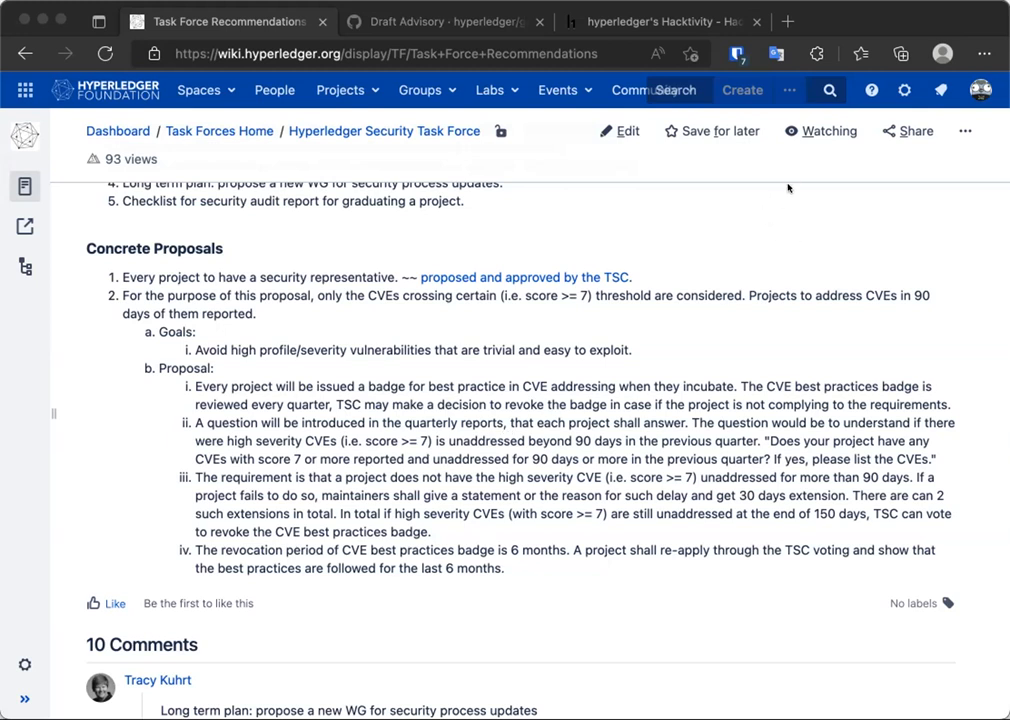
pyautogui.moveTo(680, 480)
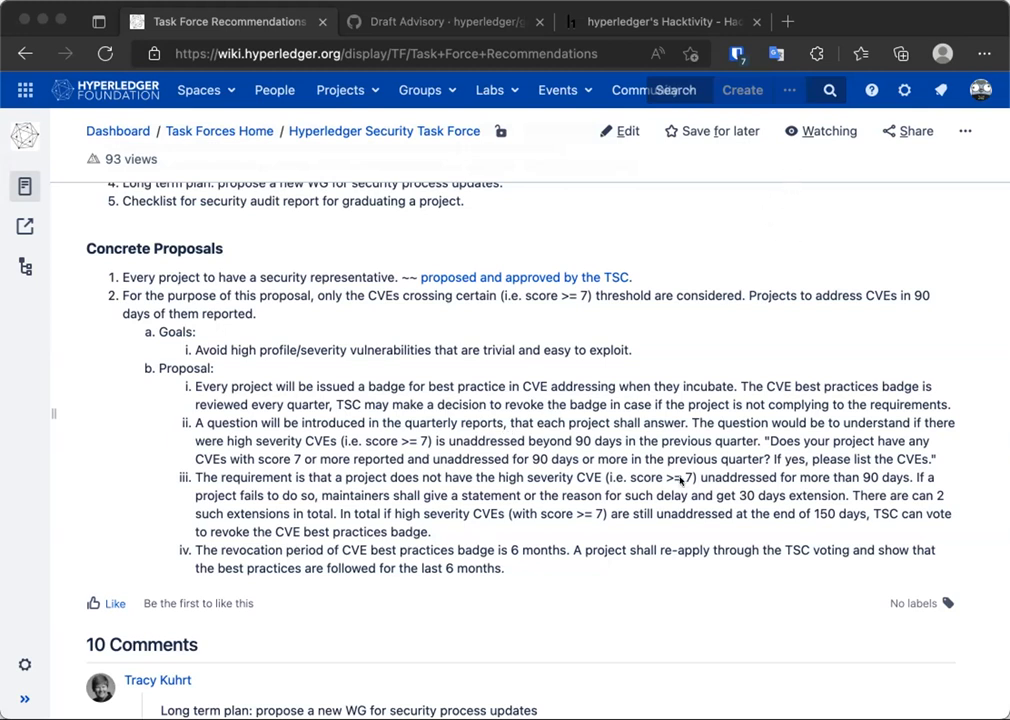
pyautogui.moveTo(650, 590)
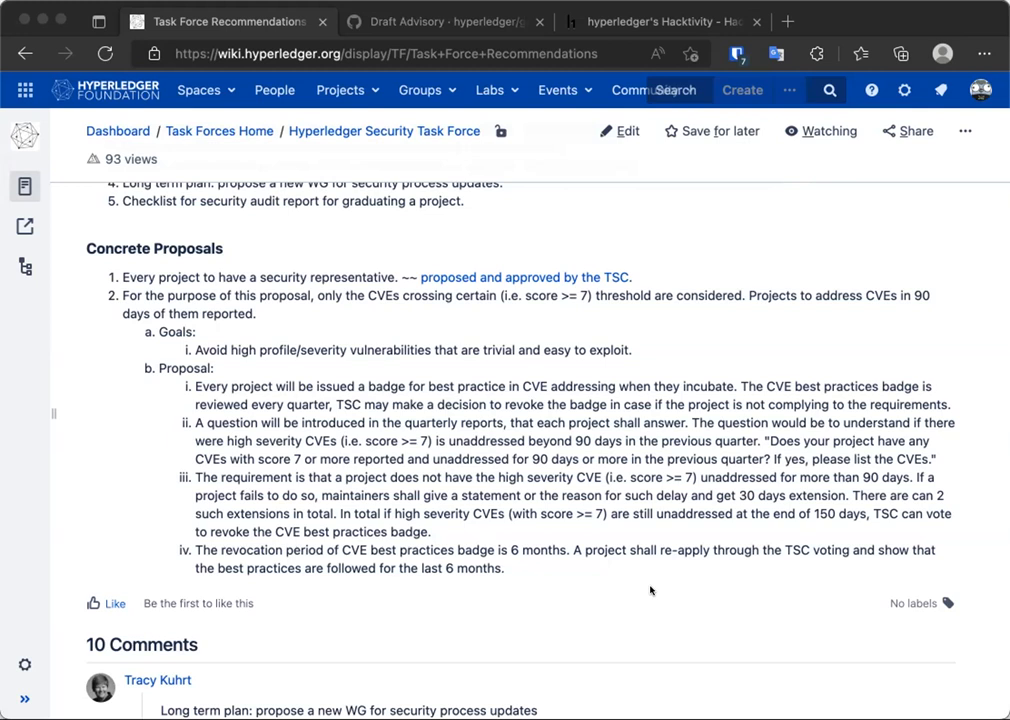
pyautogui.moveTo(848, 174)
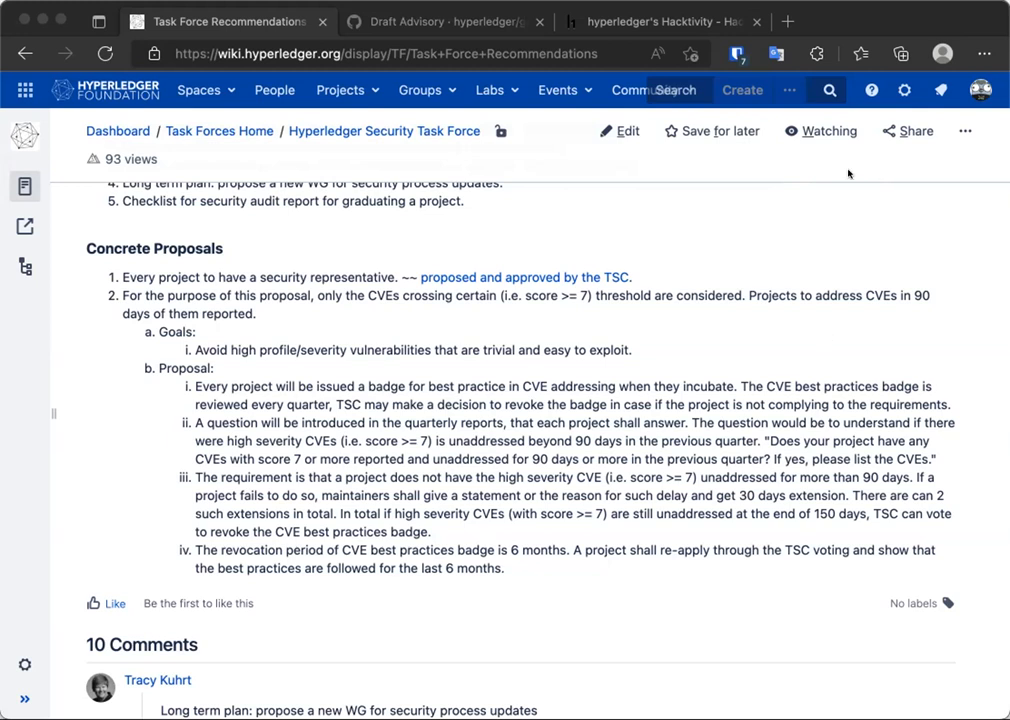
pyautogui.moveTo(776, 494)
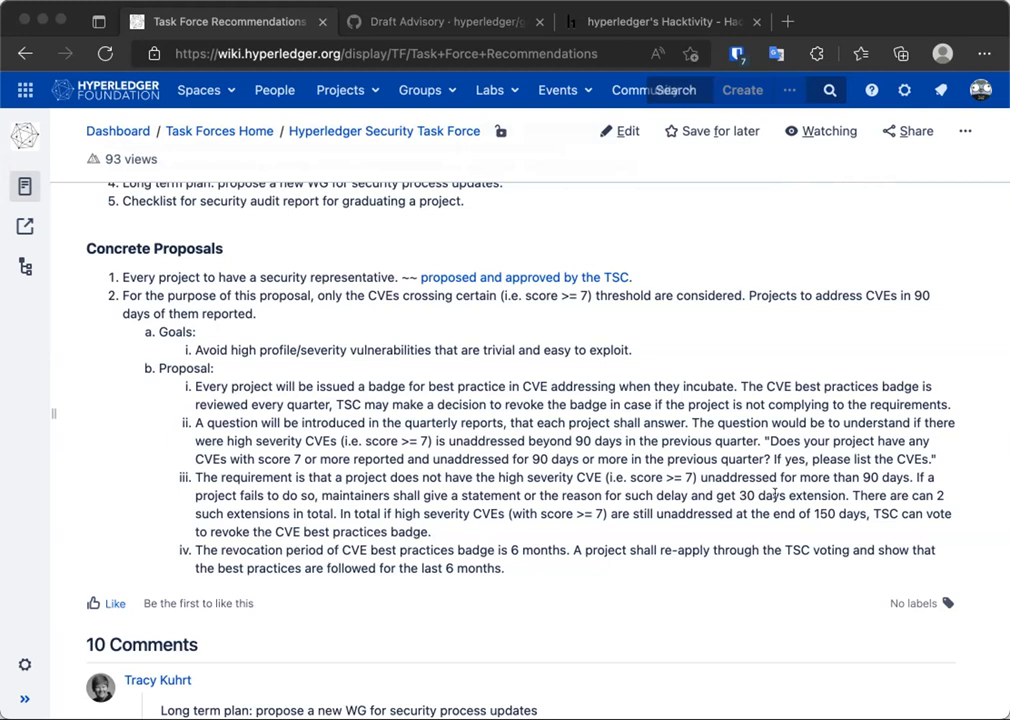
pyautogui.moveTo(776, 500)
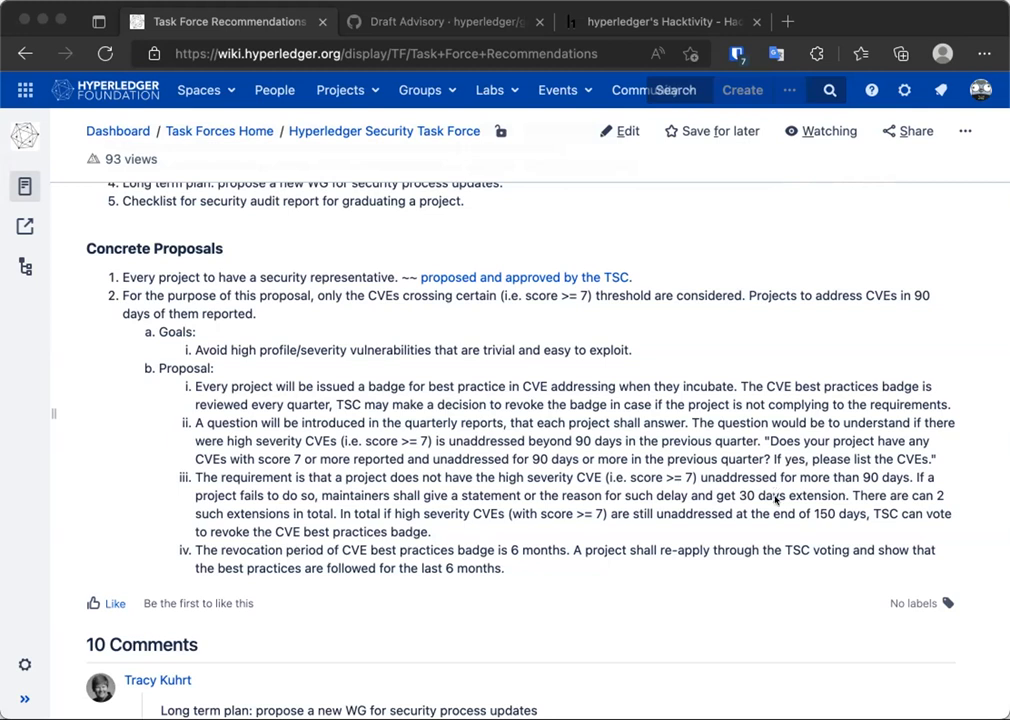
pyautogui.moveTo(780, 496)
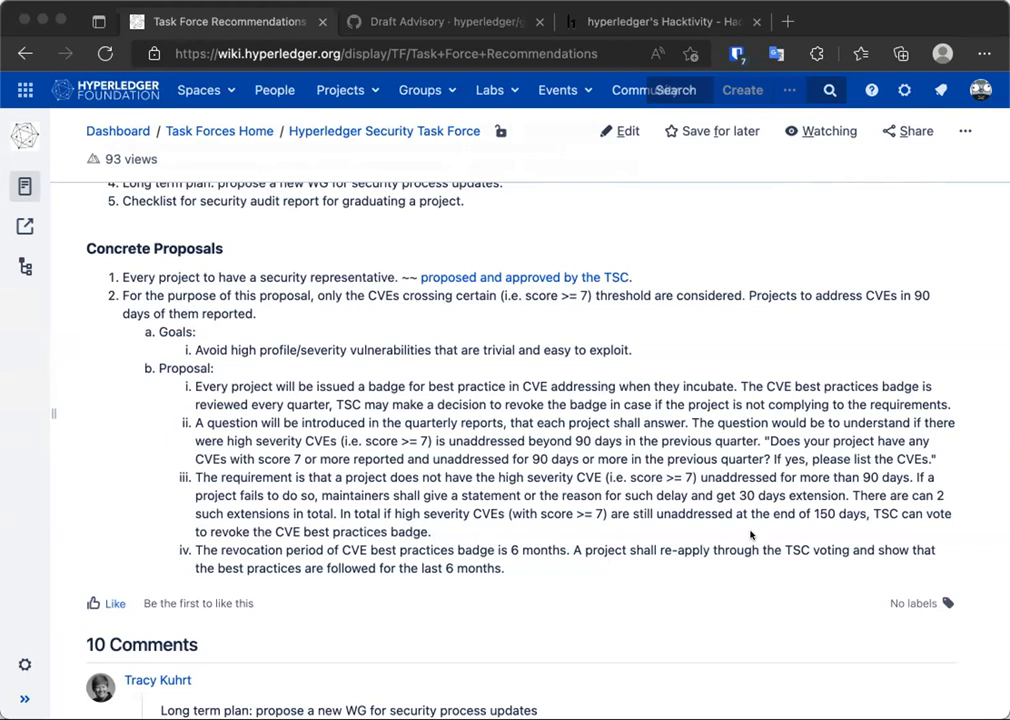
pyautogui.moveTo(750, 530)
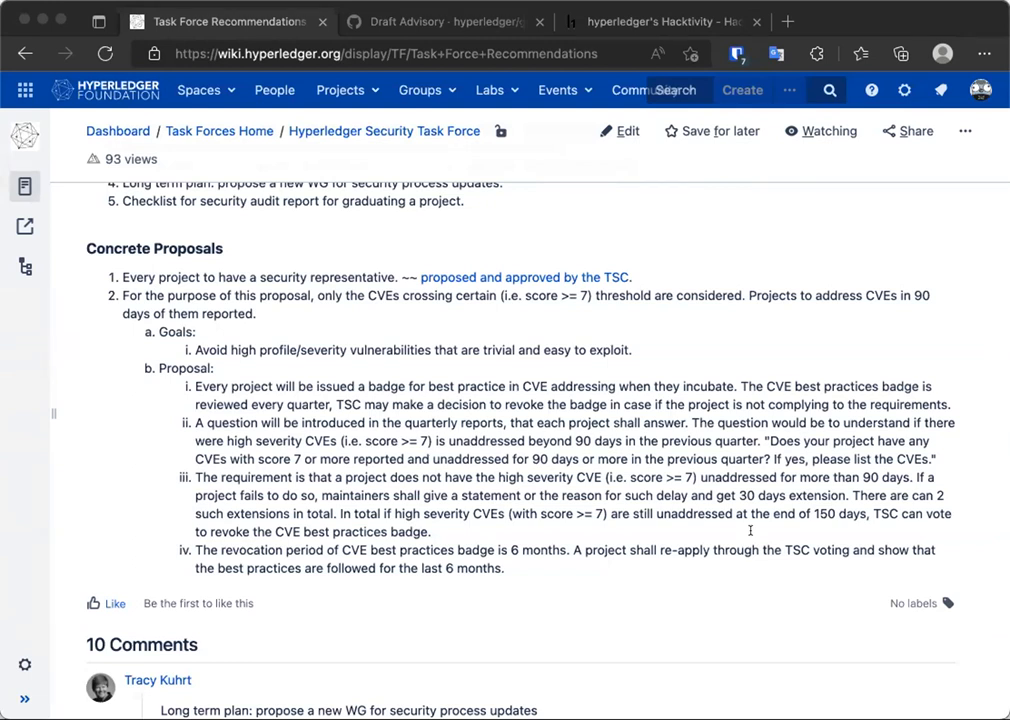
pyautogui.moveTo(750, 532)
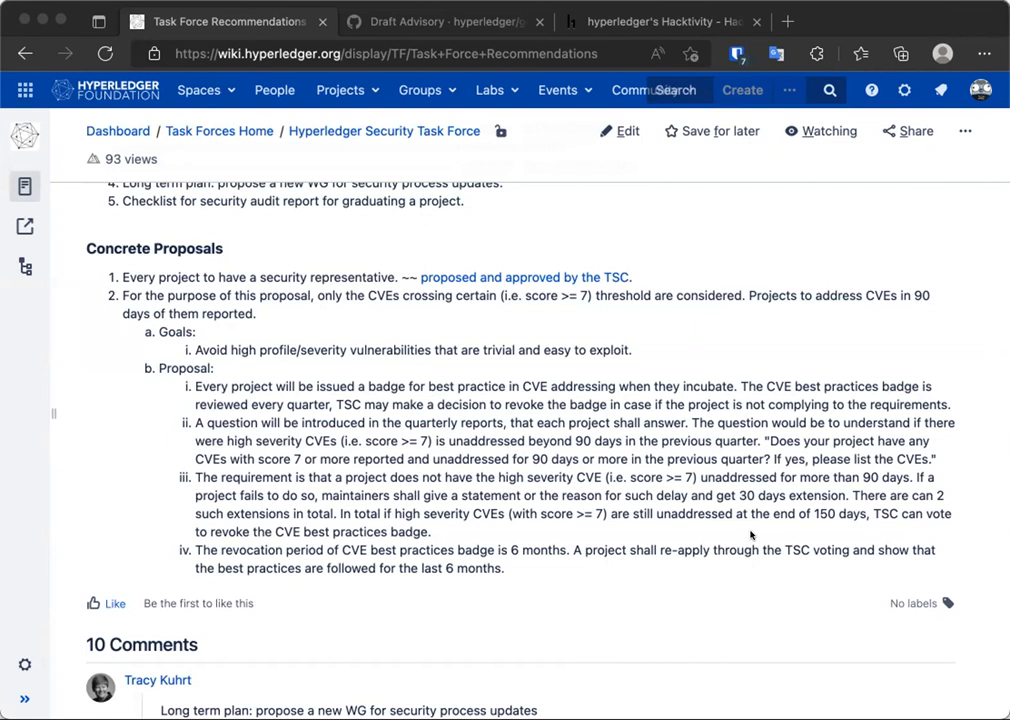
pyautogui.moveTo(646, 652)
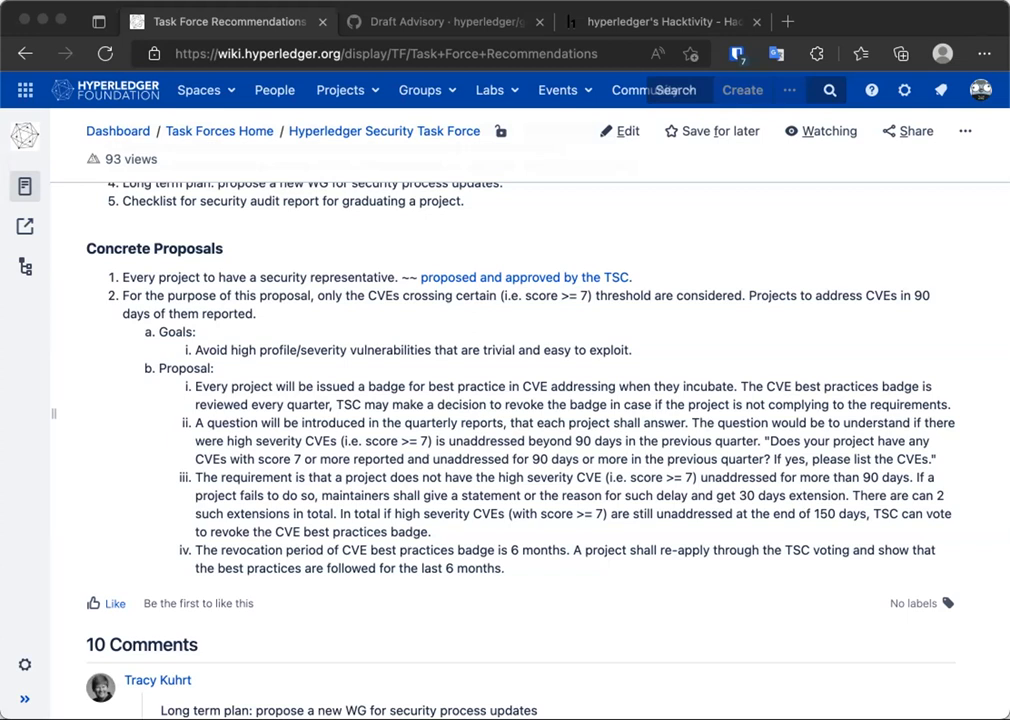
pyautogui.moveTo(840, 564)
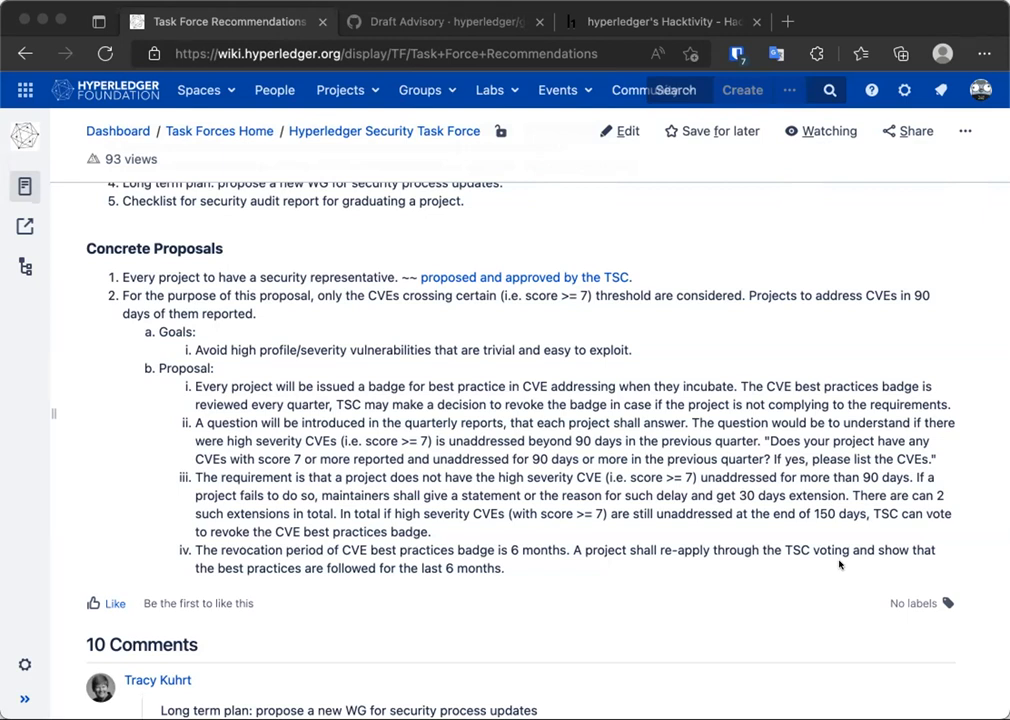
pyautogui.moveTo(840, 560)
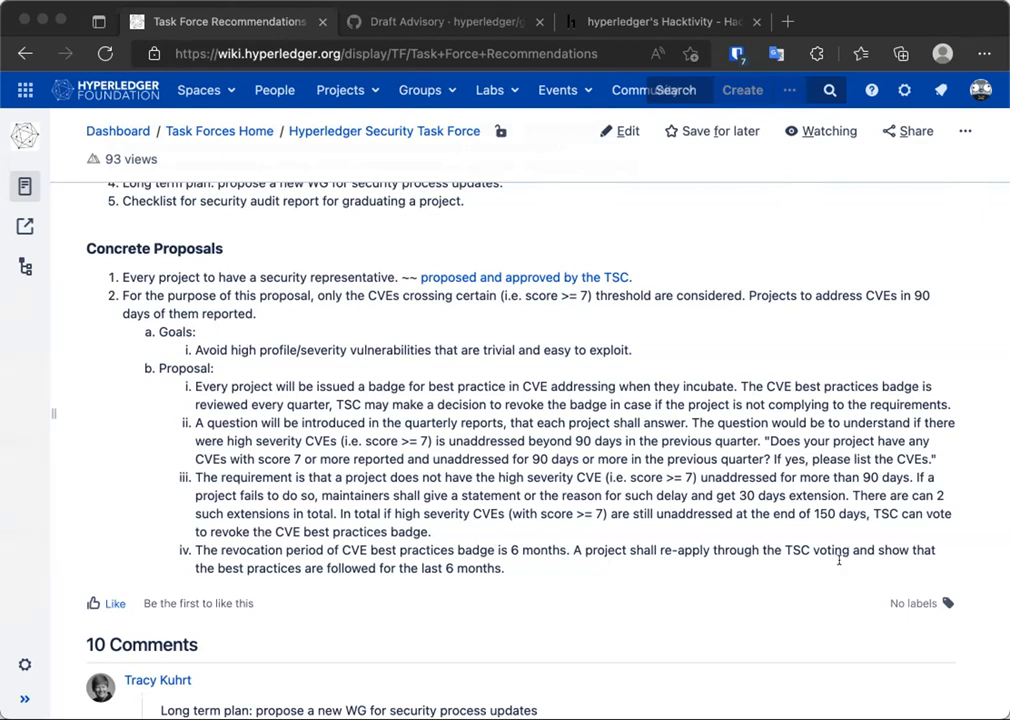
pyautogui.moveTo(714, 568)
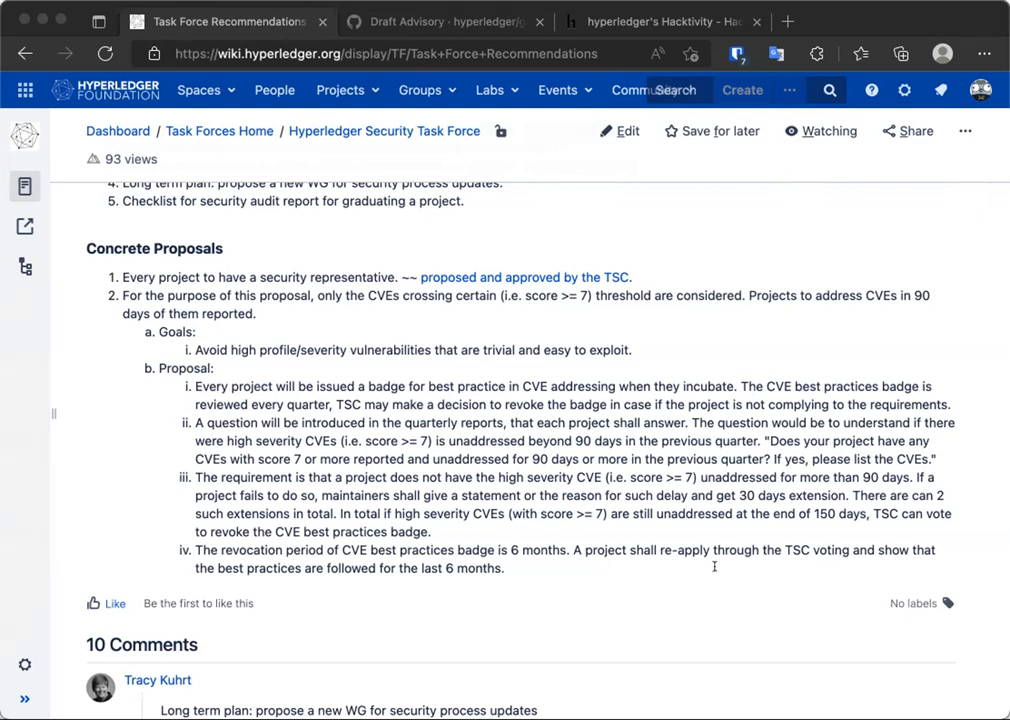
pyautogui.moveTo(704, 576)
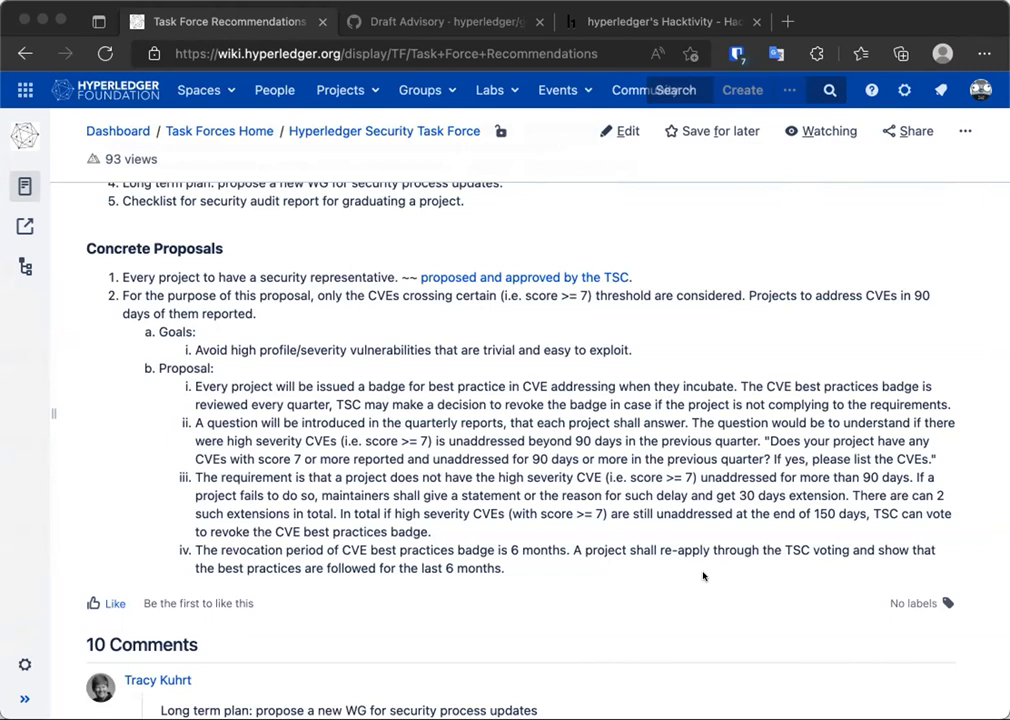
pyautogui.moveTo(604, 552)
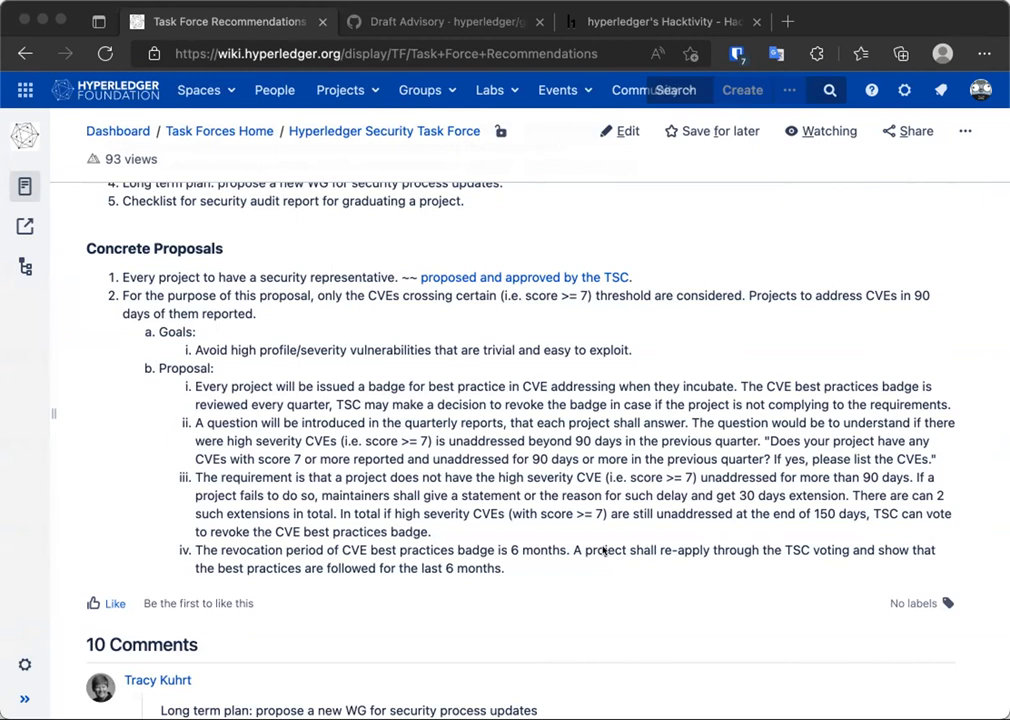
pyautogui.moveTo(532, 578)
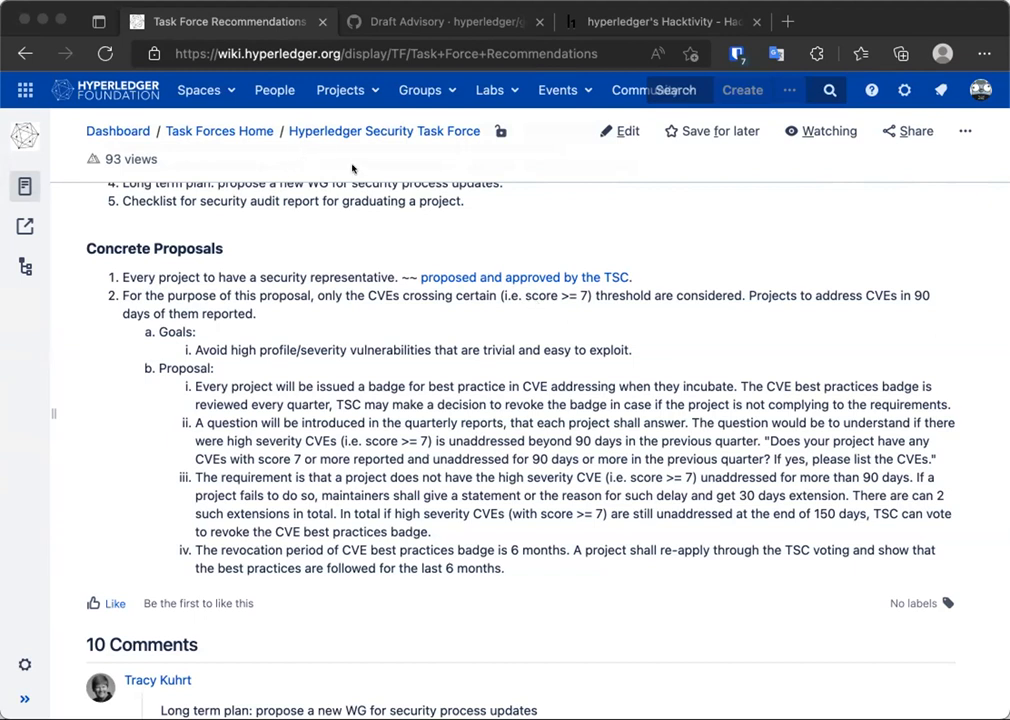
pyautogui.moveTo(732, 218)
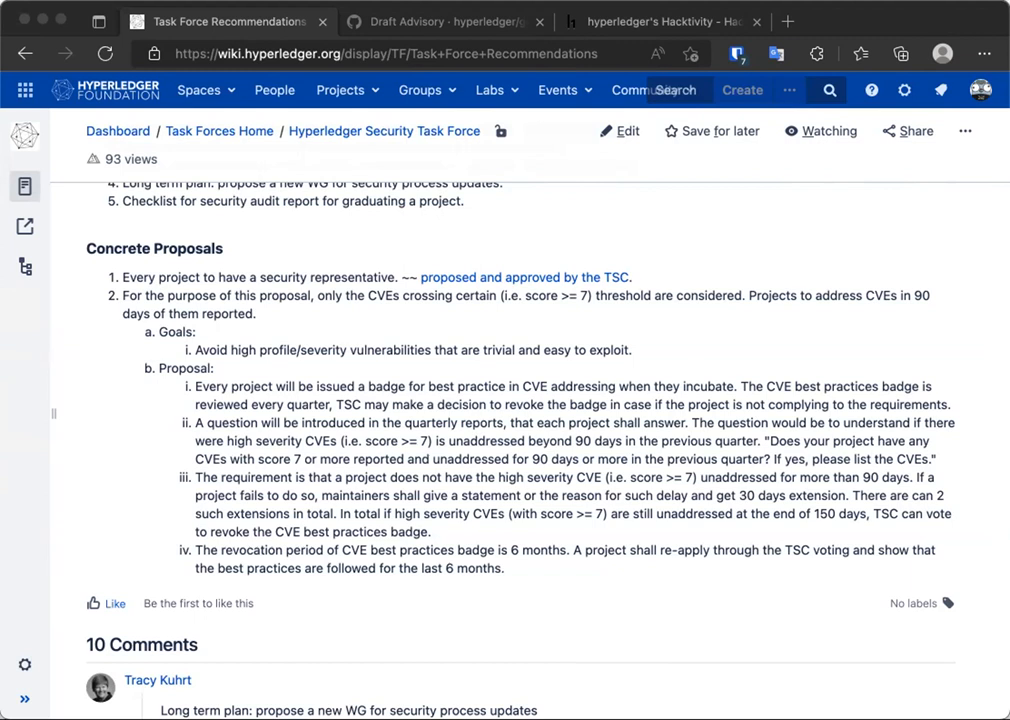
pyautogui.moveTo(742, 380)
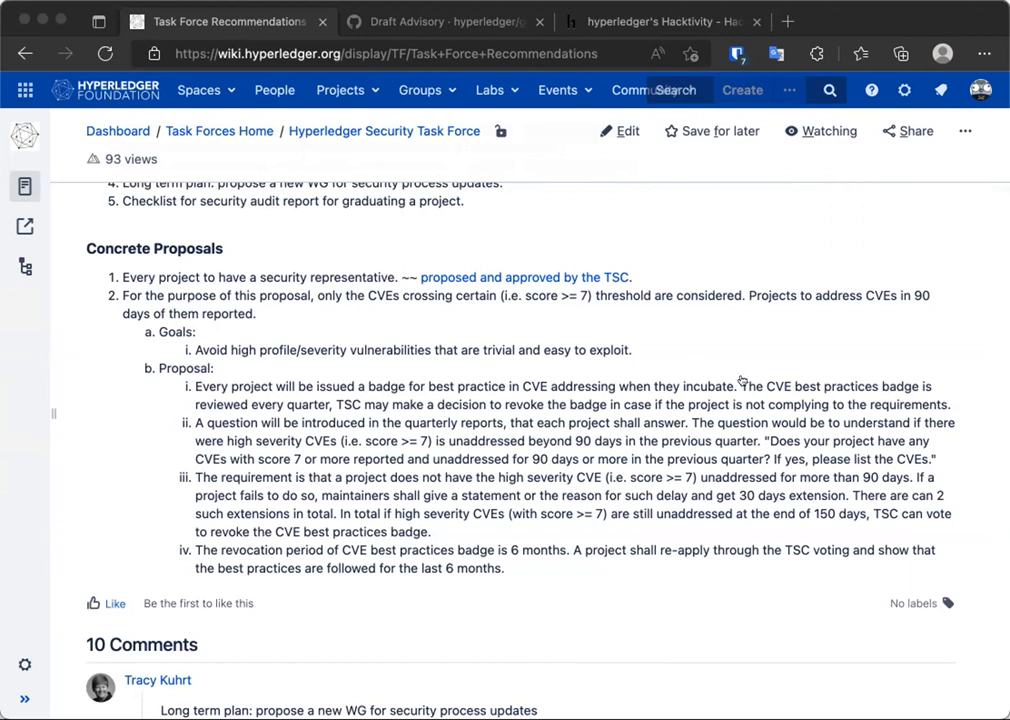
pyautogui.moveTo(648, 490)
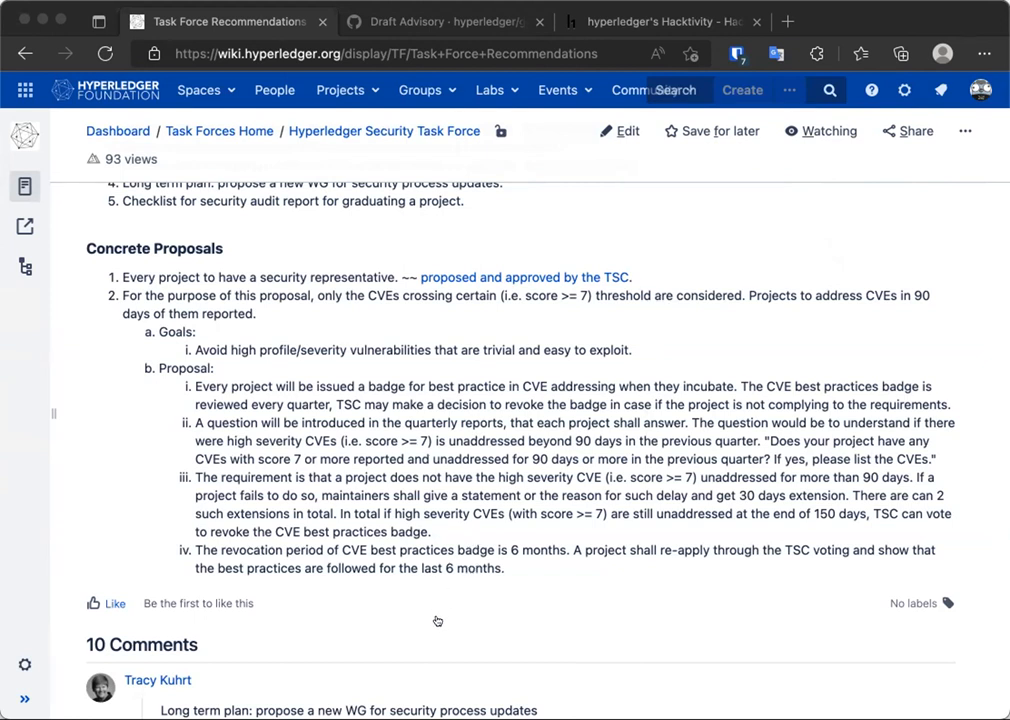
pyautogui.moveTo(618, 522)
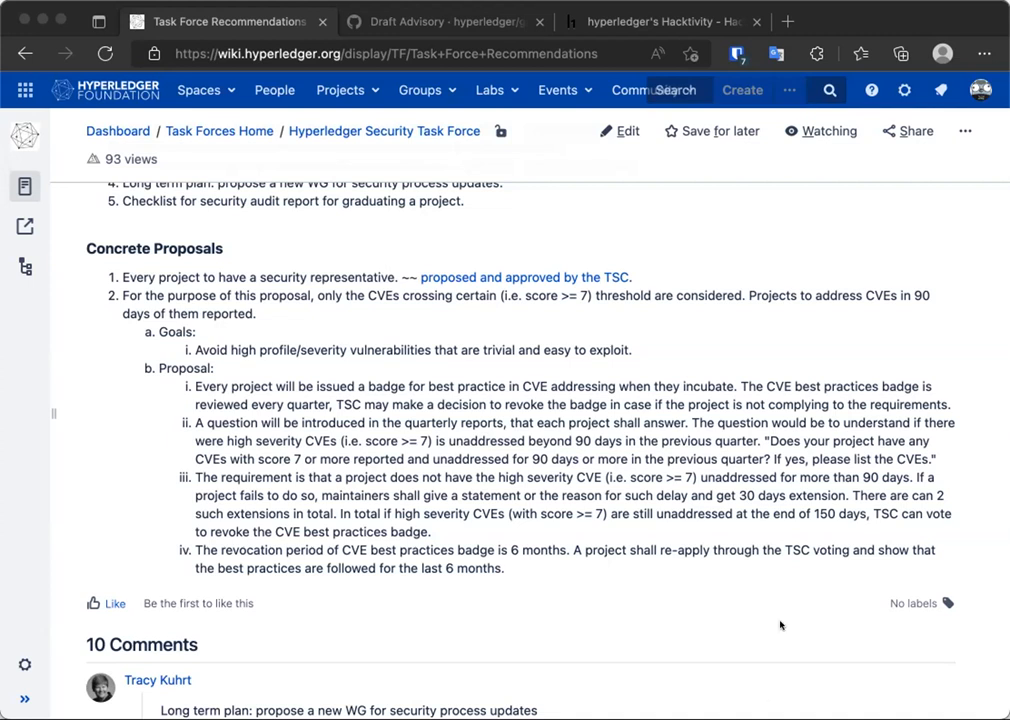
pyautogui.moveTo(636, 588)
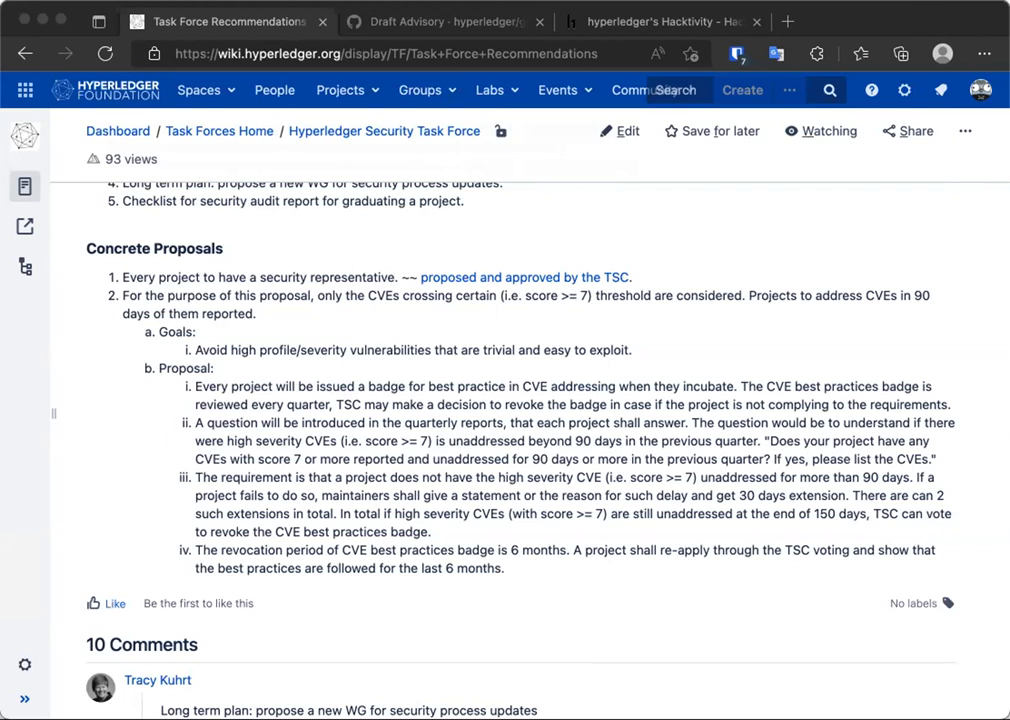
pyautogui.moveTo(592, 332)
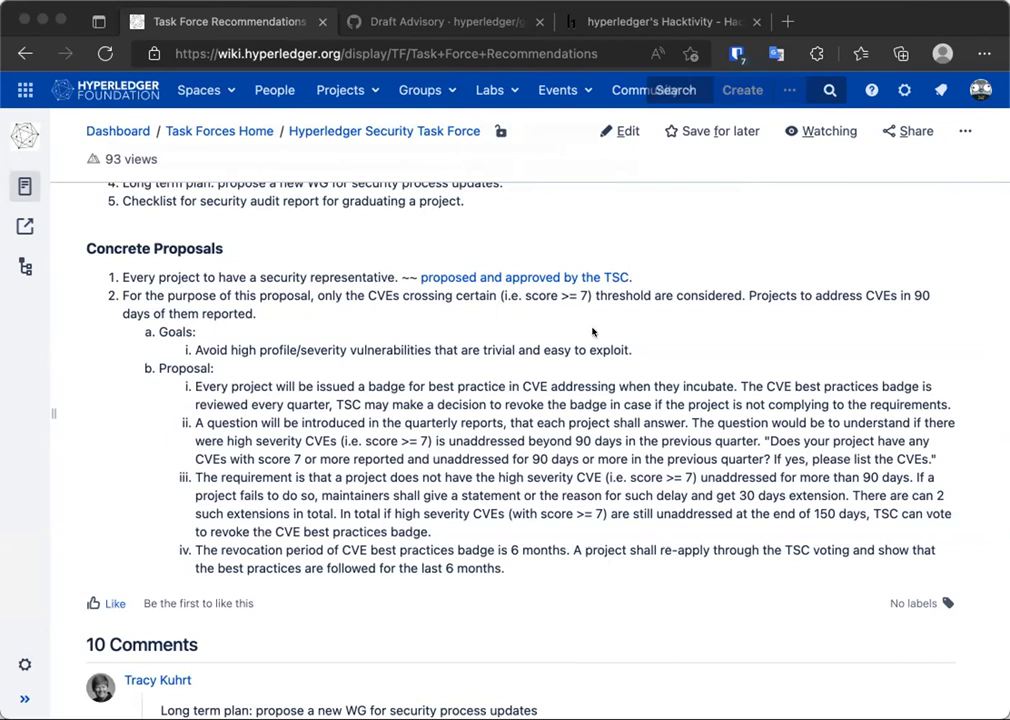
pyautogui.moveTo(580, 390)
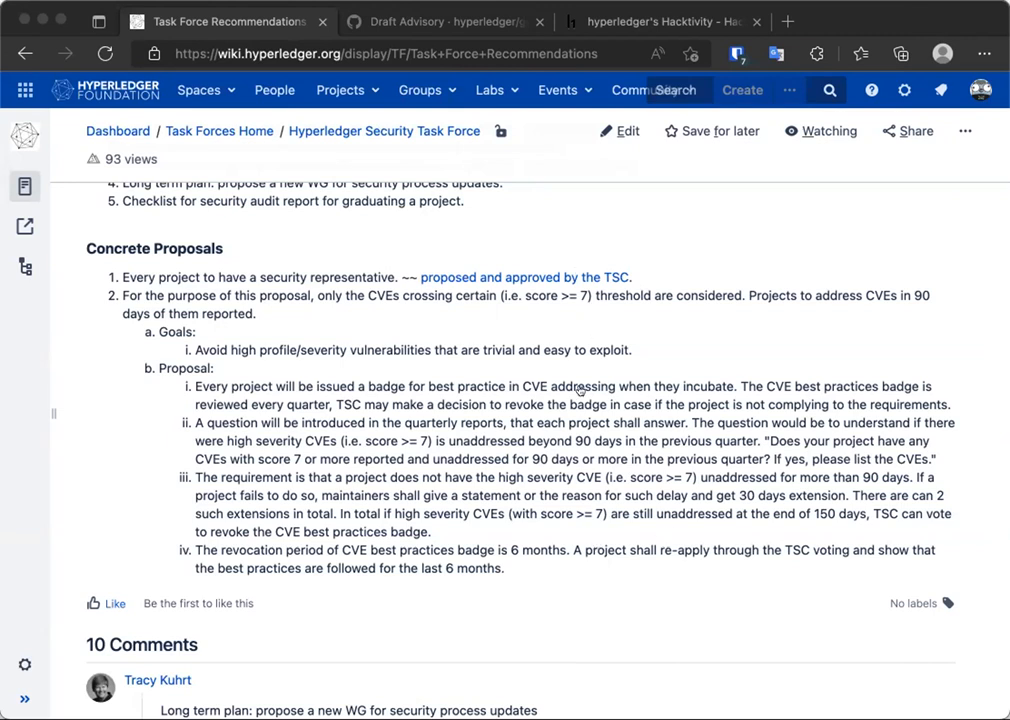
pyautogui.moveTo(568, 448)
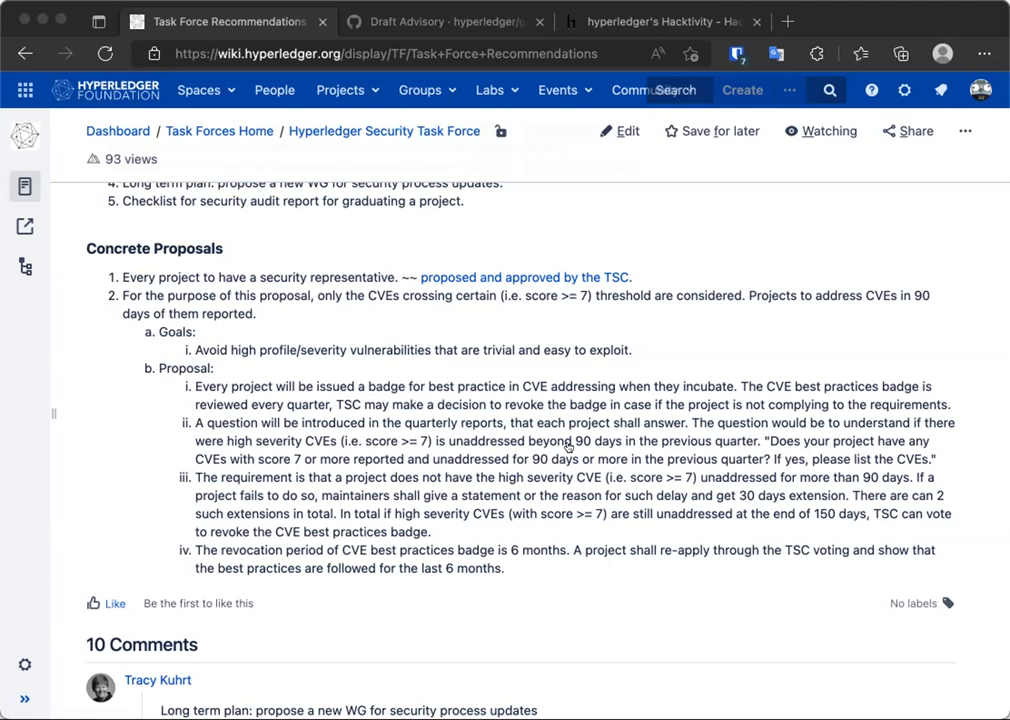
pyautogui.moveTo(568, 448)
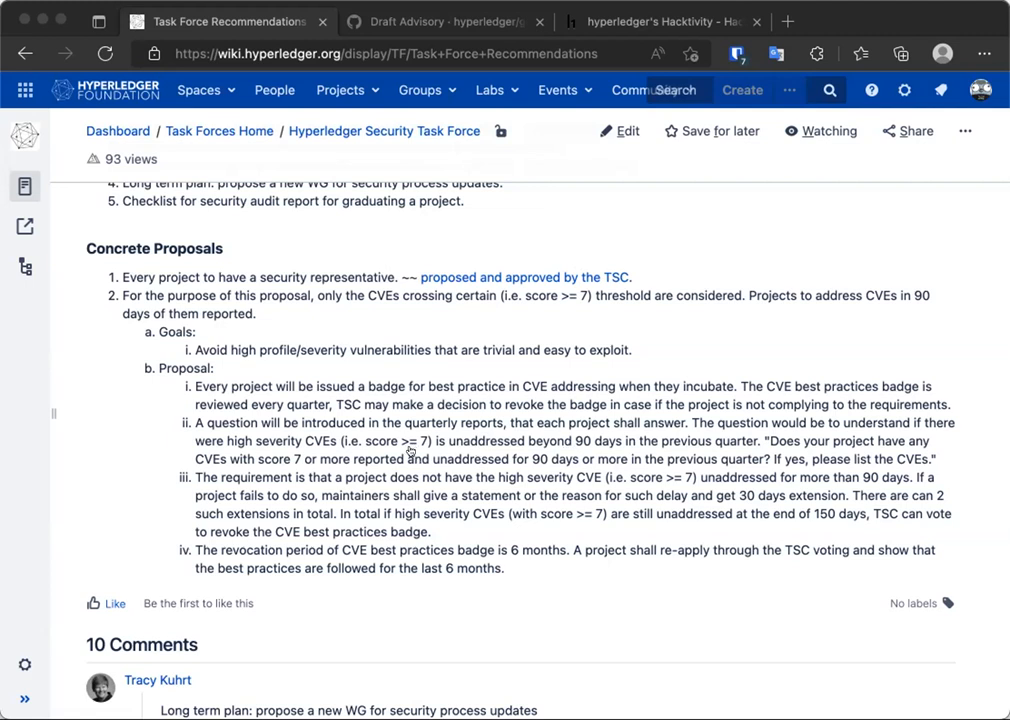
pyautogui.moveTo(664, 372)
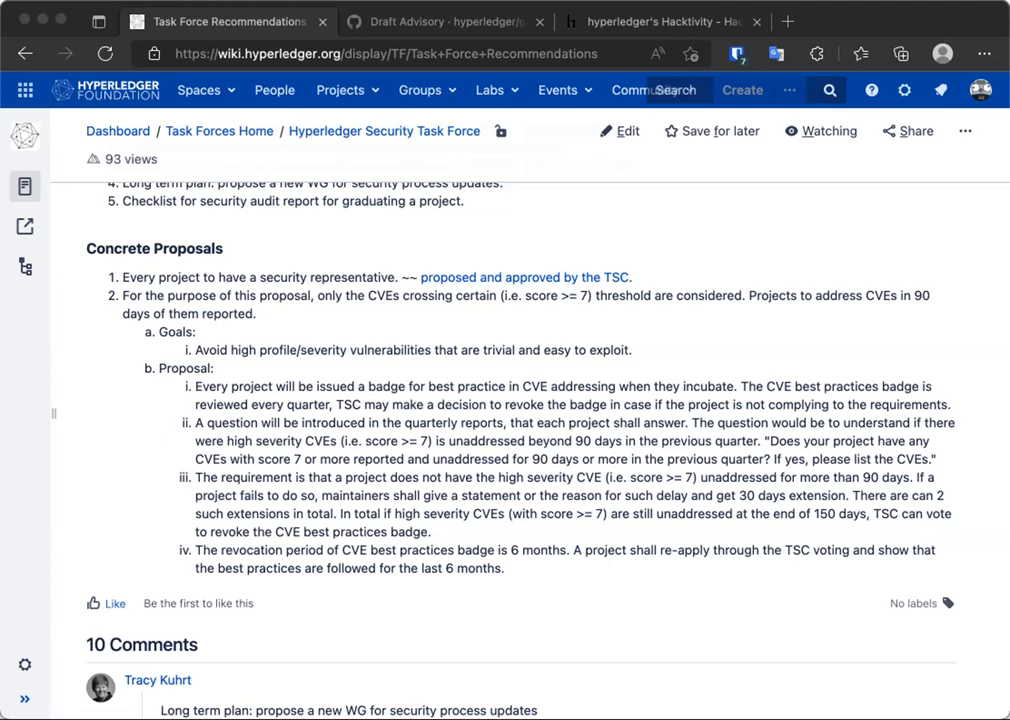
pyautogui.moveTo(816, 172)
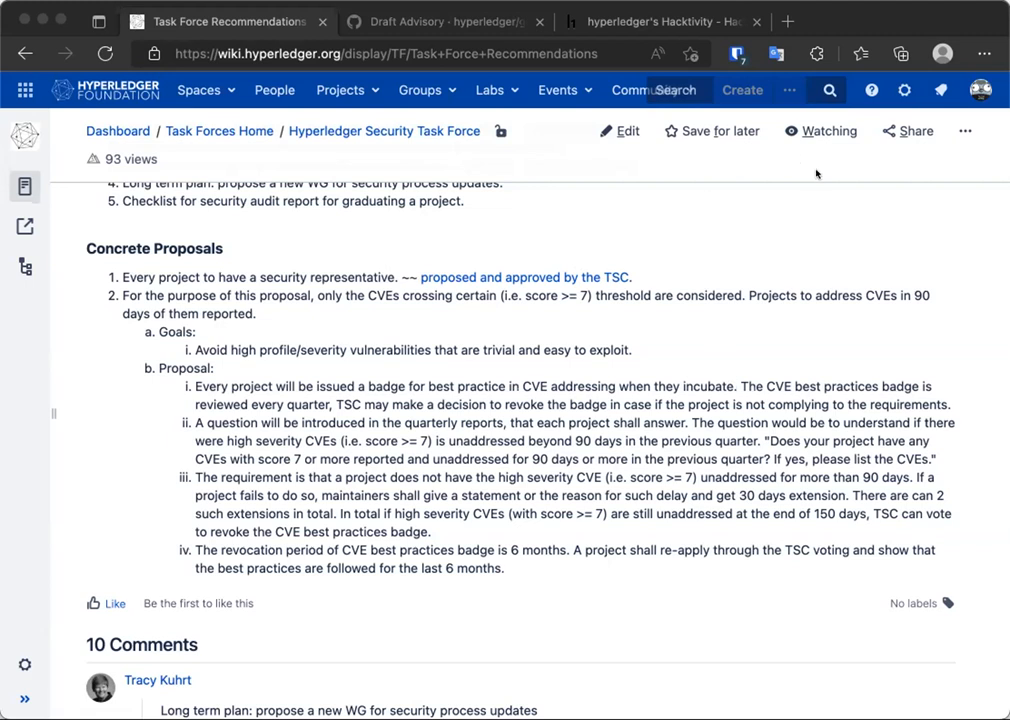
pyautogui.moveTo(686, 184)
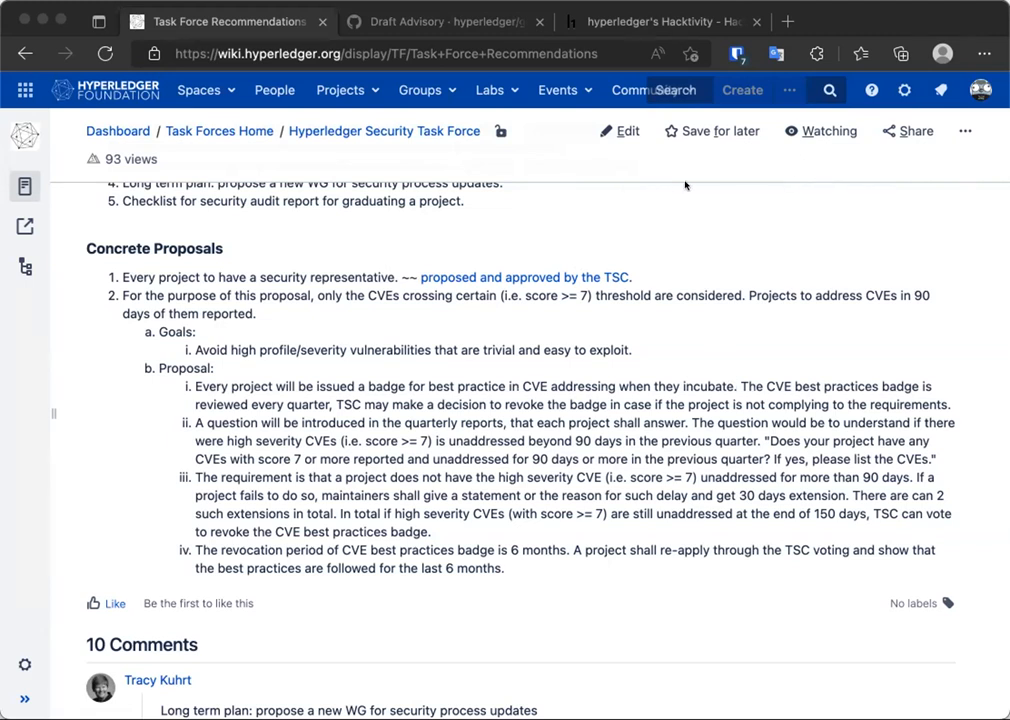
pyautogui.moveTo(704, 174)
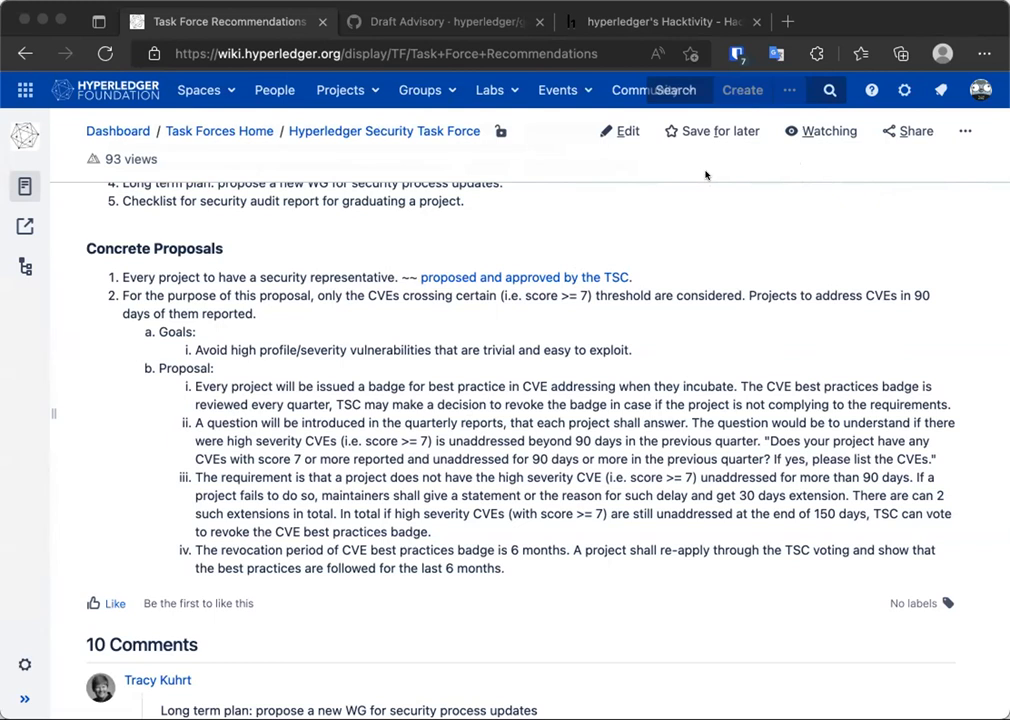
pyautogui.moveTo(512, 182)
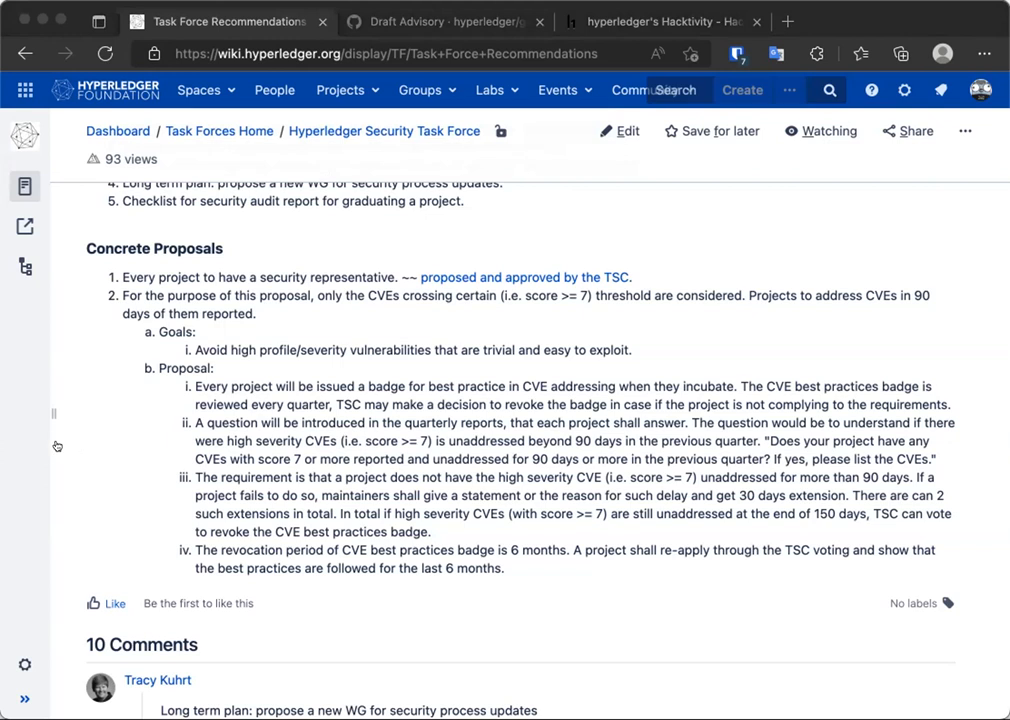
pyautogui.moveTo(56, 446)
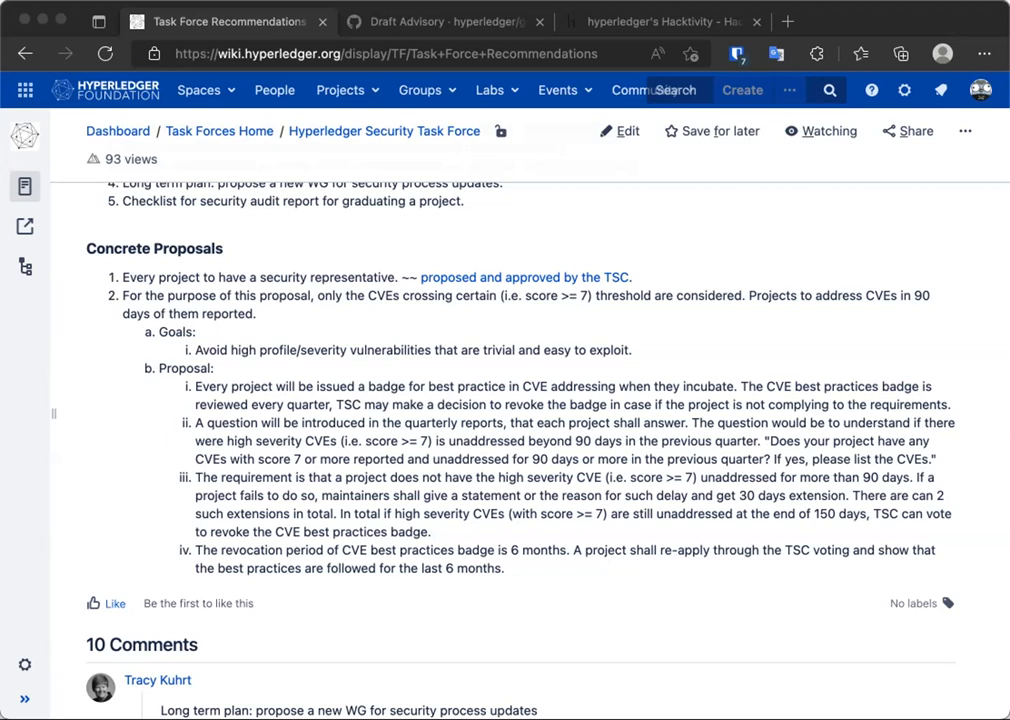
pyautogui.moveTo(36, 596)
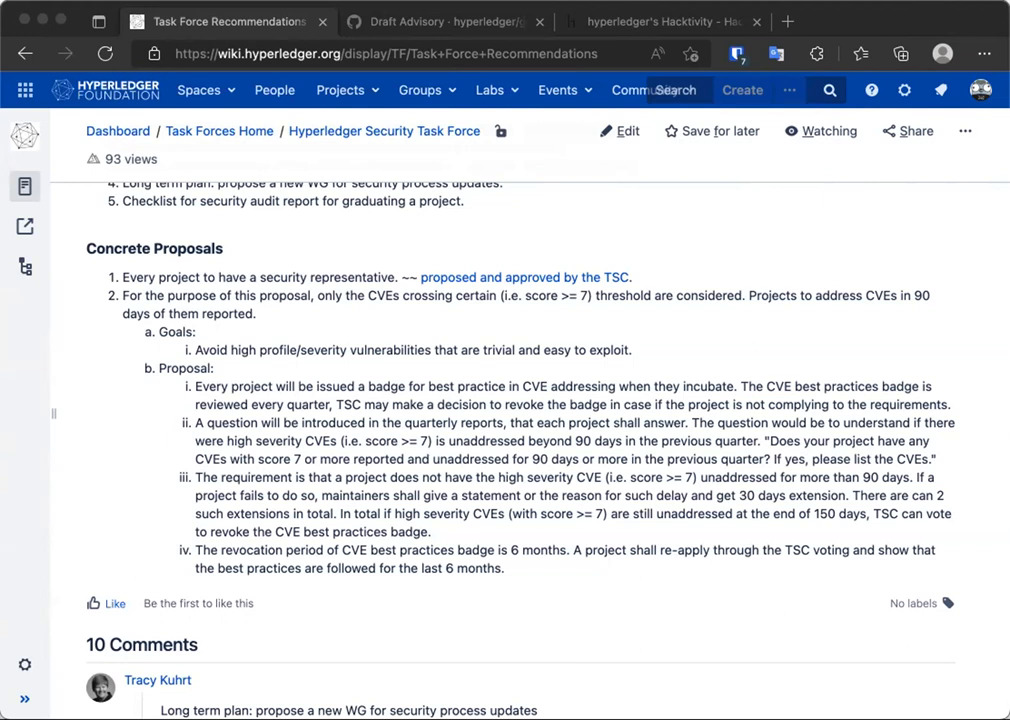
pyautogui.moveTo(472, 520)
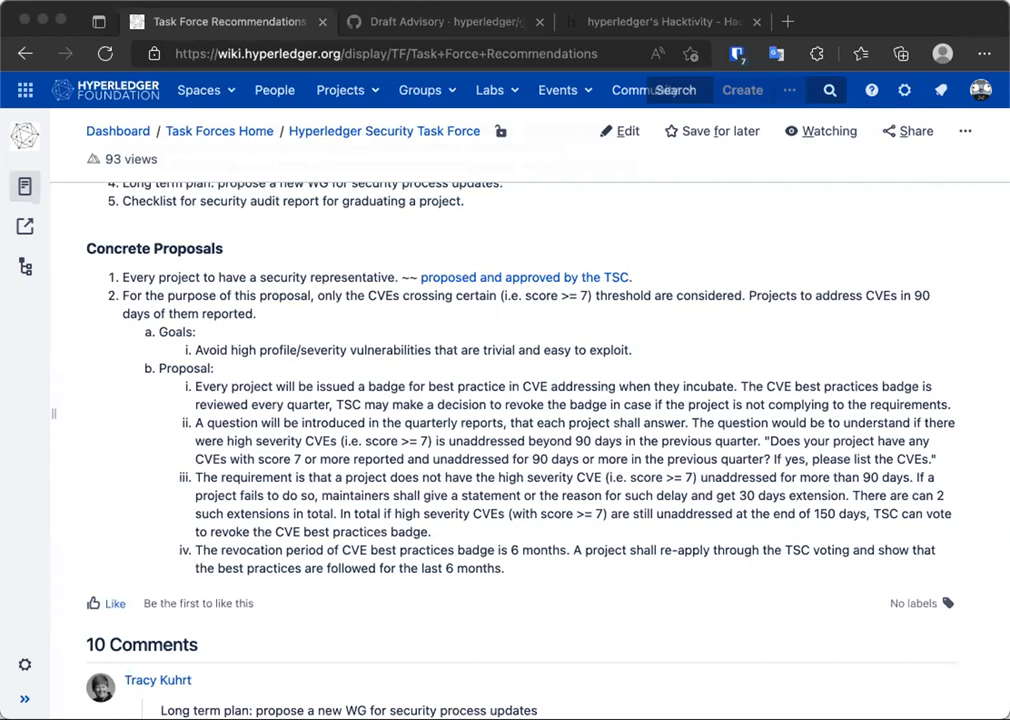
pyautogui.click(440, 20)
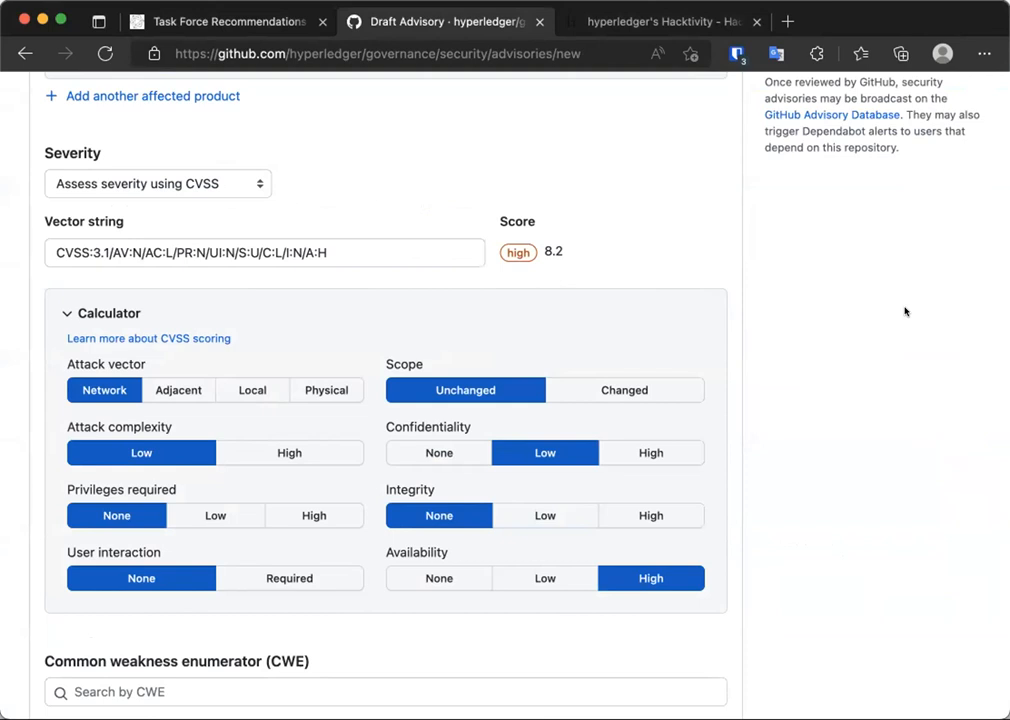
pyautogui.moveTo(910, 314)
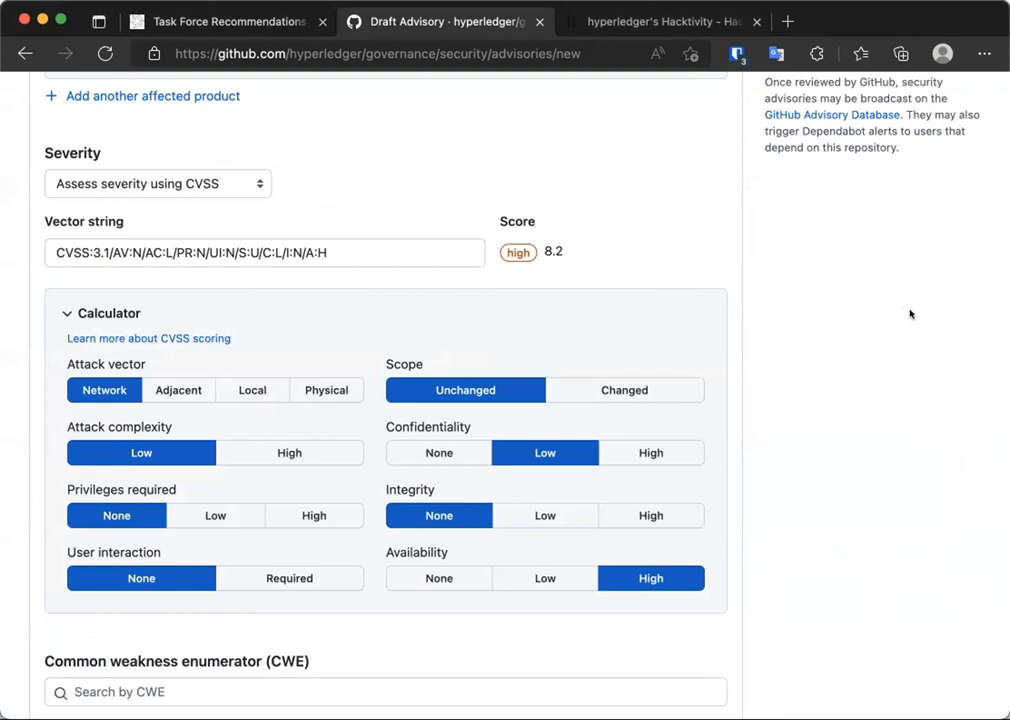
pyautogui.moveTo(992, 532)
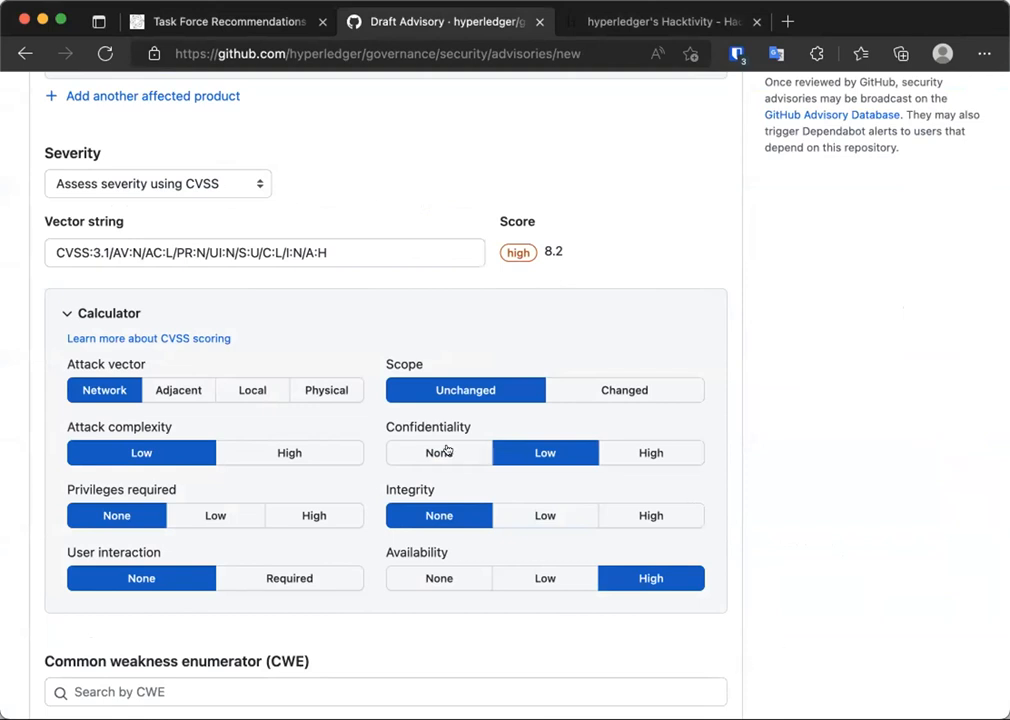
# Step: Set Confidentiality None, toggle Attack complexity High then Low, Attack vector Local, yielding 6.2 moderate
pyautogui.click(438, 452)
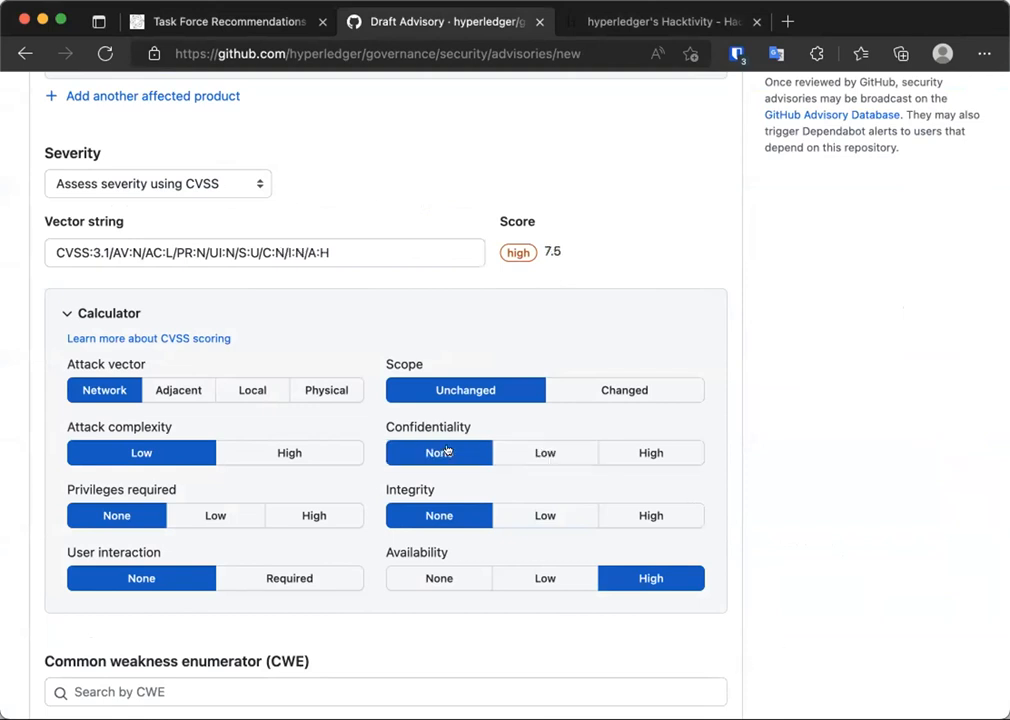
pyautogui.click(288, 452)
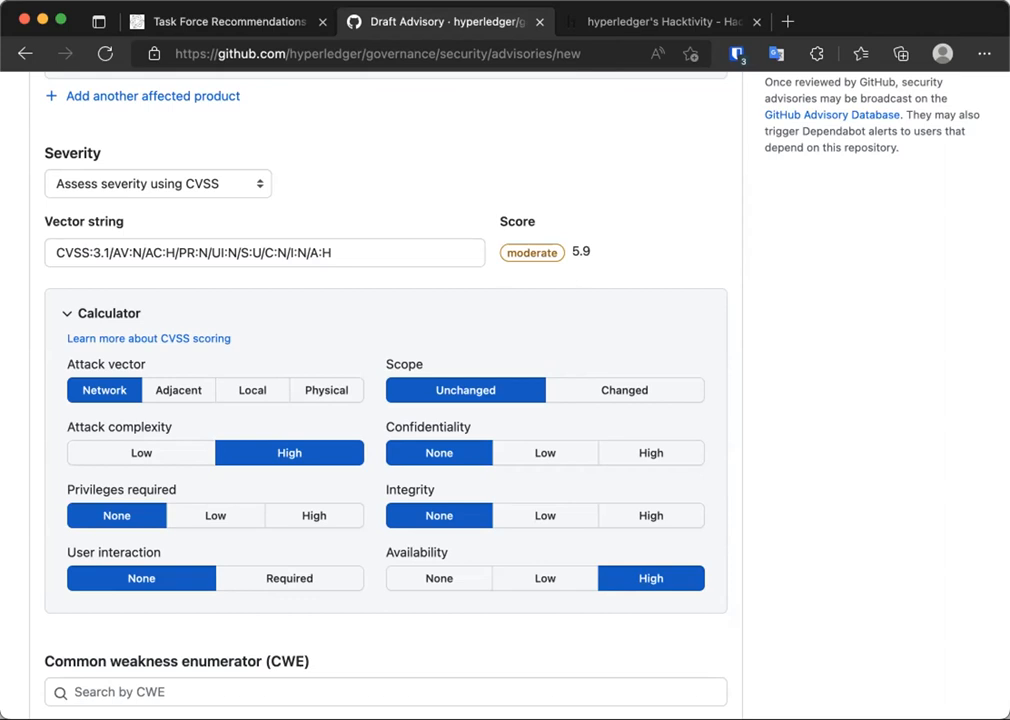
pyautogui.moveTo(824, 588)
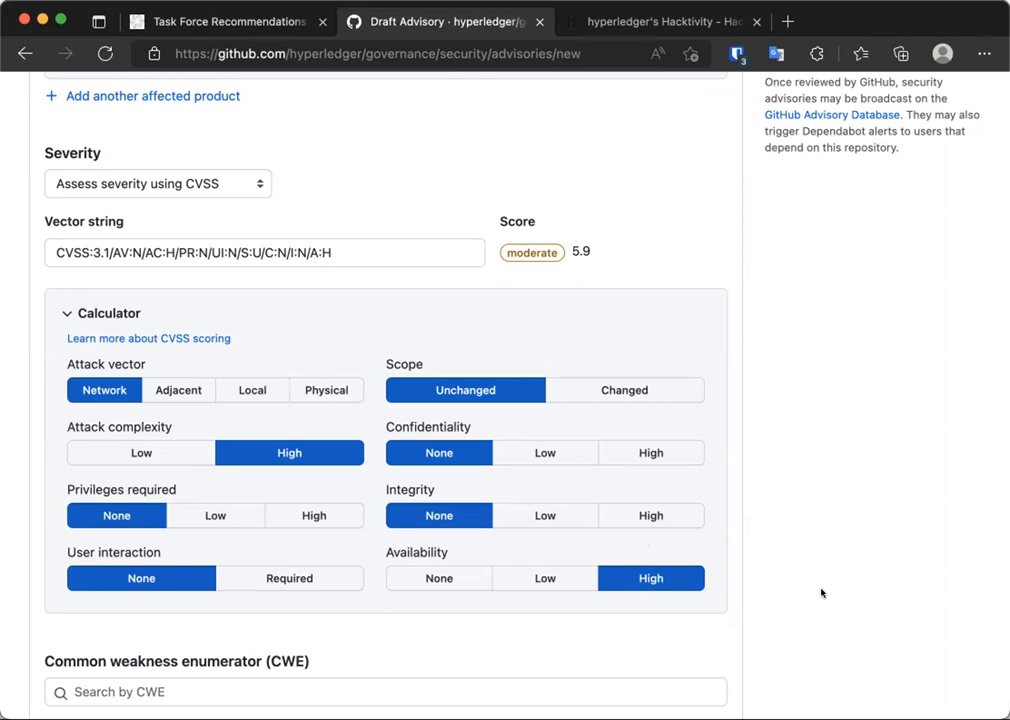
pyautogui.moveTo(172, 452)
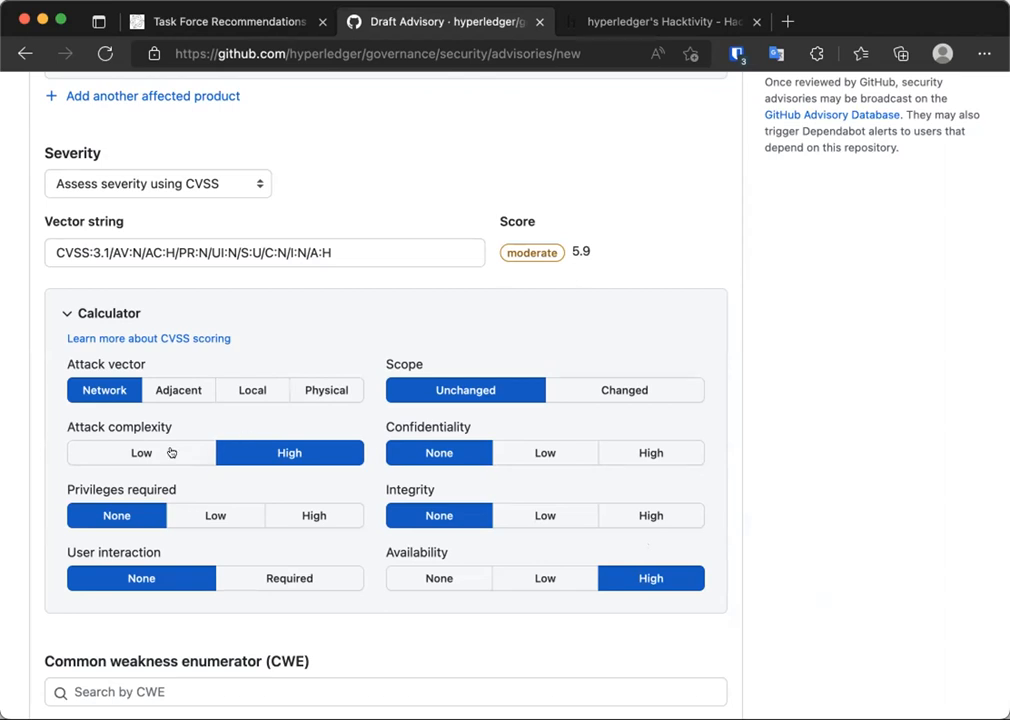
pyautogui.click(140, 452)
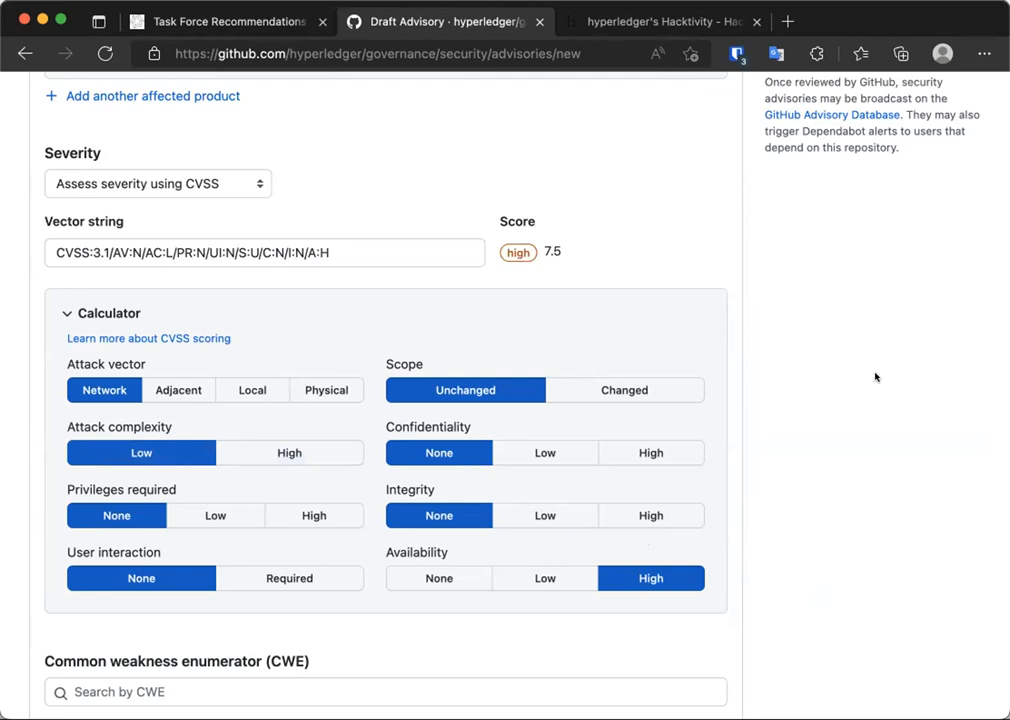
pyautogui.moveTo(632, 374)
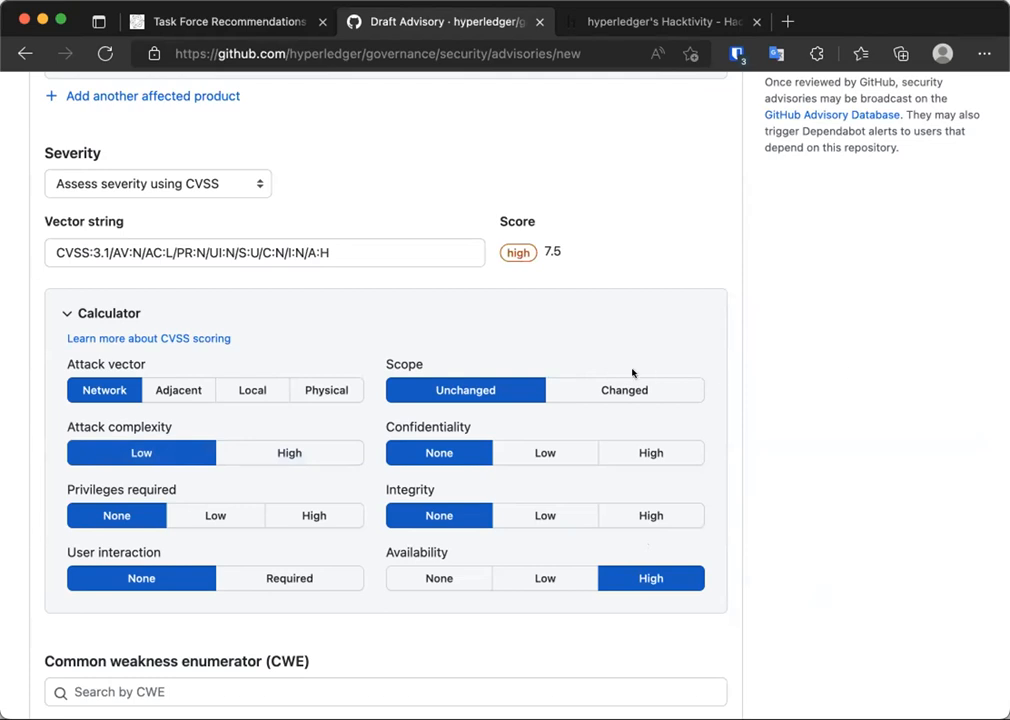
pyautogui.click(252, 390)
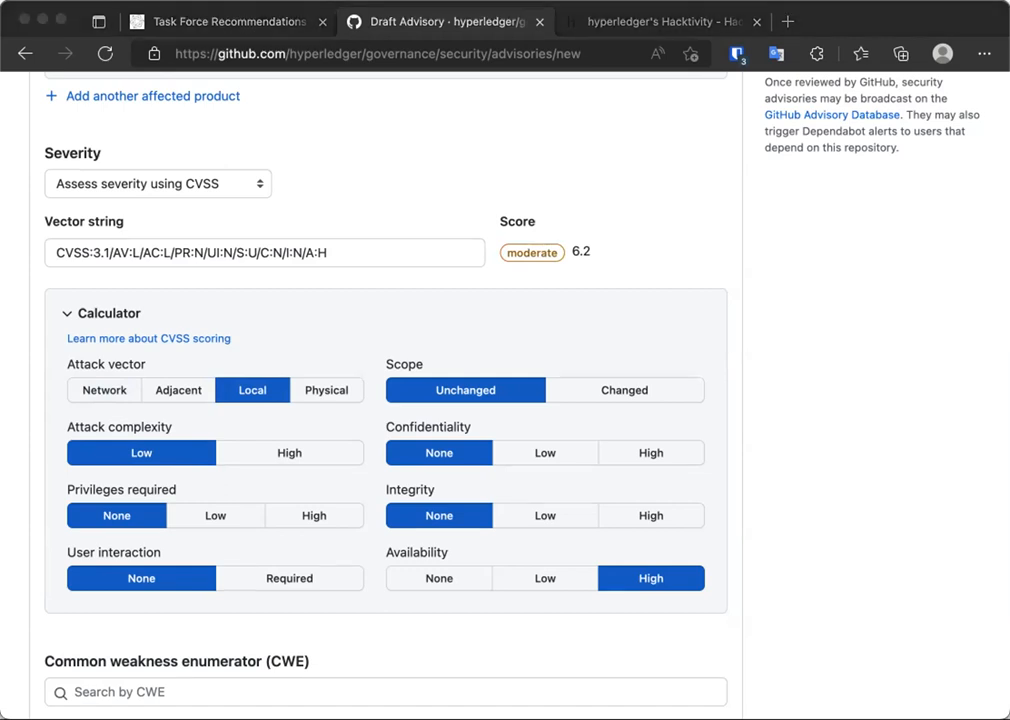
pyautogui.moveTo(880, 274)
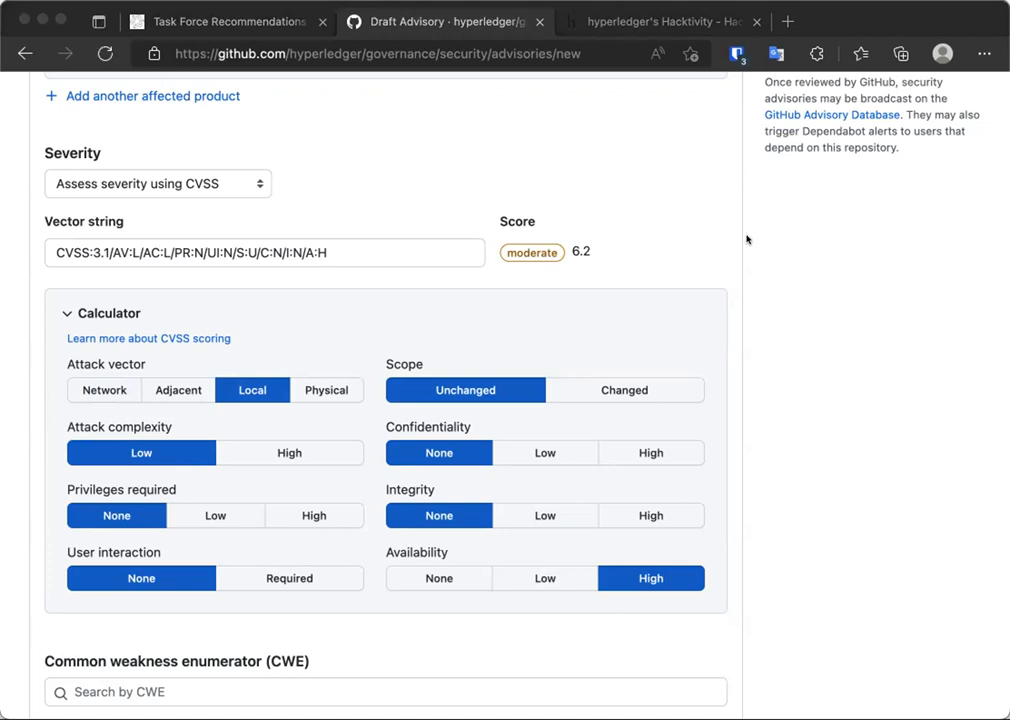
pyautogui.moveTo(820, 242)
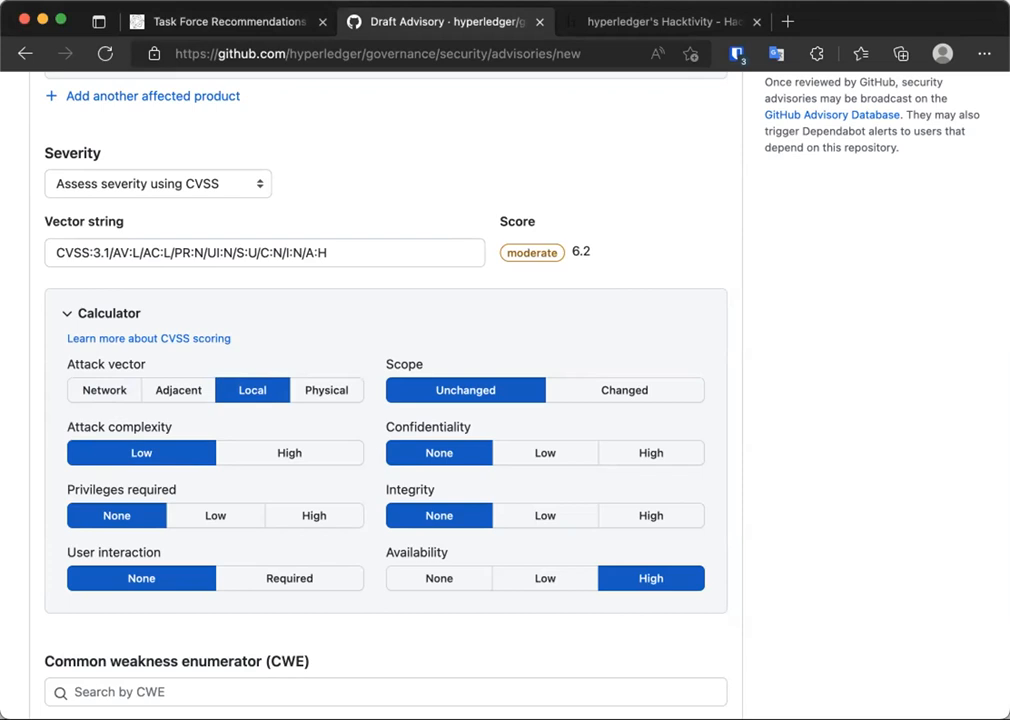
pyautogui.moveTo(780, 156)
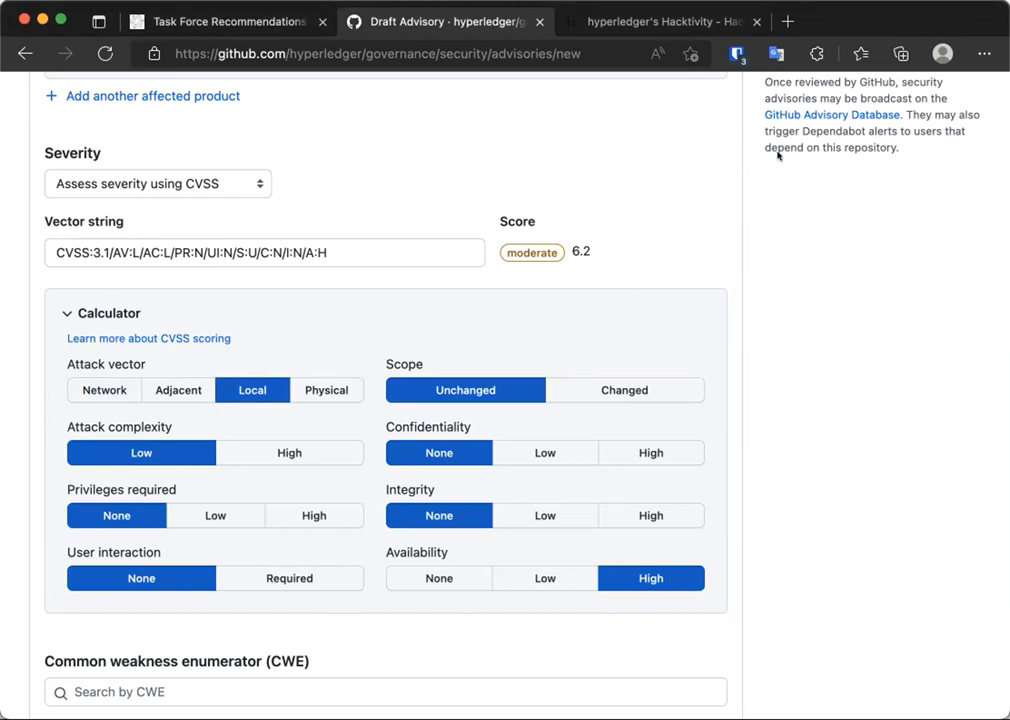
pyautogui.click(660, 20)
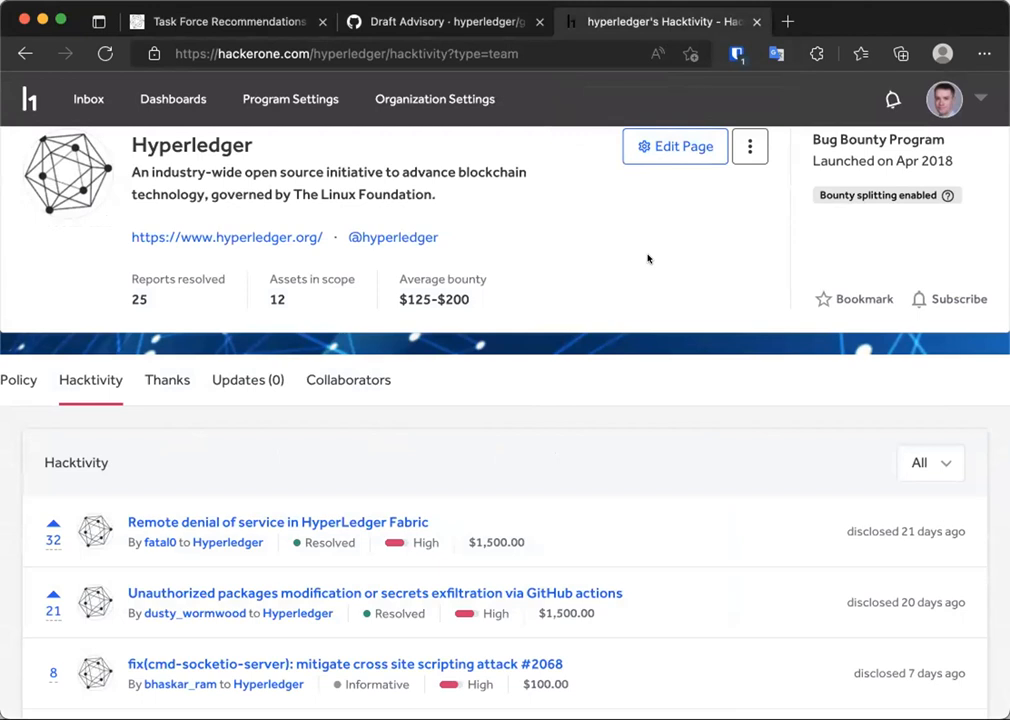
pyautogui.moveTo(644, 312)
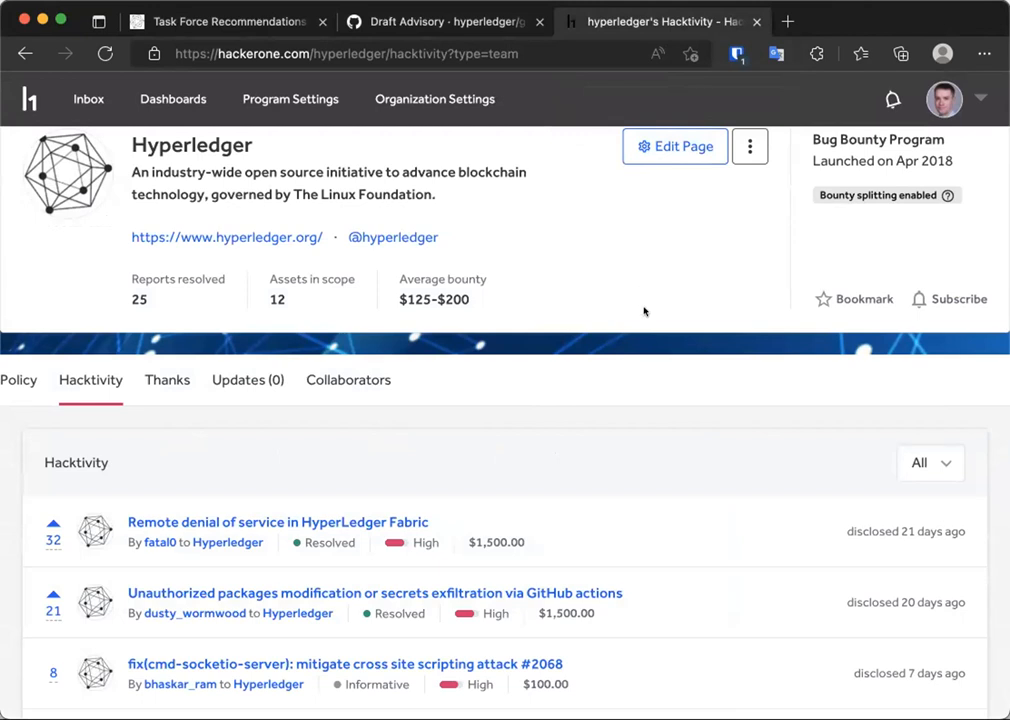
pyautogui.moveTo(608, 316)
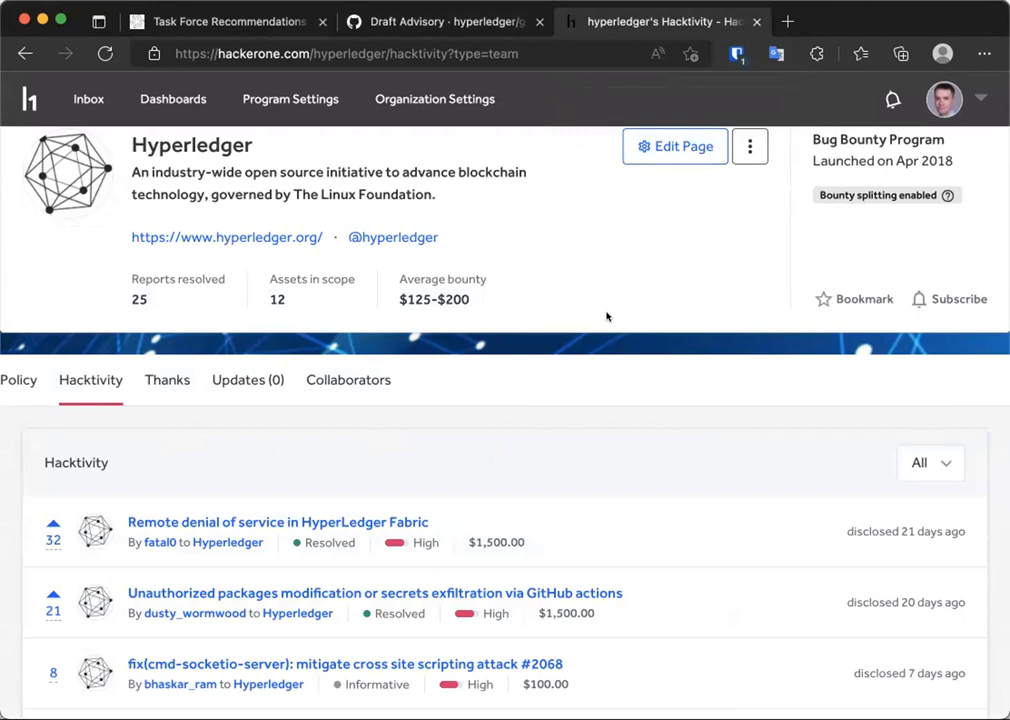
pyautogui.moveTo(586, 408)
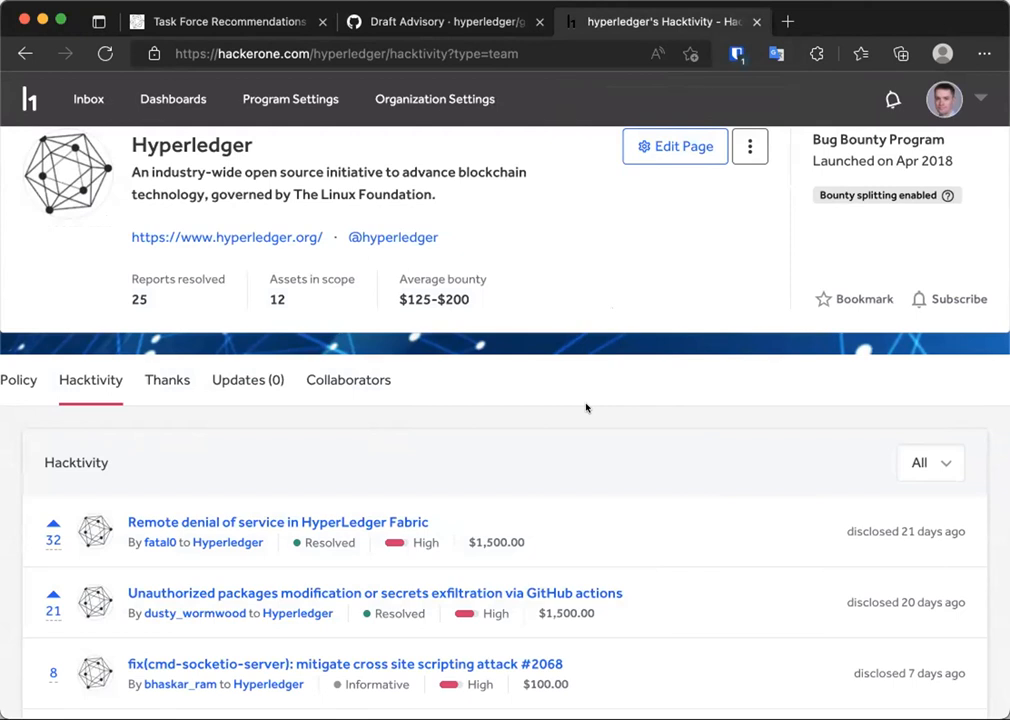
pyautogui.moveTo(598, 418)
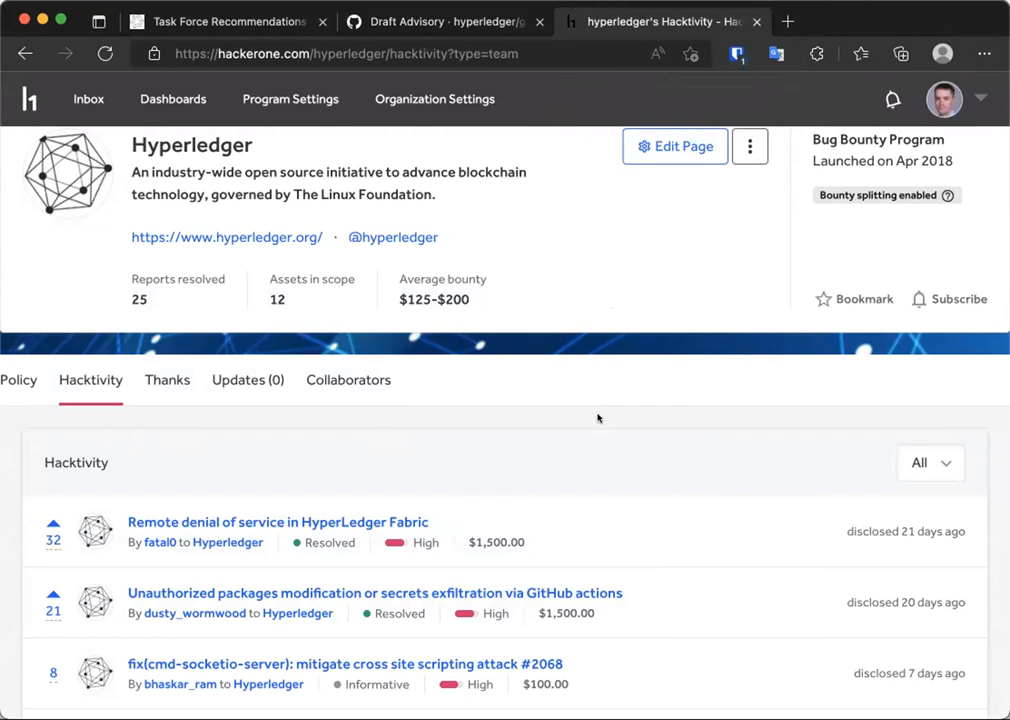
pyautogui.moveTo(644, 432)
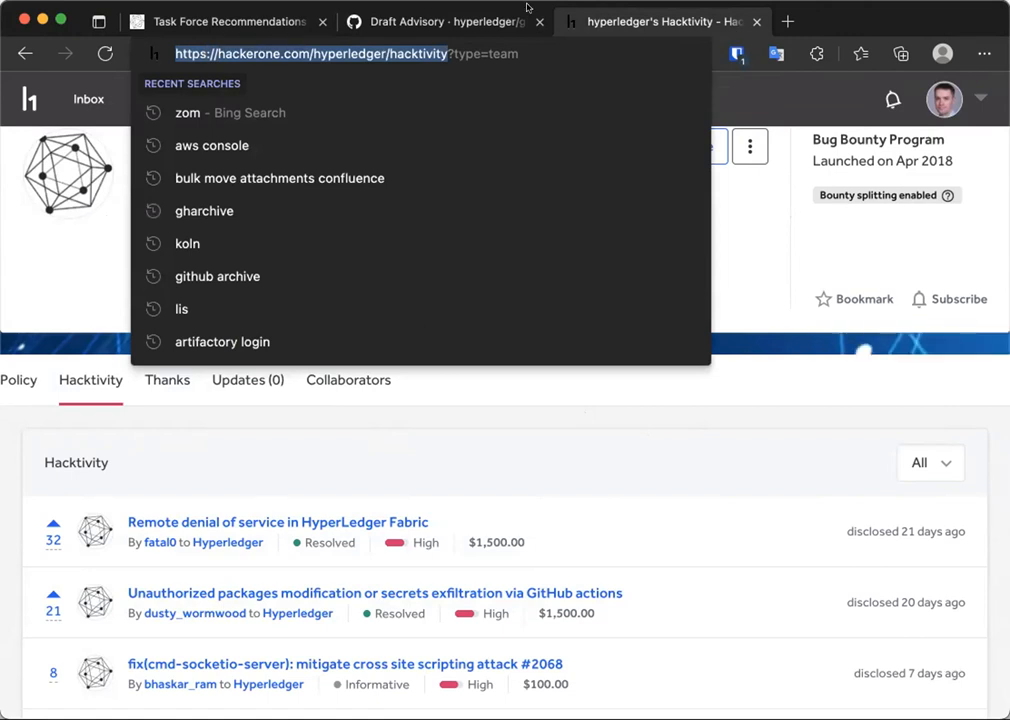
# Step: Switch to the GitHub tab showing the 'Open a draft security advisory' form
pyautogui.click(444, 20)
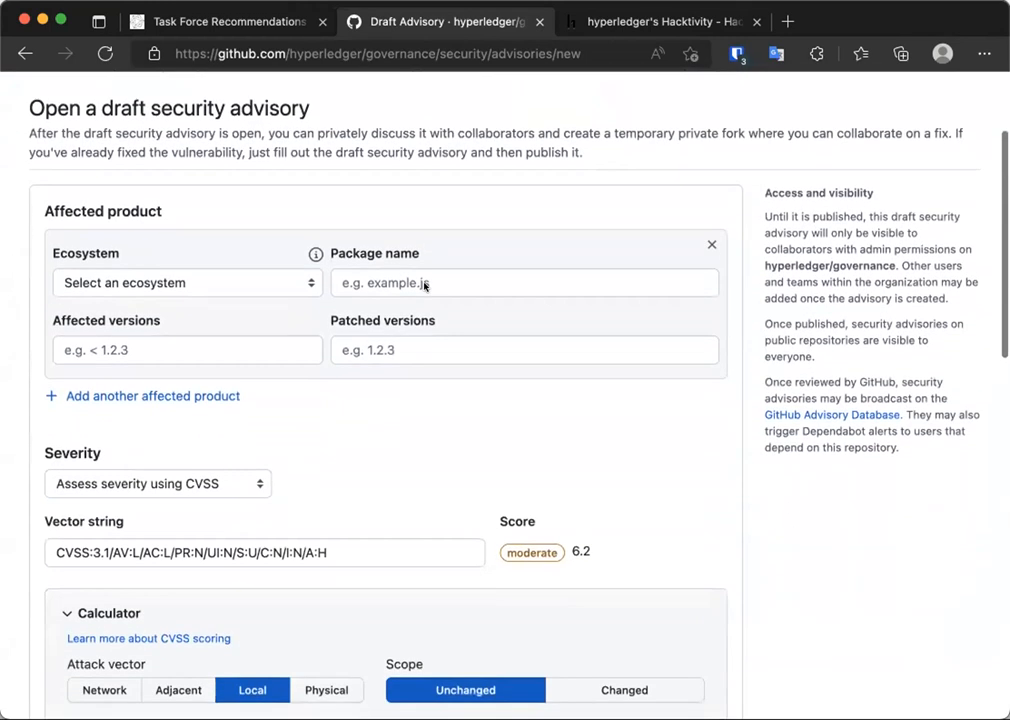
# Step: Bring the Severity section's CVSS calculator into view and close the HackerOne Hacktivity tab
pyautogui.scroll(-3)
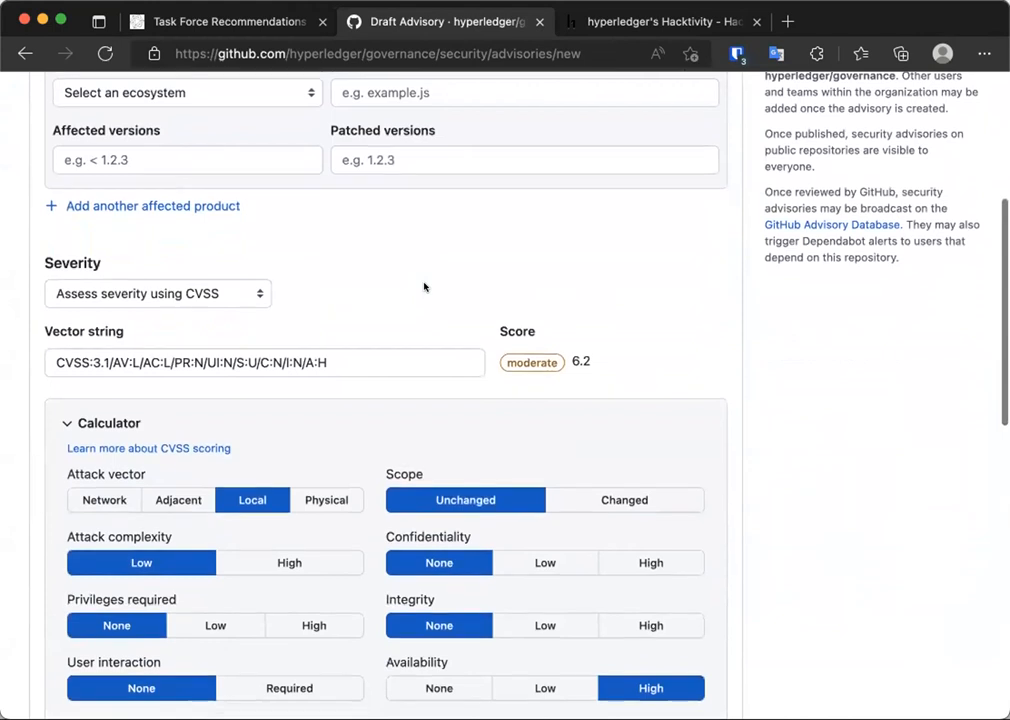
pyautogui.scroll(-3)
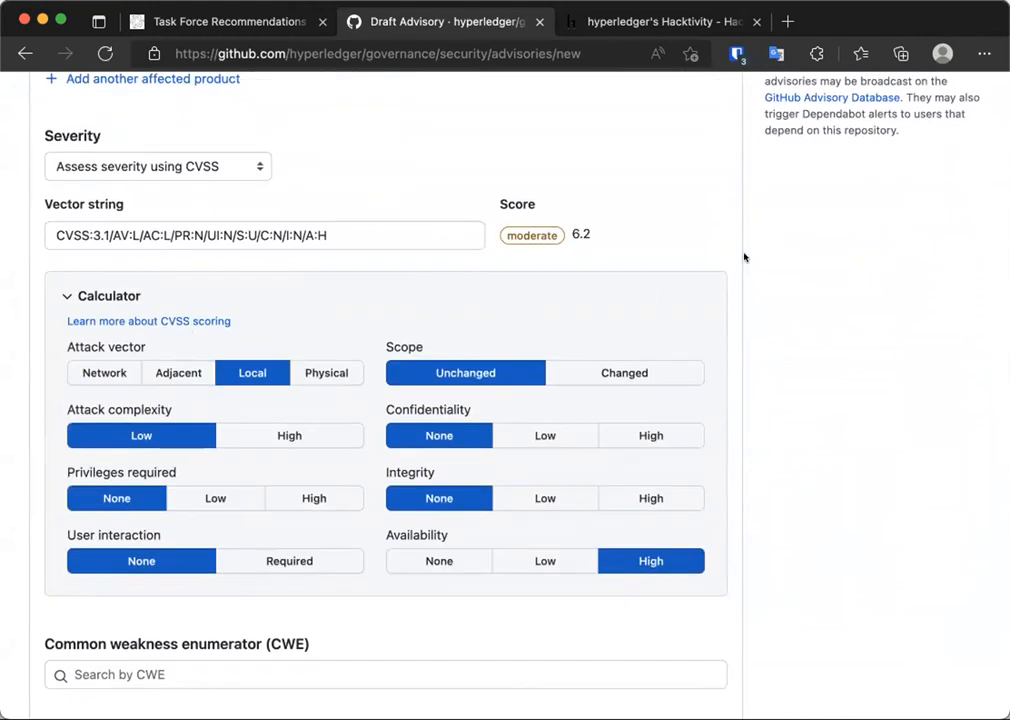
pyautogui.scroll(-3)
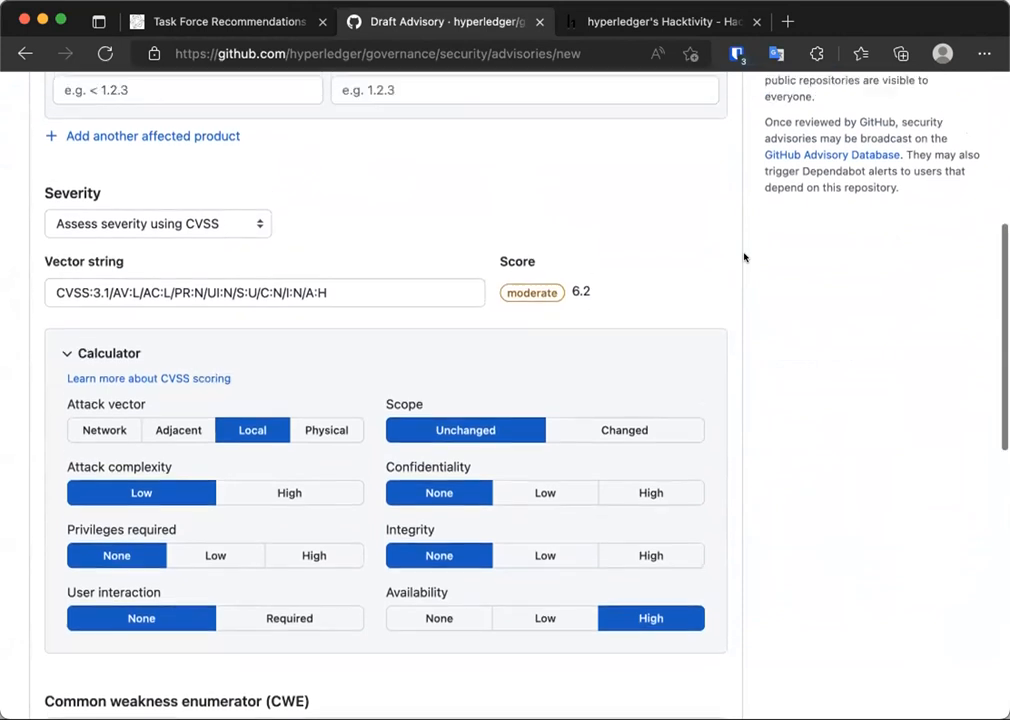
pyautogui.moveTo(222, 212)
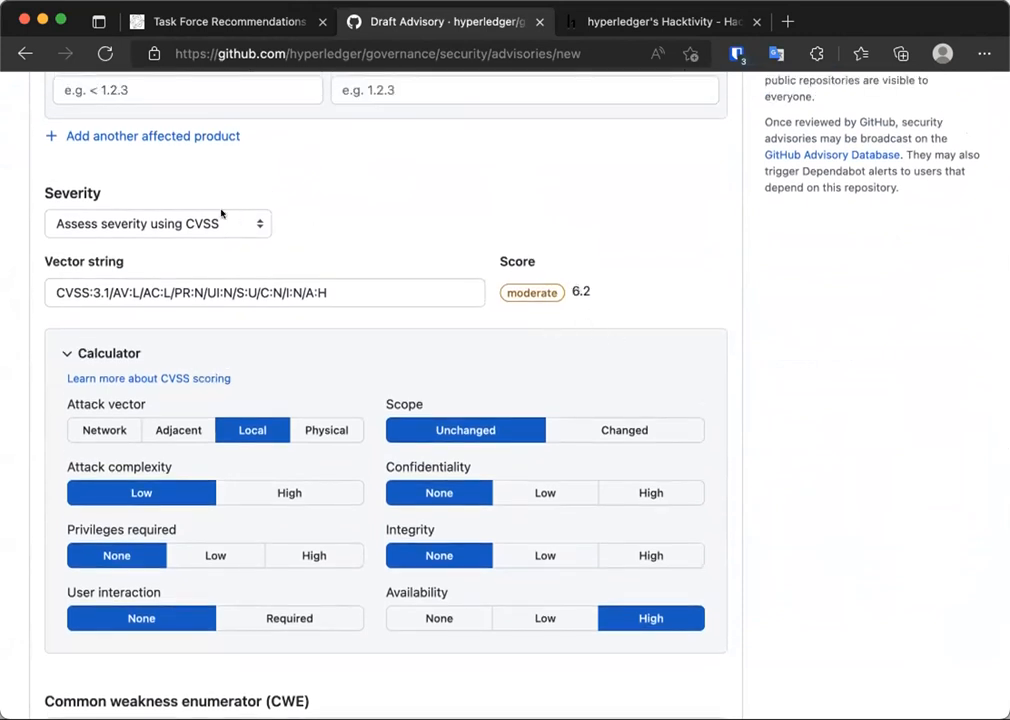
pyautogui.click(156, 224)
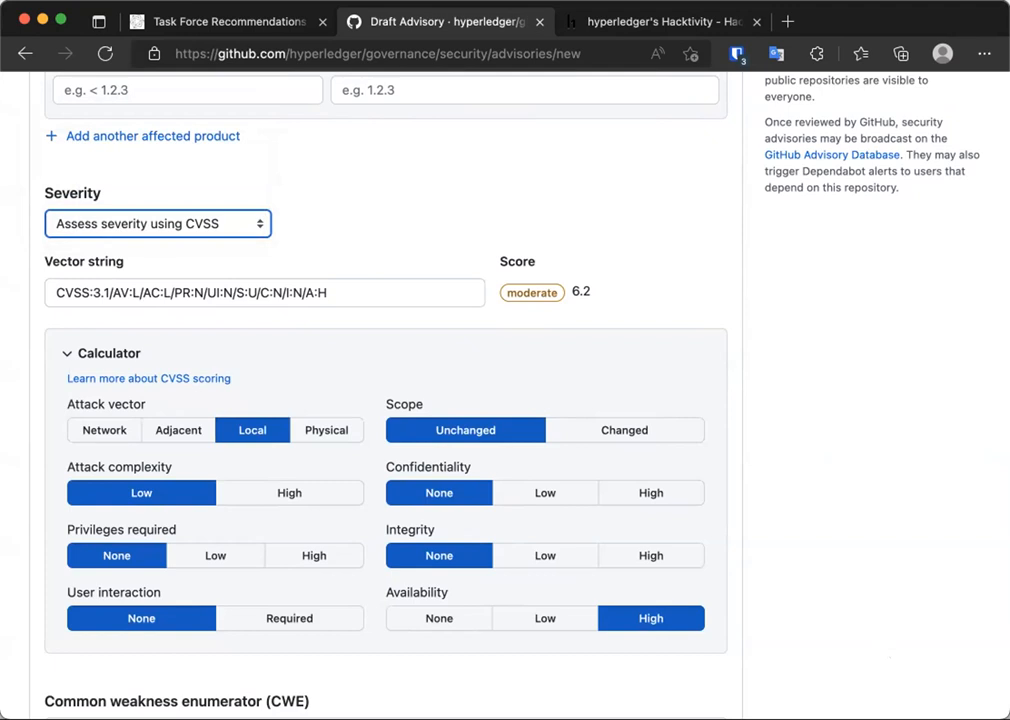
pyautogui.moveTo(56, 376)
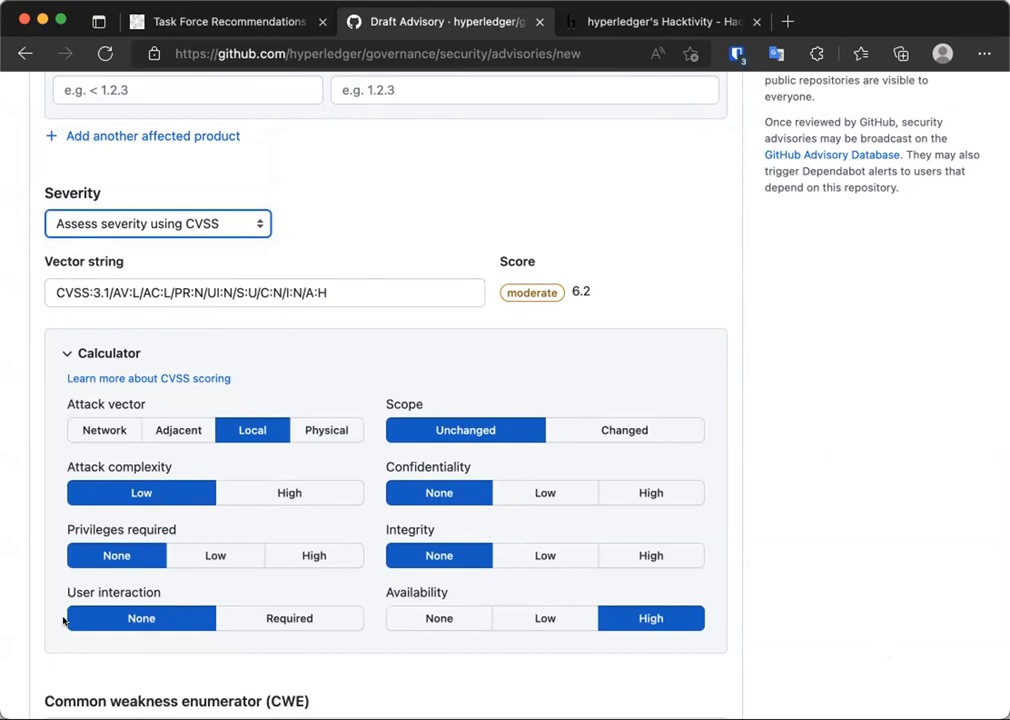
pyautogui.moveTo(60, 620)
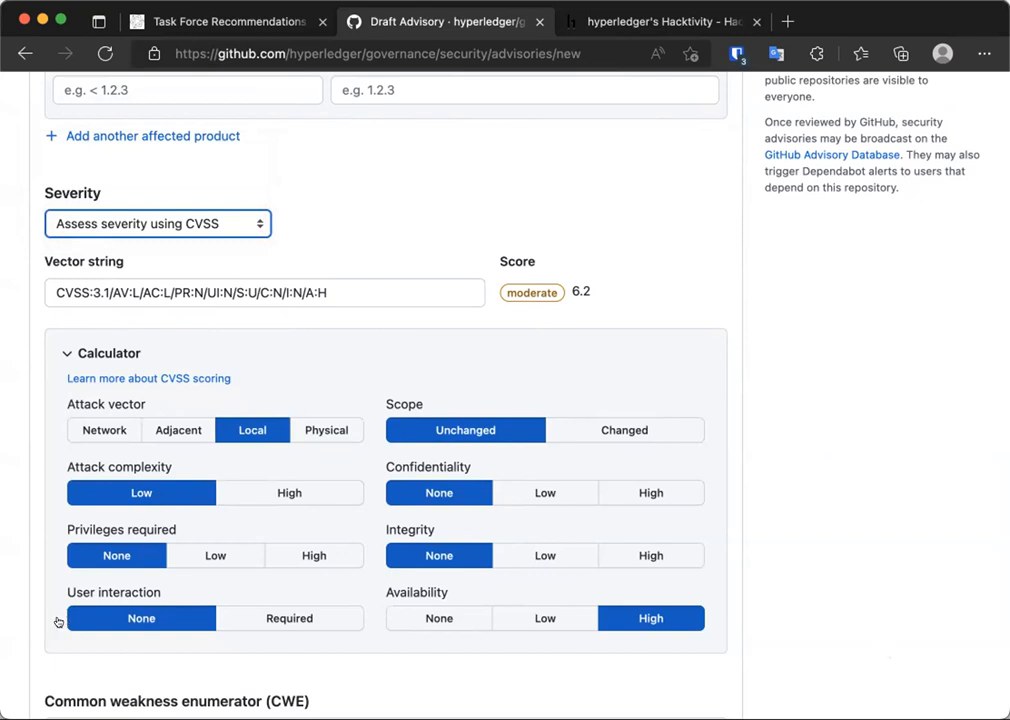
pyautogui.moveTo(862, 140)
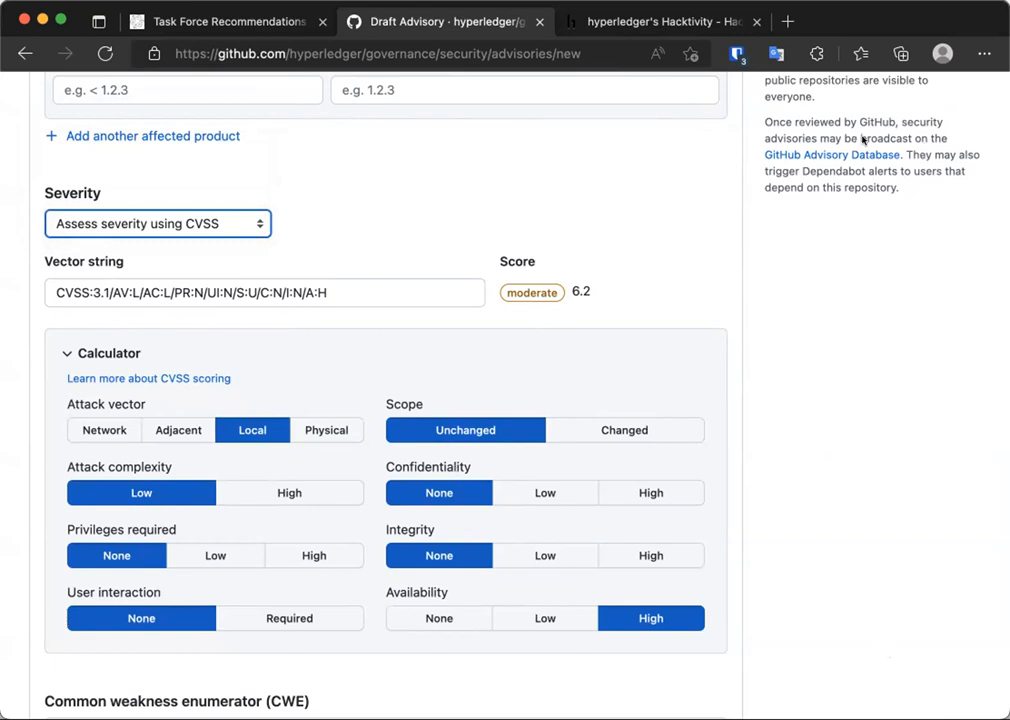
pyautogui.moveTo(688, 248)
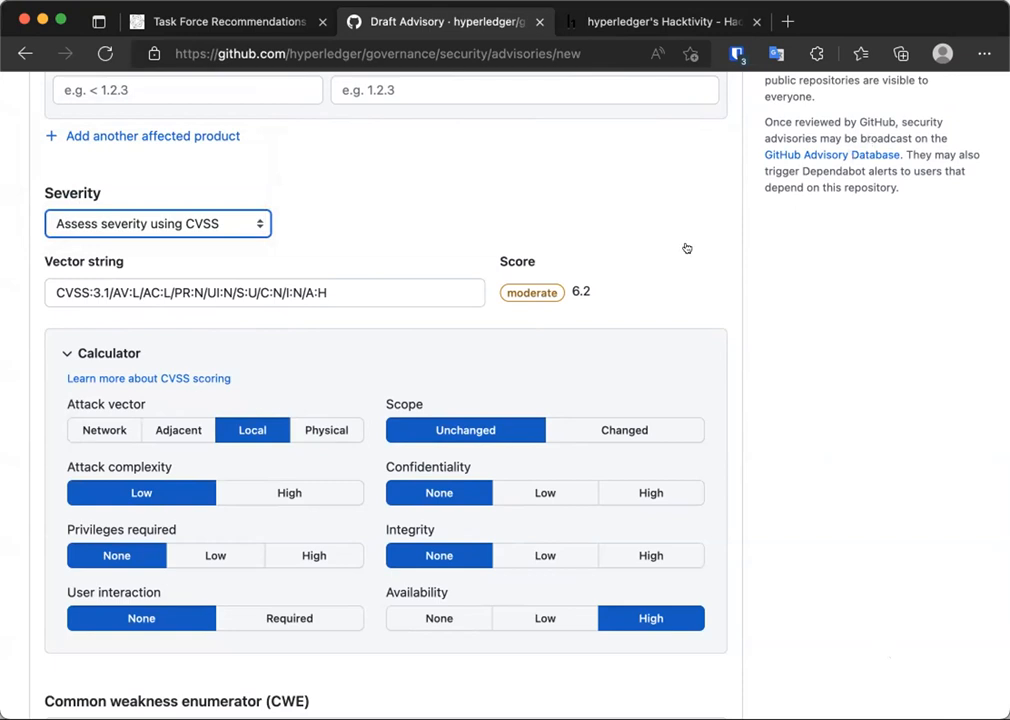
pyautogui.moveTo(676, 360)
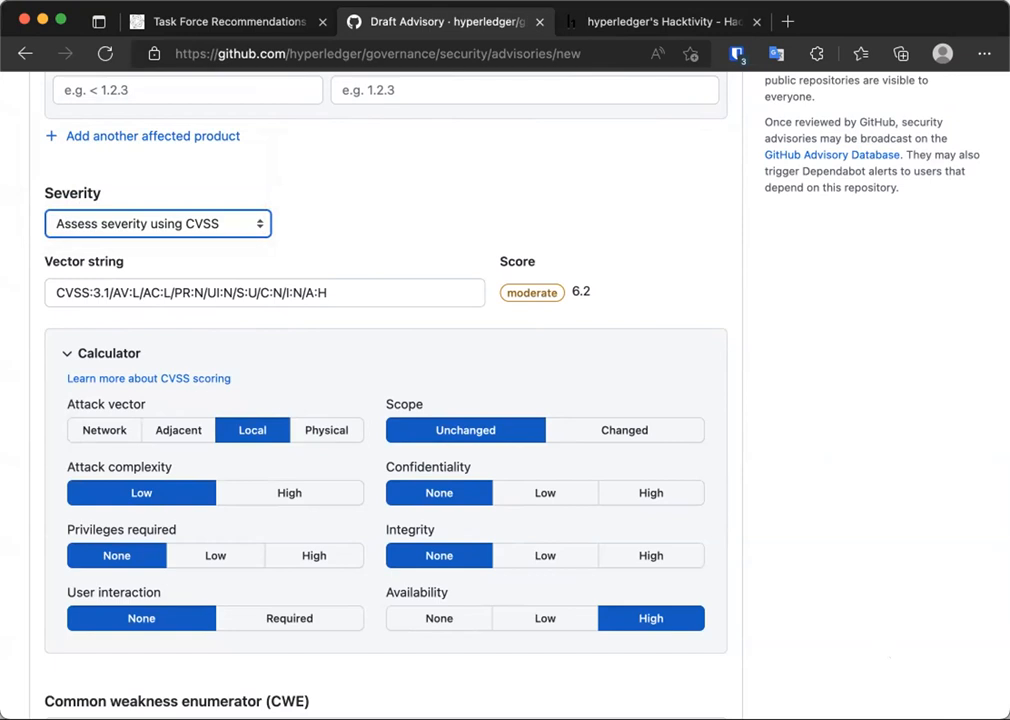
pyautogui.moveTo(312, 140)
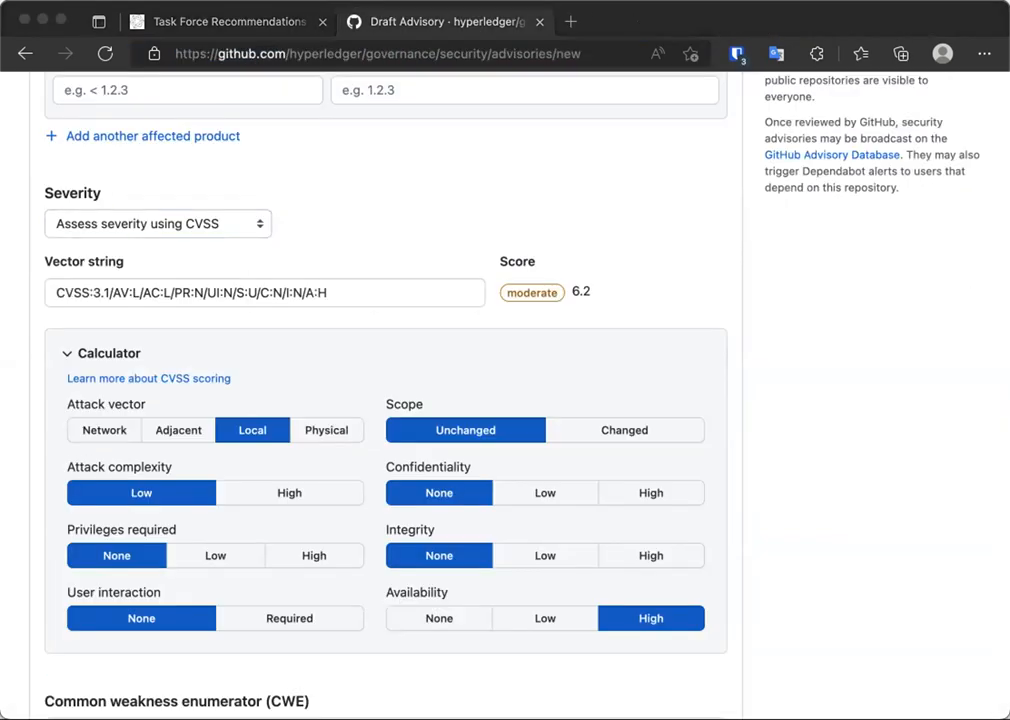
pyautogui.moveTo(836, 24)
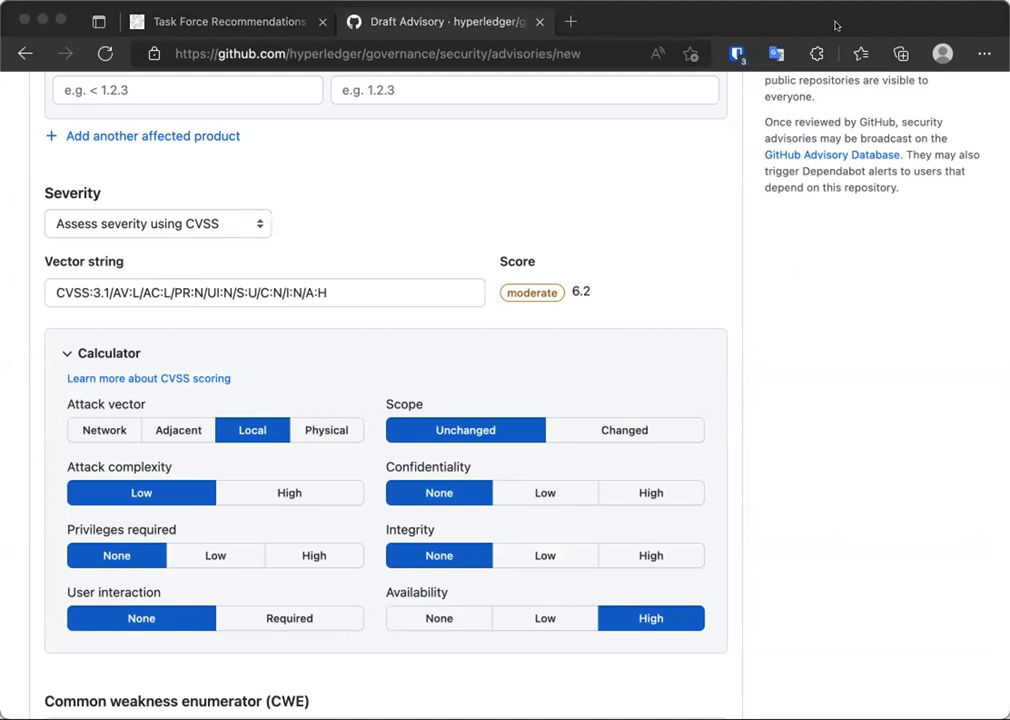
pyautogui.moveTo(728, 320)
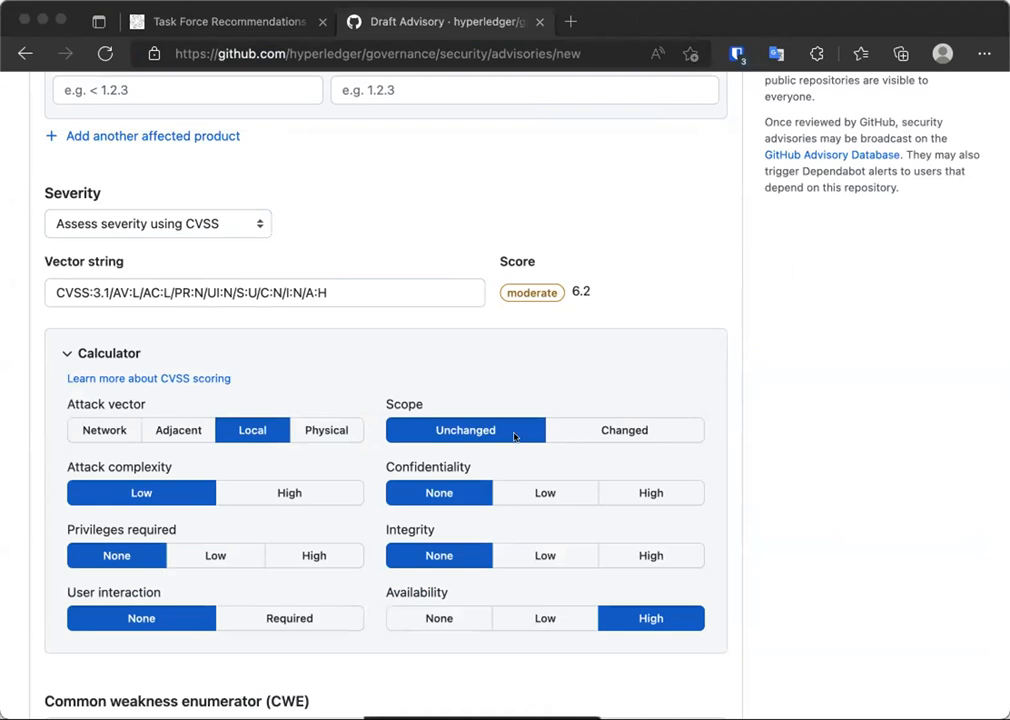
pyautogui.moveTo(596, 524)
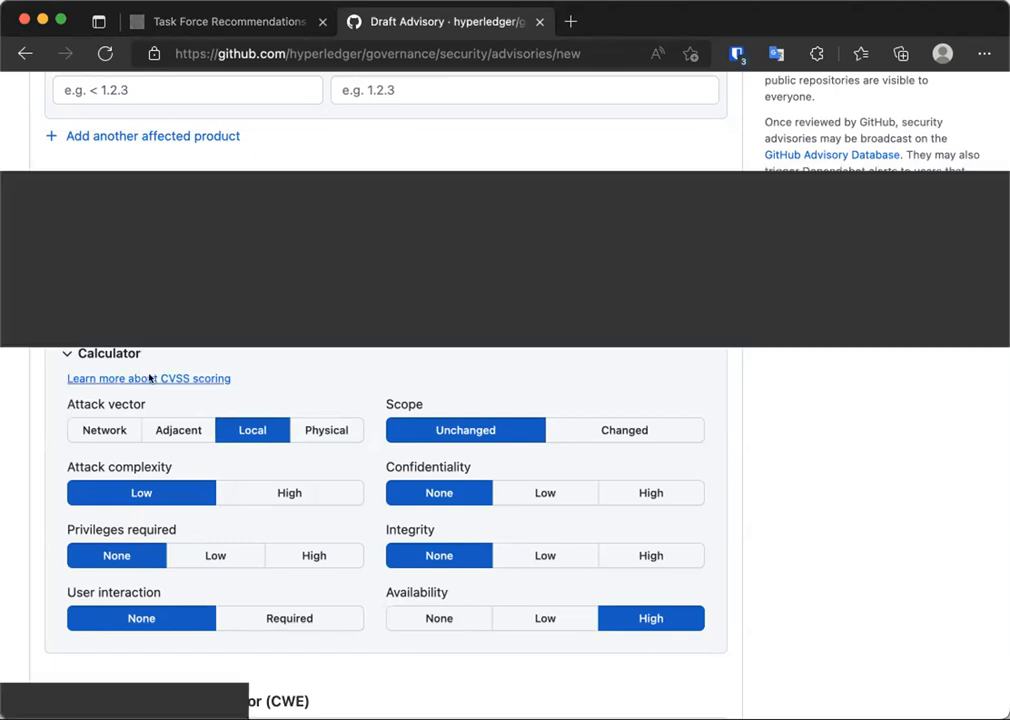
# Step: Follow 'Learn more about CVSS scoring' to the FIRST CVSS v3.1 User Guide in a new tab
pyautogui.click(148, 378)
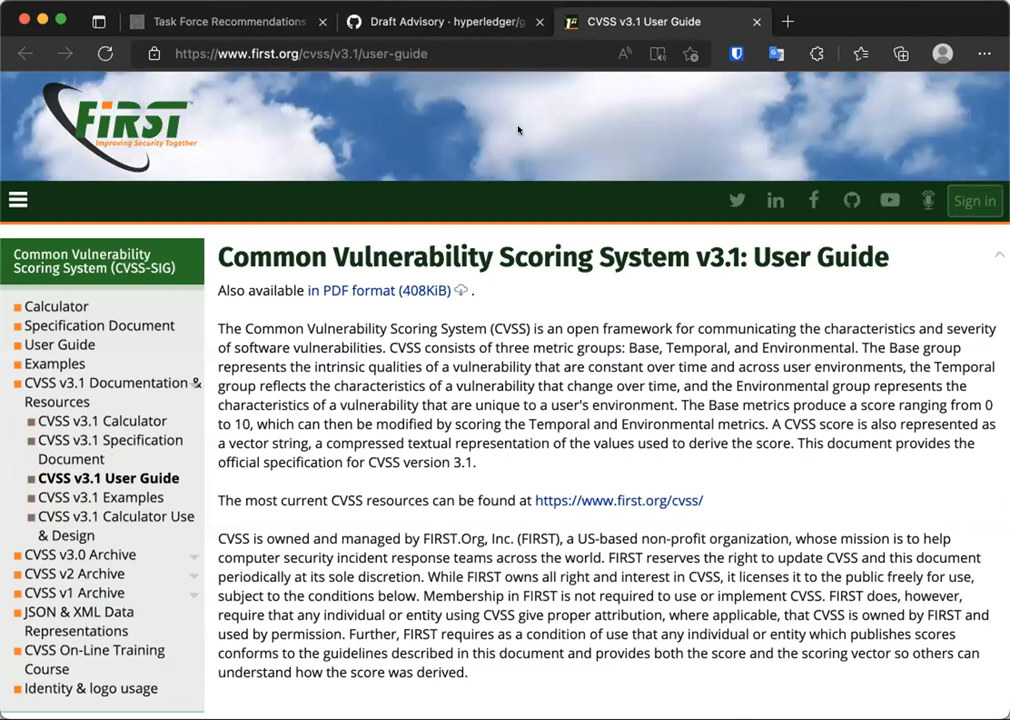
pyautogui.click(300, 52)
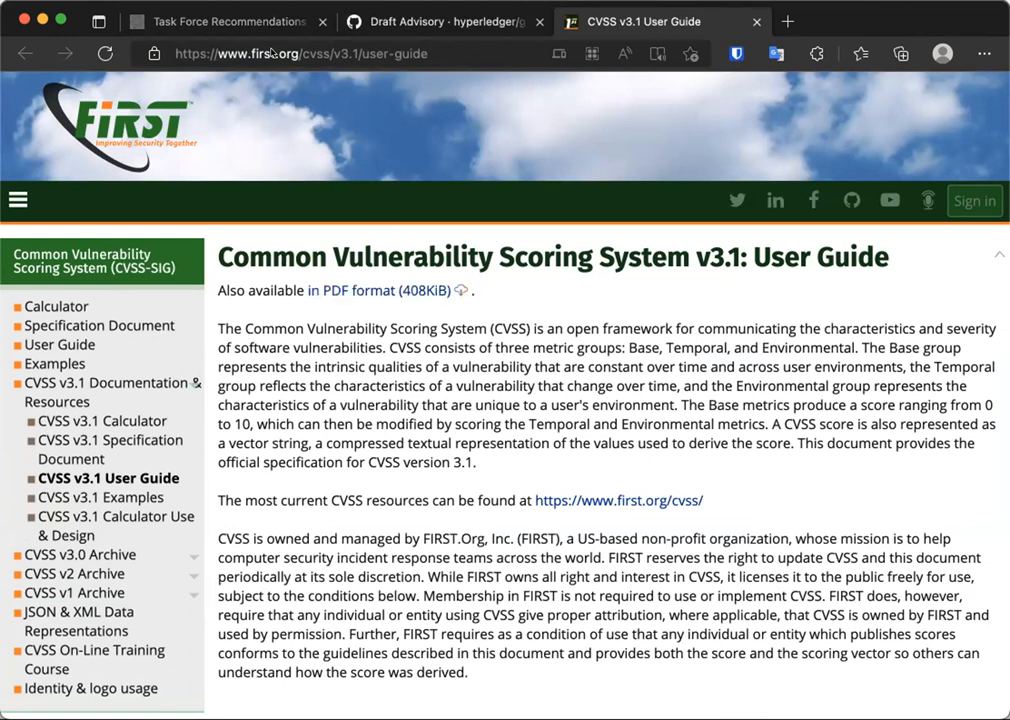
# Step: Switch back to the Task Force Recommendations wiki tab at its Concrete Proposals section
pyautogui.click(228, 20)
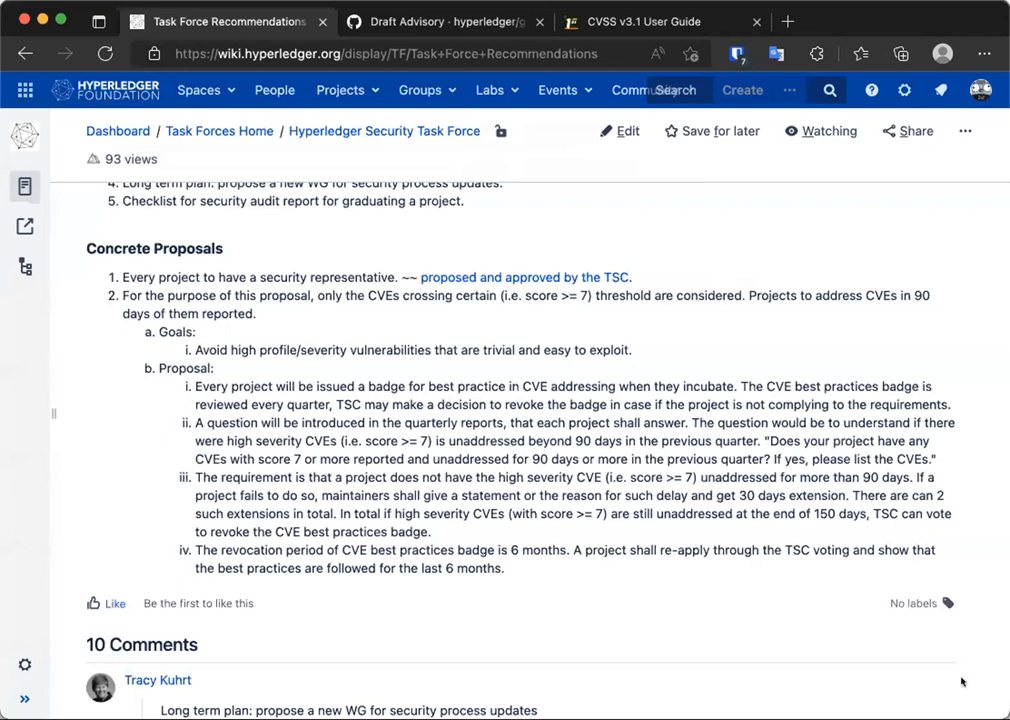
pyautogui.moveTo(970, 694)
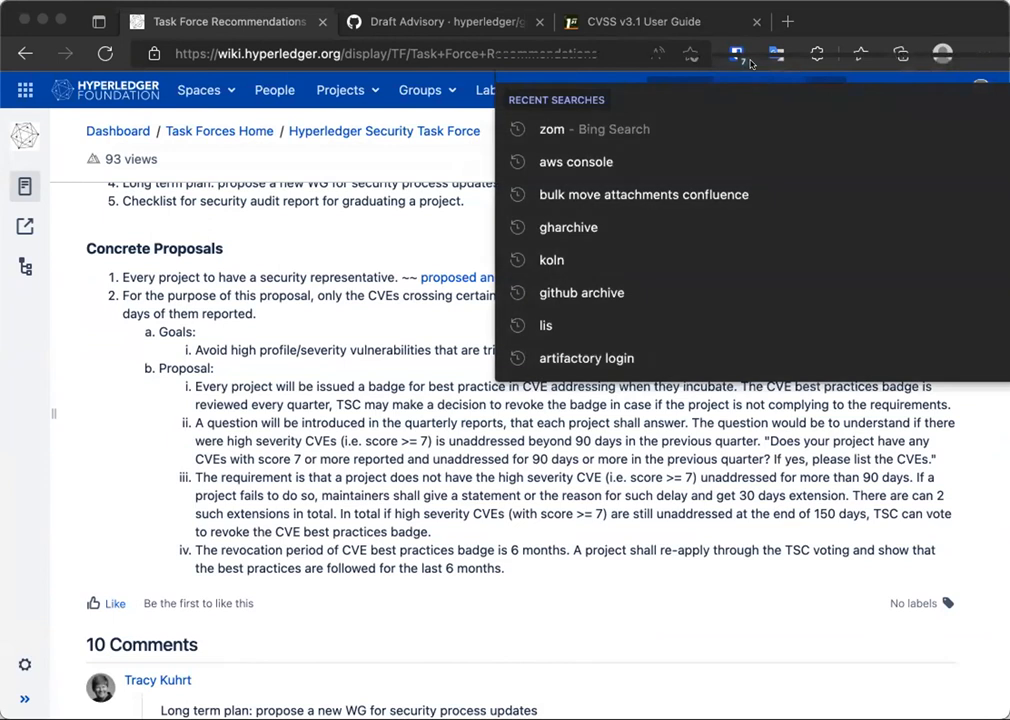
pyautogui.moveTo(752, 62)
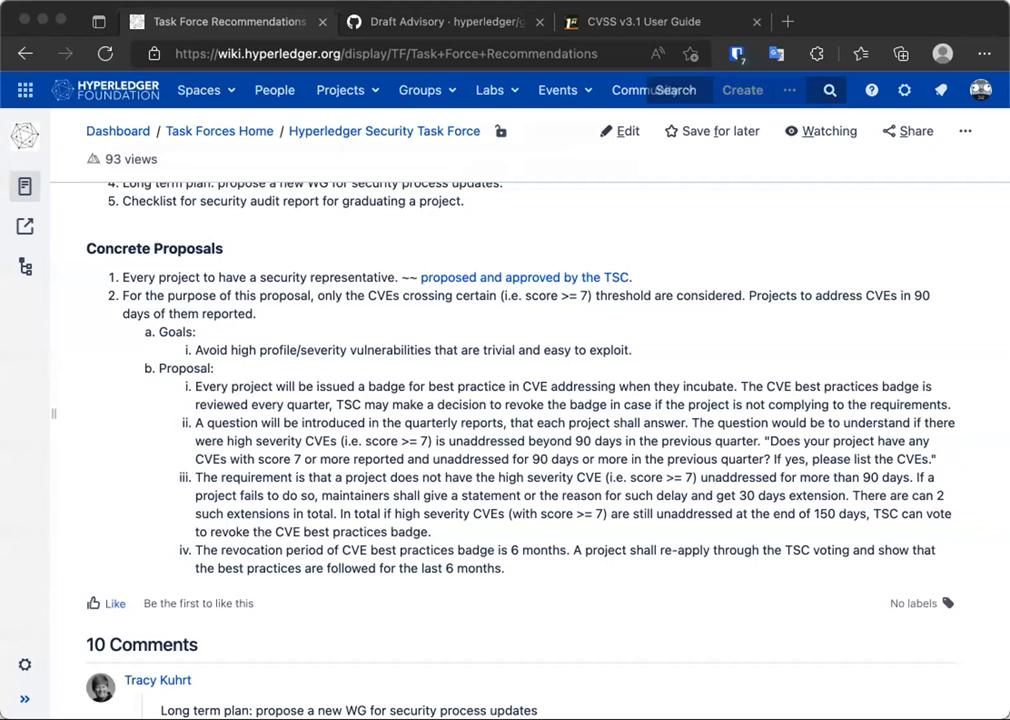
pyautogui.moveTo(896, 38)
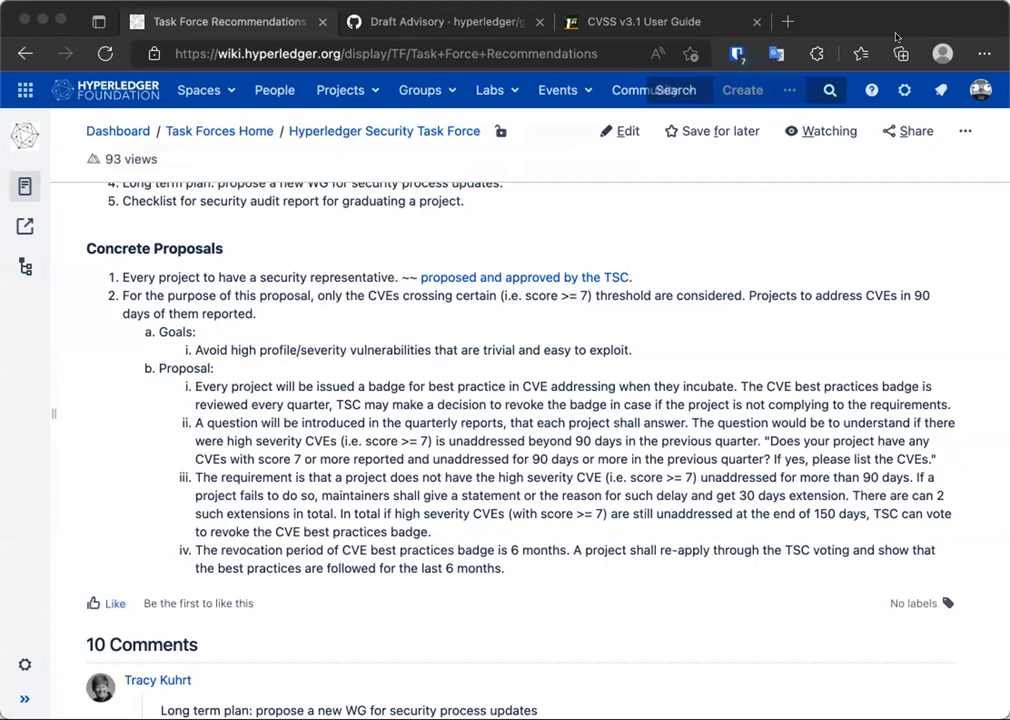
pyautogui.moveTo(850, 412)
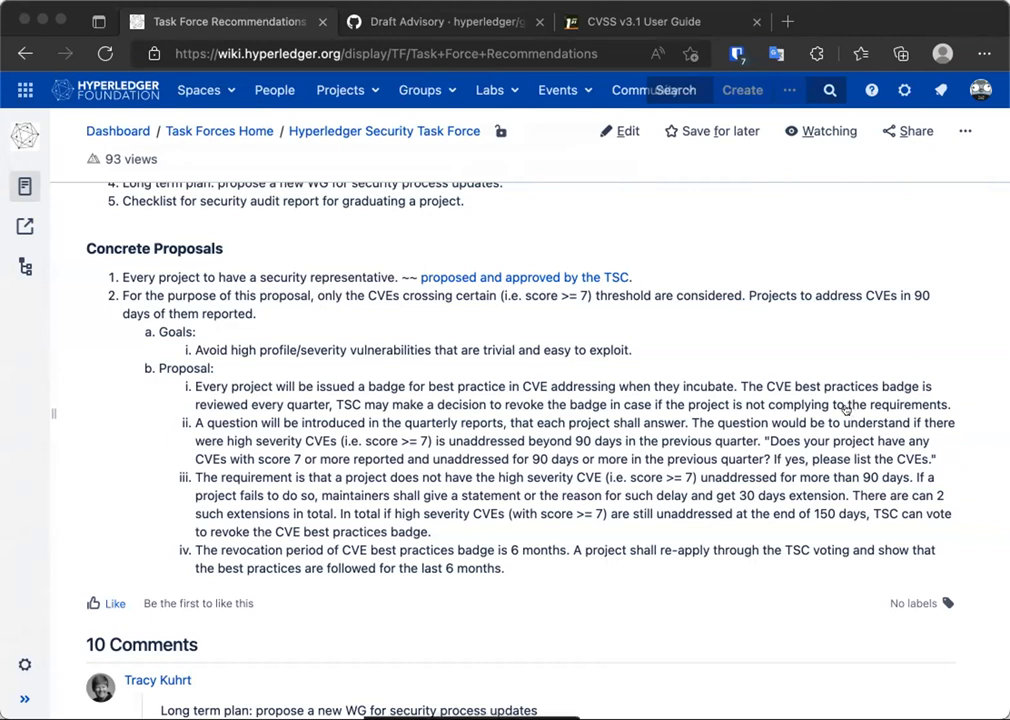
pyautogui.moveTo(850, 412)
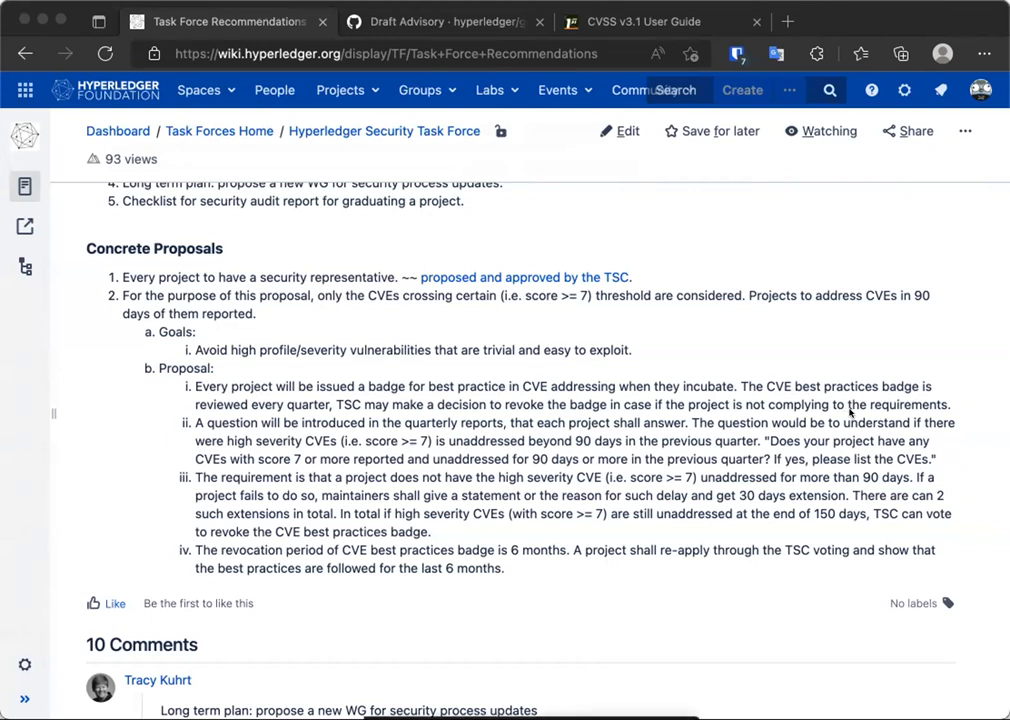
pyautogui.moveTo(588, 462)
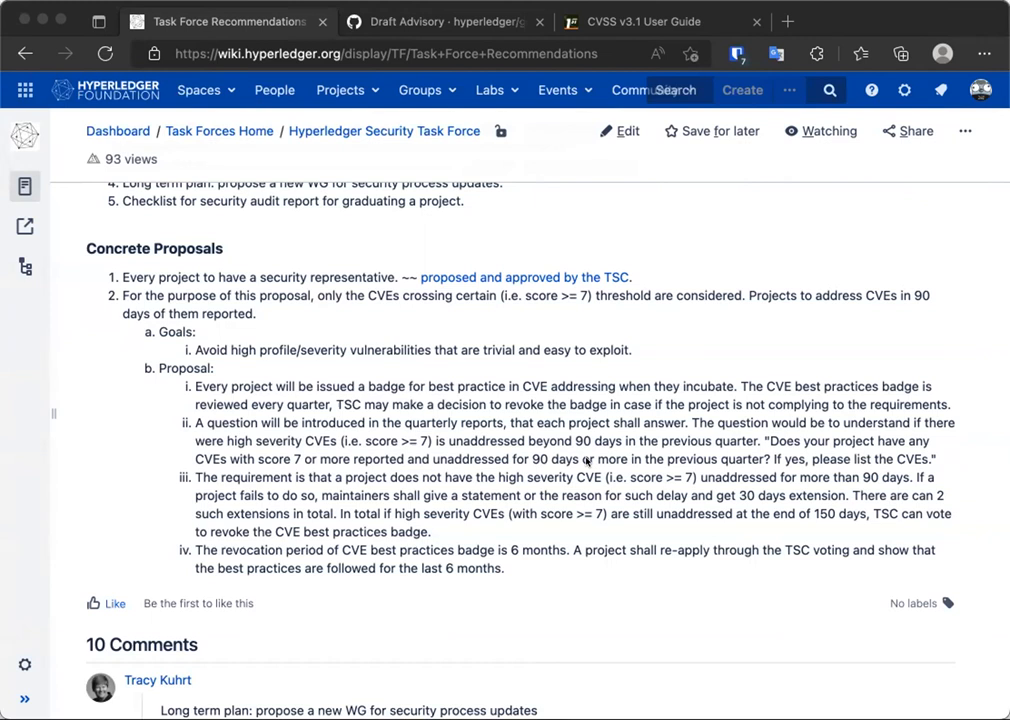